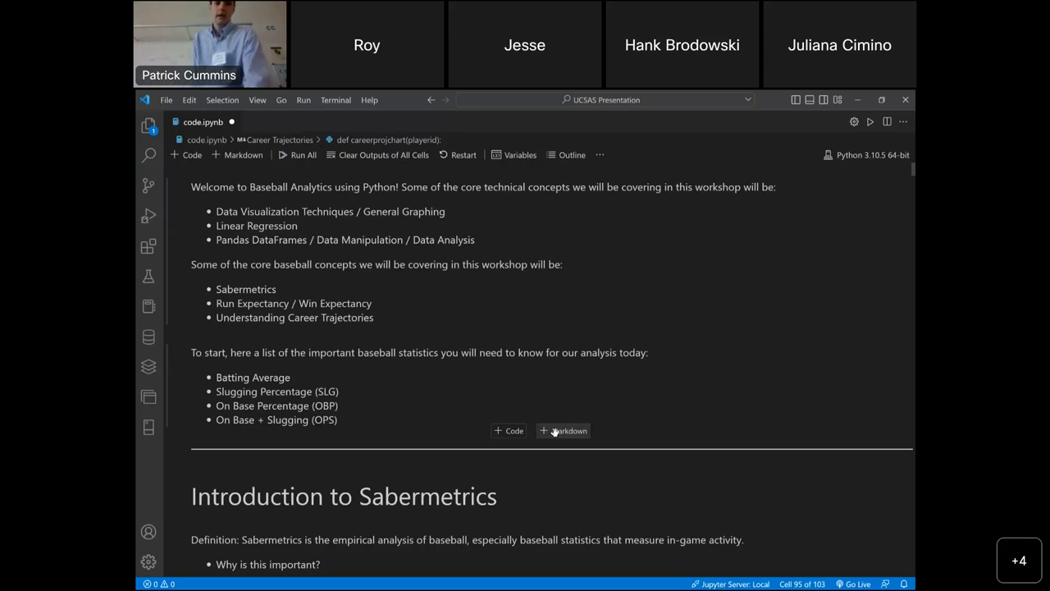
# - Scroll past the welcome cell to the Sabermetrics definition and Plotly sections
pyautogui.scroll(-3)
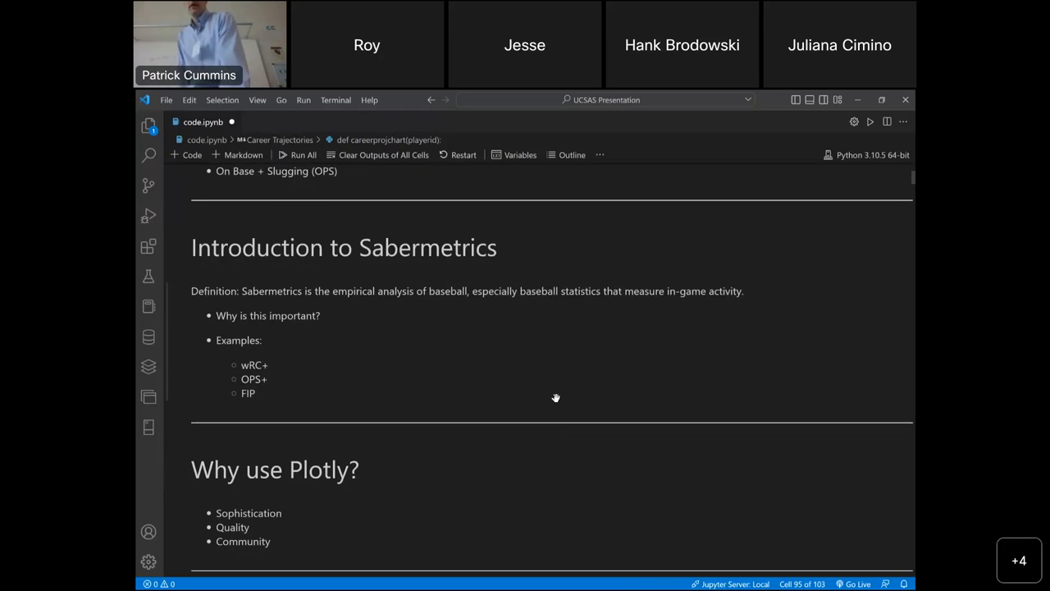
# - Scroll past 'Why use Plotly?' to Lahman's Database and the %pip install cell
pyautogui.scroll(-3)
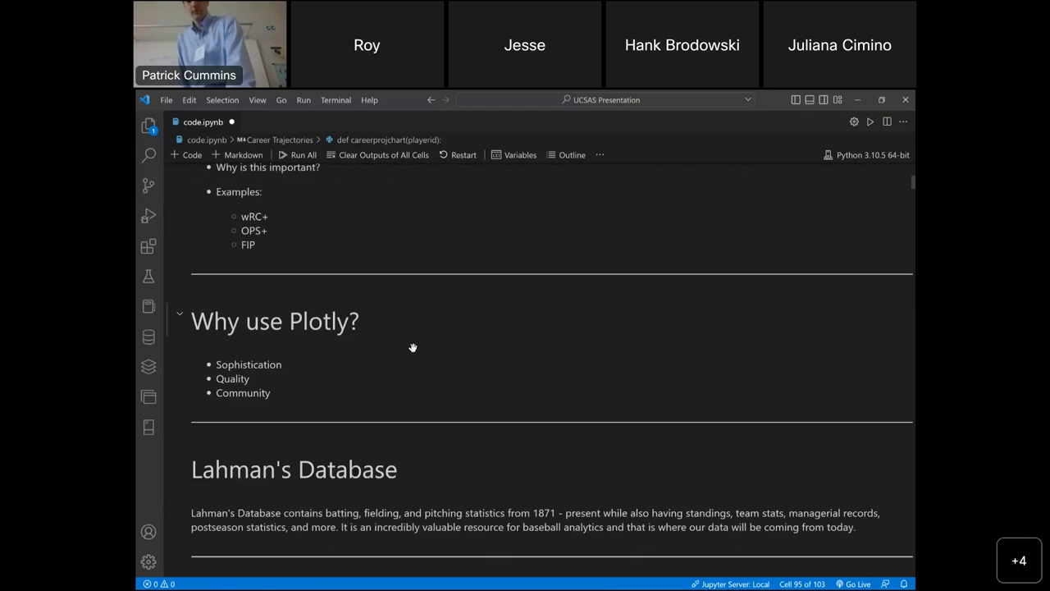
pyautogui.scroll(-3)
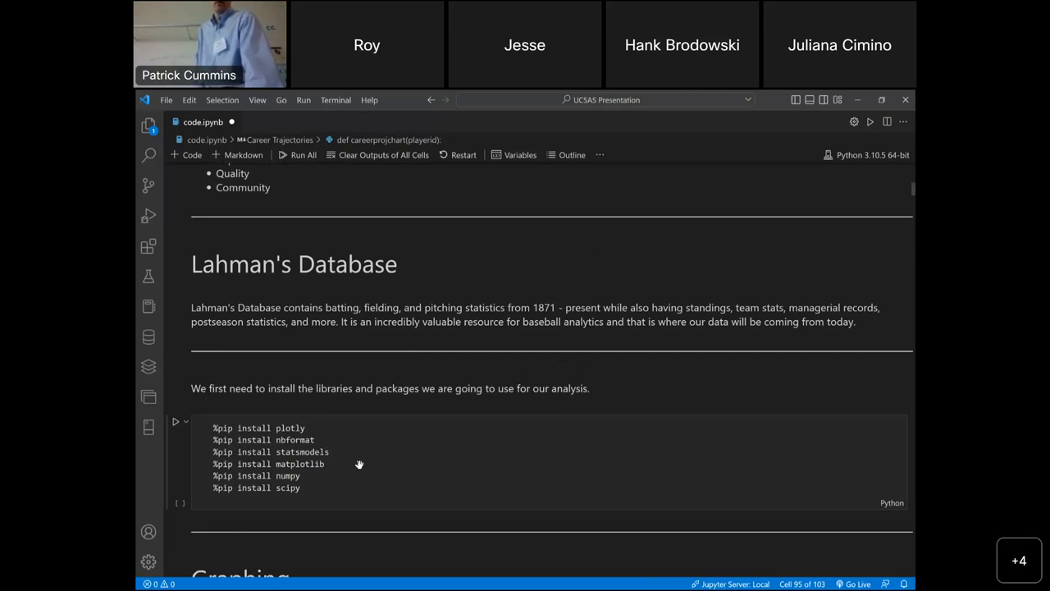
# - Scroll to the Graphing heading with the pandas import and hofbatting read_csv cells
pyautogui.scroll(-3)
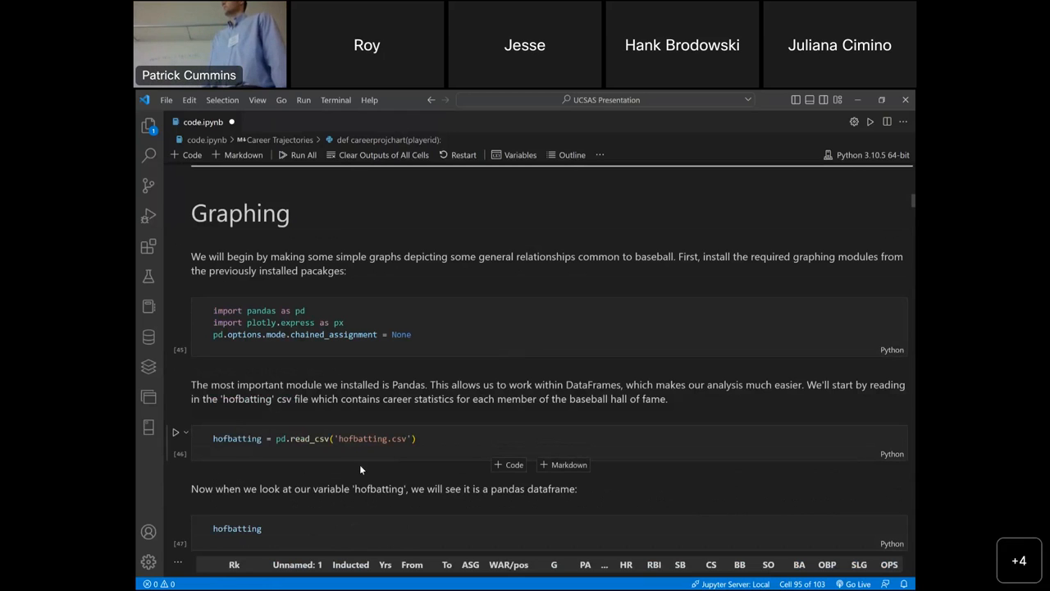
pyautogui.scroll(-3)
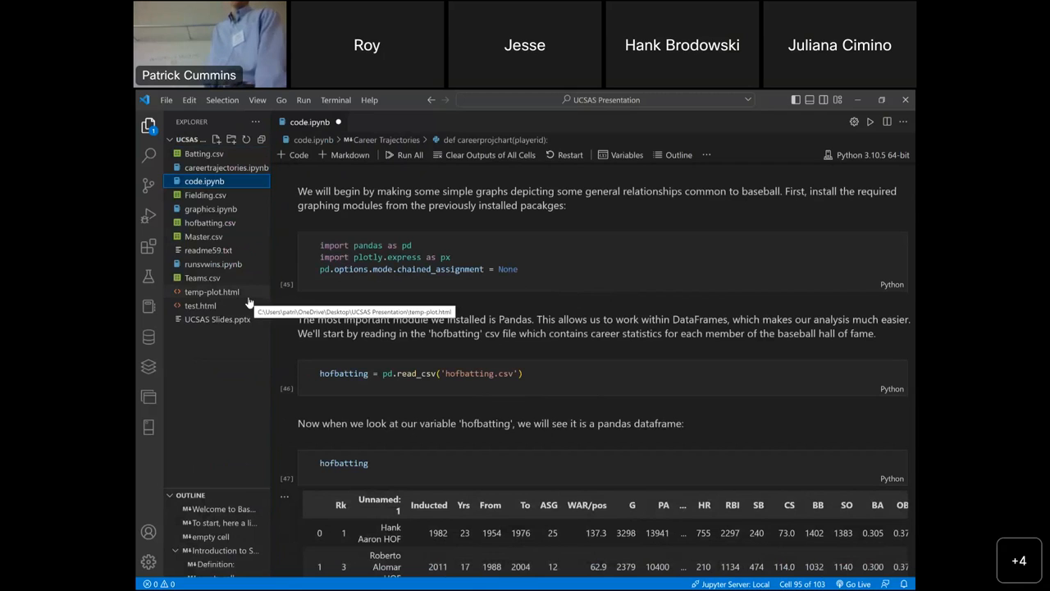
pyautogui.moveTo(214, 392)
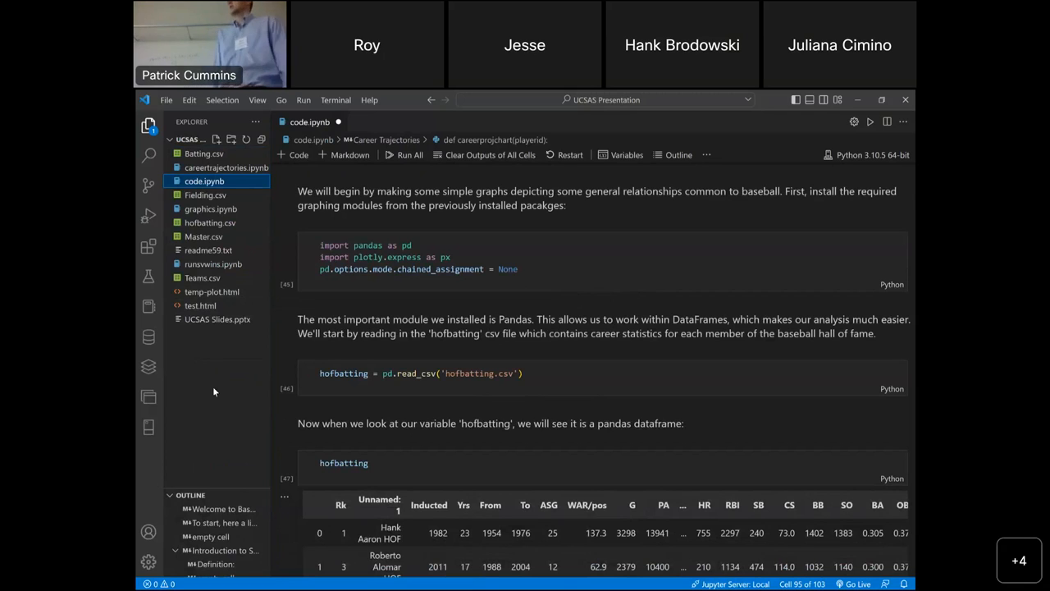
# - Scroll through the hofbatting DataFrame to its final rows (147 rows × 25 columns)
pyautogui.scroll(-3)
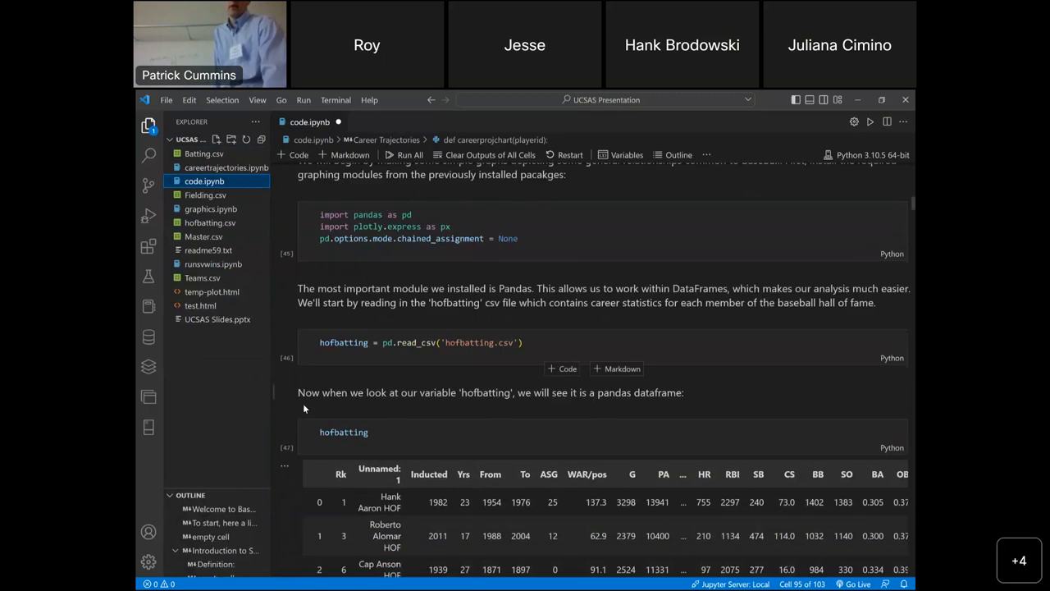
pyautogui.scroll(-3)
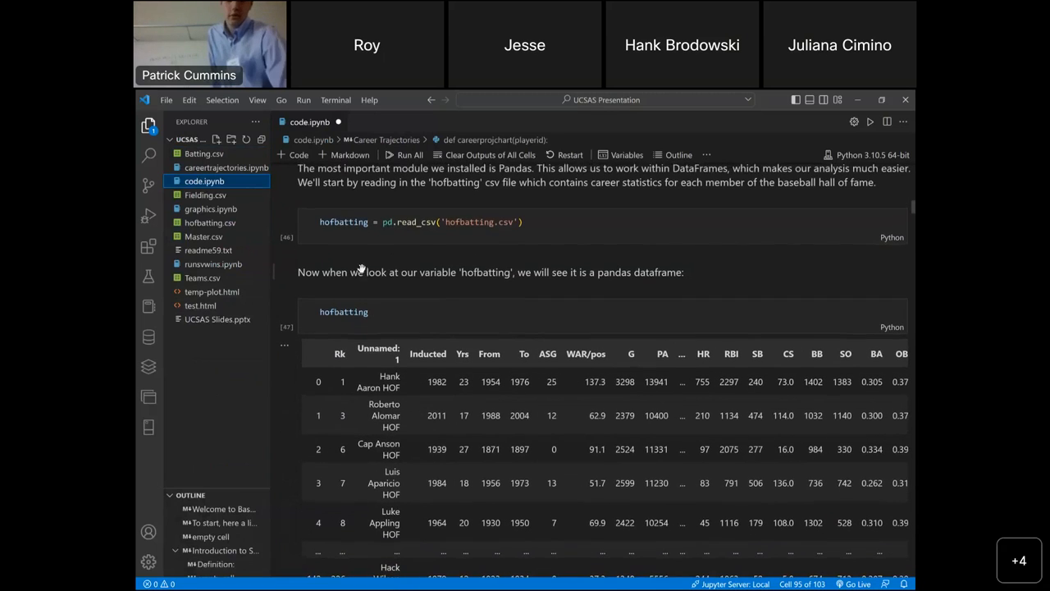
pyautogui.scroll(3)
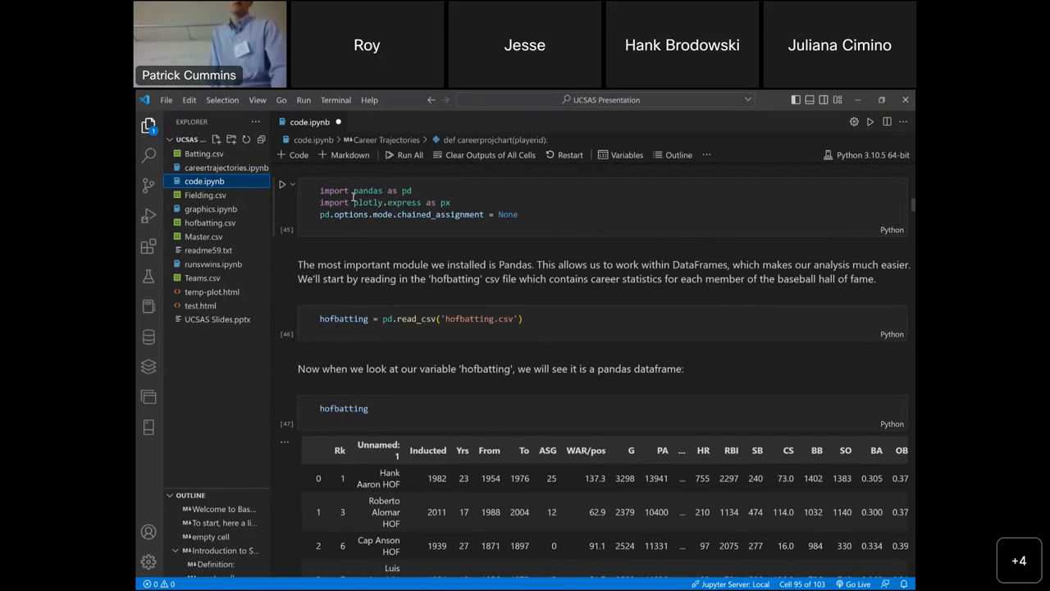
pyautogui.scroll(-3)
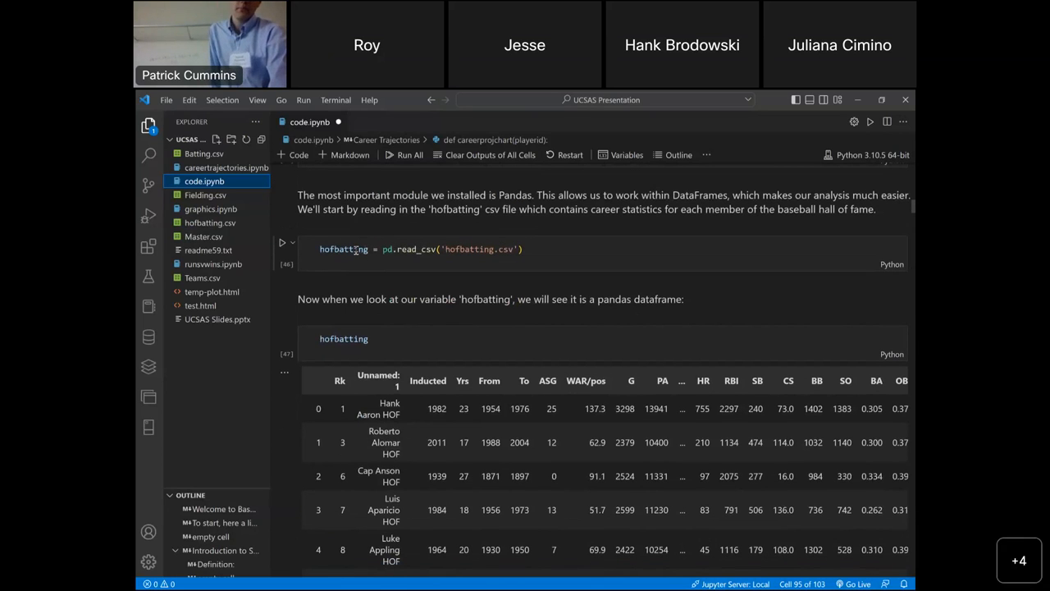
pyautogui.moveTo(343, 248)
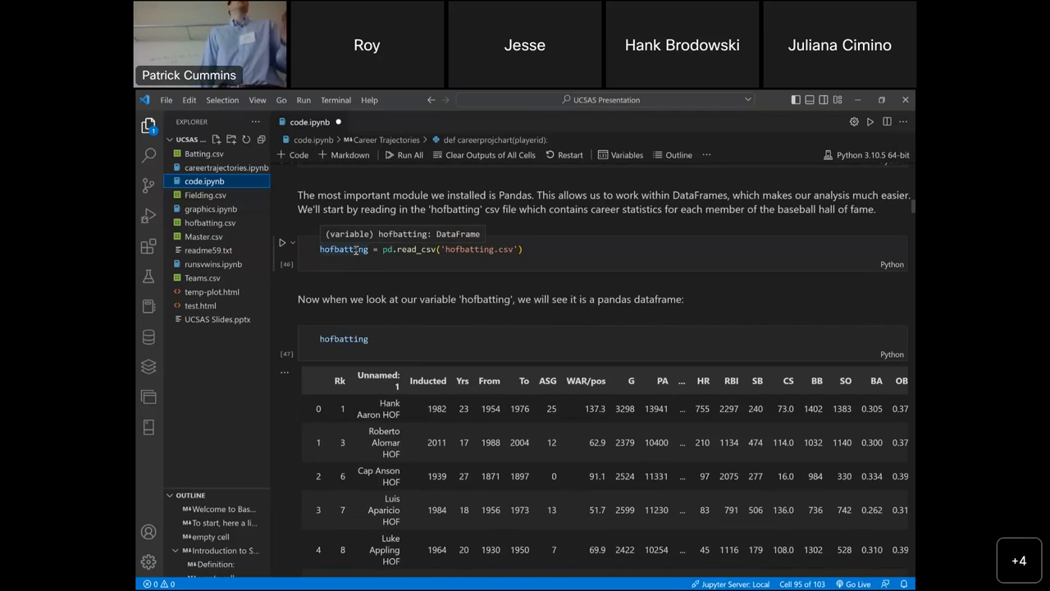
pyautogui.scroll(-3)
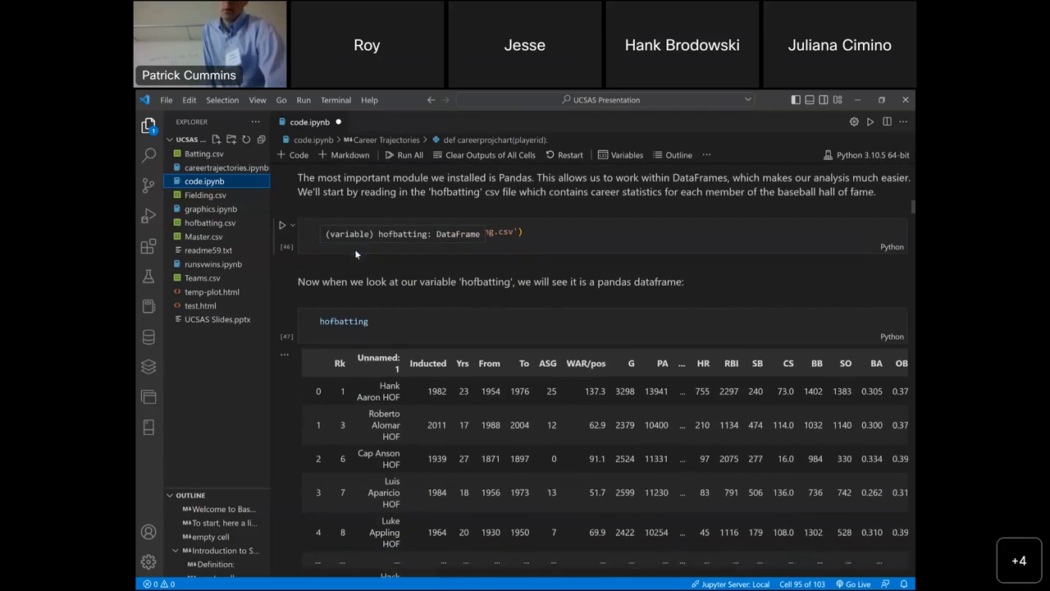
pyautogui.scroll(-3)
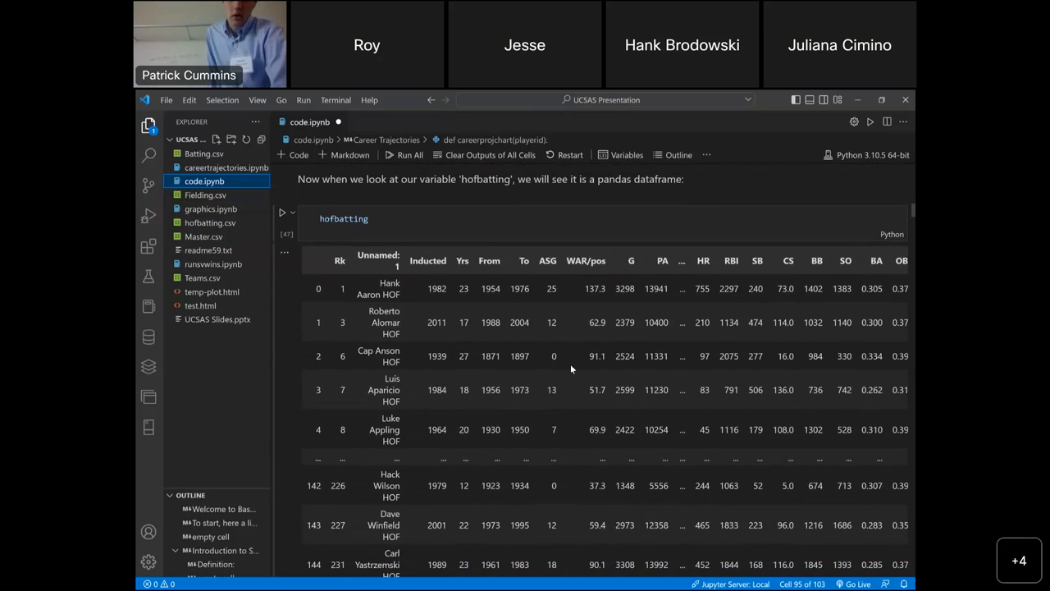
pyautogui.scroll(-3)
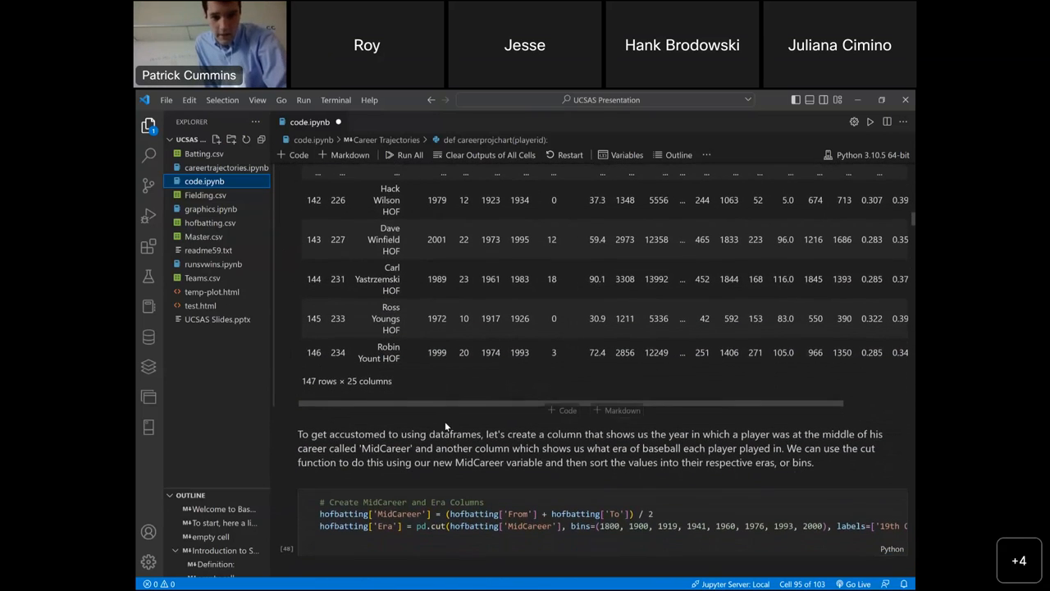
# - Scroll to the MidCareer/Era cell and sideways to reveal all era labels through Long Ball
pyautogui.scroll(-3)
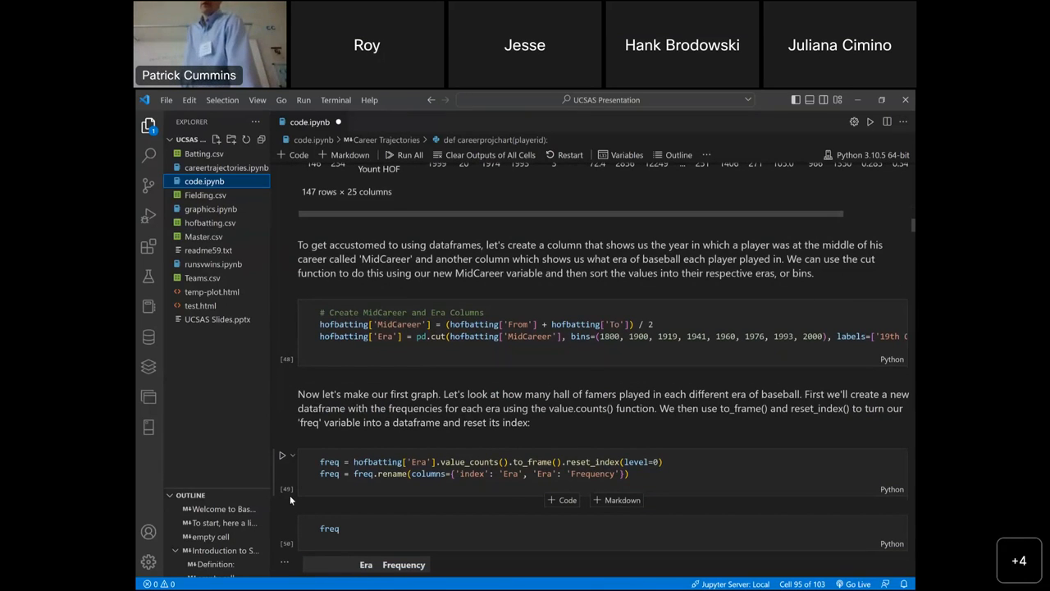
pyautogui.scroll(-3)
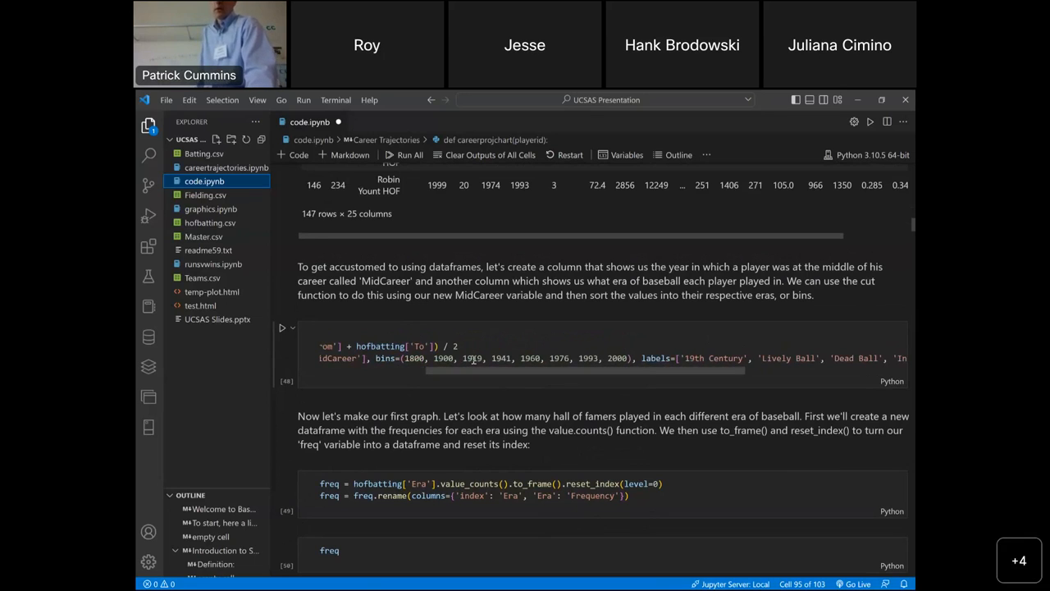
pyautogui.hscroll(3)
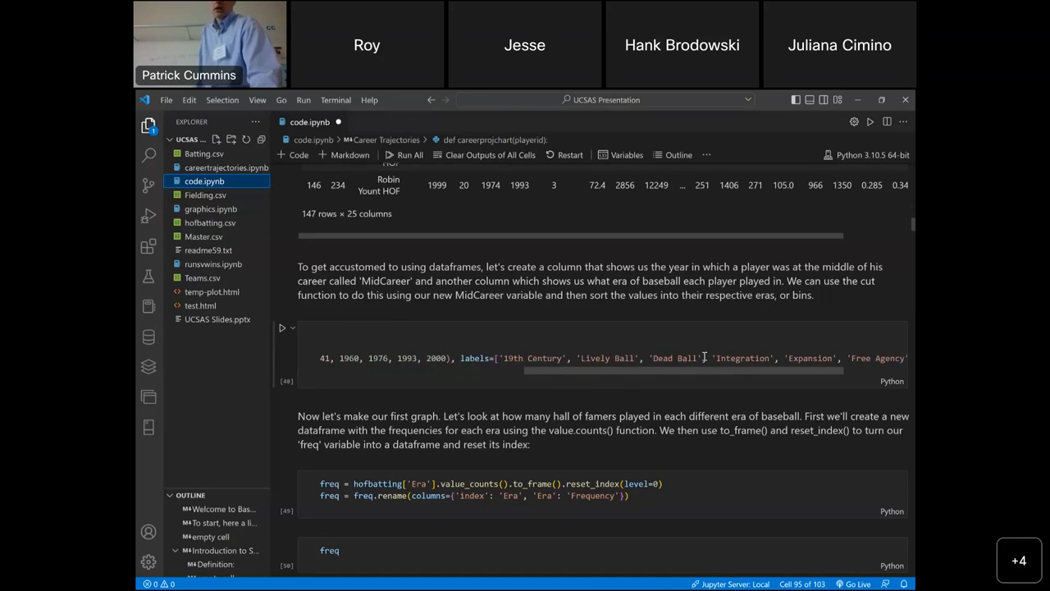
pyautogui.hscroll(3)
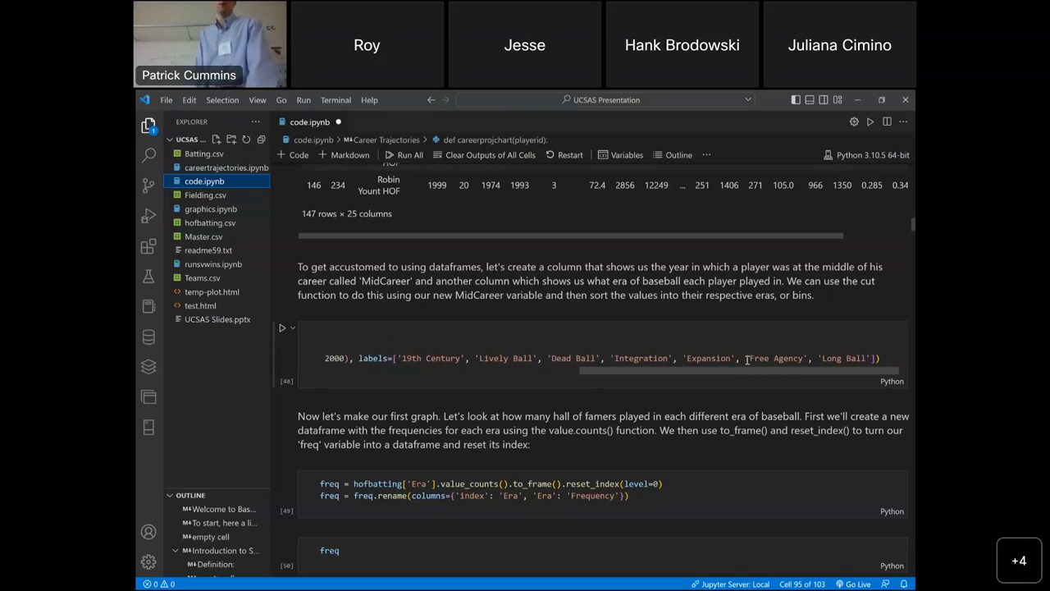
pyautogui.scroll(-3)
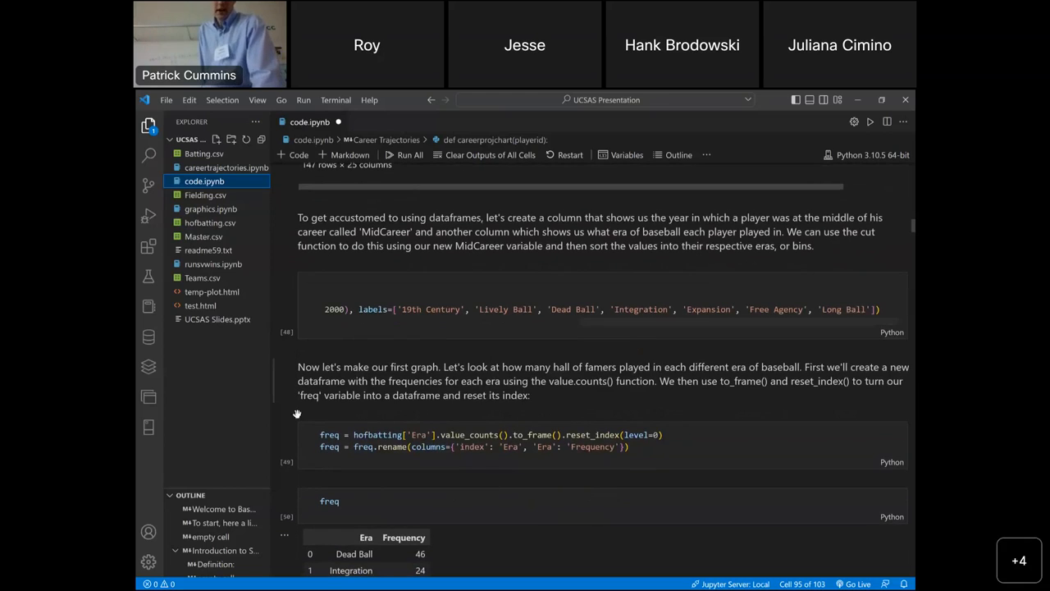
pyautogui.moveTo(292, 414)
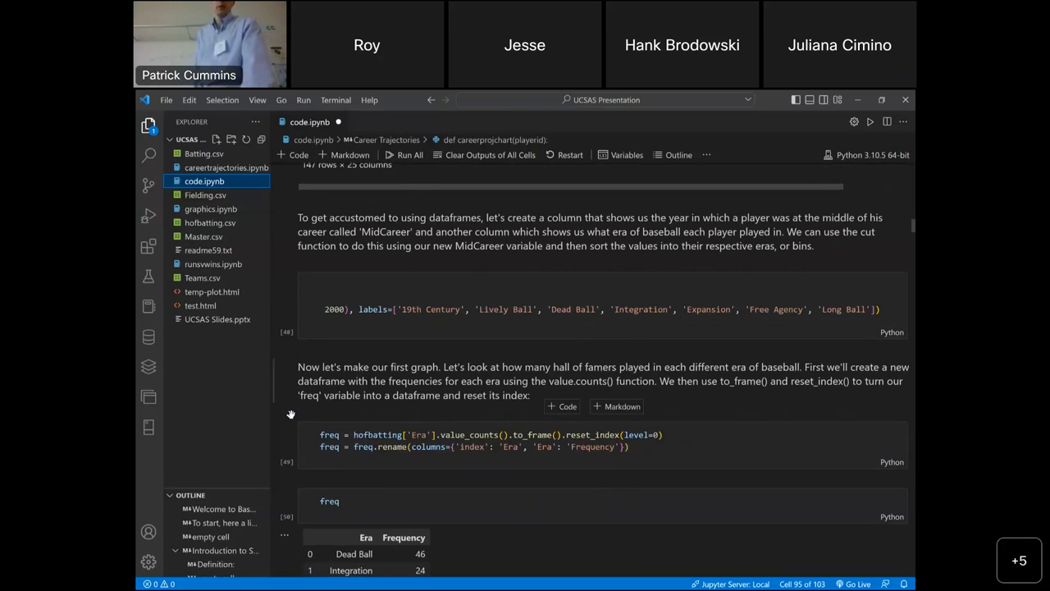
# - Scroll to the freq output showing all seven eras, Dead Ball 46 to Long Ball 2
pyautogui.scroll(-3)
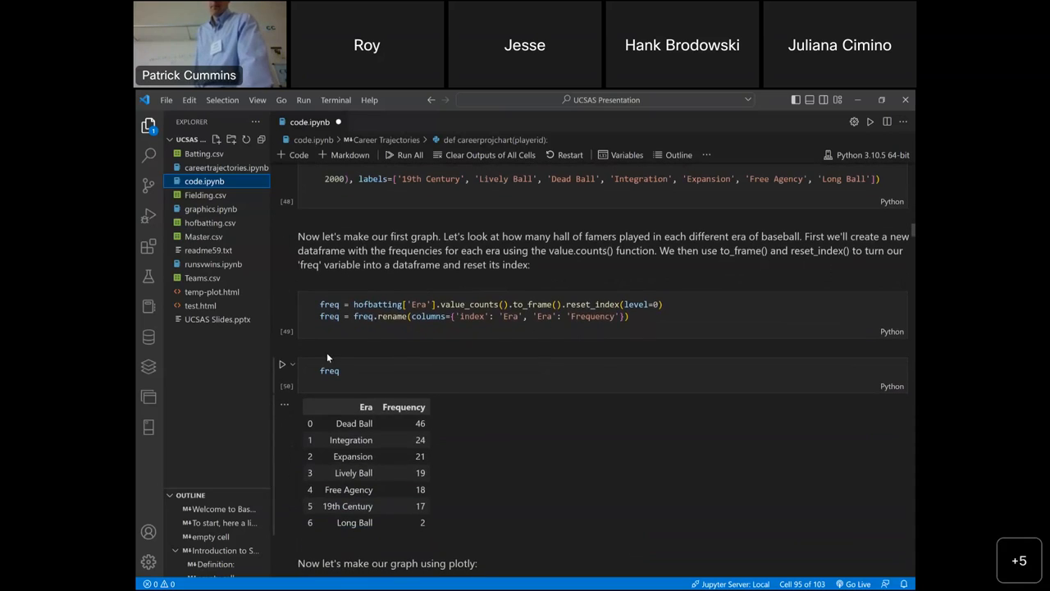
pyautogui.moveTo(329, 304)
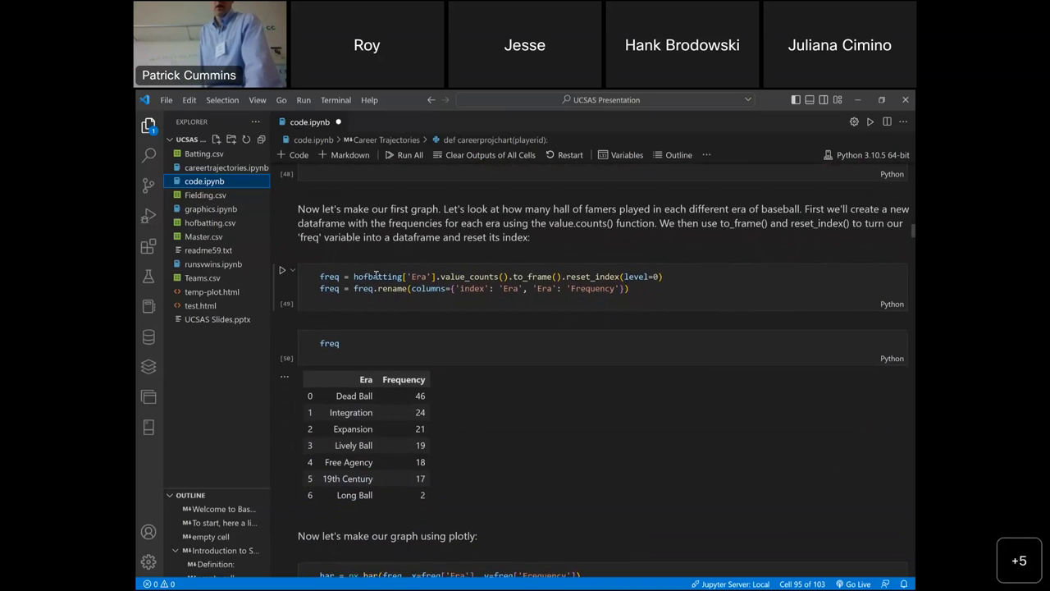
pyautogui.moveTo(407, 231)
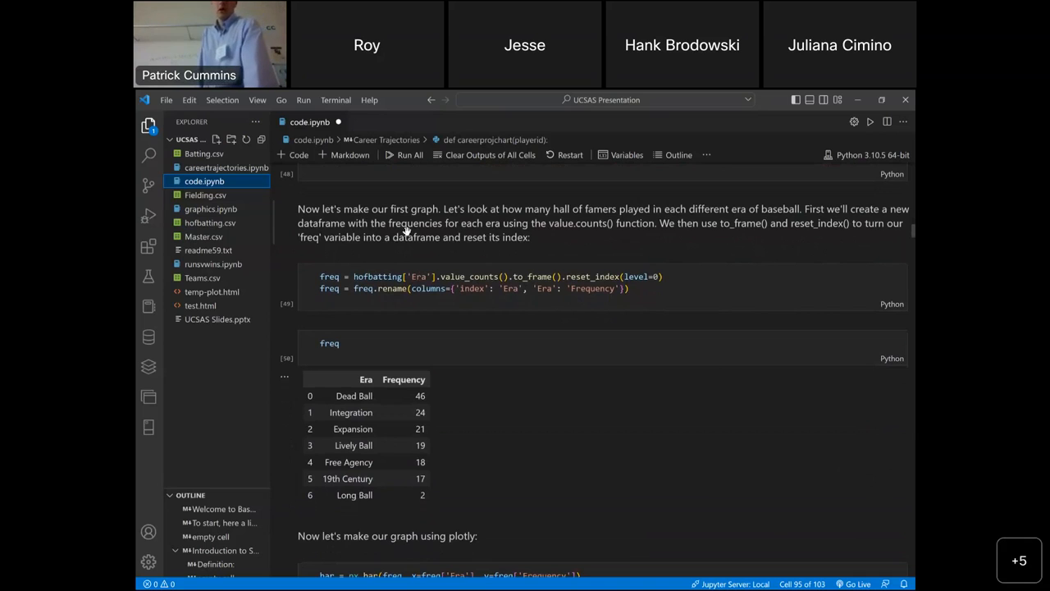
pyautogui.scroll(3)
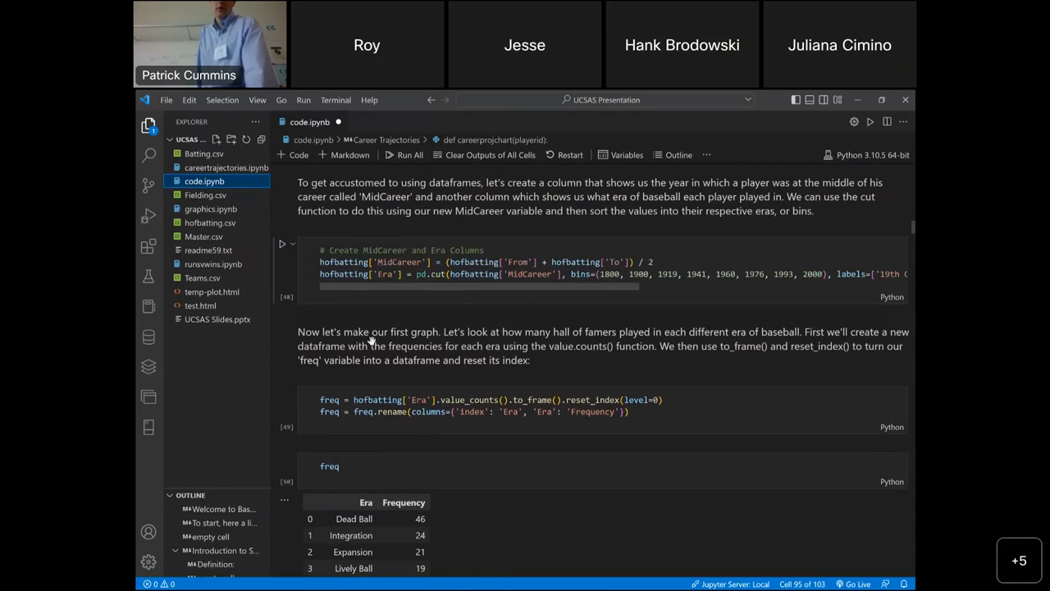
pyautogui.moveTo(465, 367)
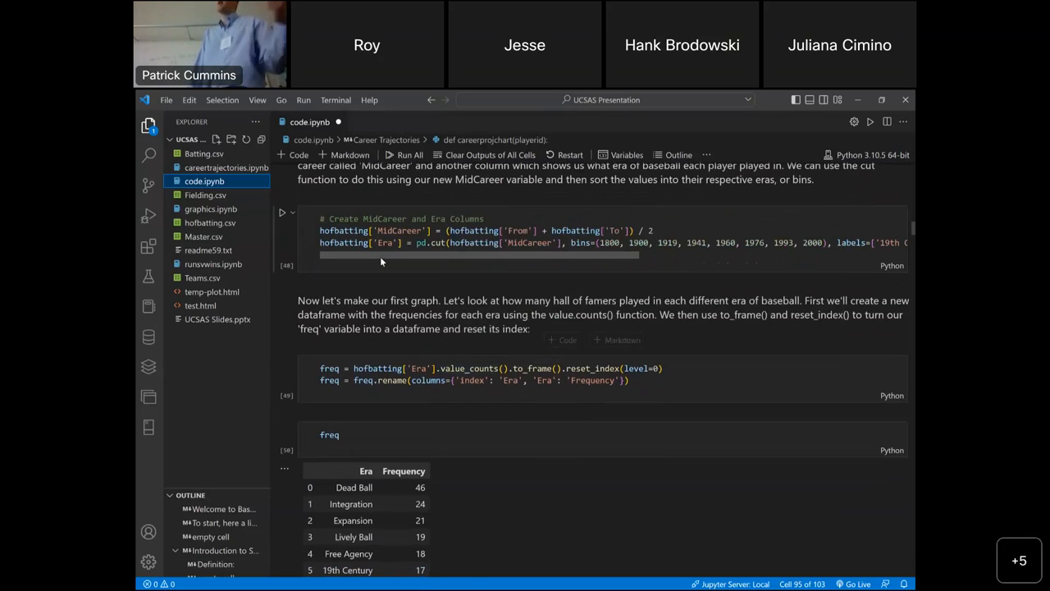
pyautogui.moveTo(554, 372)
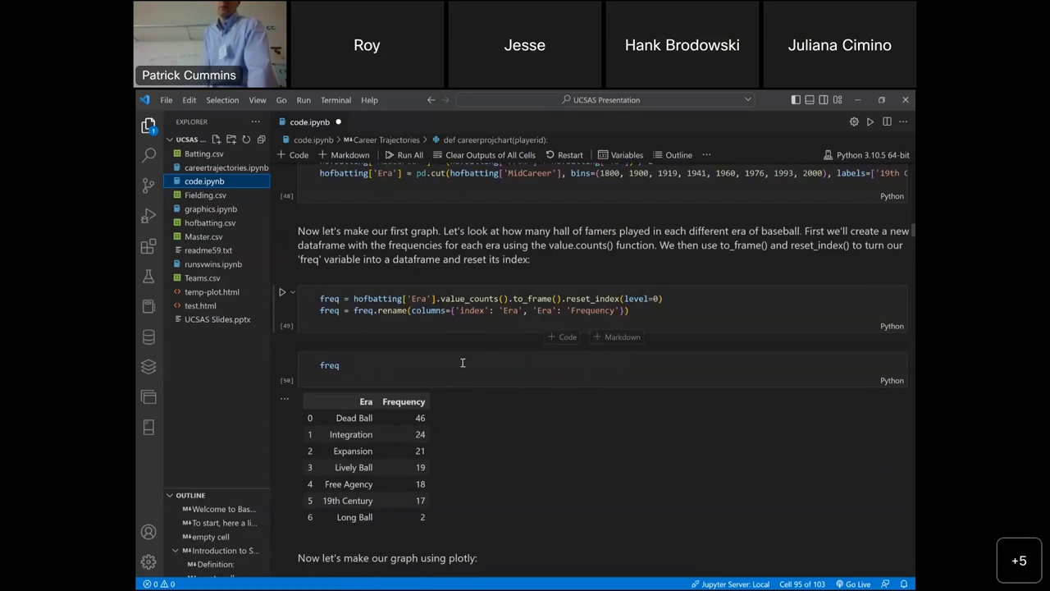
pyautogui.scroll(-3)
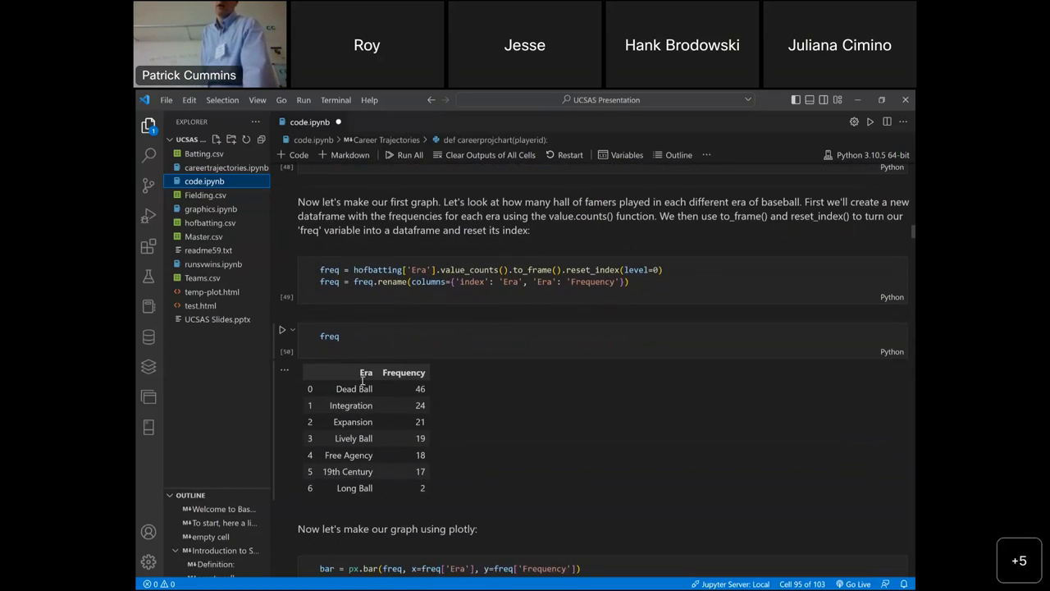
# - Scroll to the px.bar chart of Hall of Famers per era, with the pie chart starting below
pyautogui.scroll(-3)
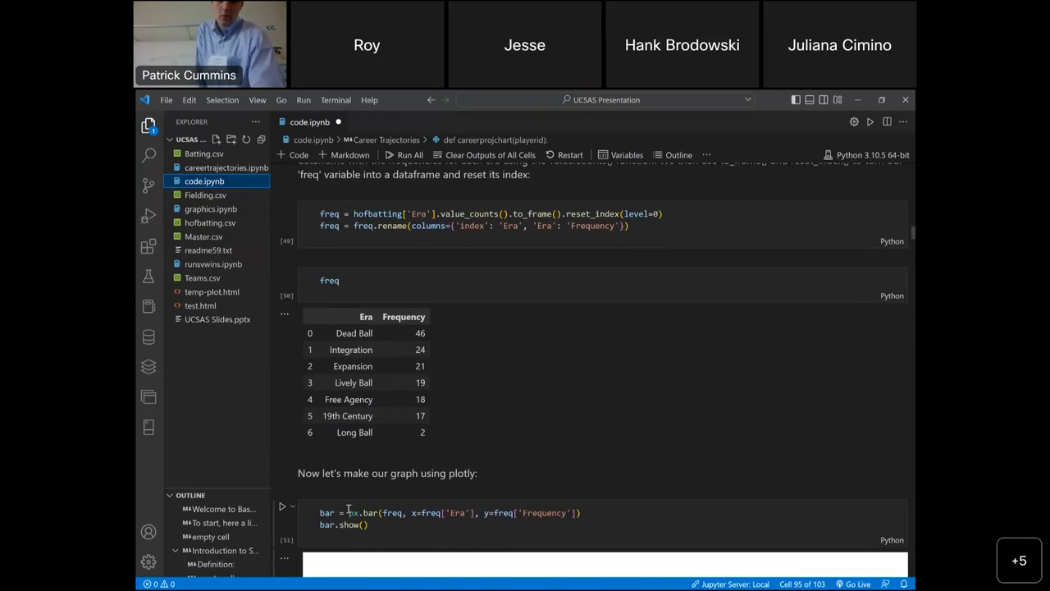
pyautogui.moveTo(352, 512)
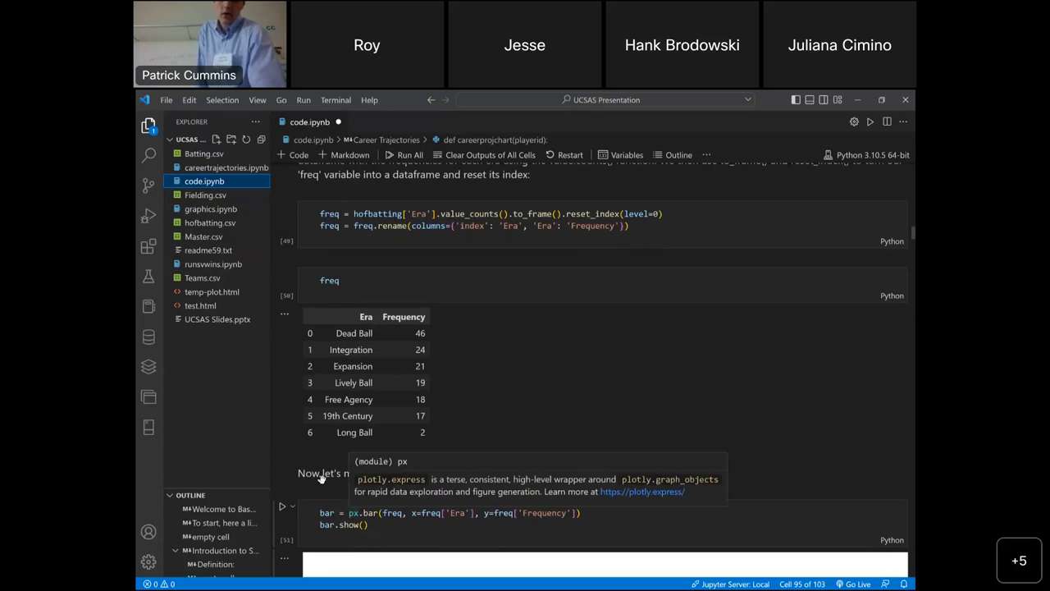
pyautogui.scroll(-3)
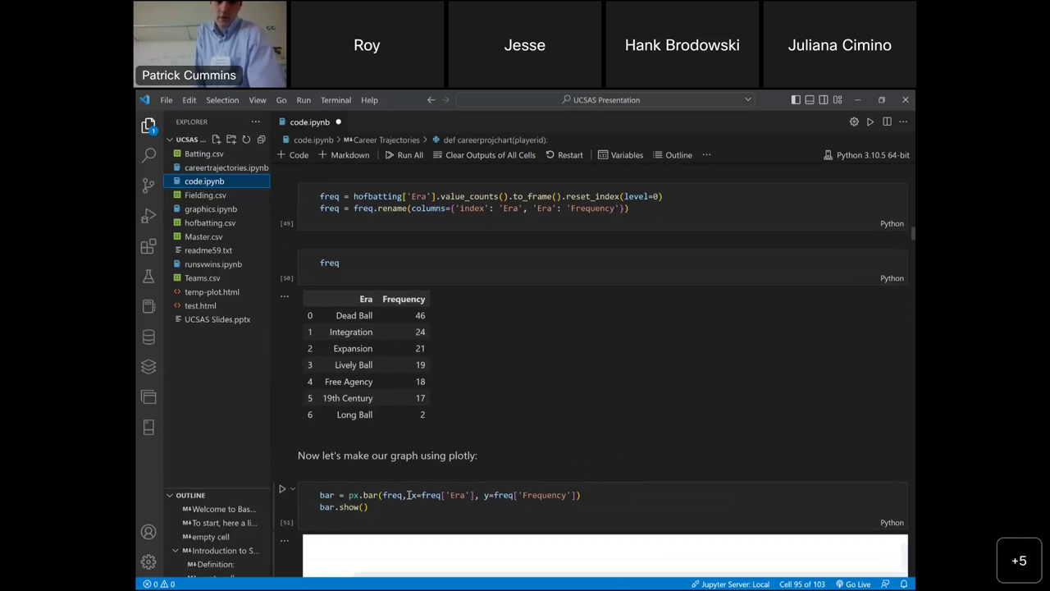
pyautogui.scroll(-3)
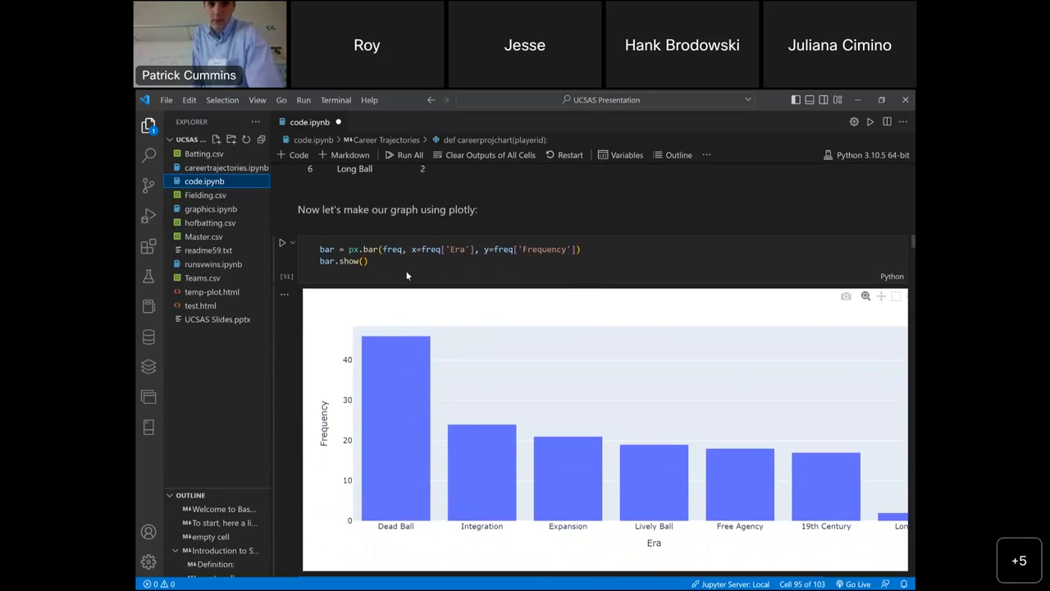
pyautogui.moveTo(430, 248)
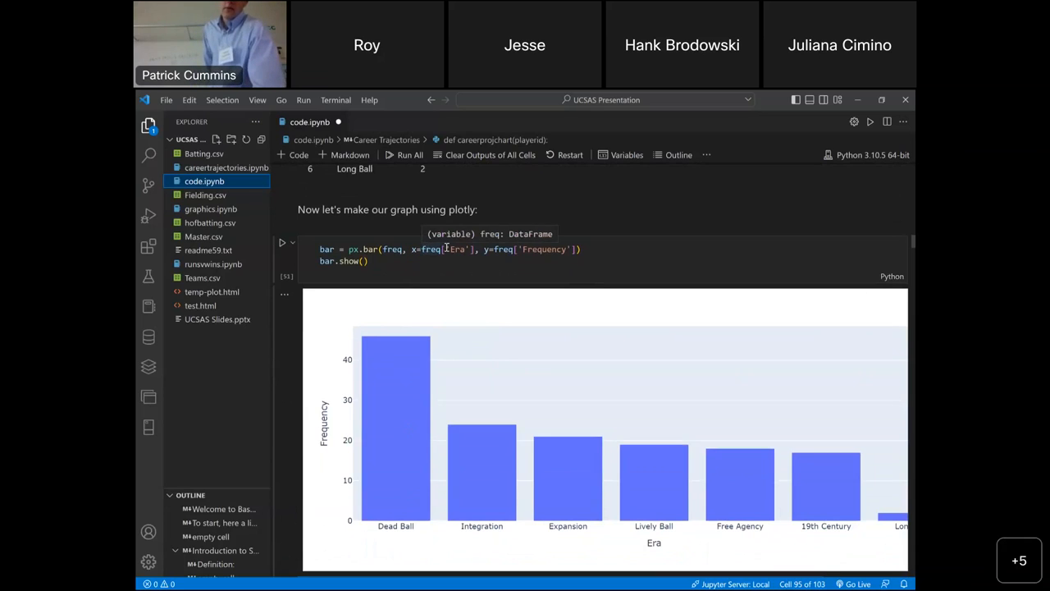
pyautogui.moveTo(376, 469)
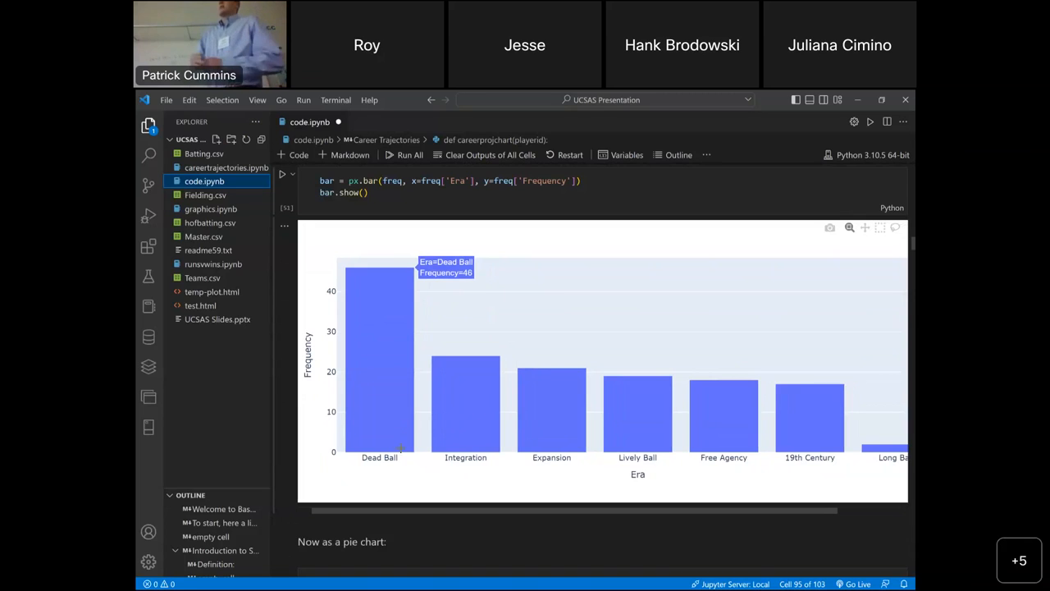
pyautogui.scroll(-3)
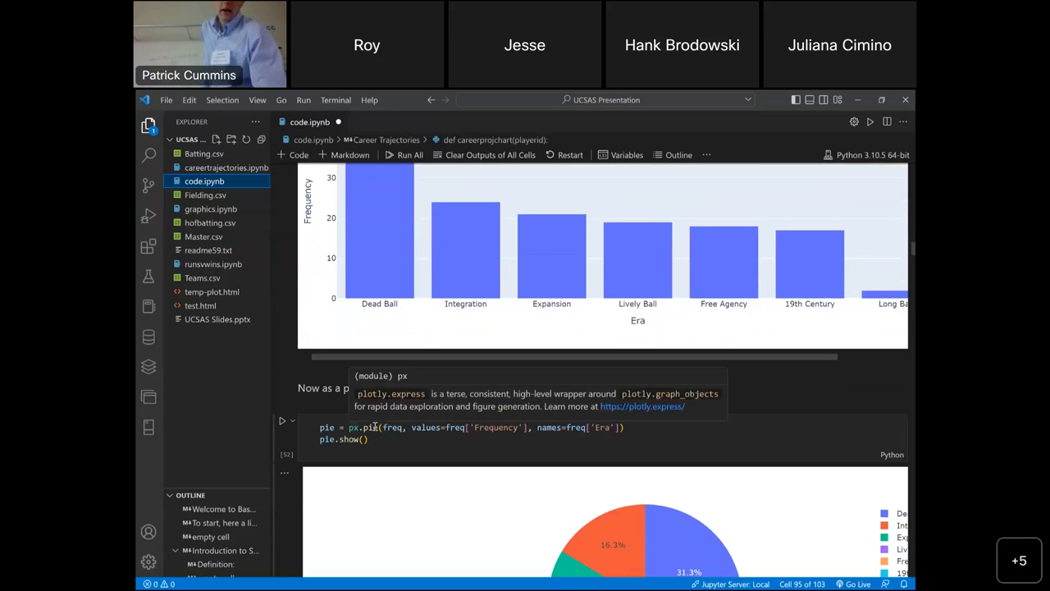
# - Scroll through the px.pie era chart down to the px.scatter frequency dot plot
pyautogui.scroll(-3)
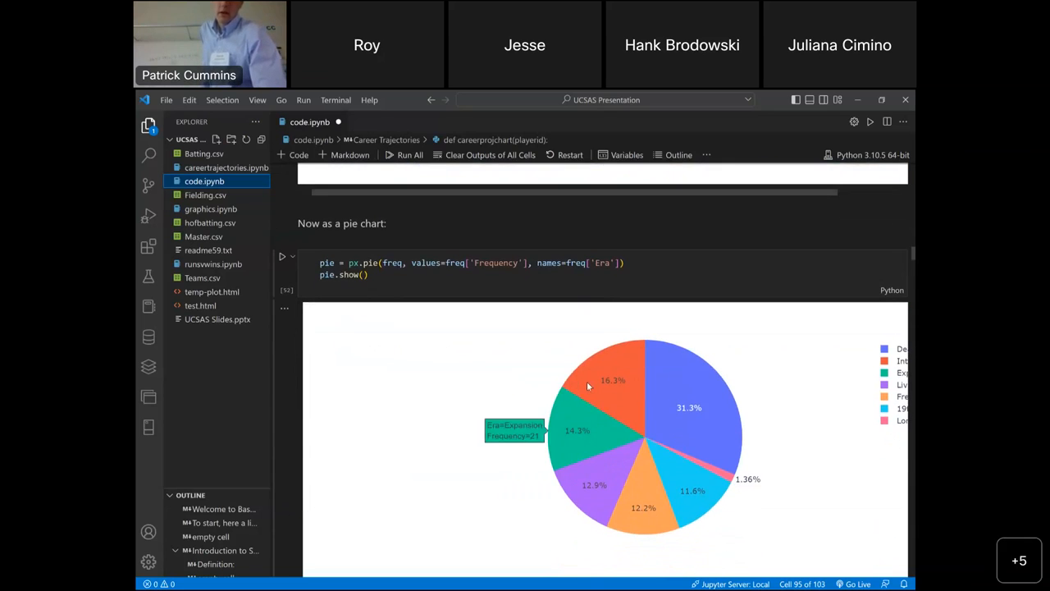
pyautogui.scroll(-3)
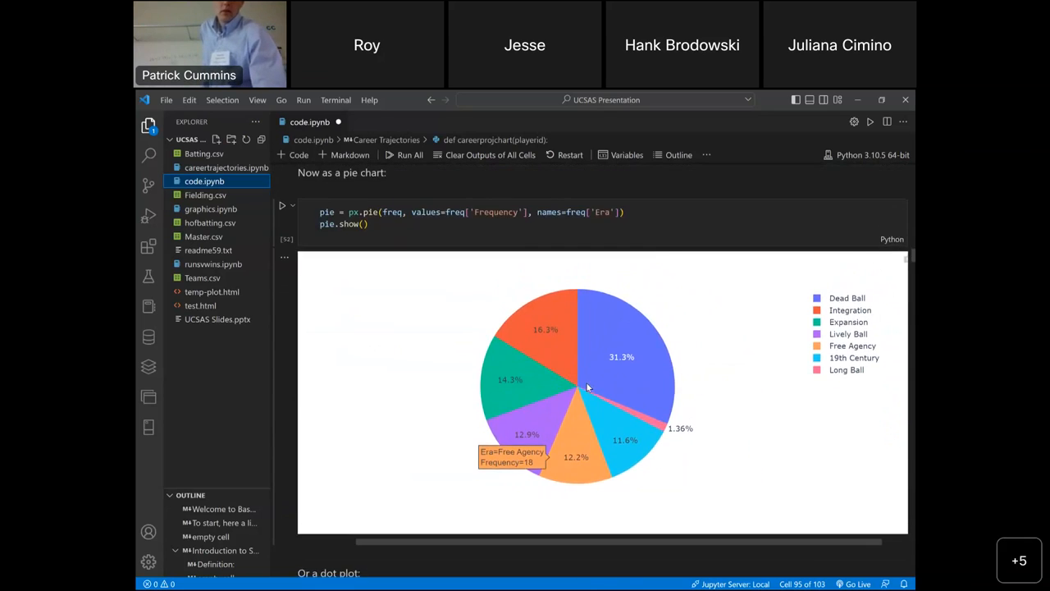
pyautogui.scroll(-3)
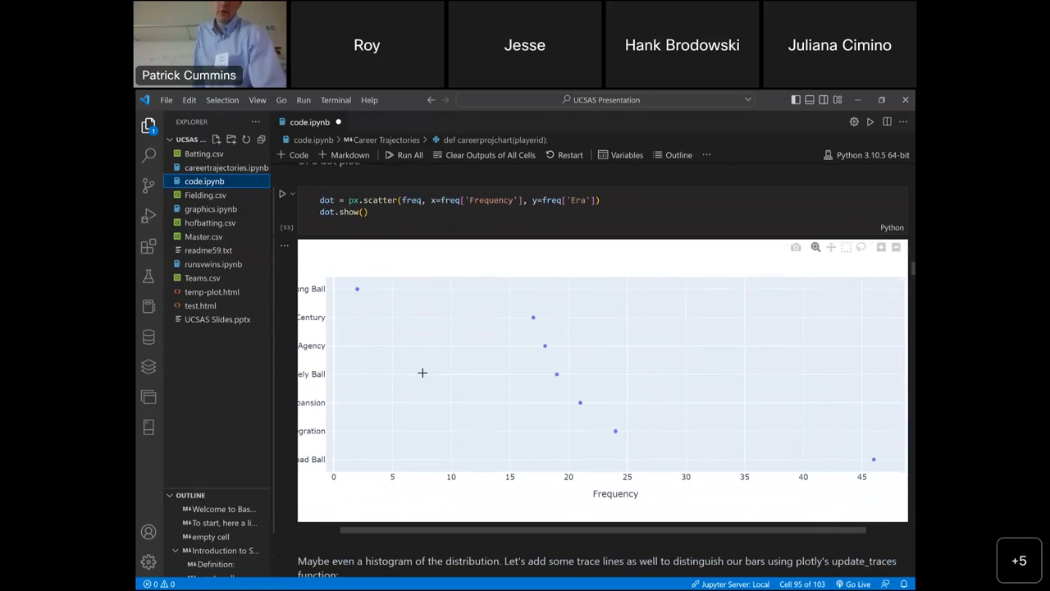
# - Scroll to the px.histogram cell showing MidCareer years with black-outlined bars
pyautogui.scroll(-3)
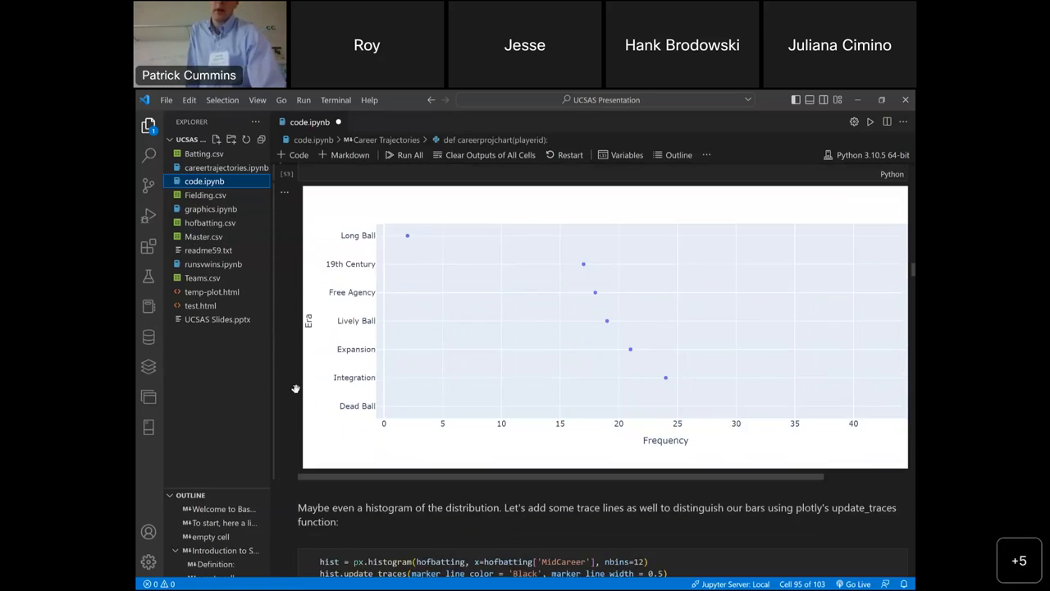
pyautogui.scroll(-3)
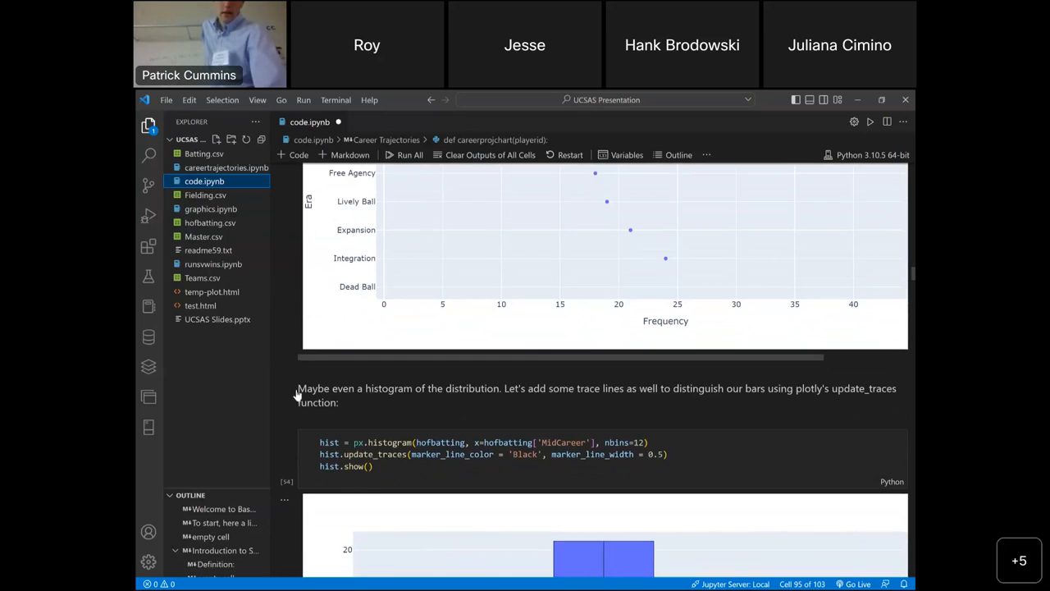
pyautogui.scroll(-3)
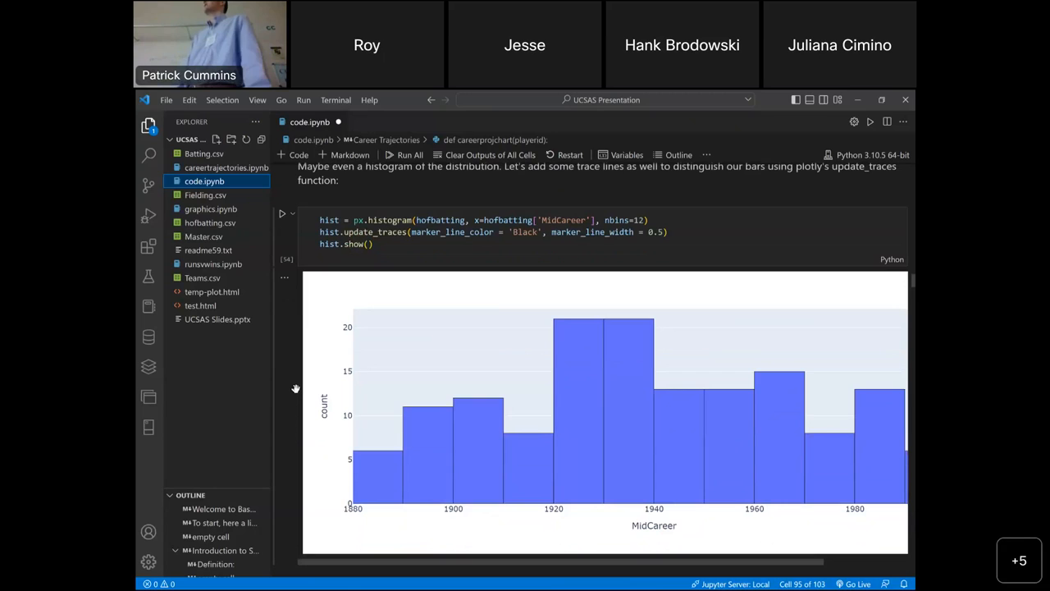
# - Scroll past the index-vs-MidCareer scatter plot to the px.strip MidCareer chart
pyautogui.scroll(-3)
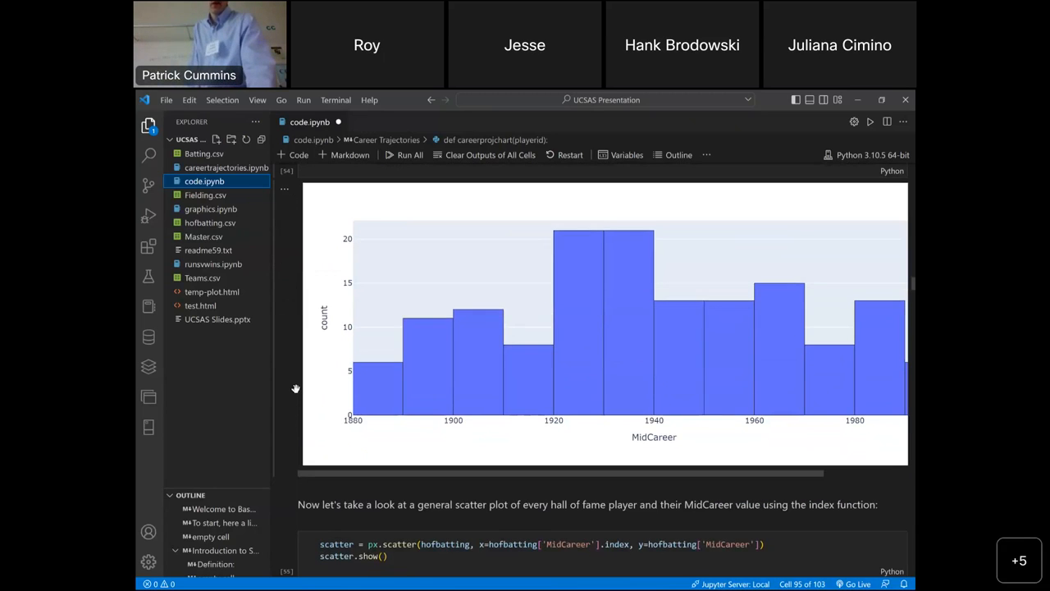
pyautogui.scroll(-3)
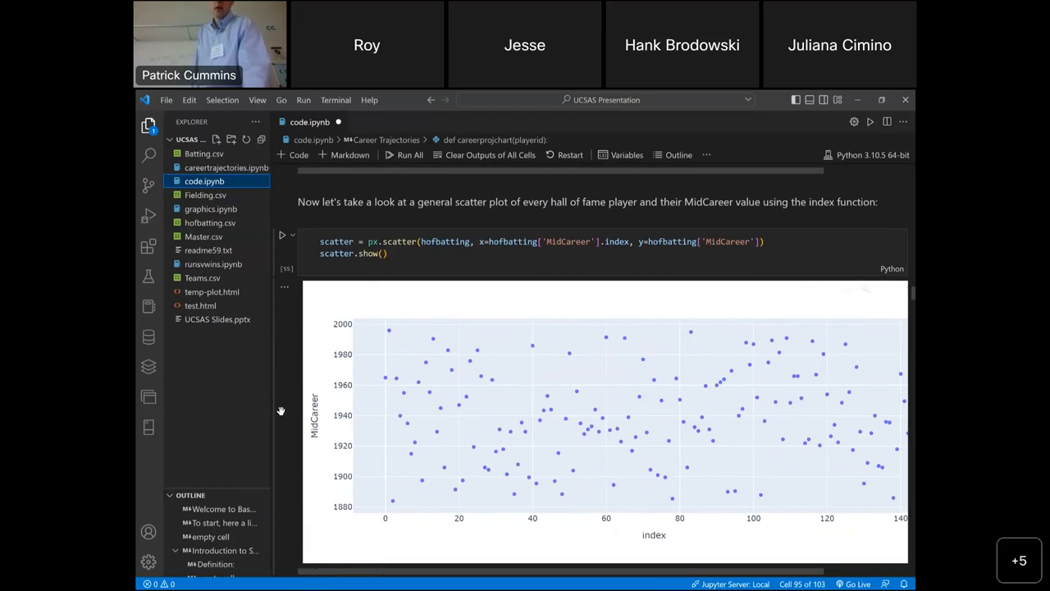
pyautogui.scroll(-3)
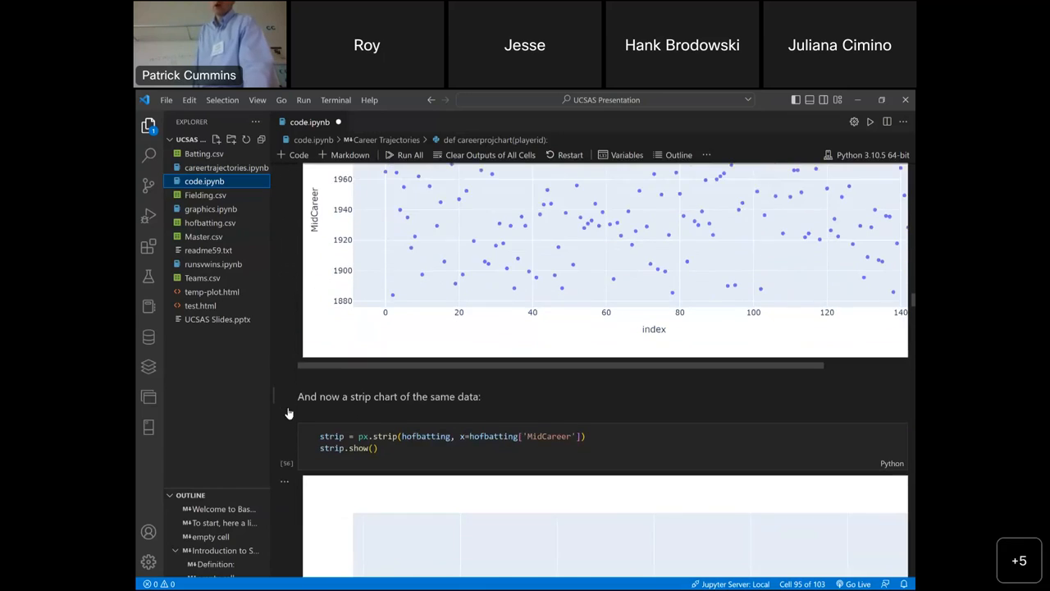
pyautogui.scroll(-3)
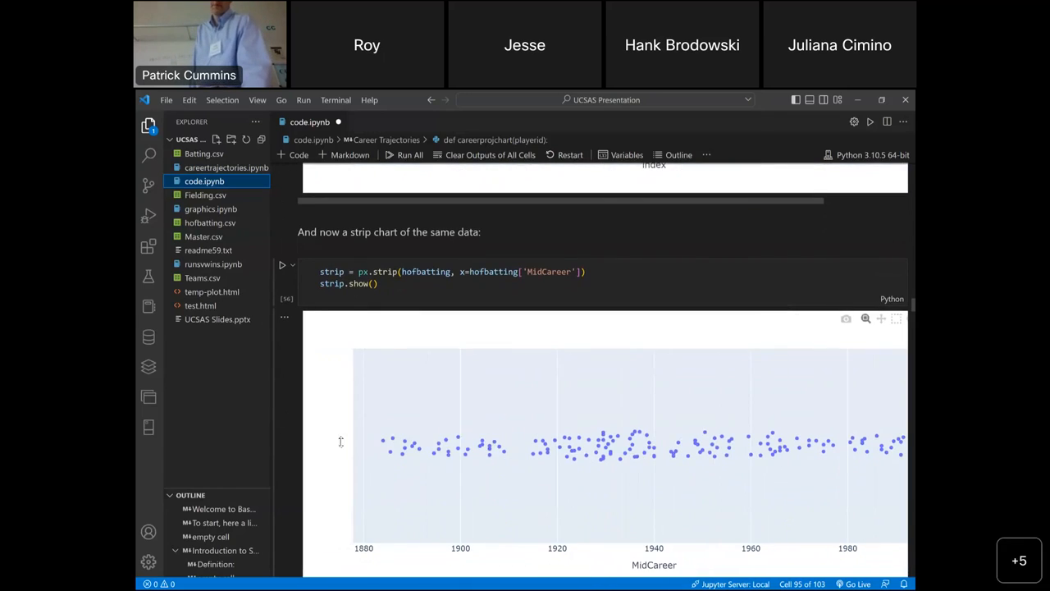
pyautogui.moveTo(303, 435)
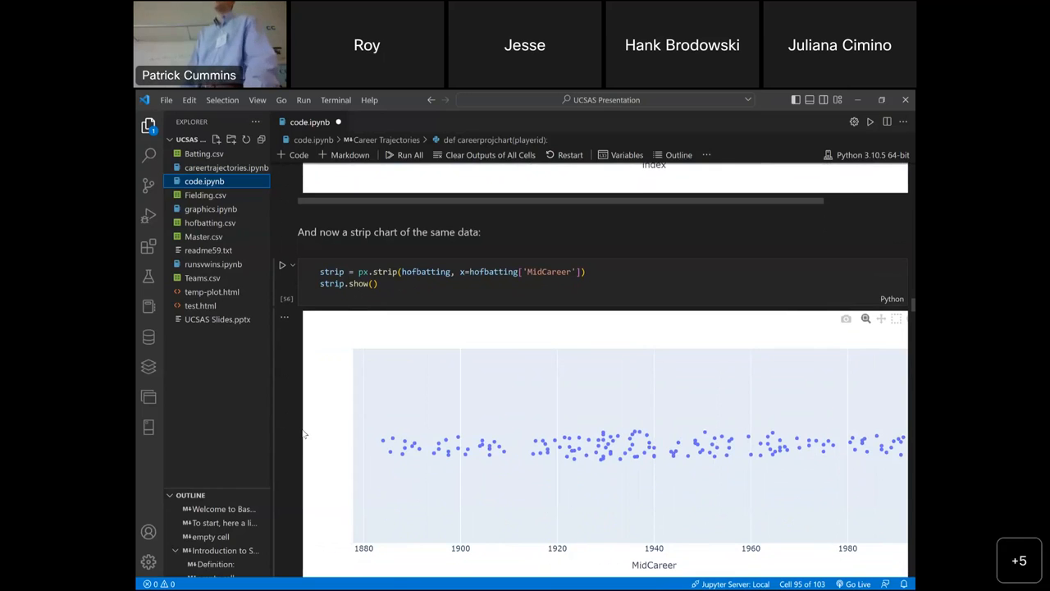
# - Scroll past the strip chart to the MidCareer-vs-OPS scatter plot with its LOWESS trendline
pyautogui.scroll(-3)
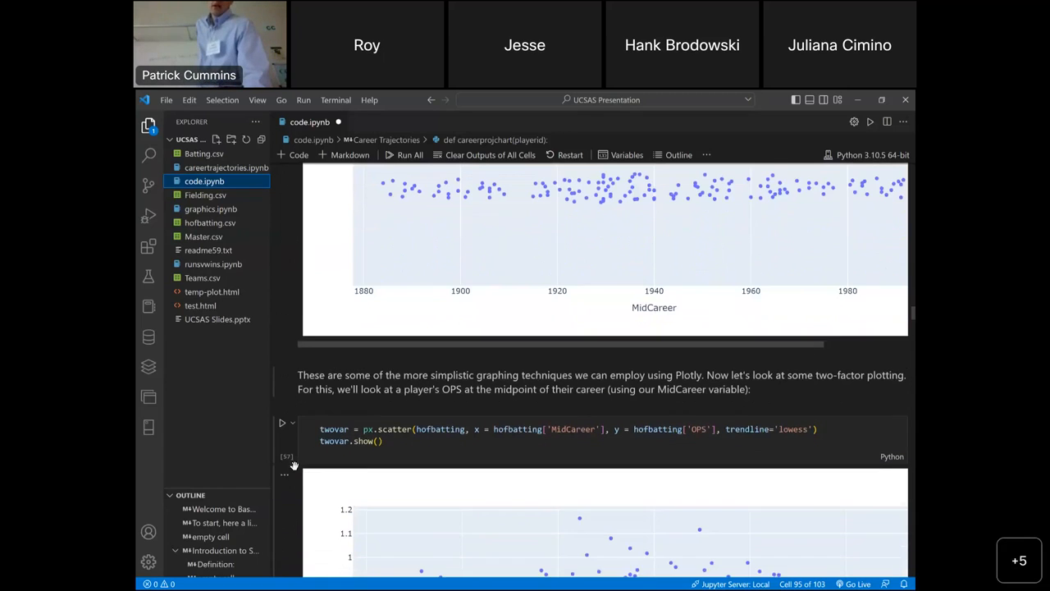
pyautogui.scroll(-3)
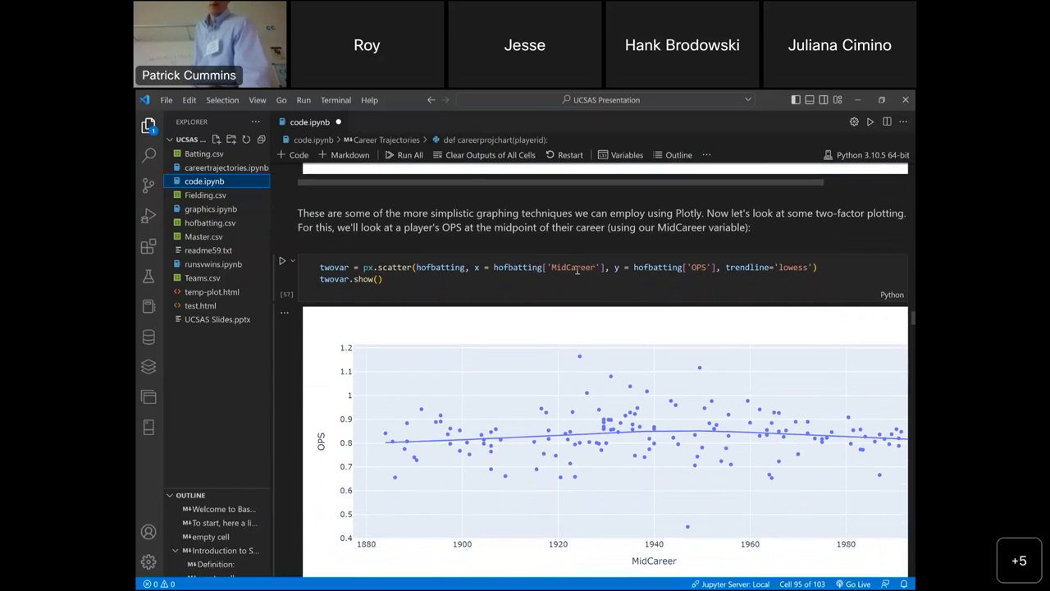
pyautogui.moveTo(652, 533)
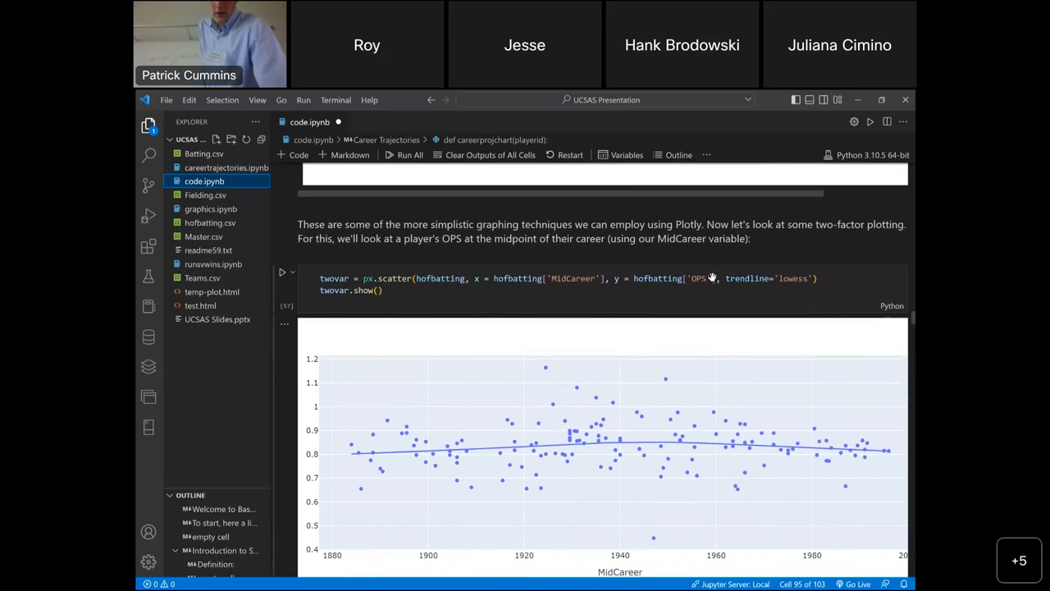
pyautogui.scroll(-3)
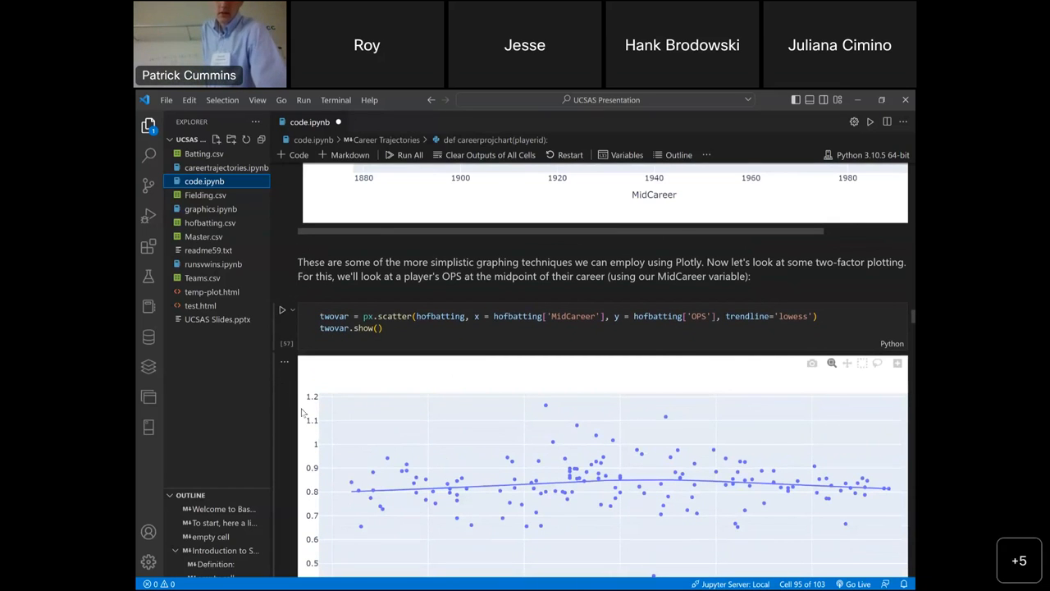
pyautogui.scroll(-3)
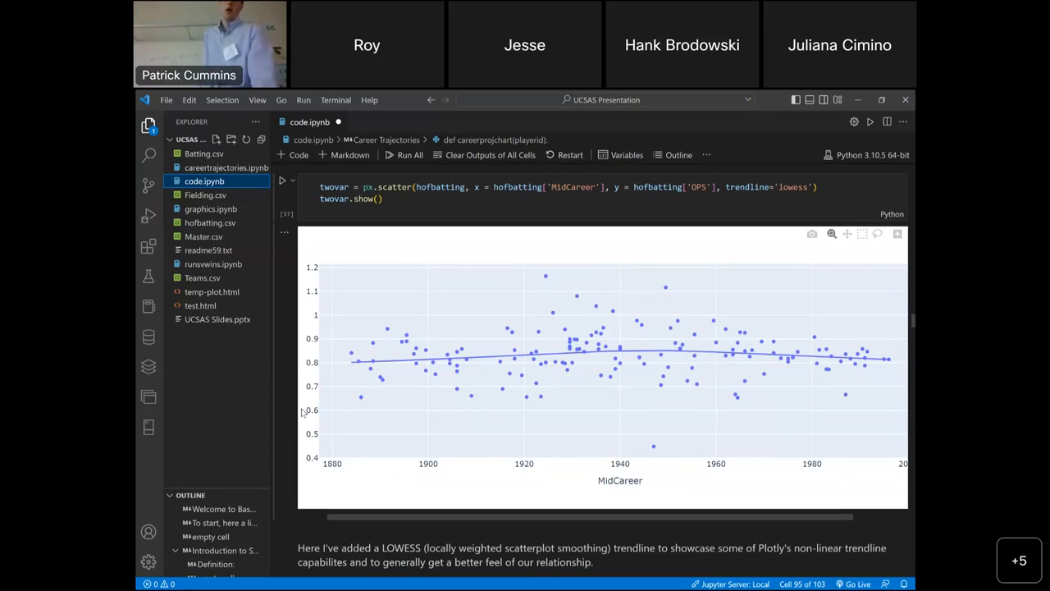
# - Scroll past the LOWESS note to the HR Rate cell and its per-era hrrateplot strip chart
pyautogui.scroll(-3)
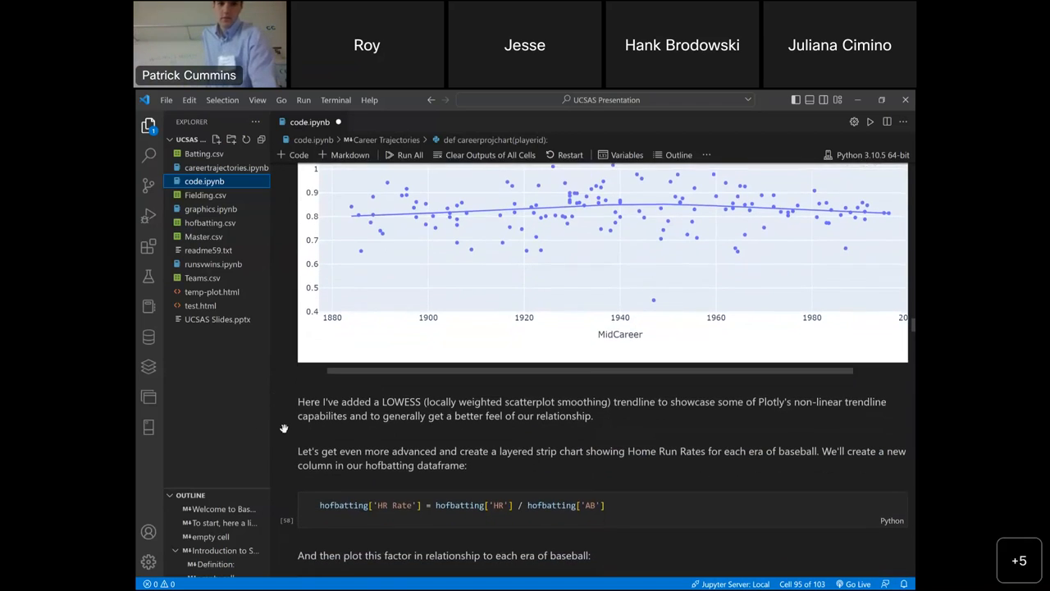
pyautogui.scroll(-3)
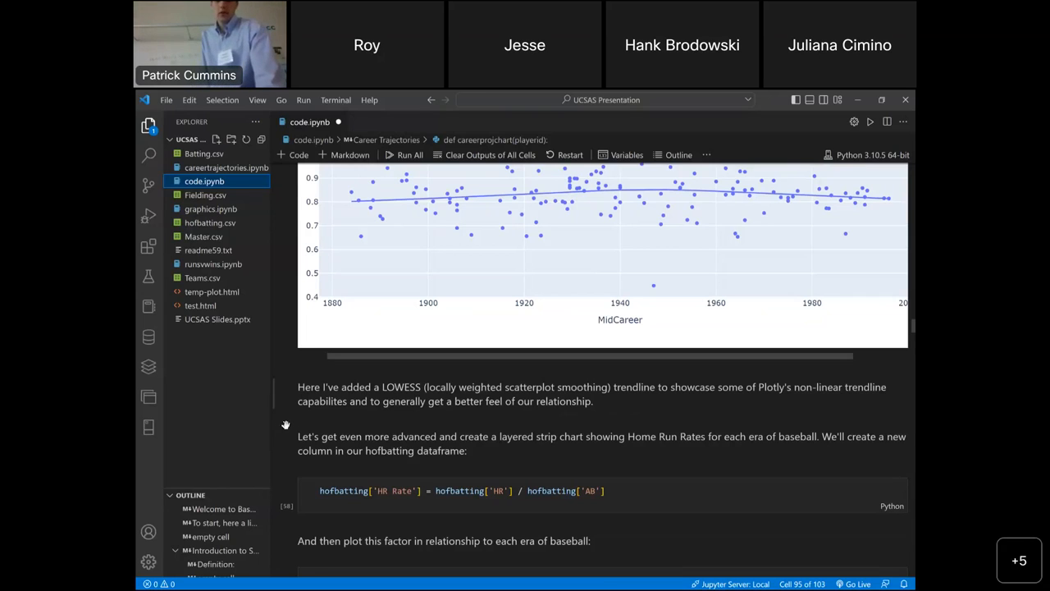
pyautogui.scroll(-3)
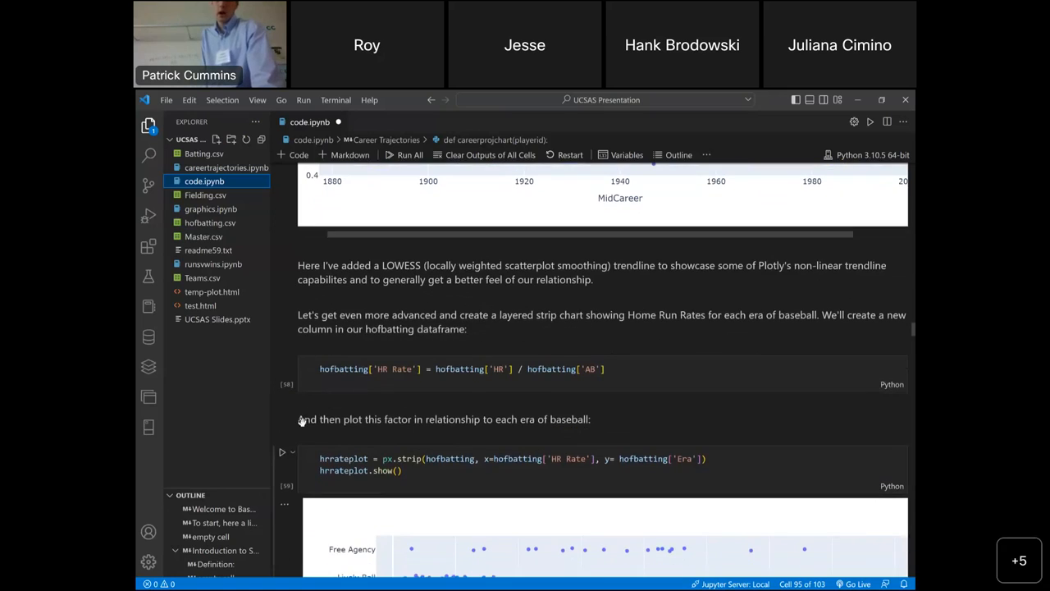
pyautogui.scroll(-3)
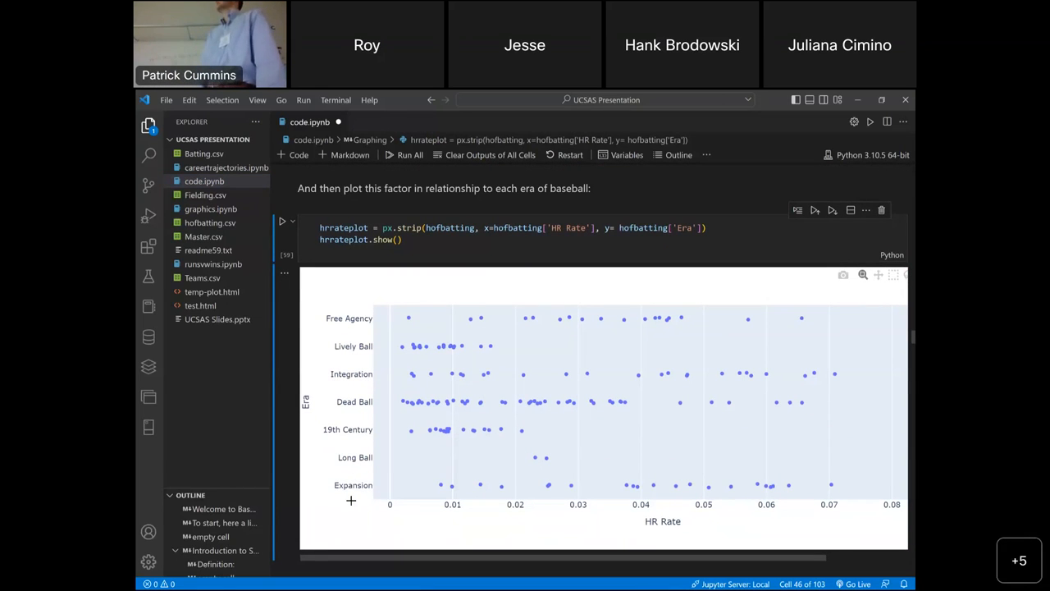
# - Scroll below the strip chart to the px.box boxplot of HR Rate by Era
pyautogui.scroll(-3)
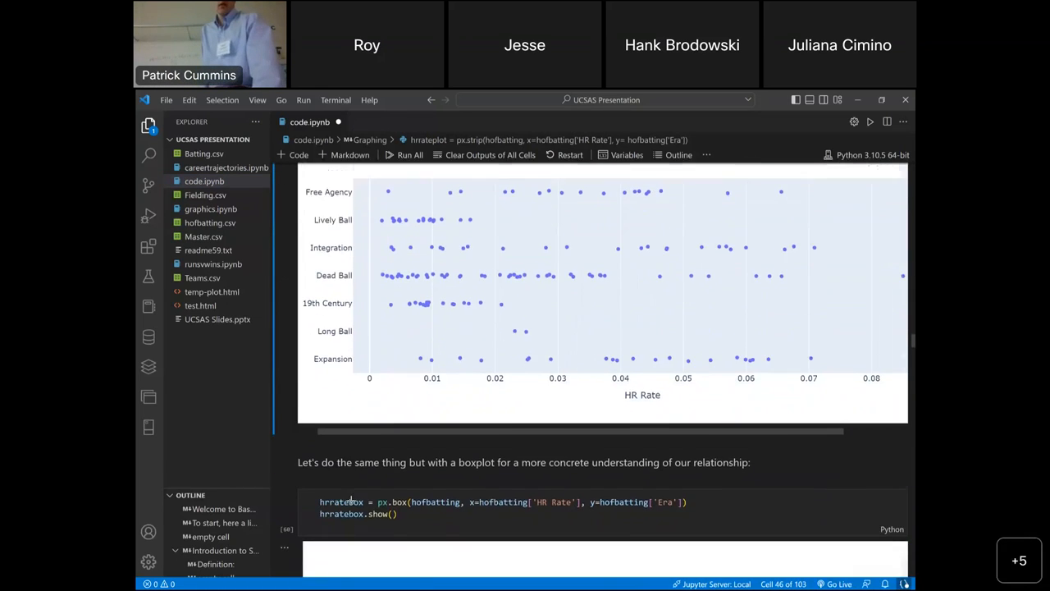
pyautogui.scroll(-3)
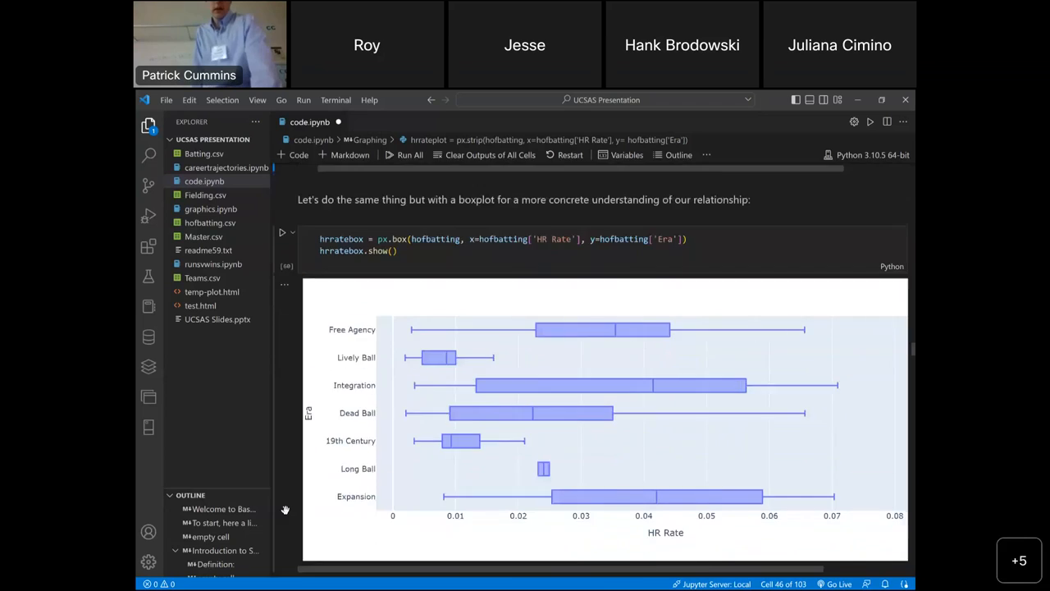
# - Scroll into Runs vs. Wins to the myteams table (360 rows × 10 columns) with RunDiff and Winpct
pyautogui.scroll(-3)
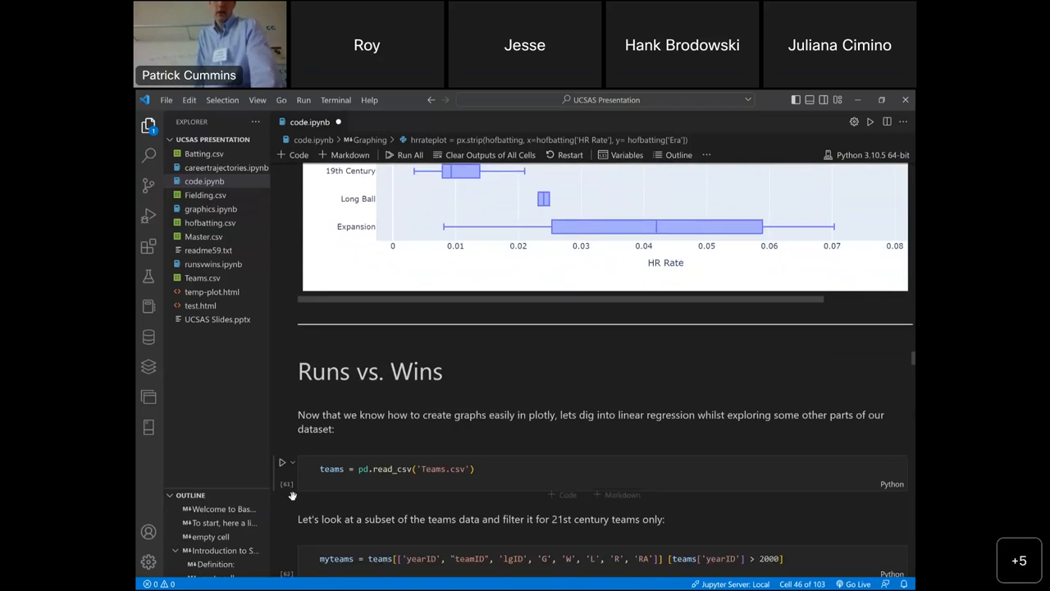
pyautogui.scroll(-3)
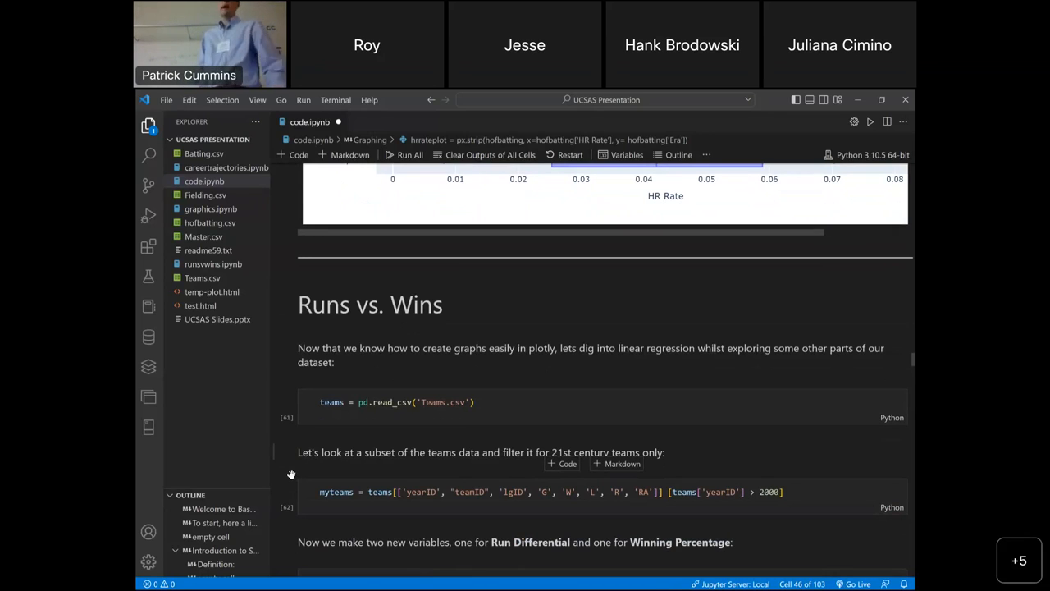
pyautogui.scroll(-3)
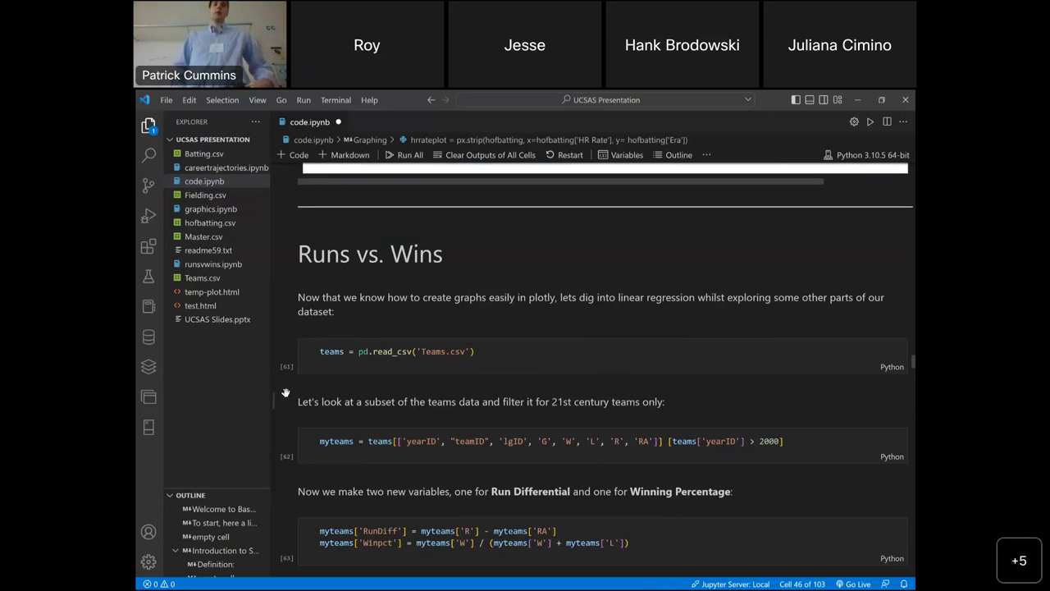
pyautogui.scroll(3)
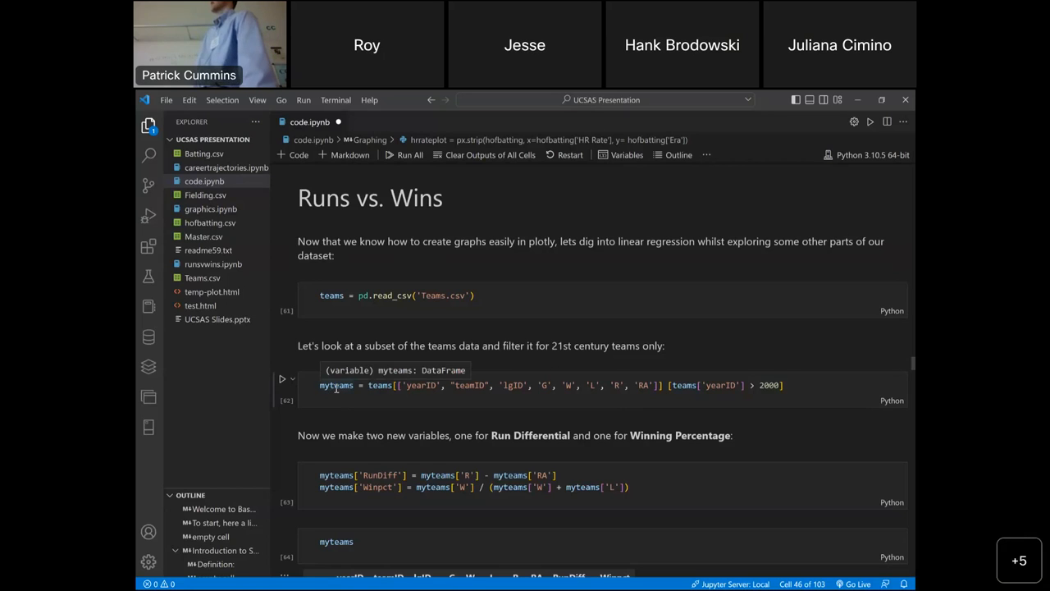
pyautogui.moveTo(430, 409)
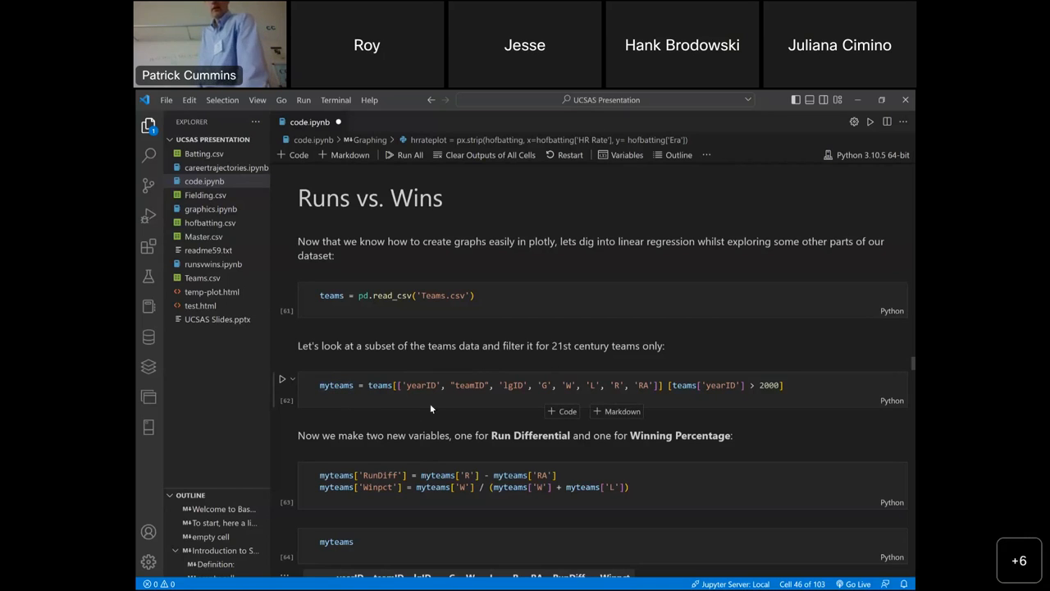
pyautogui.moveTo(512, 402)
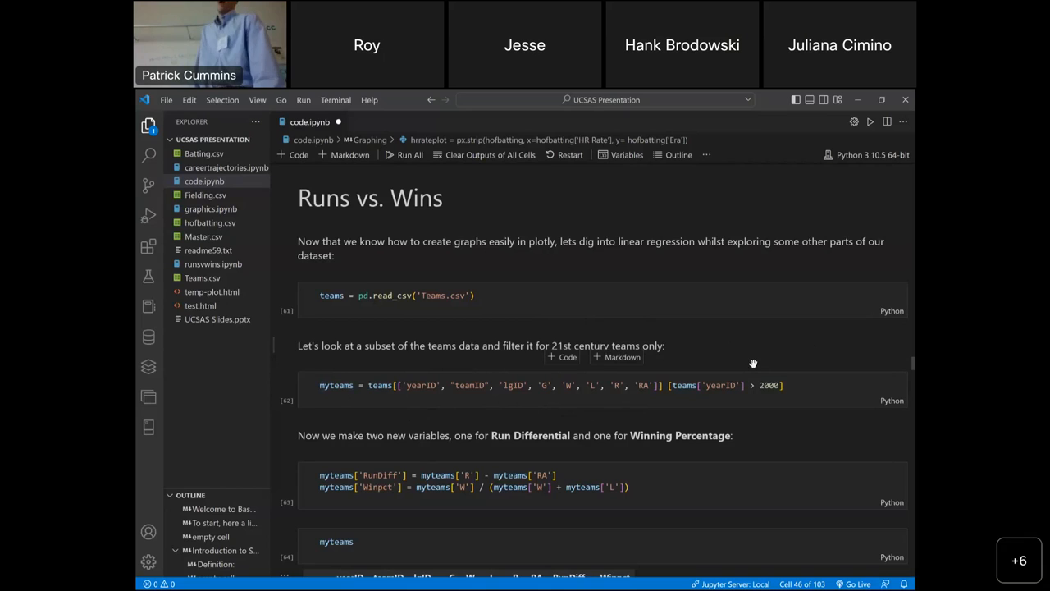
pyautogui.scroll(-3)
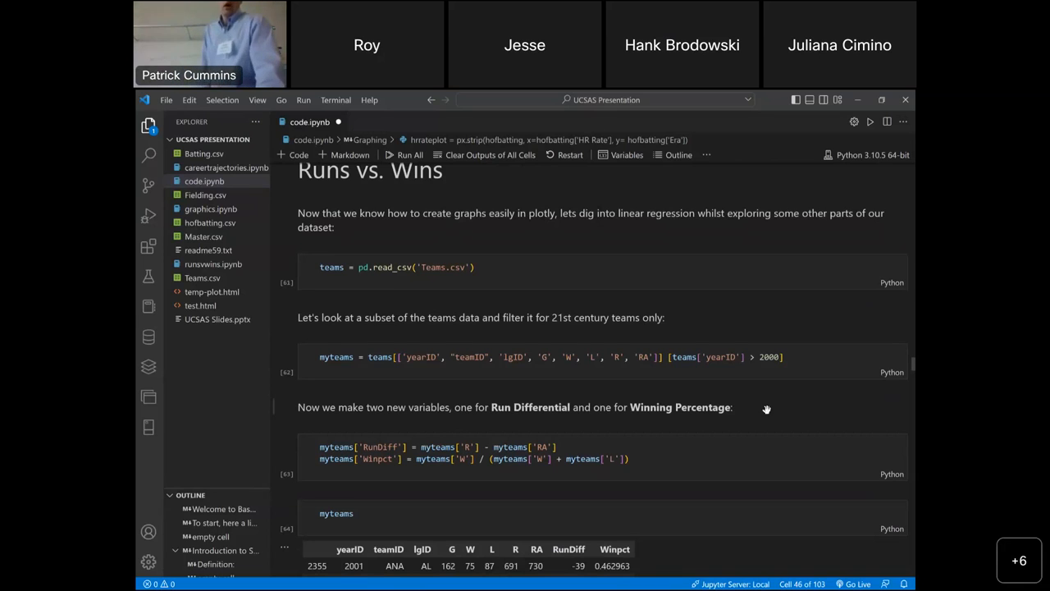
pyautogui.scroll(-3)
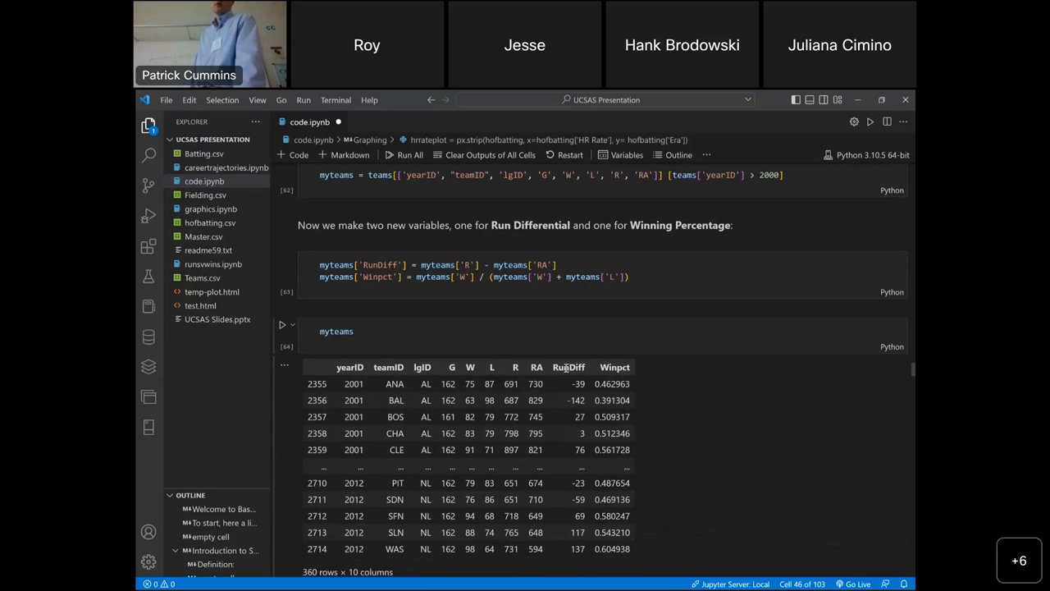
pyautogui.scroll(-3)
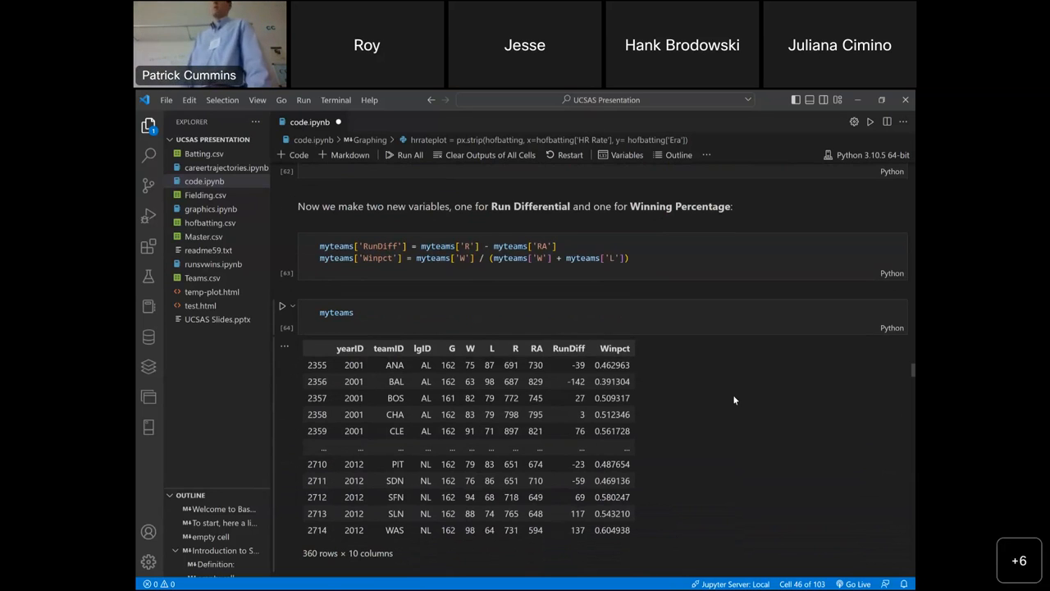
pyautogui.scroll(-3)
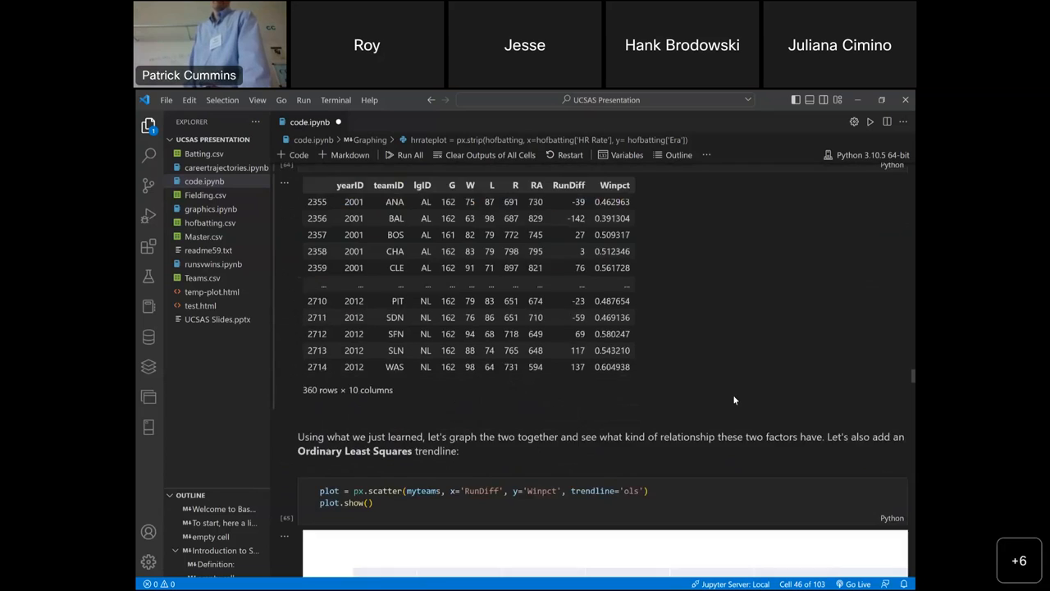
# - Bring the RunDiff-vs-Winpct px.scatter plot and its OLS trendline into view
pyautogui.click(282, 278)
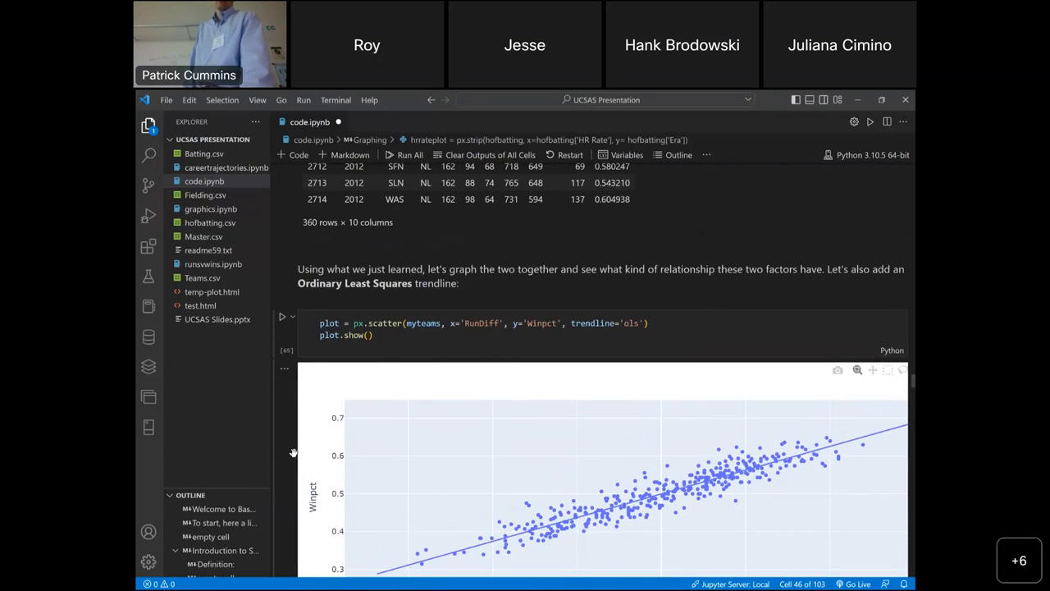
pyautogui.scroll(-3)
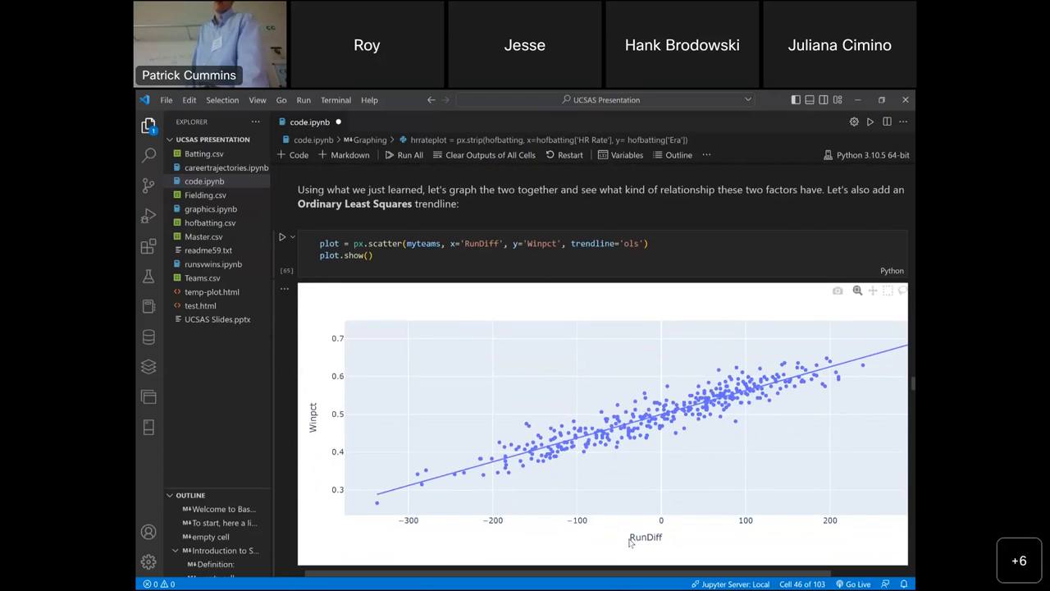
pyautogui.moveTo(278, 393)
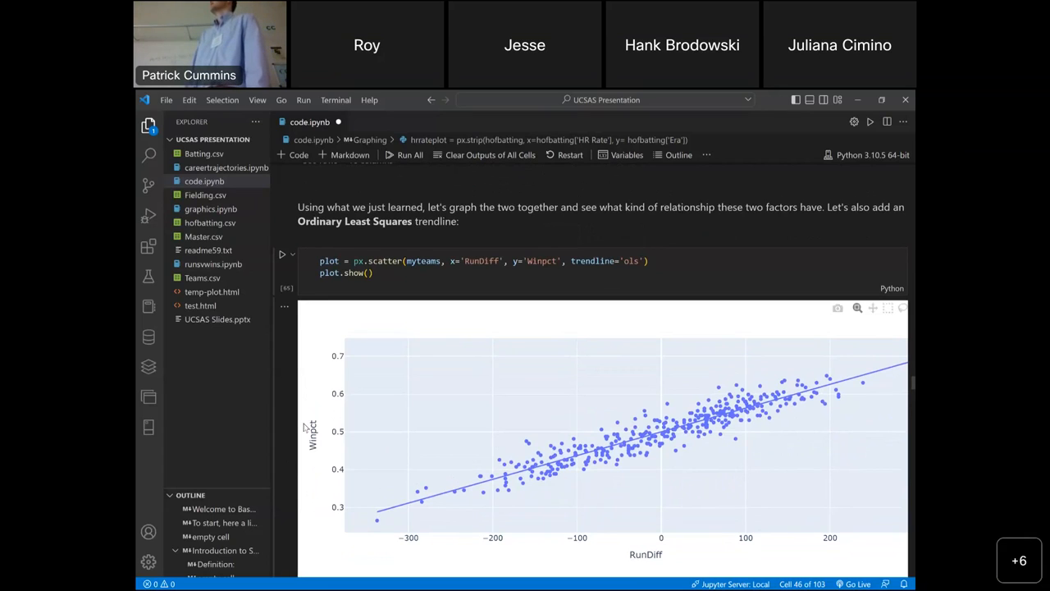
pyautogui.scroll(3)
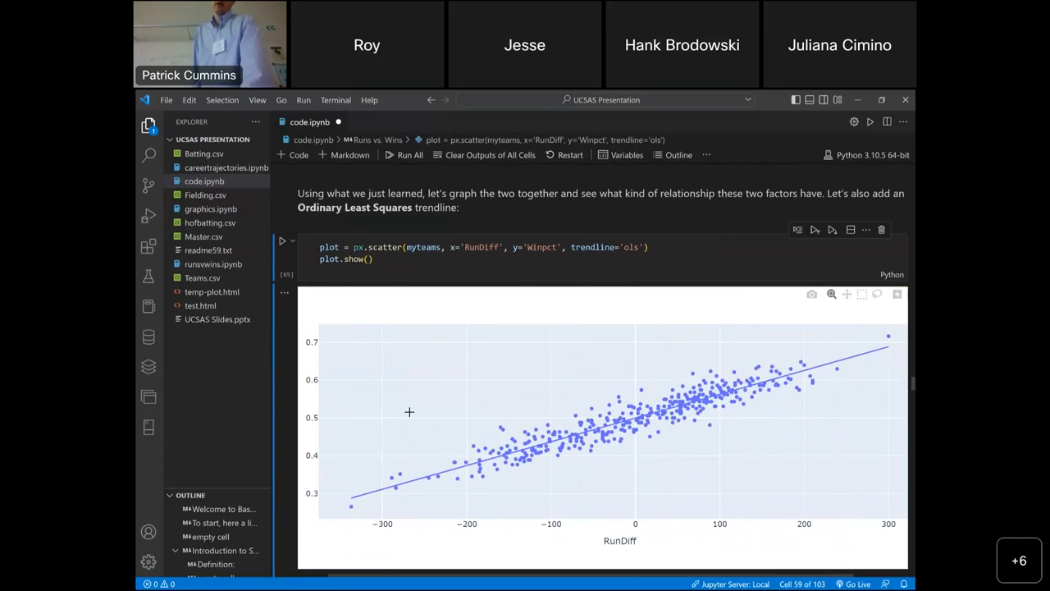
pyautogui.scroll(-3)
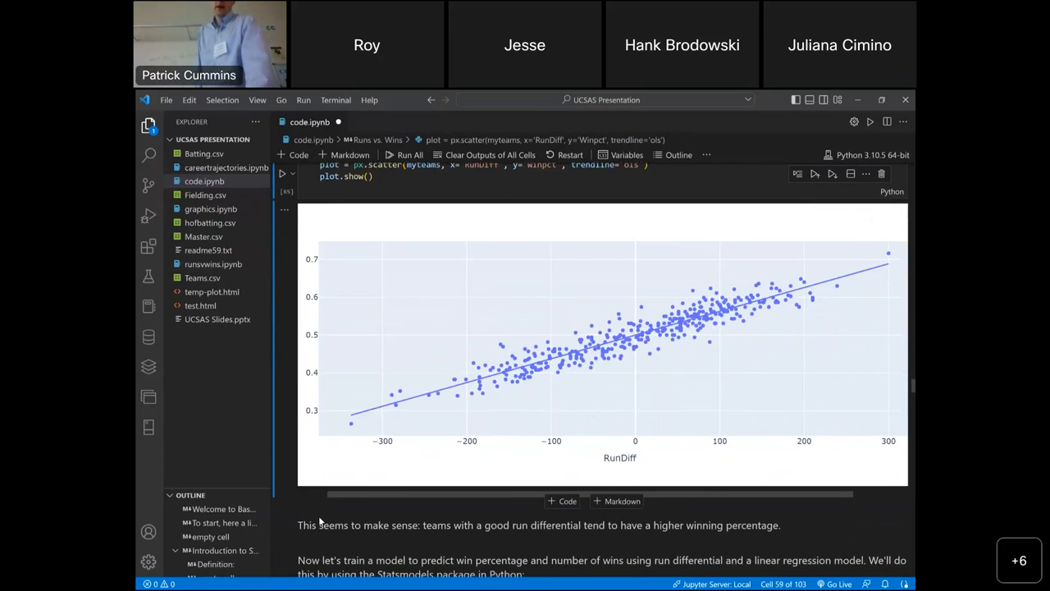
pyautogui.scroll(-3)
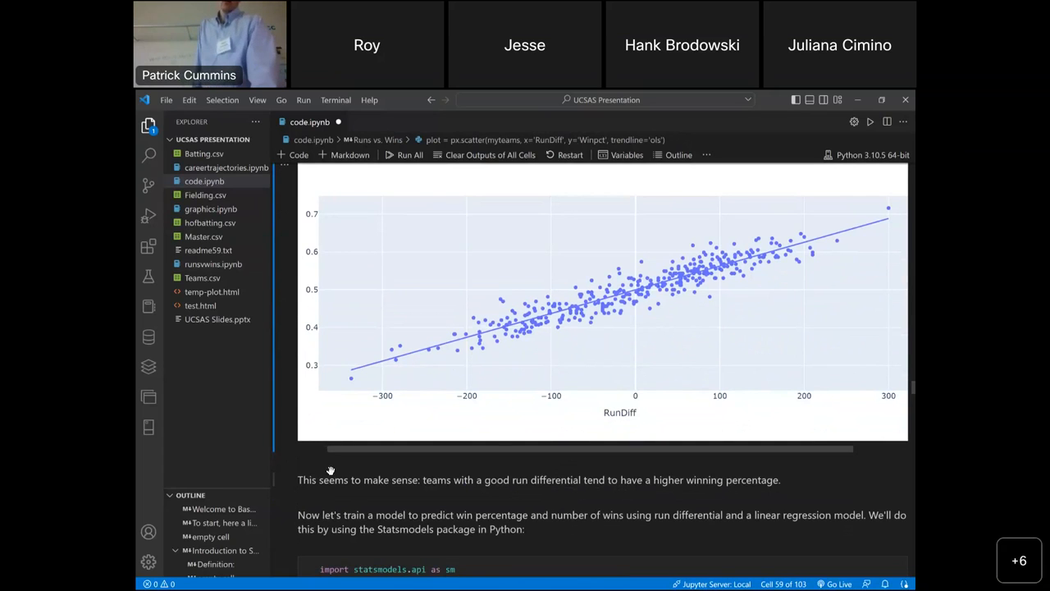
# - Scroll past the statsmodels imports and smf.ols Winpct ~ RunDiff cell to the summary showing R-squared 0.880
pyautogui.scroll(-3)
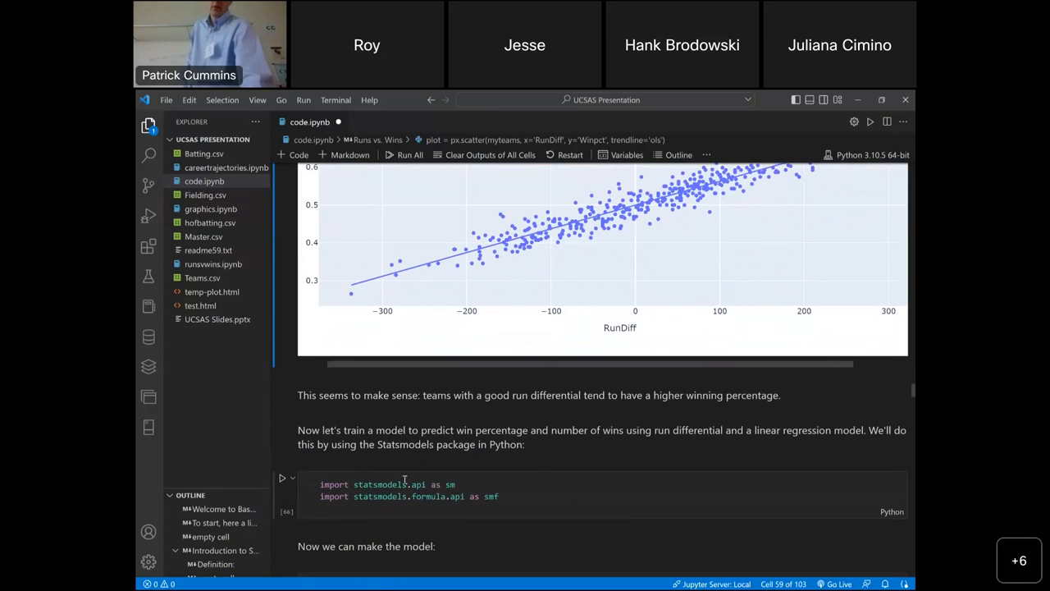
pyautogui.moveTo(380, 484)
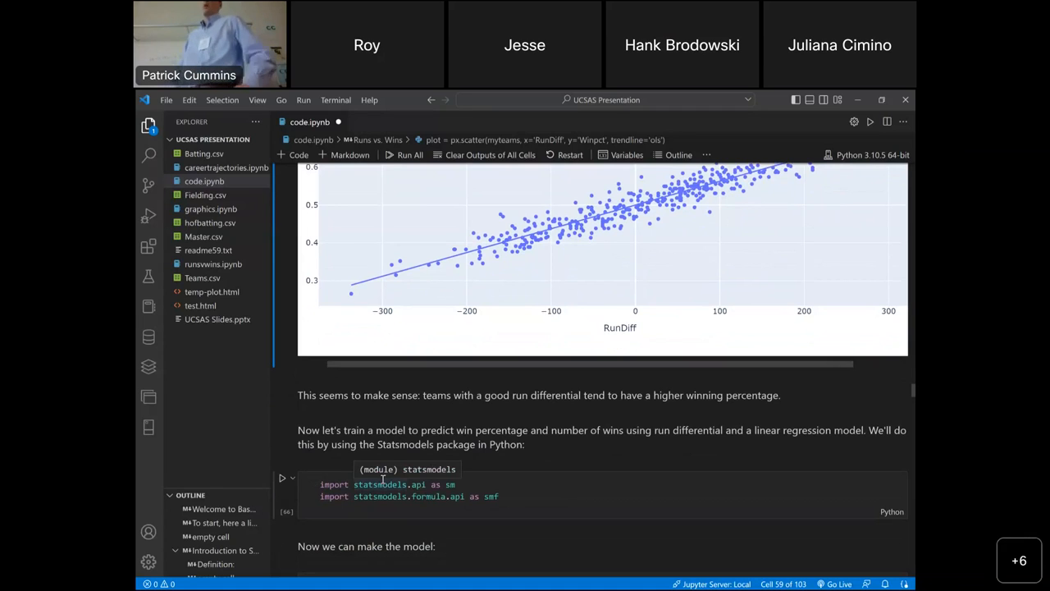
pyautogui.scroll(-3)
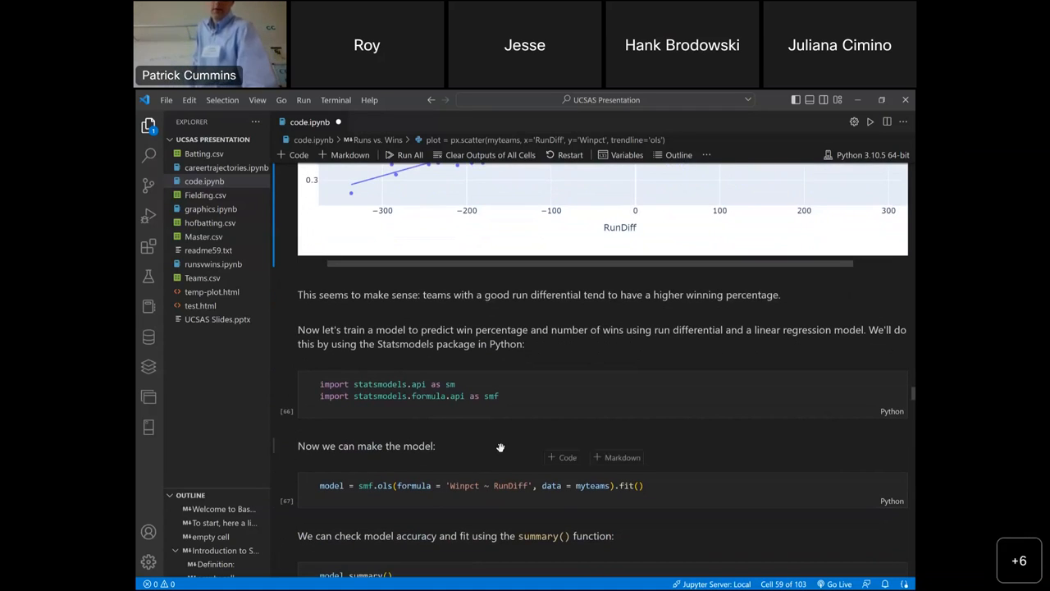
pyautogui.moveTo(500, 446)
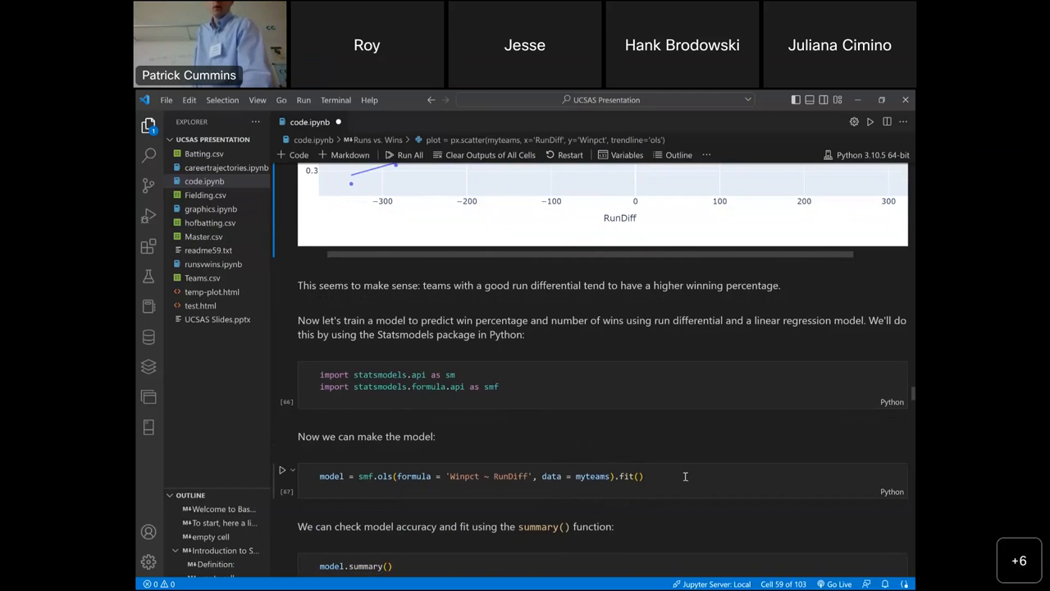
pyautogui.scroll(-3)
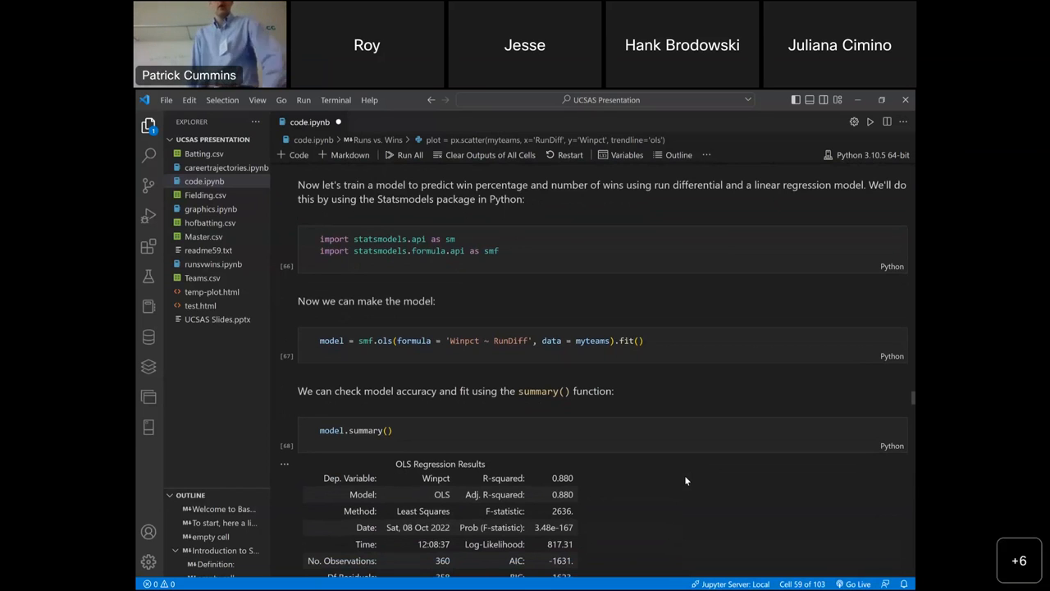
# - Scroll through the OLS regression summary table and back up to review it
pyautogui.scroll(-3)
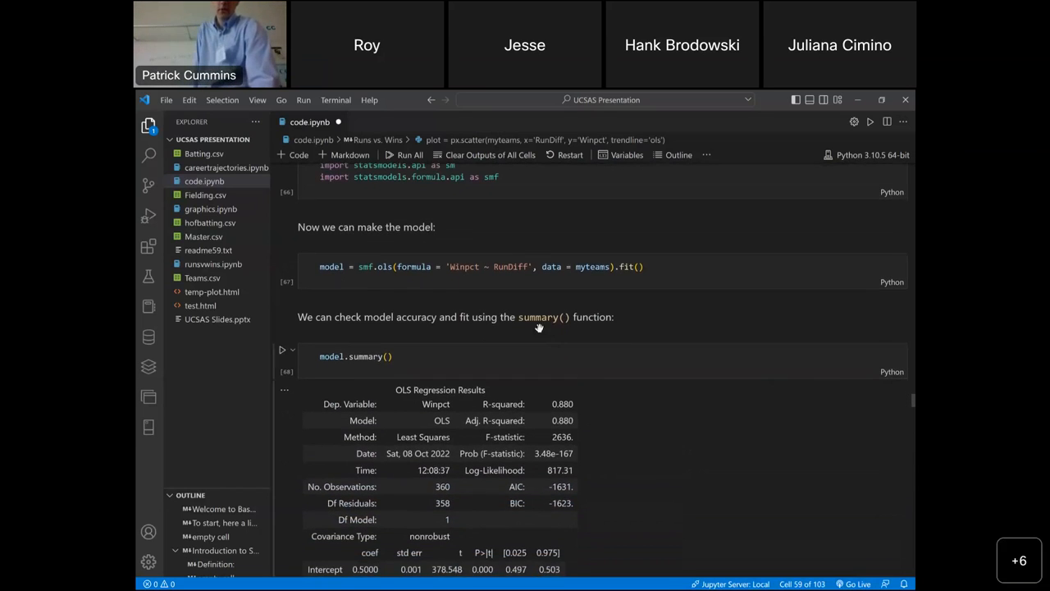
pyautogui.scroll(-3)
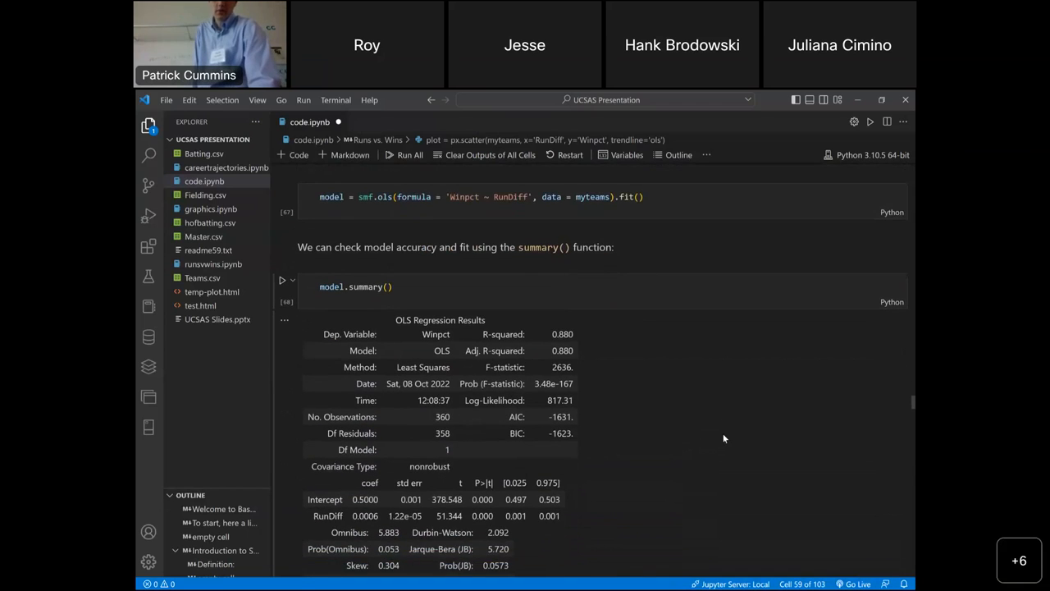
pyautogui.scroll(-3)
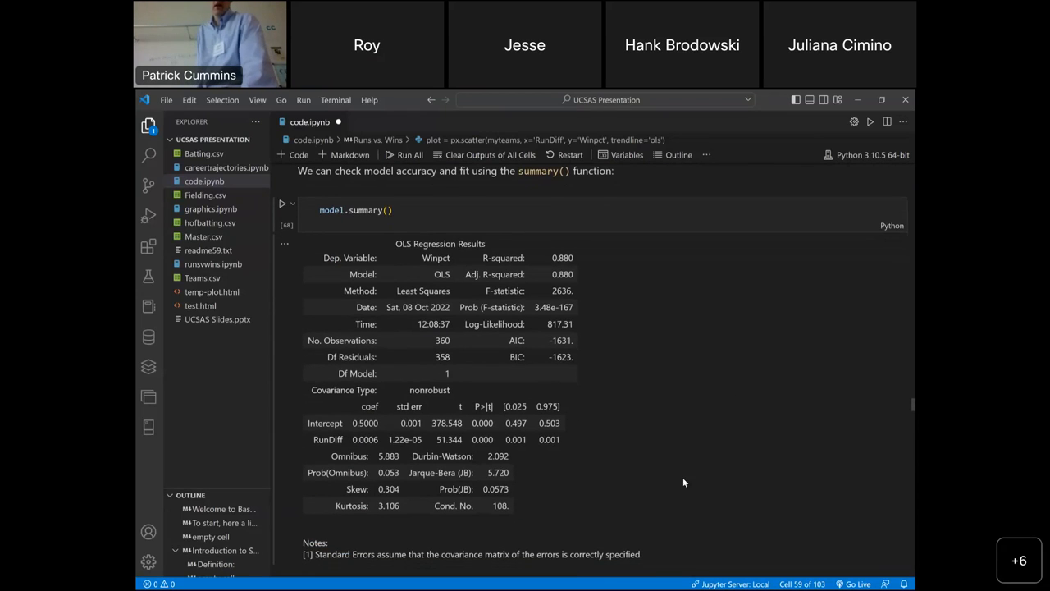
pyautogui.moveTo(474, 456)
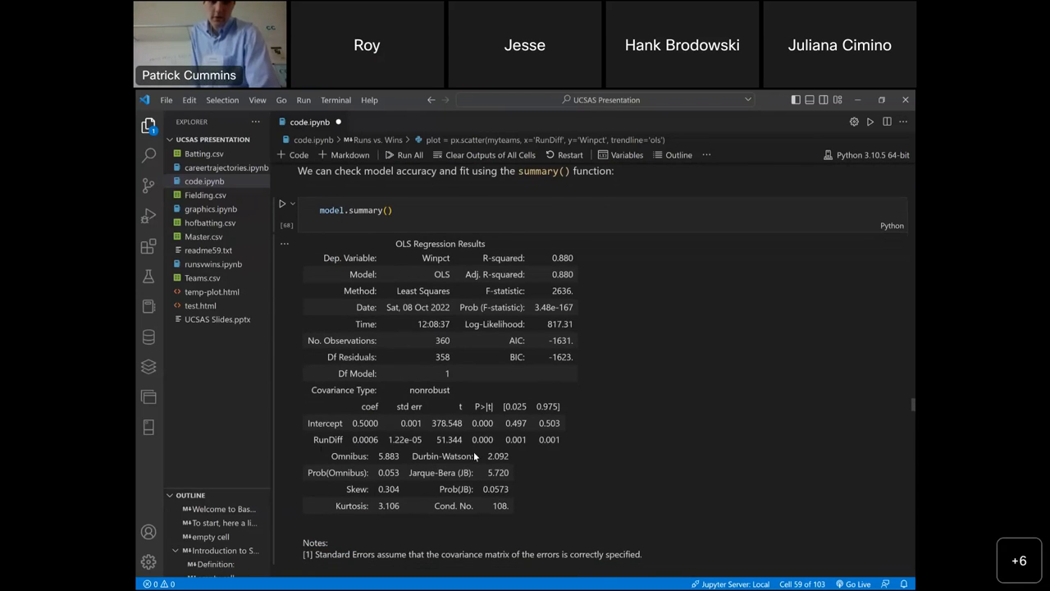
pyautogui.moveTo(619, 454)
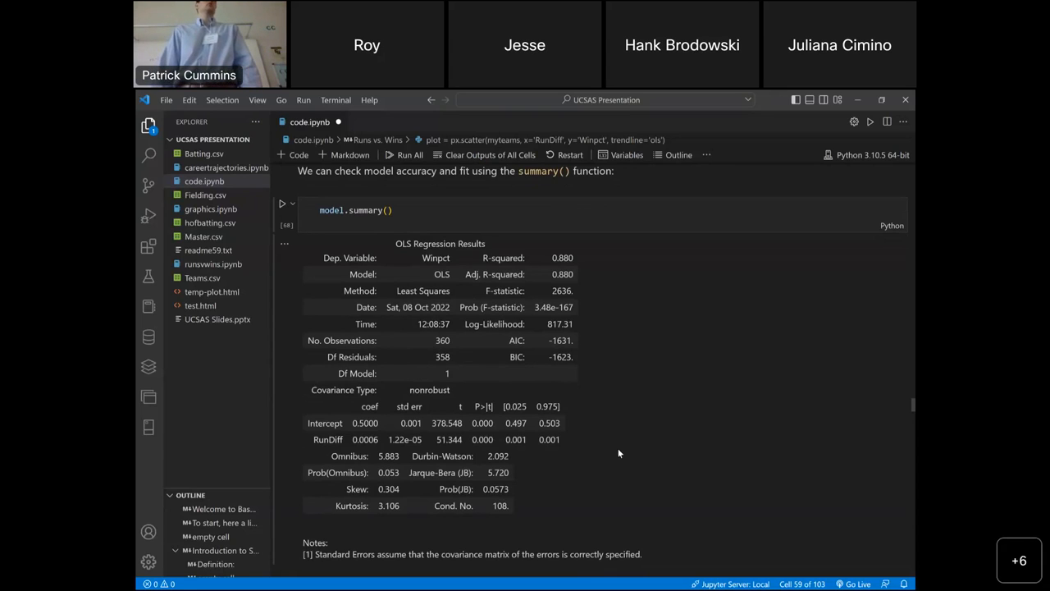
pyautogui.scroll(3)
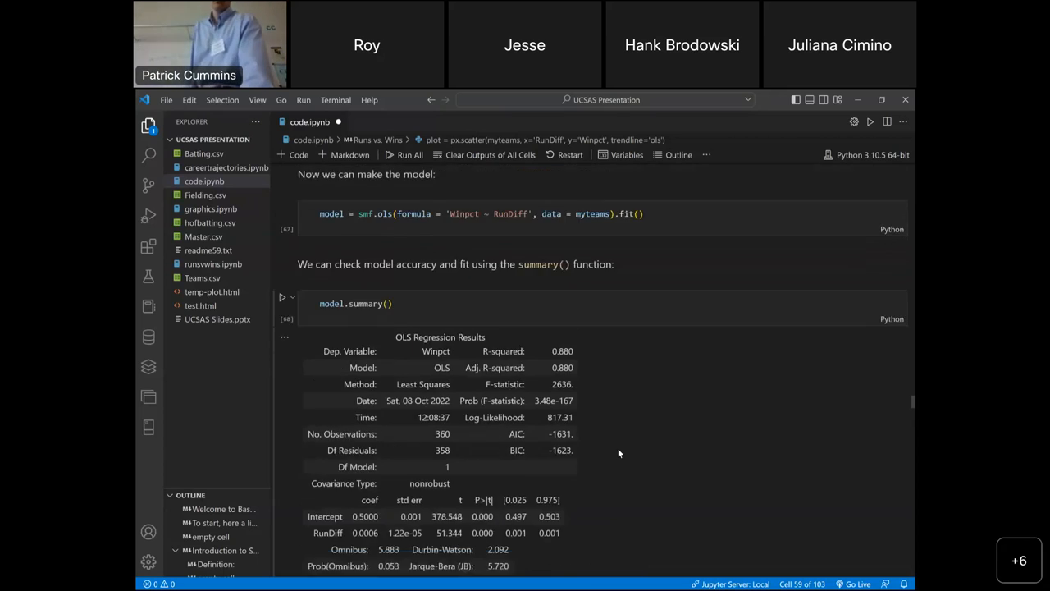
pyautogui.scroll(3)
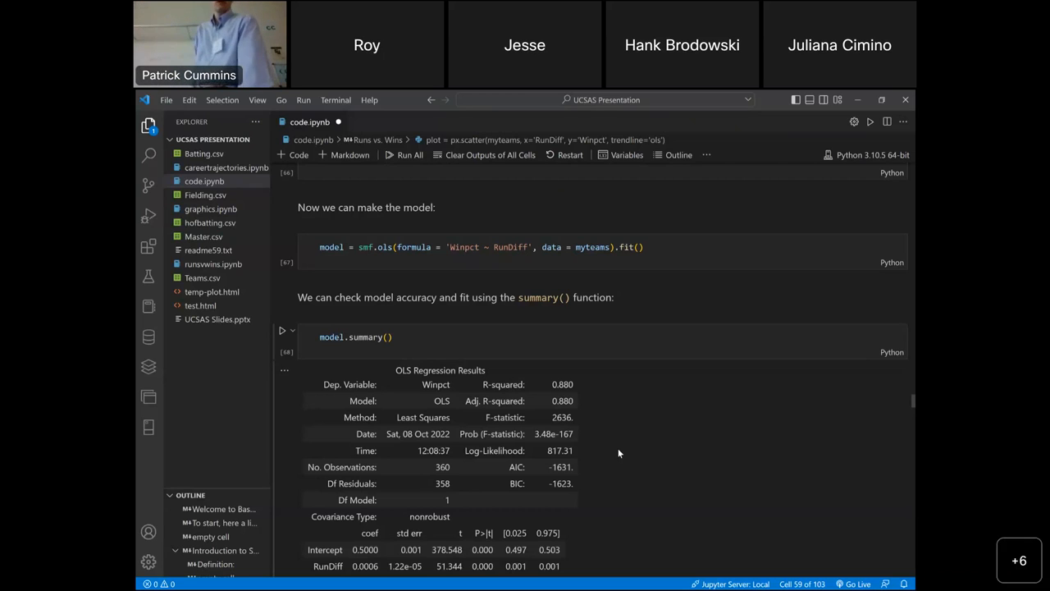
# - Scroll down to the cell computing predictedWinpct and predictedW
pyautogui.scroll(-3)
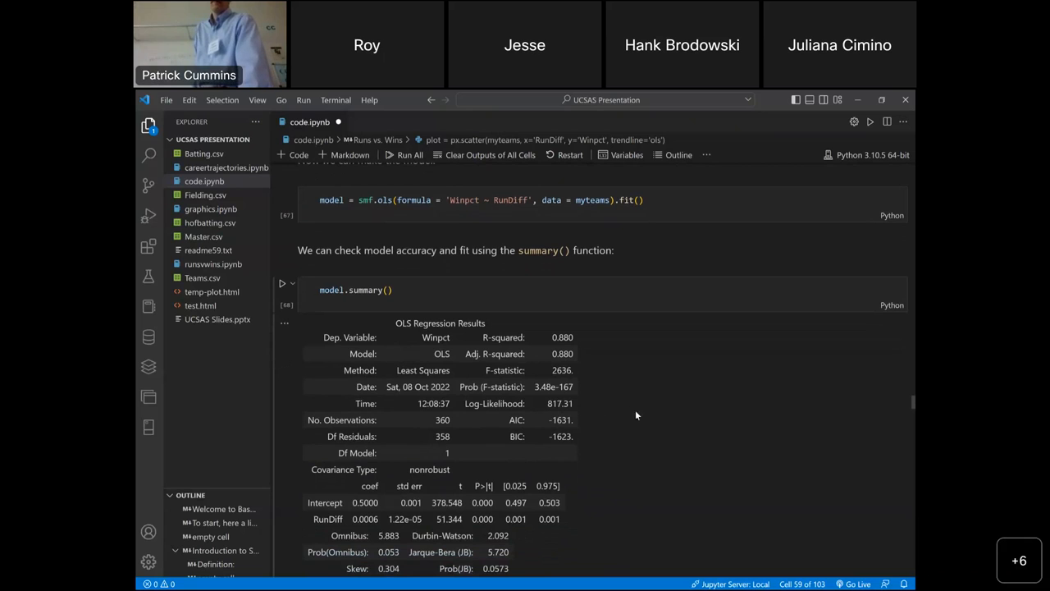
pyautogui.scroll(-3)
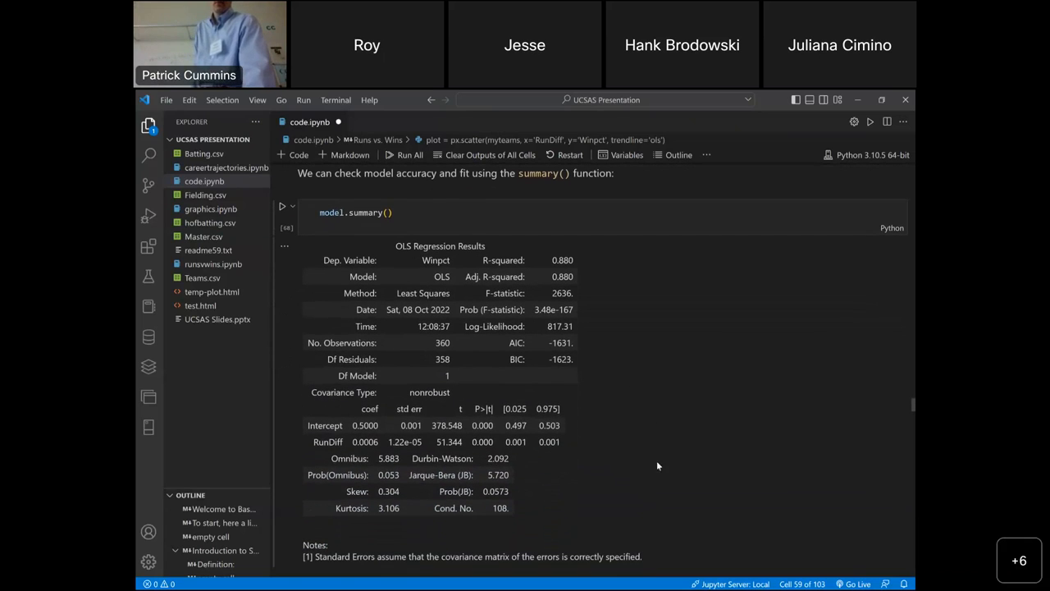
pyautogui.moveTo(652, 416)
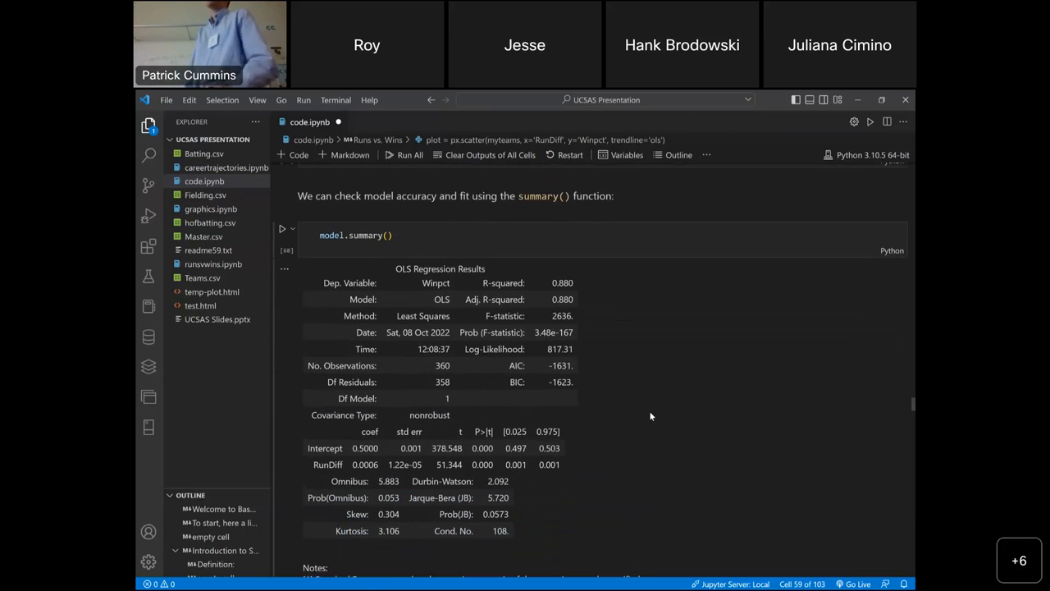
pyautogui.scroll(-3)
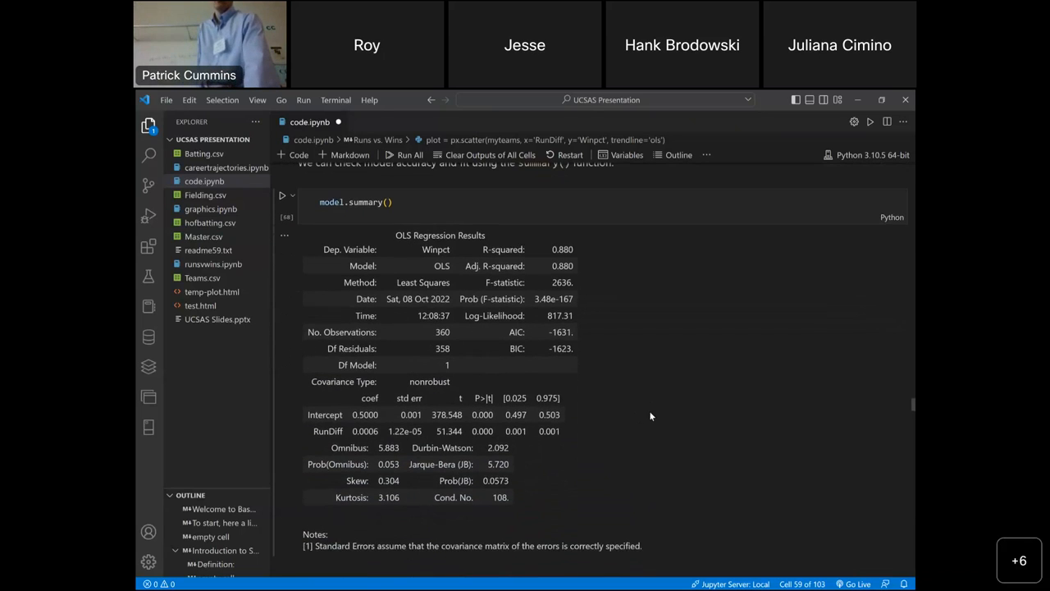
pyautogui.scroll(-3)
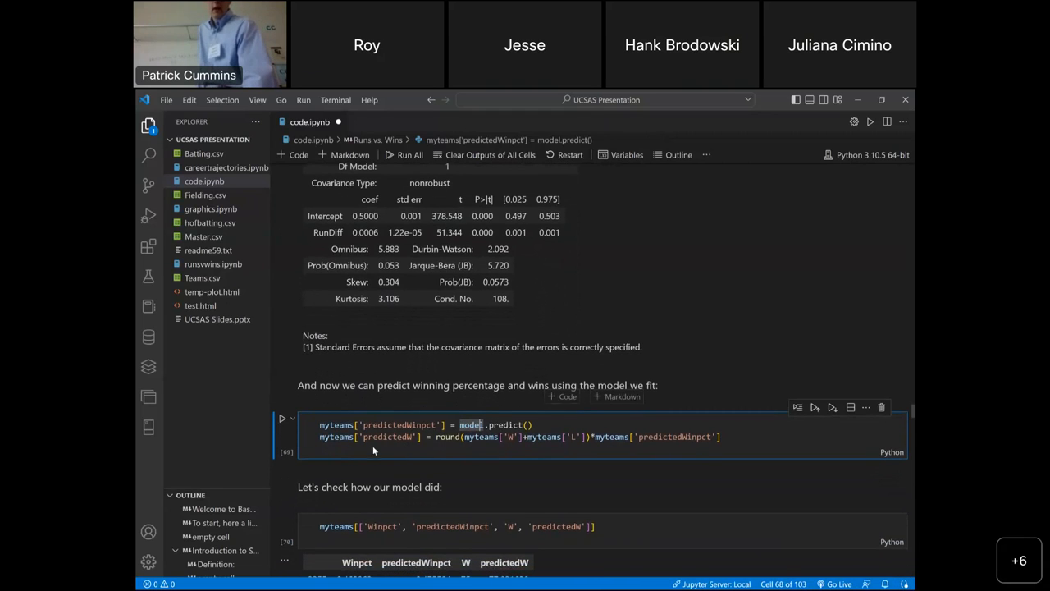
pyautogui.moveTo(455, 443)
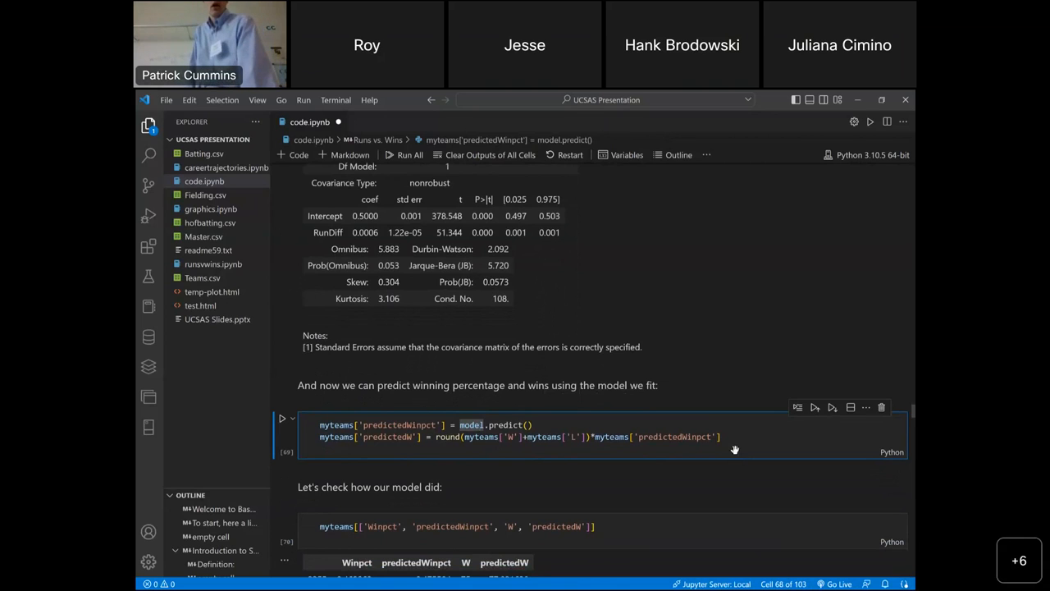
# - Scroll through the 360-row actual-vs-predicted Winpct and wins table to the get_influence residuals cell
pyautogui.scroll(-3)
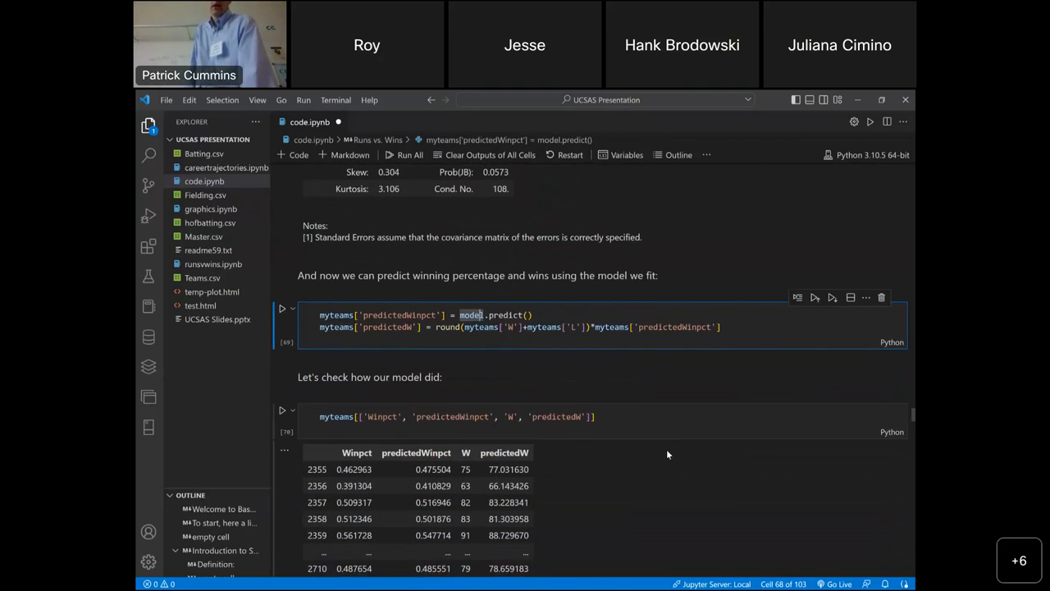
pyautogui.scroll(-3)
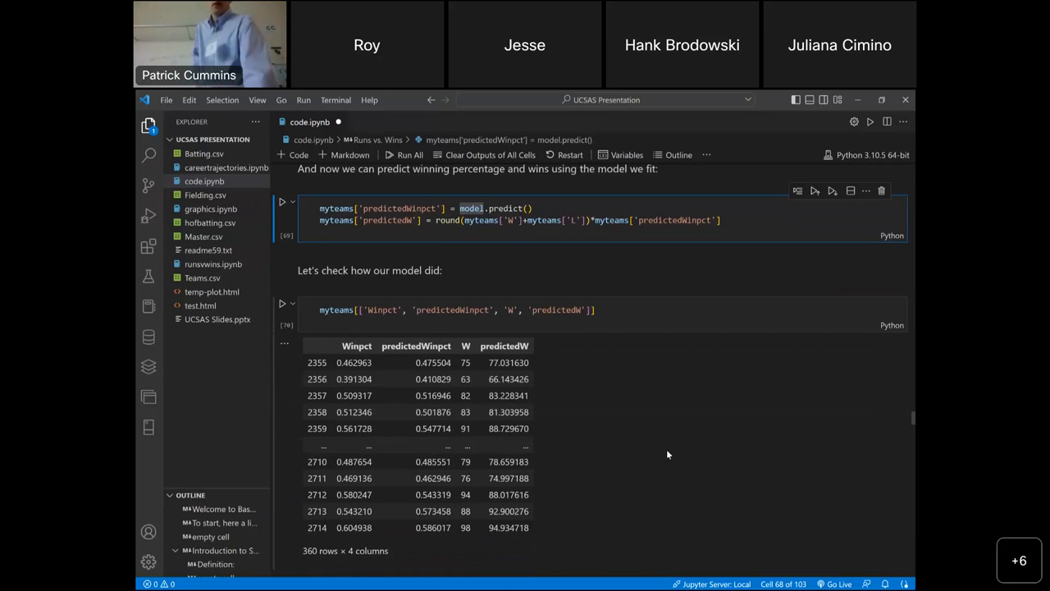
pyautogui.scroll(-3)
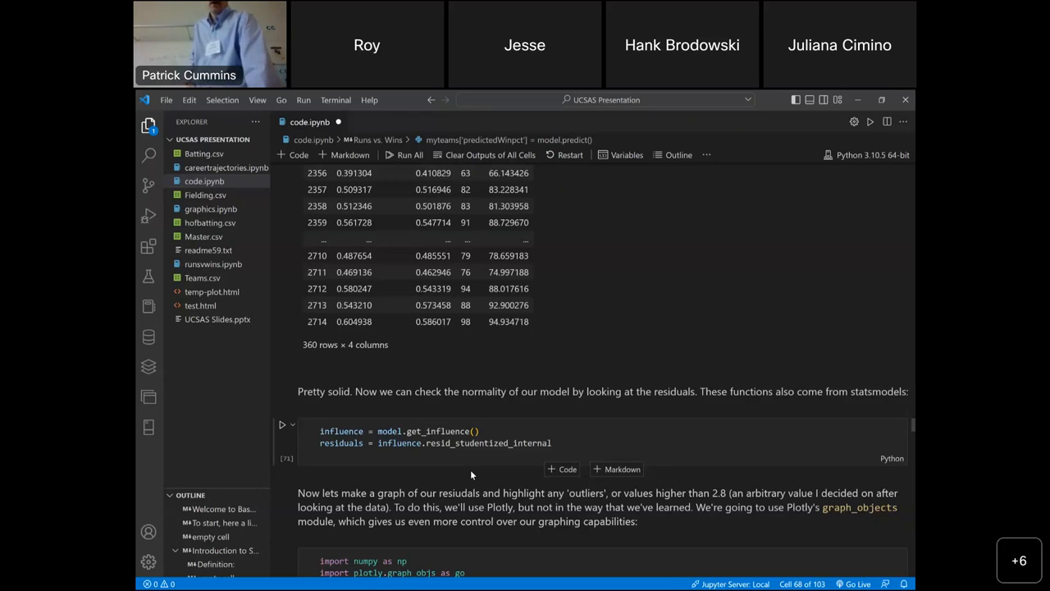
# - Adjust the view until the whole residual-vs-RunDiff plot, with its three red outliers beyond ±2.8, is visible
pyautogui.scroll(-3)
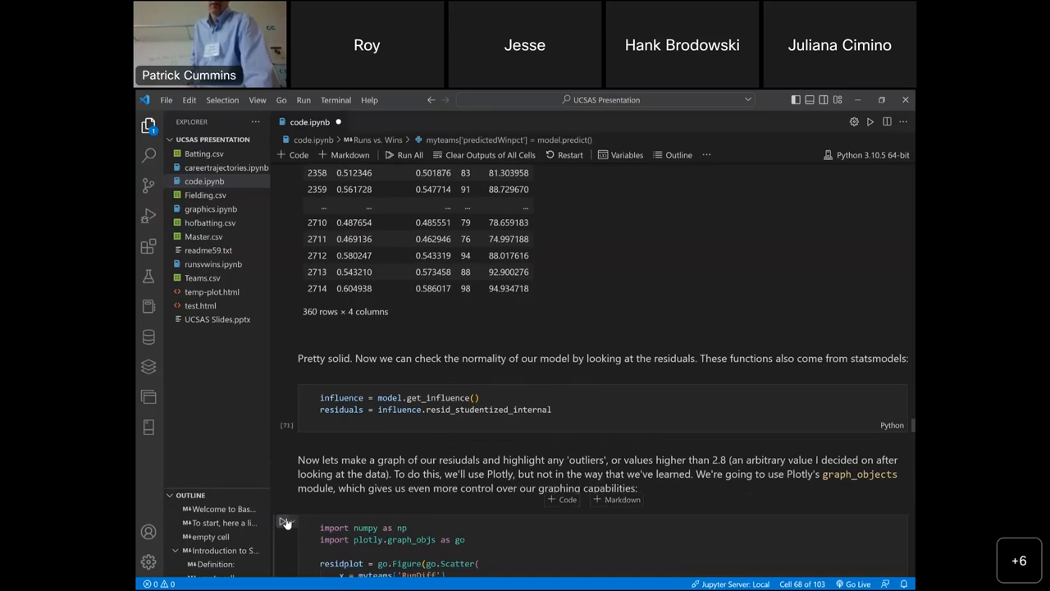
pyautogui.scroll(-3)
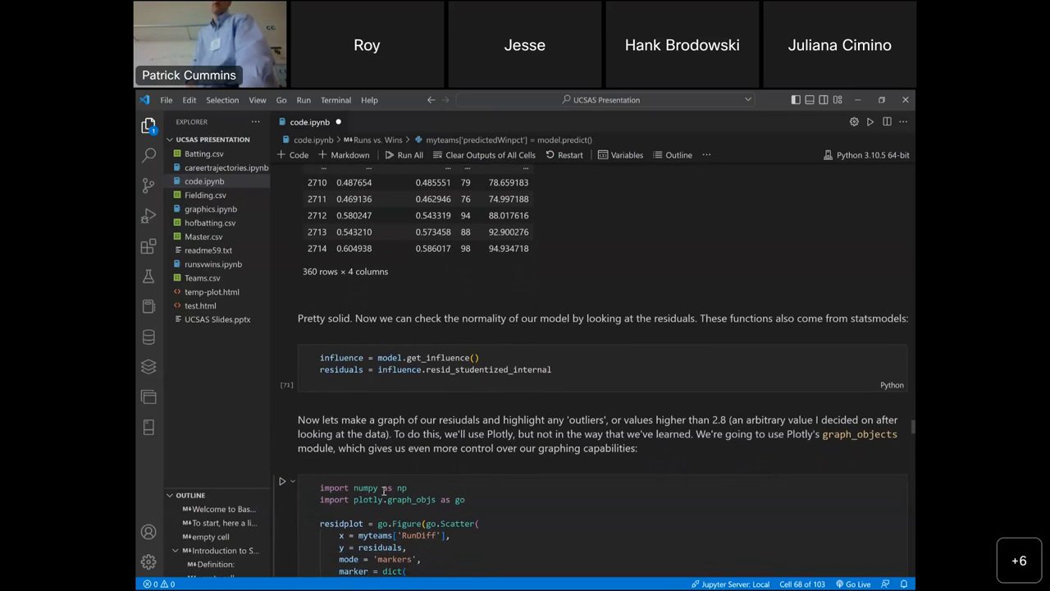
pyautogui.scroll(-3)
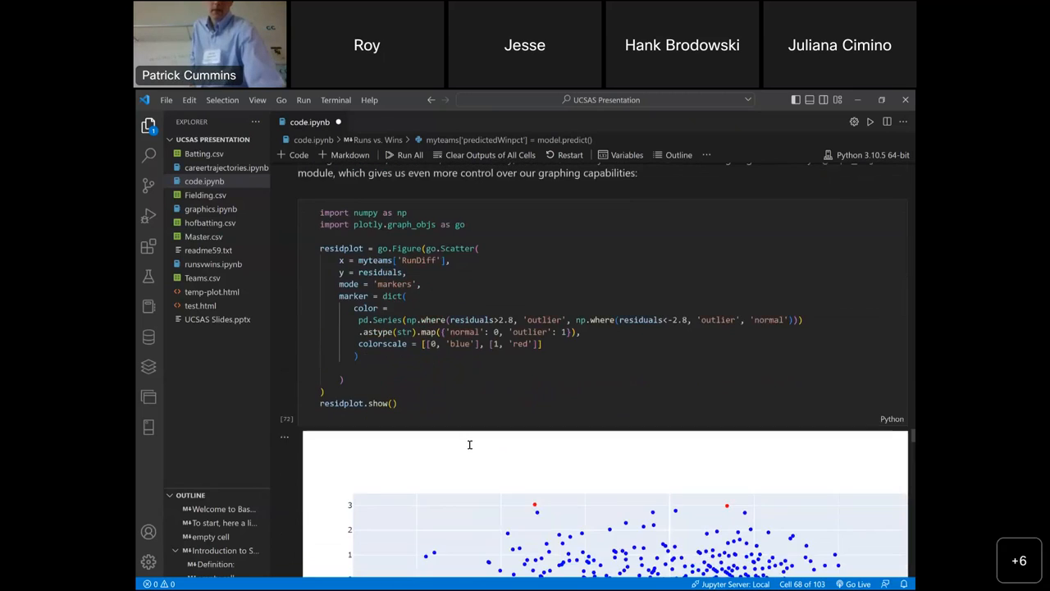
pyautogui.scroll(-3)
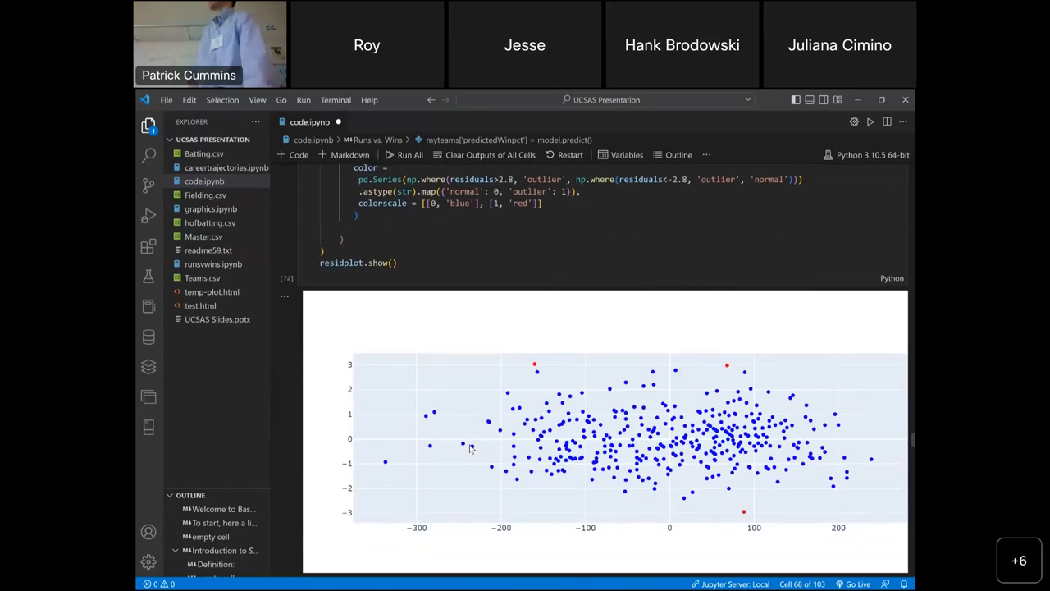
pyautogui.scroll(3)
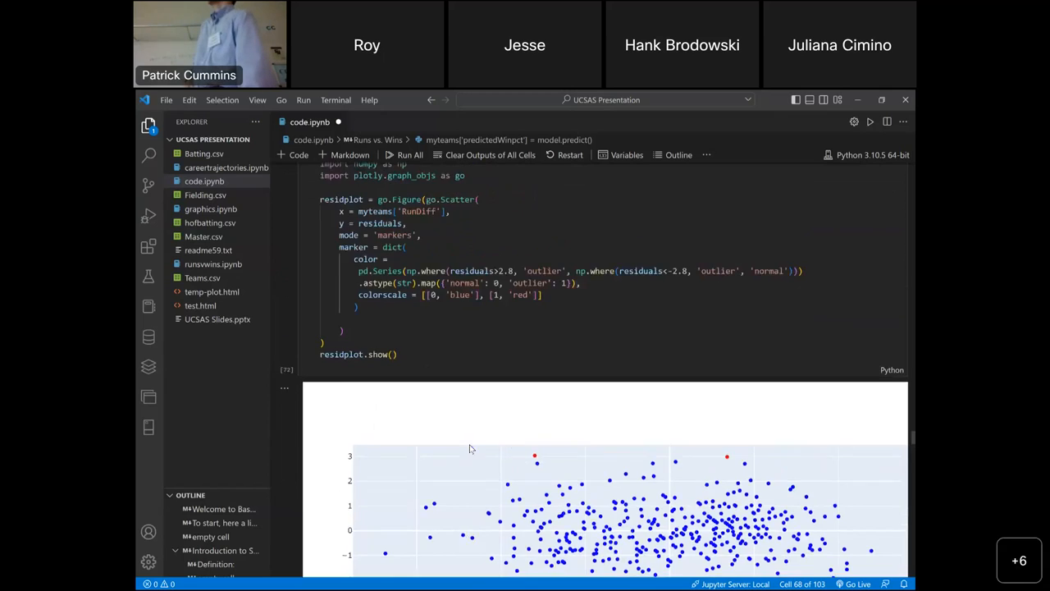
pyautogui.scroll(3)
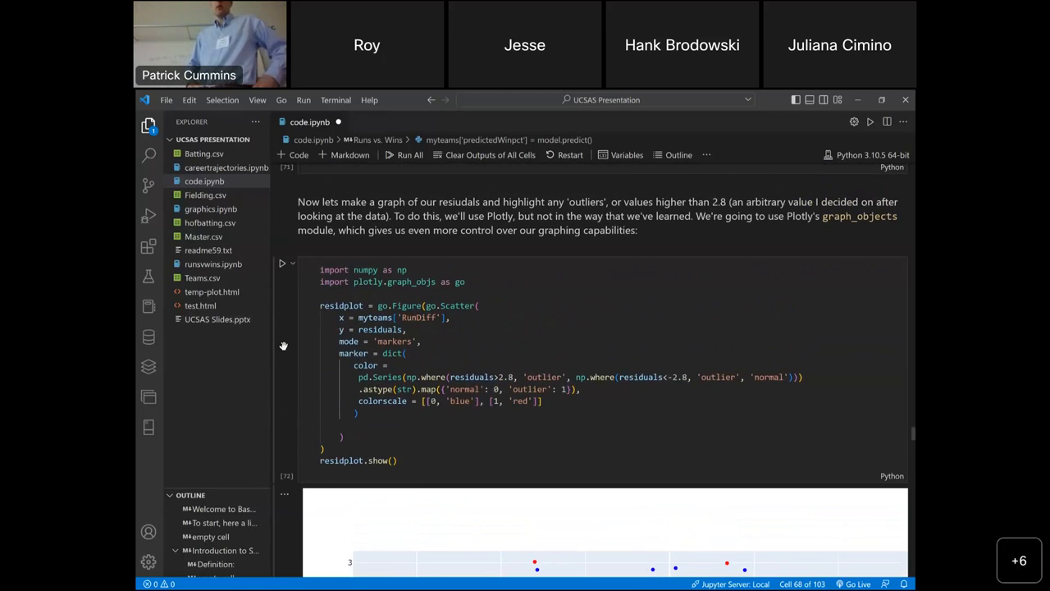
pyautogui.scroll(3)
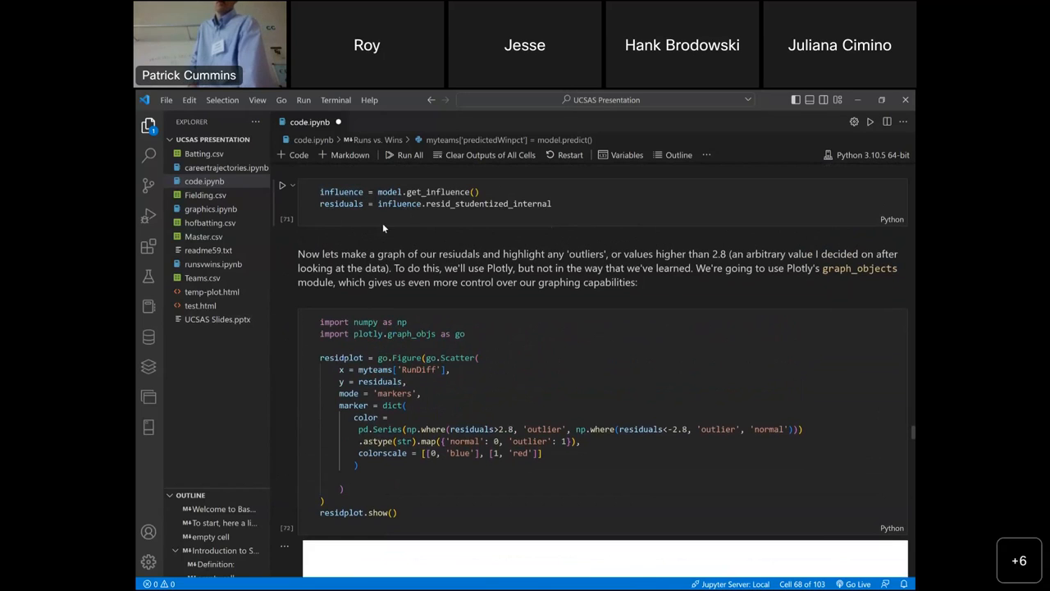
pyautogui.moveTo(447, 227)
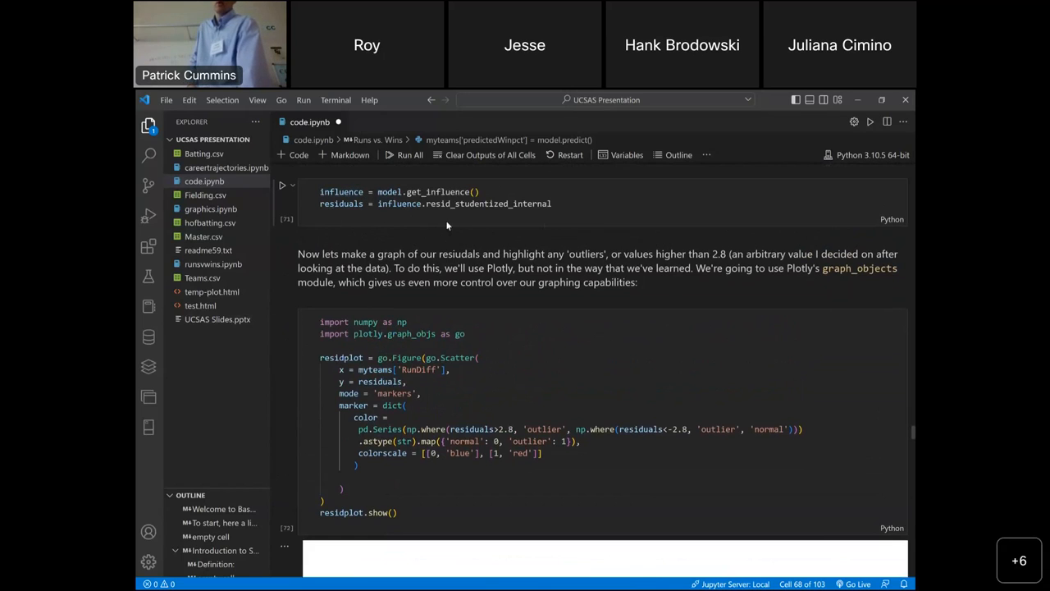
pyautogui.moveTo(431, 220)
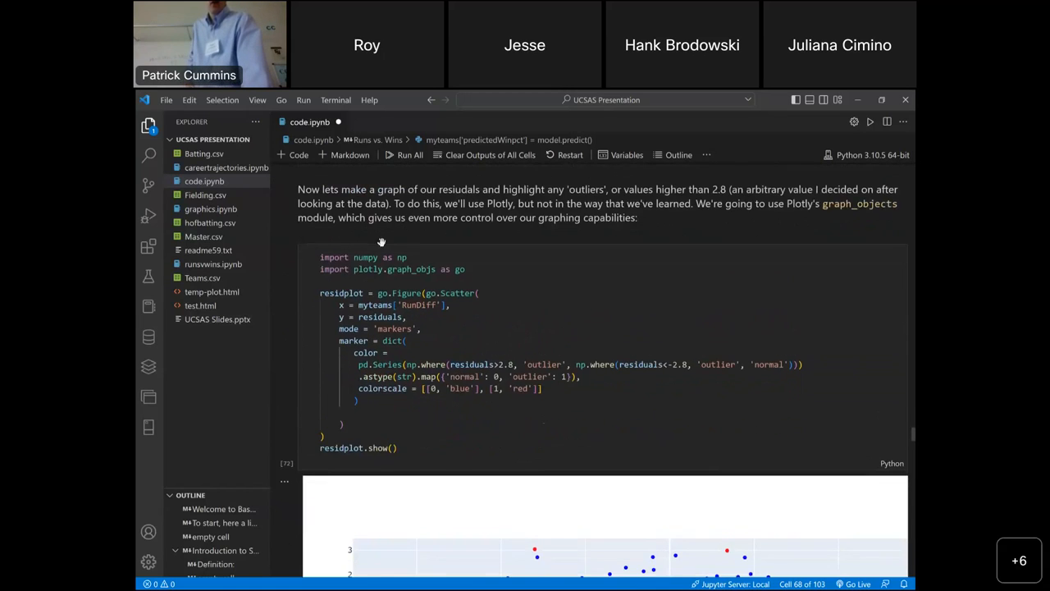
pyautogui.scroll(3)
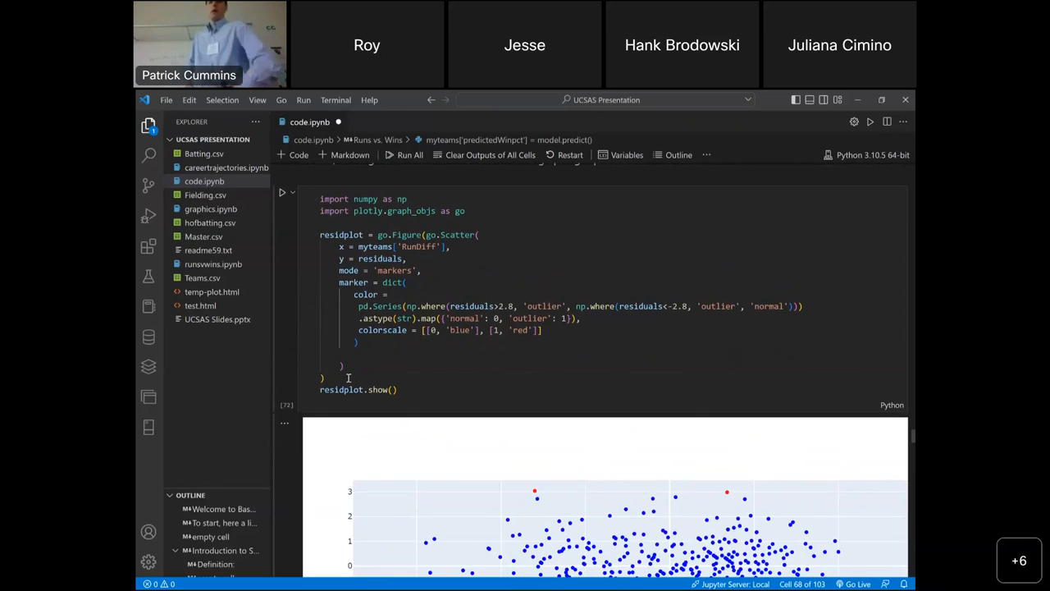
pyautogui.scroll(-3)
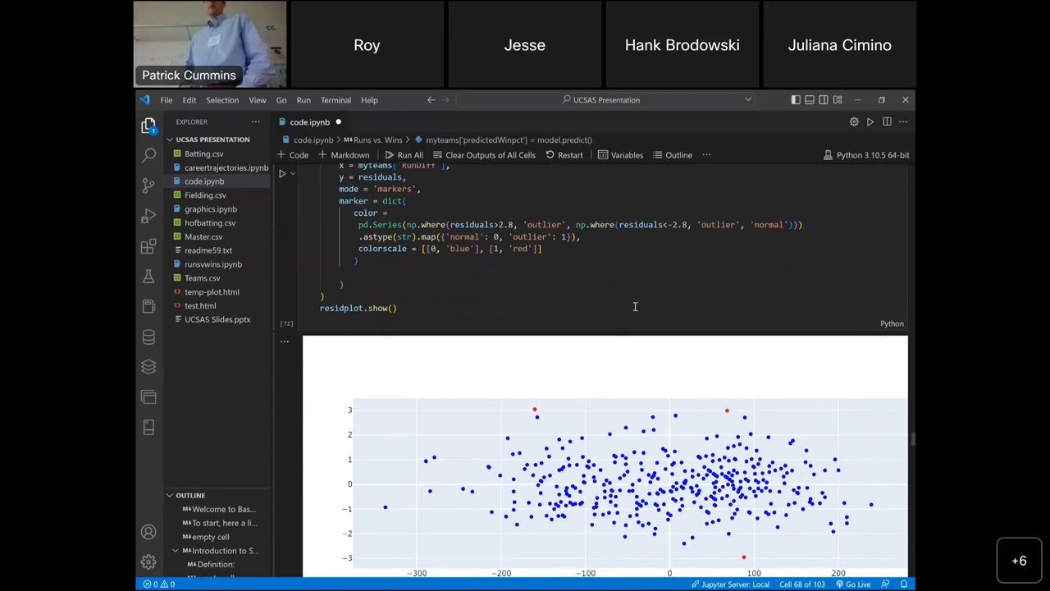
pyautogui.scroll(3)
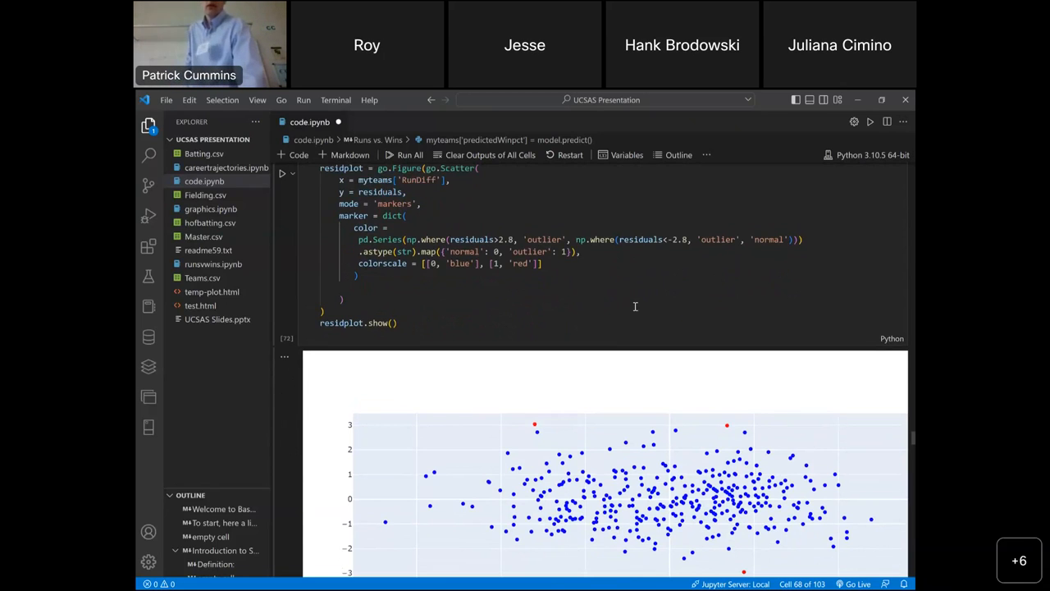
pyautogui.scroll(3)
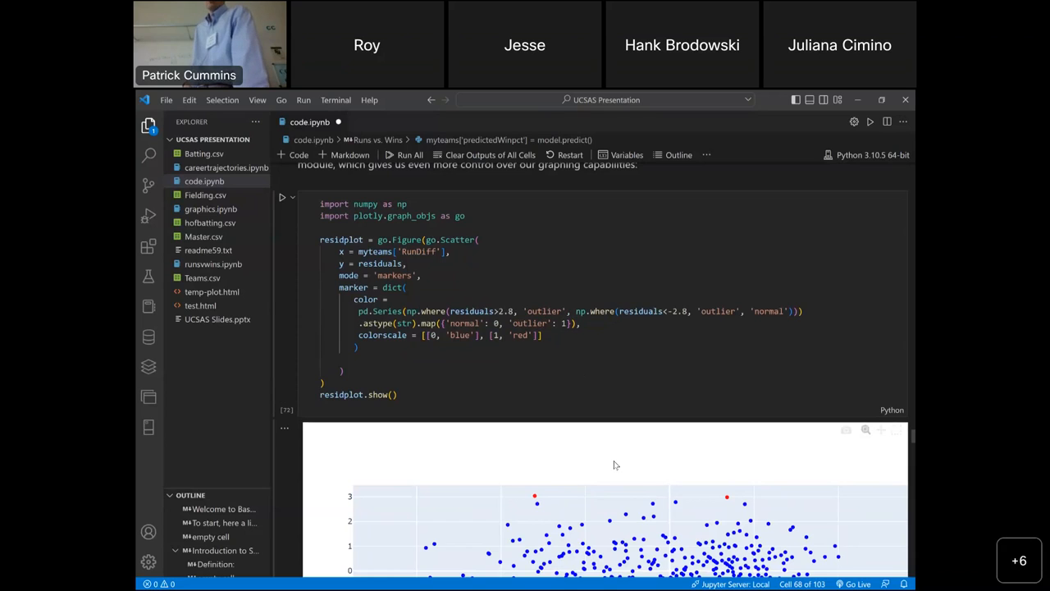
pyautogui.scroll(-3)
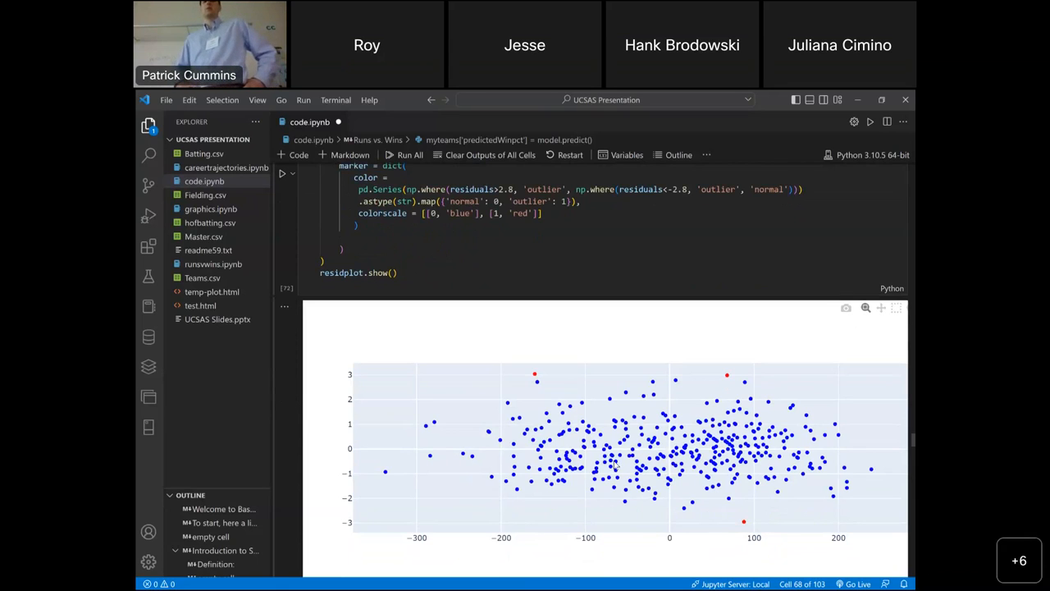
pyautogui.scroll(3)
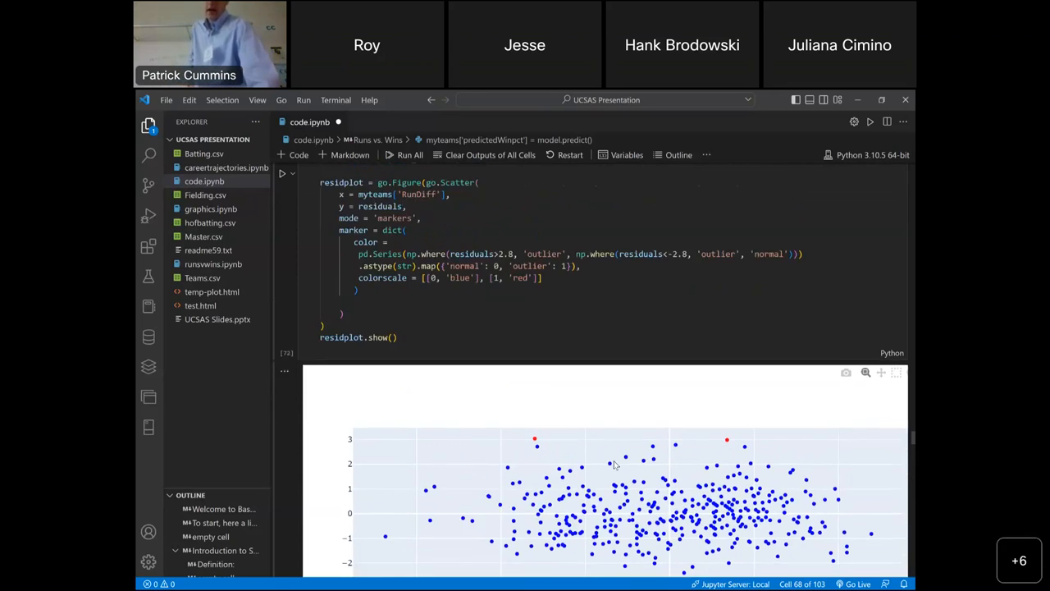
pyautogui.scroll(3)
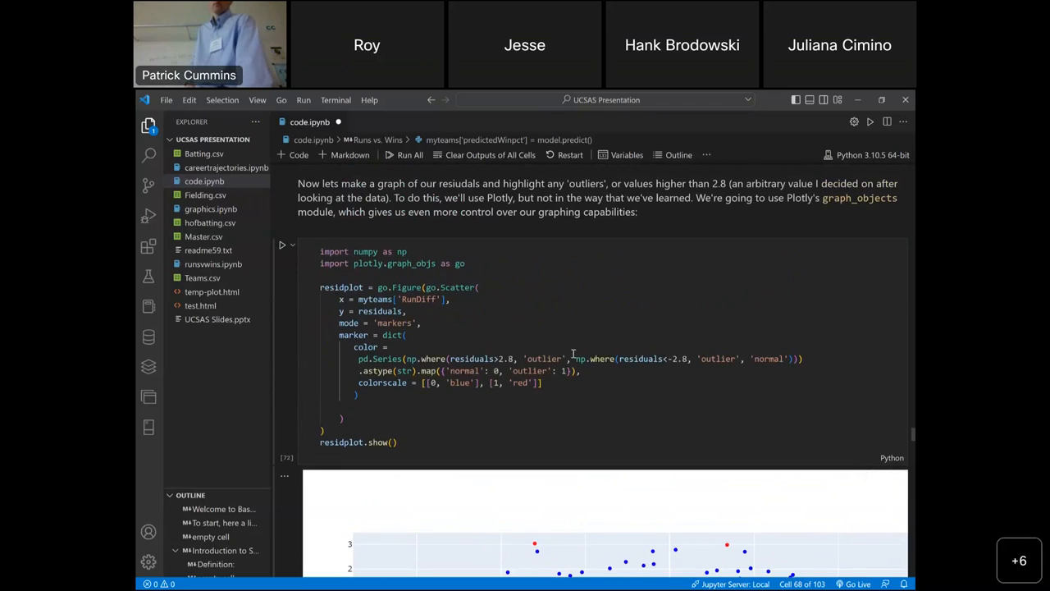
pyautogui.moveTo(681, 369)
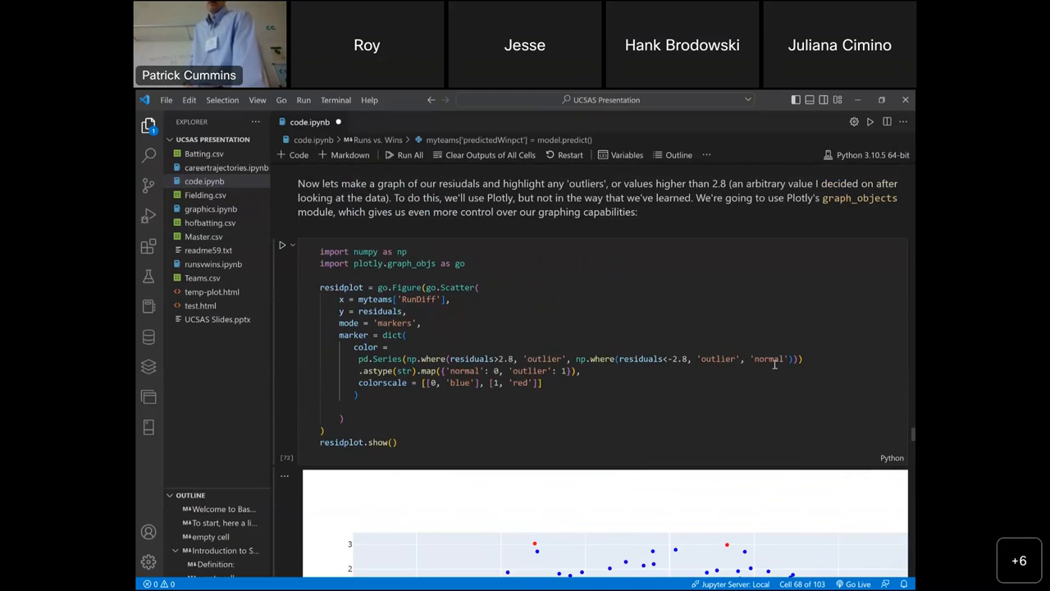
pyautogui.scroll(3)
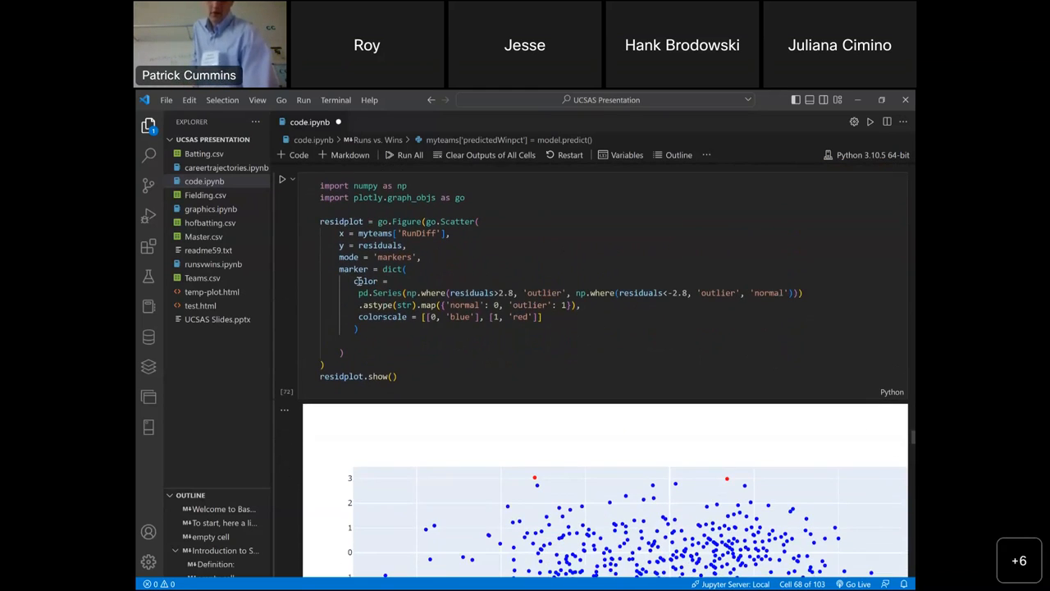
pyautogui.moveTo(428, 305)
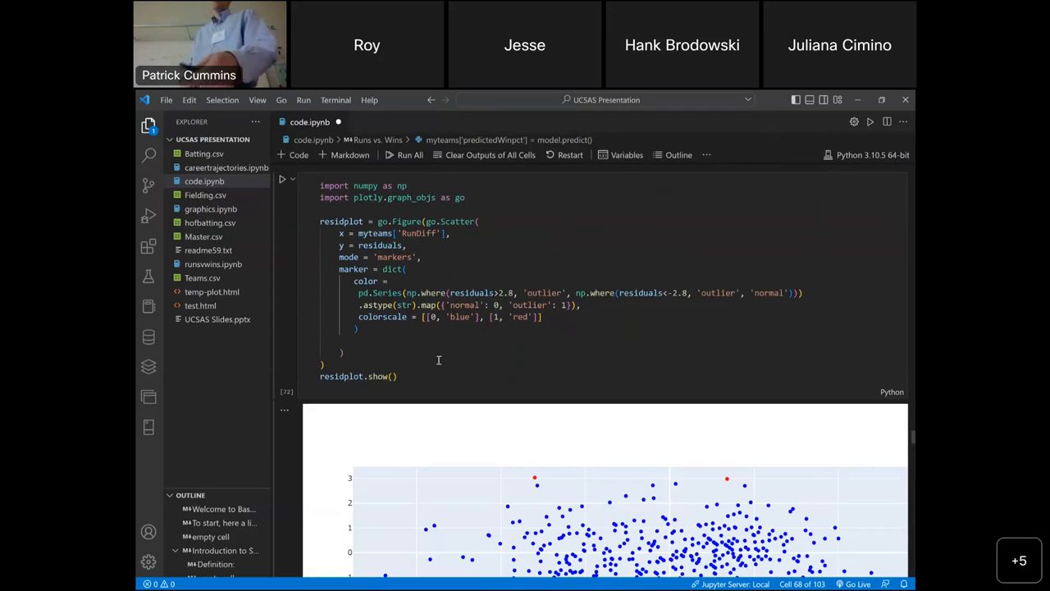
pyautogui.scroll(-3)
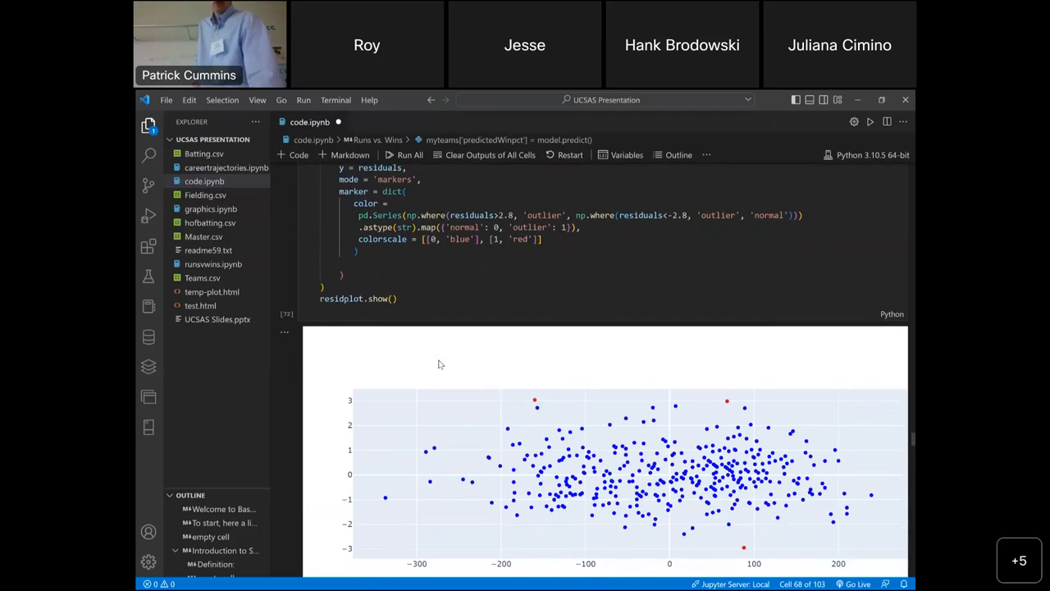
pyautogui.scroll(-3)
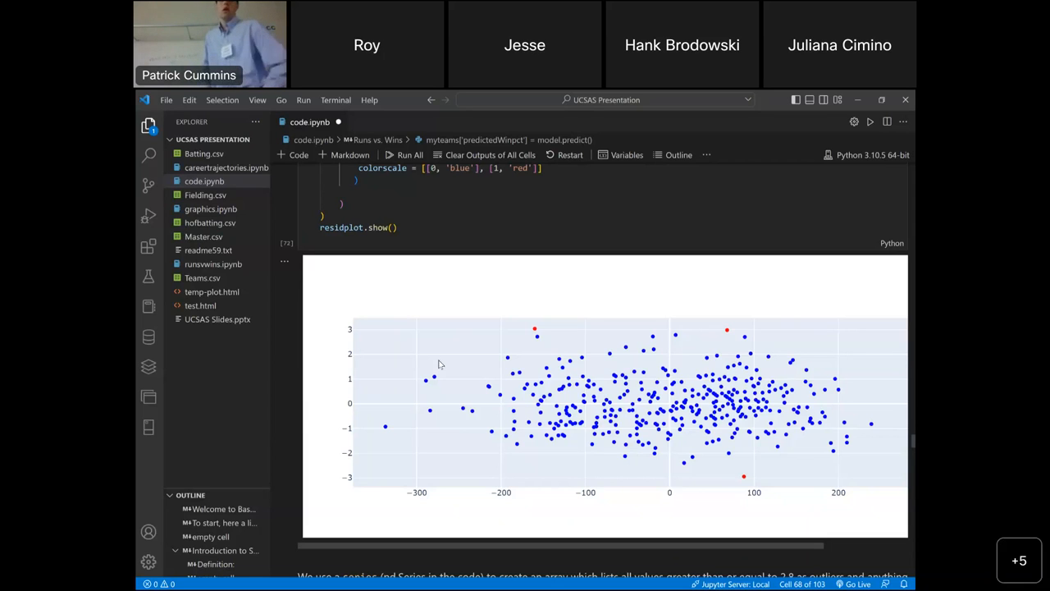
# - Scroll past the outlier note to the Career Trajectories heading and the Batting.csv/Master.csv read_csv cell
pyautogui.scroll(-3)
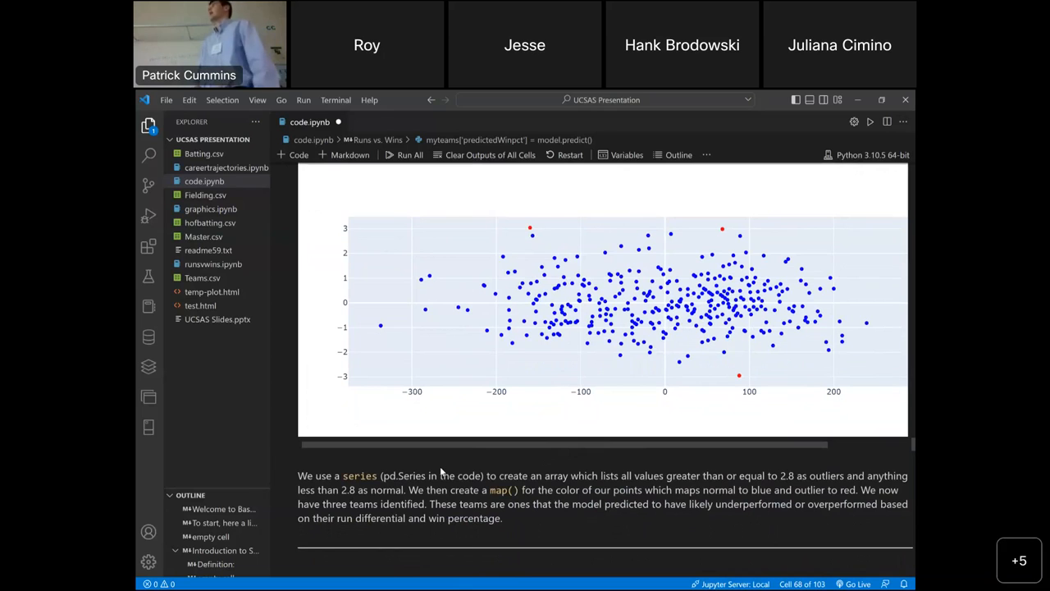
pyautogui.scroll(-3)
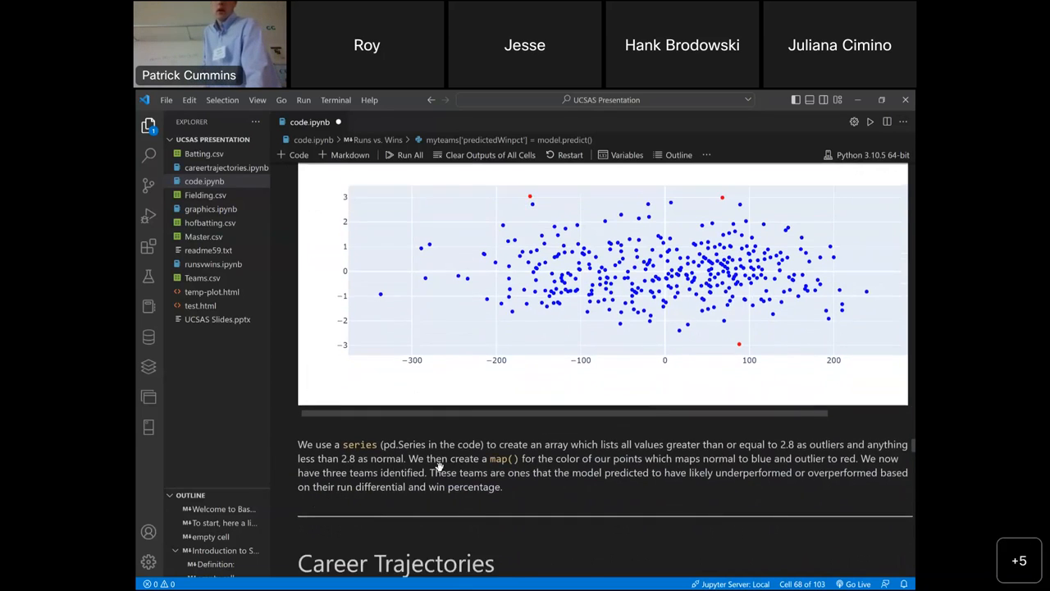
pyautogui.scroll(-3)
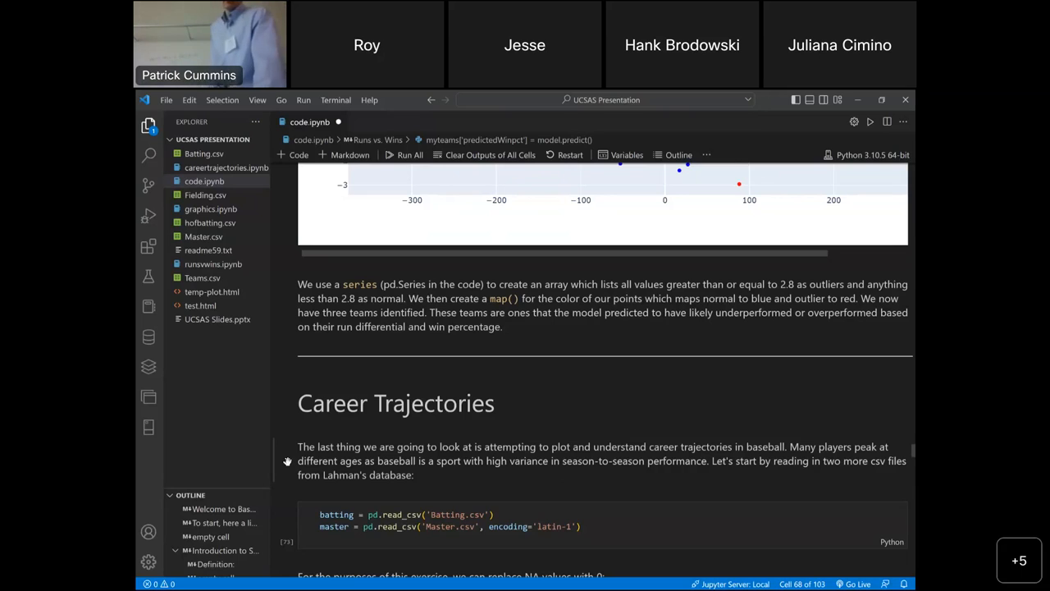
# - Scroll down to the fillna cell for SF and HBP and the getid function definition
pyautogui.scroll(-3)
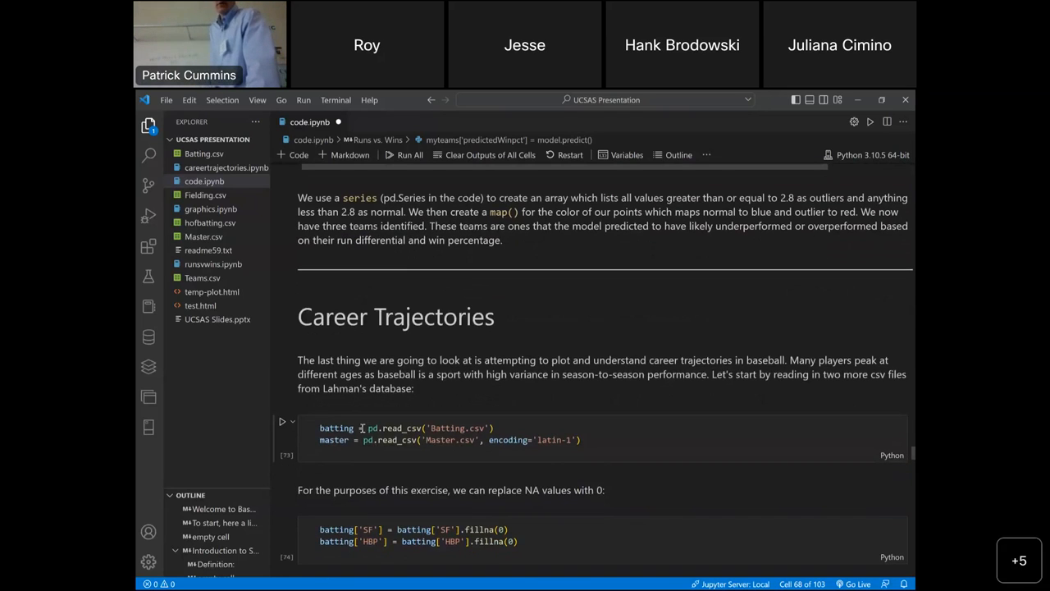
pyautogui.scroll(-3)
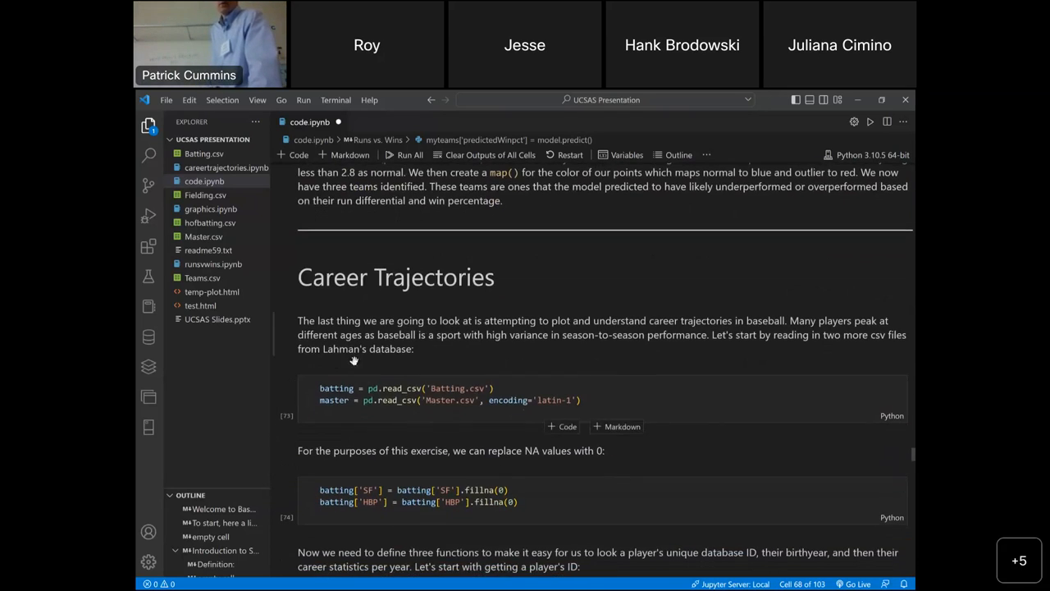
pyautogui.scroll(-3)
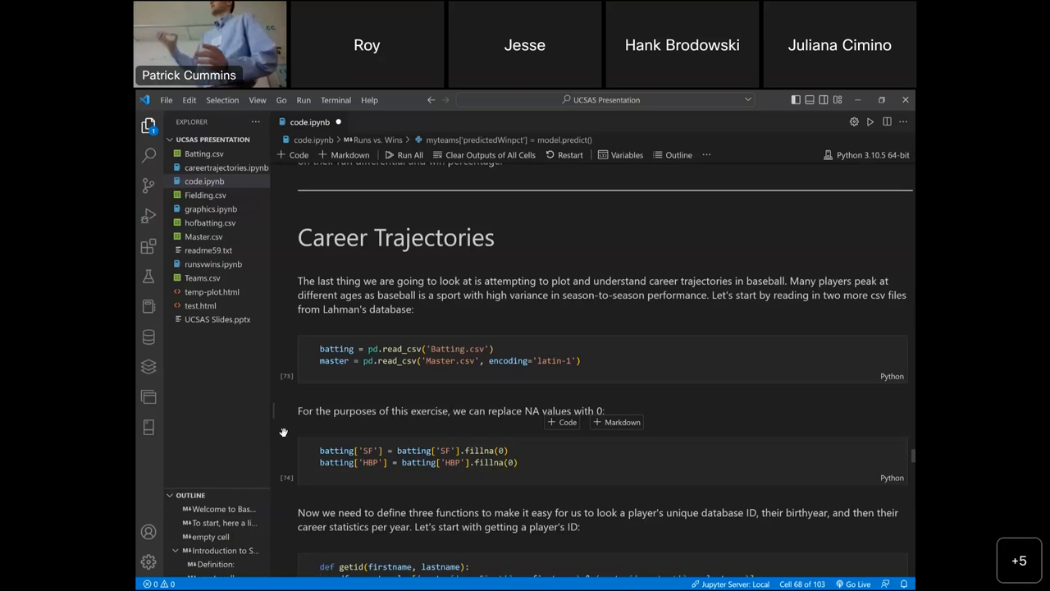
pyautogui.scroll(-3)
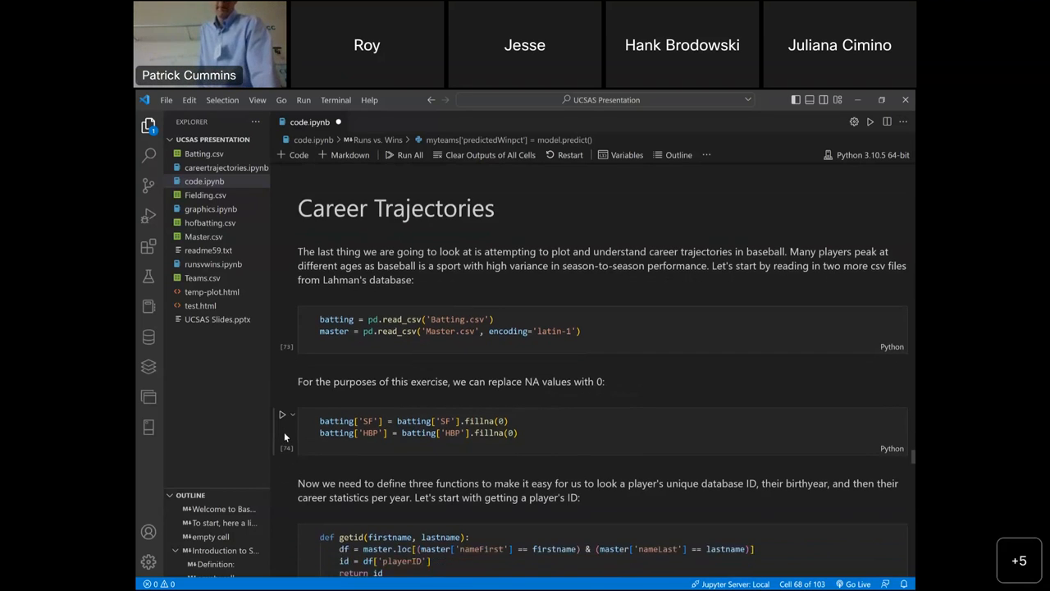
pyautogui.scroll(-3)
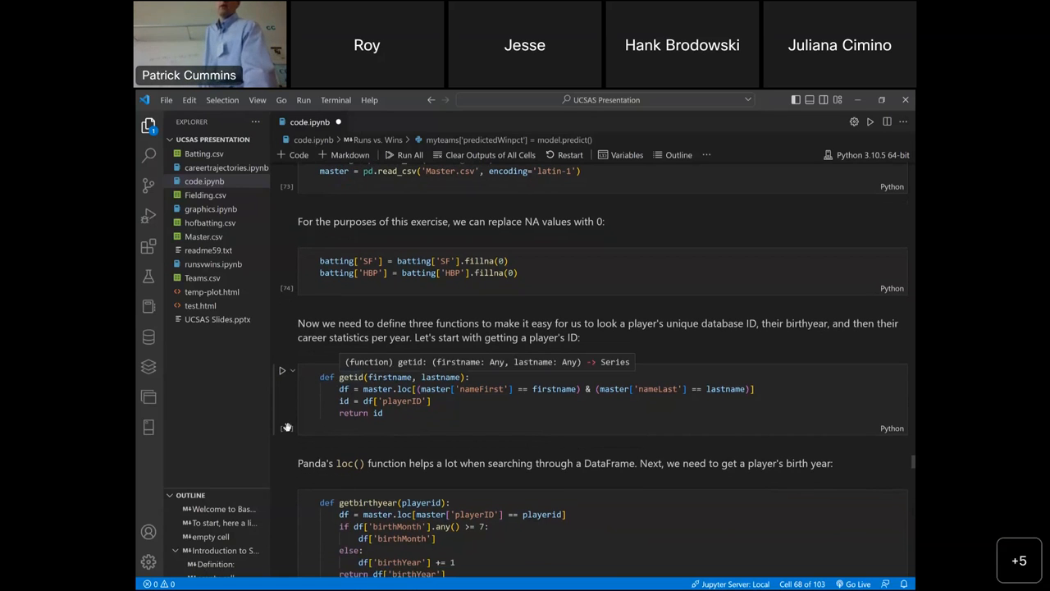
pyautogui.moveTo(286, 429)
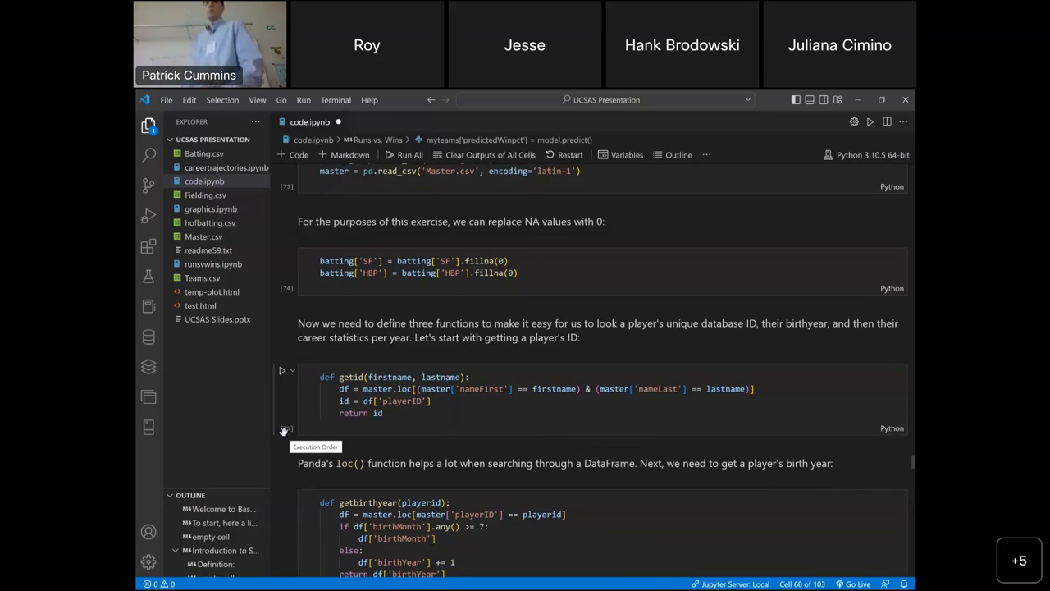
# - Scroll past getbirthyear and getstats to getid('Mickey', 'Mantle') returning mantlmi01
pyautogui.scroll(-3)
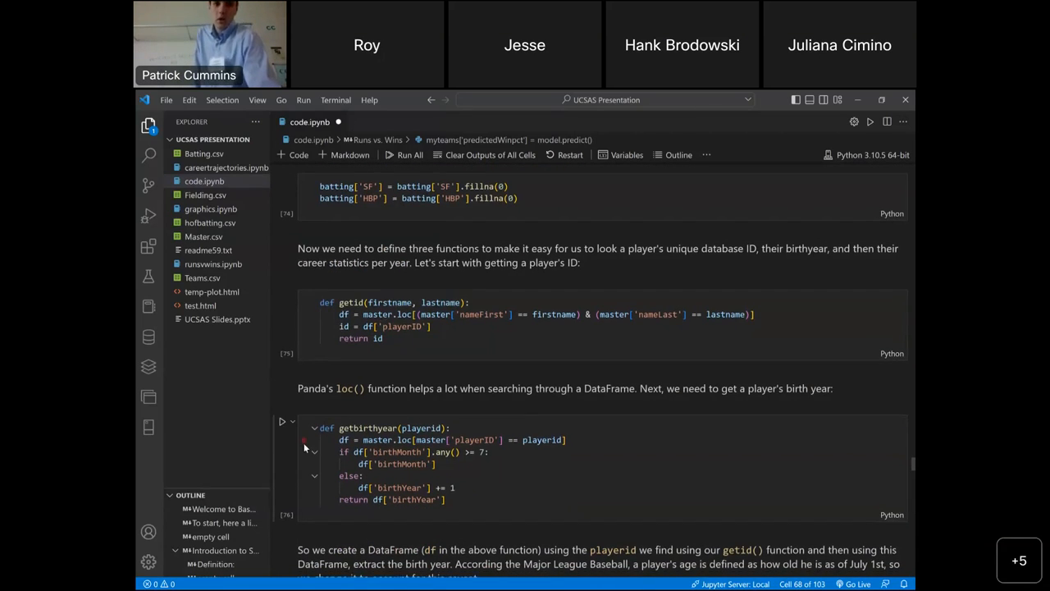
pyautogui.scroll(-3)
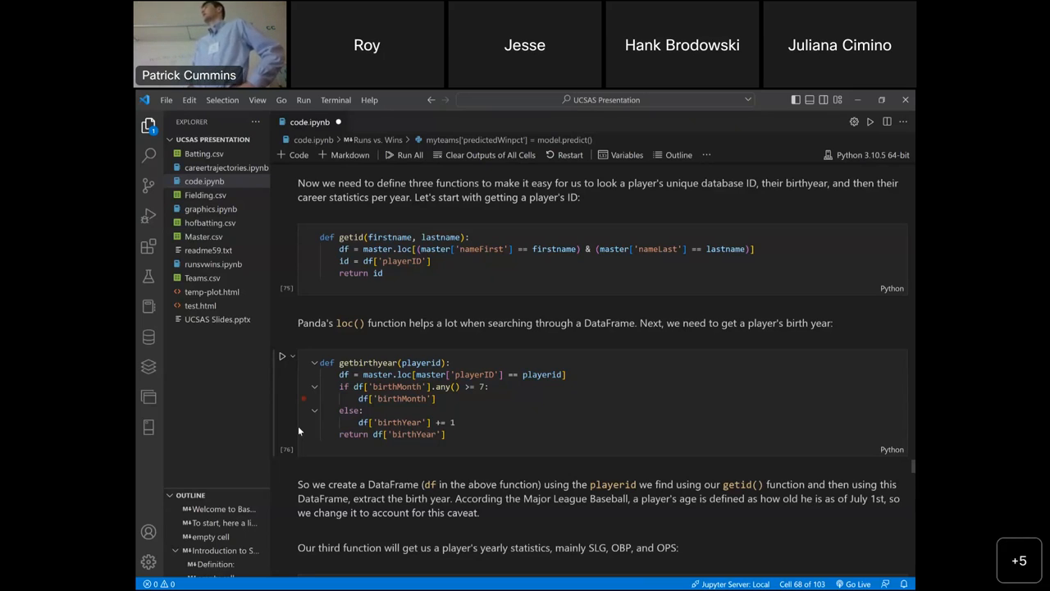
pyautogui.scroll(-3)
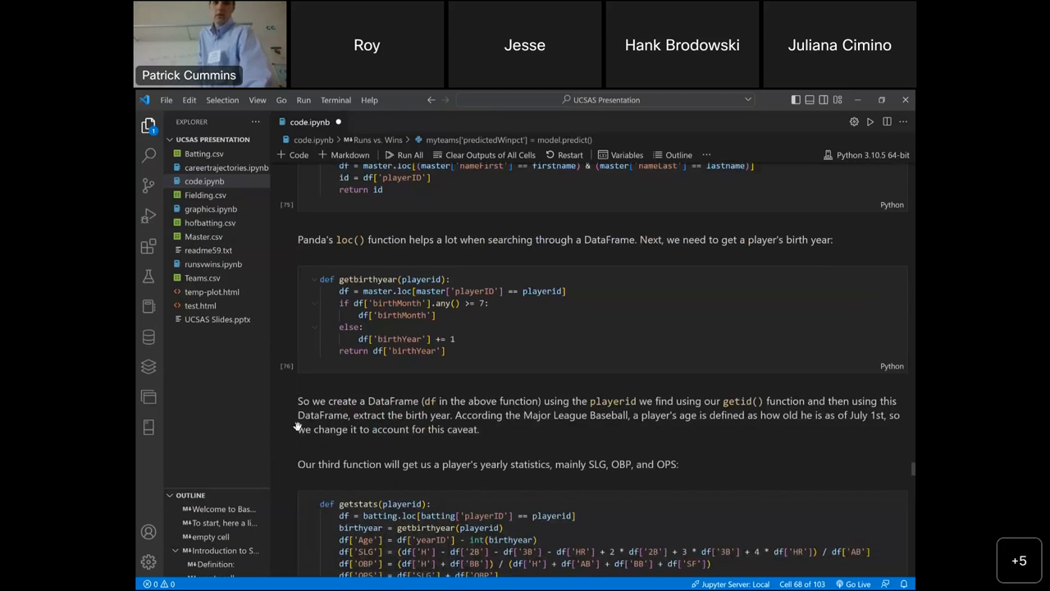
pyautogui.scroll(-3)
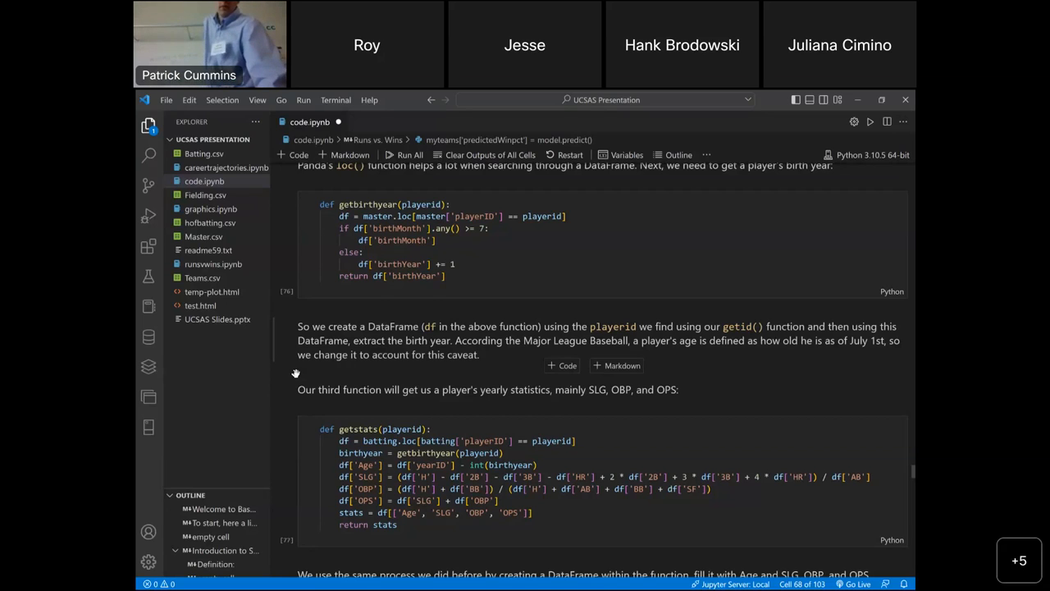
pyautogui.scroll(3)
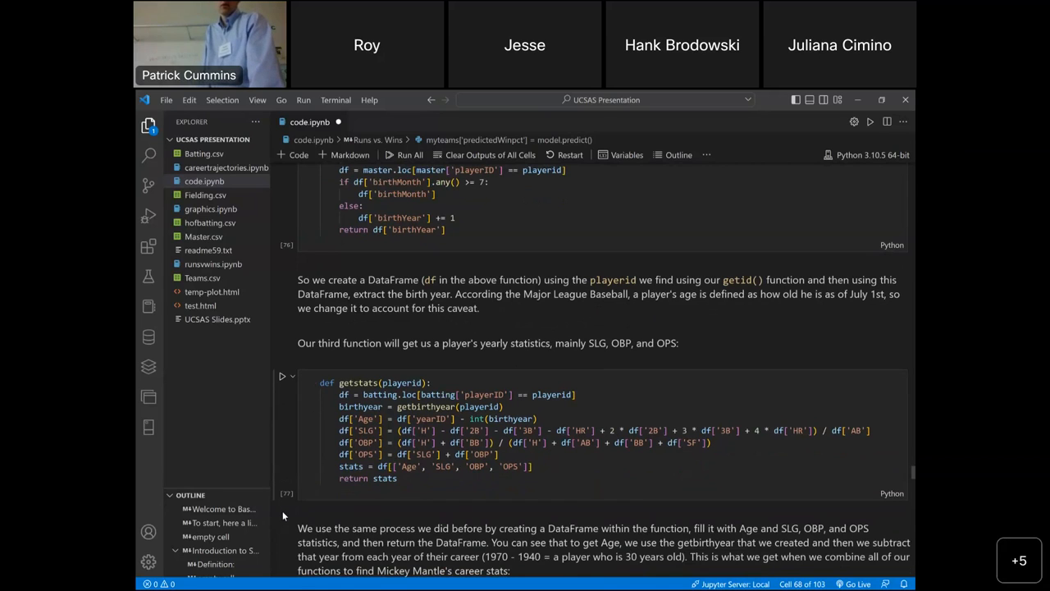
pyautogui.scroll(-3)
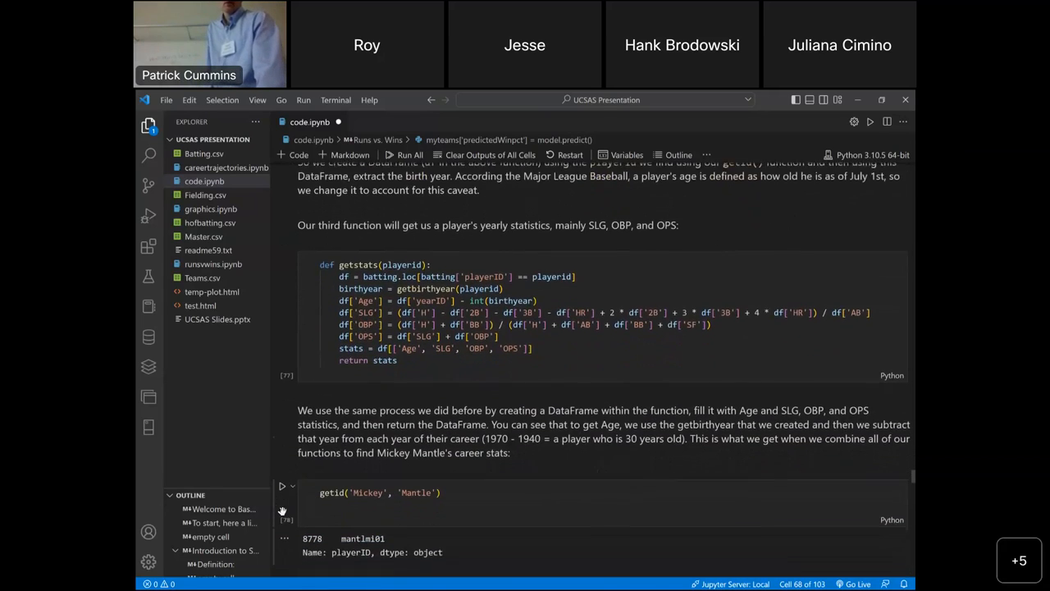
# - Scroll past Mantle's getstats Age, SLG, OBP, OPS table to his OPS chart
pyautogui.scroll(-3)
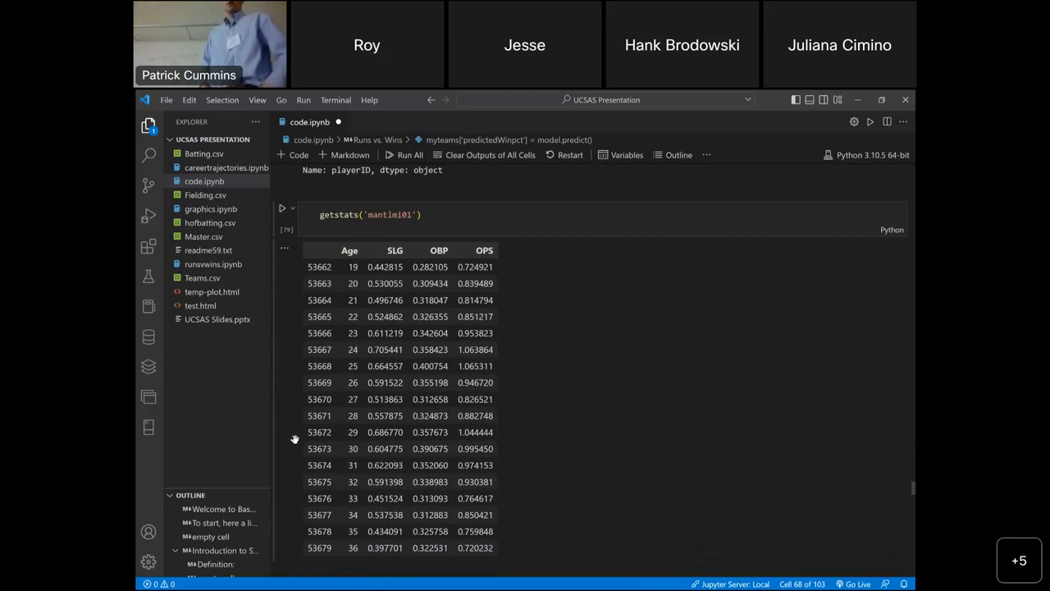
pyautogui.scroll(-3)
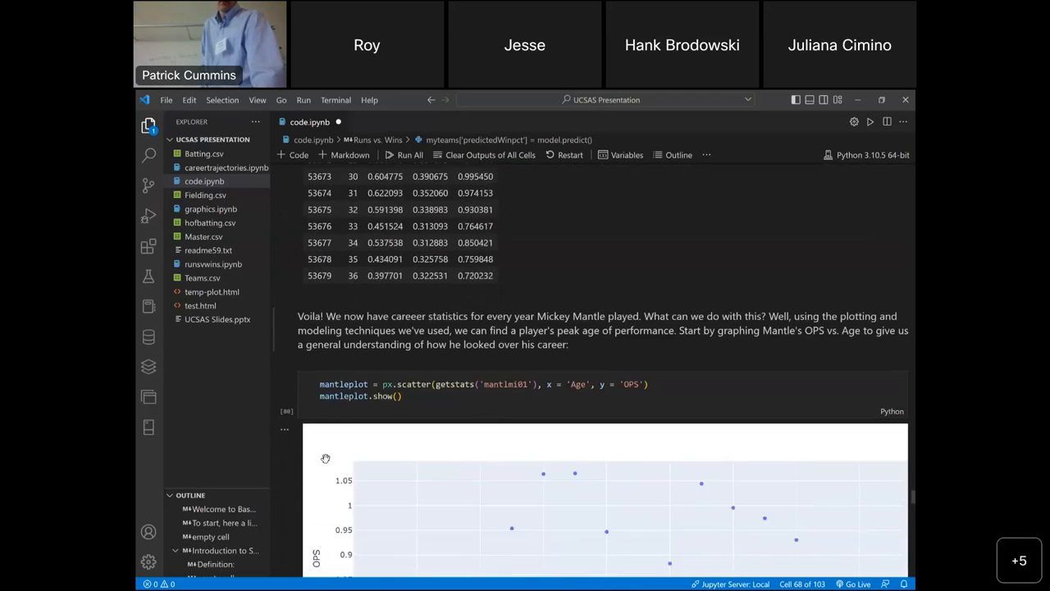
# - Scroll through Mantle's OPS-vs-Age scatter plot to the careerprojchart function cell
pyautogui.scroll(-3)
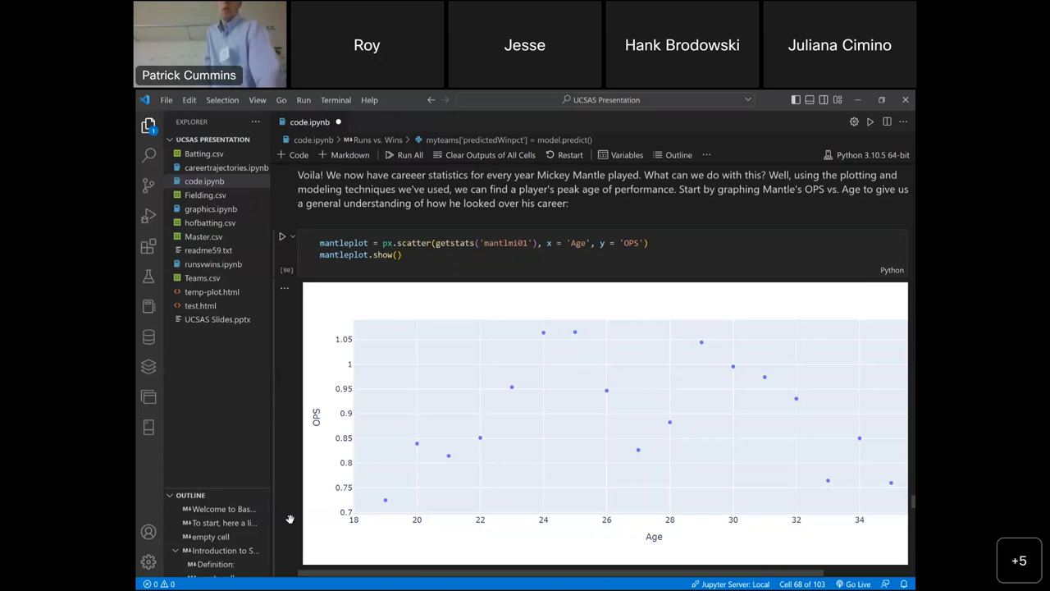
pyautogui.scroll(-3)
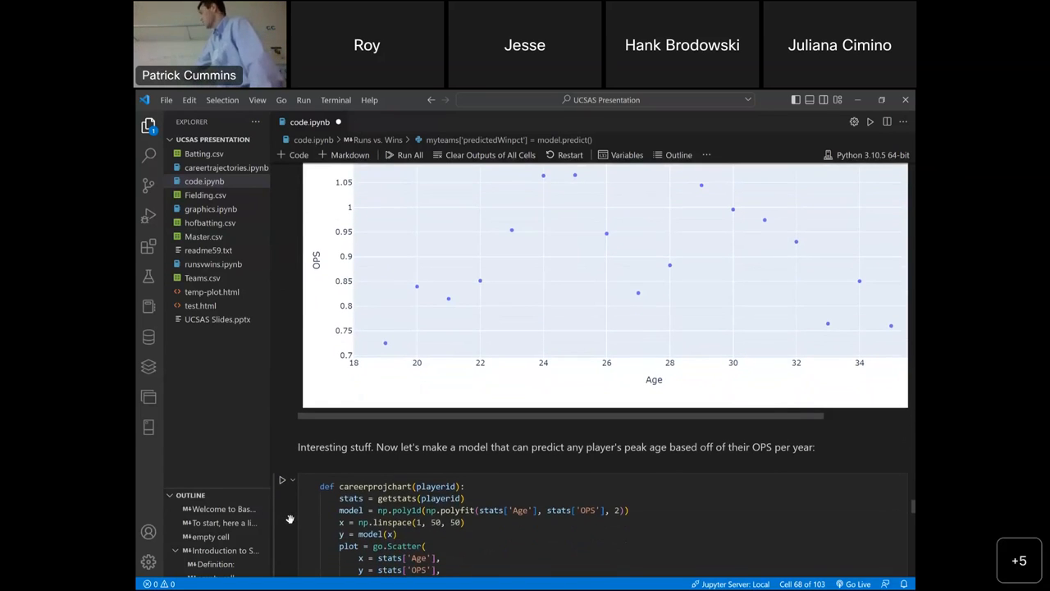
pyautogui.scroll(-3)
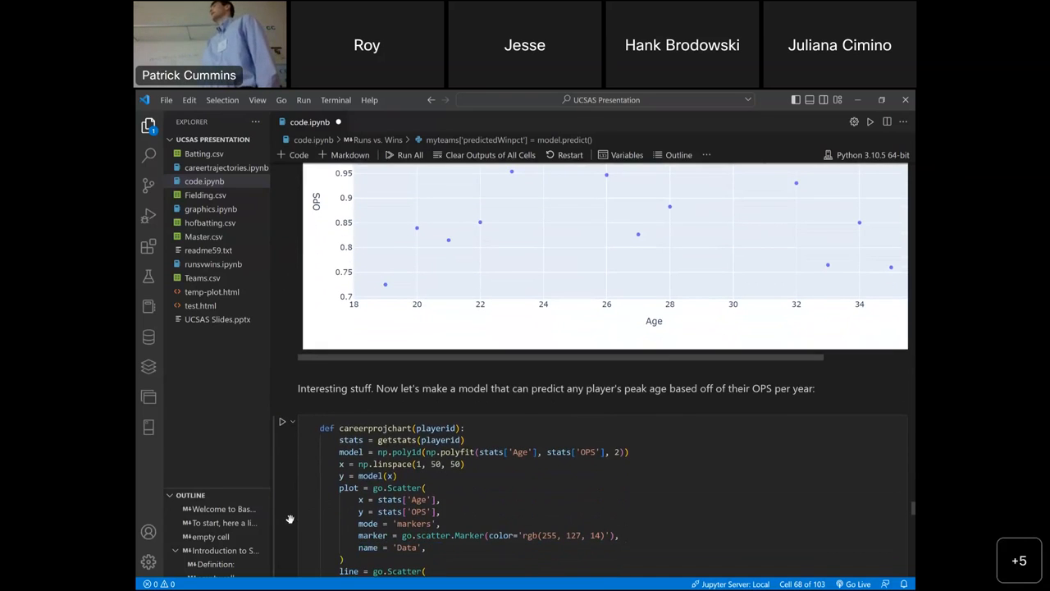
pyautogui.scroll(-3)
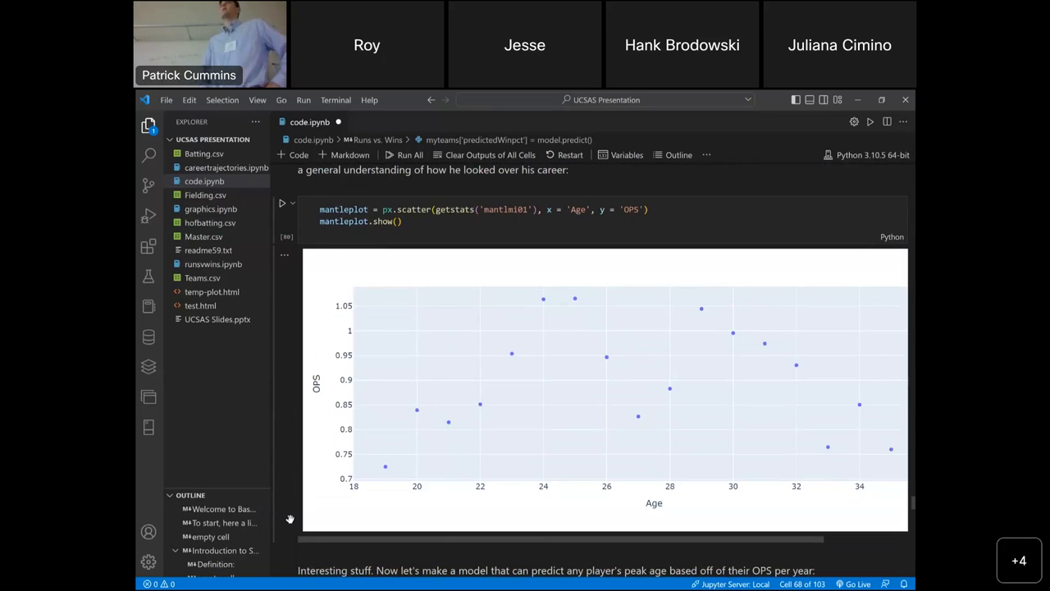
pyautogui.scroll(-3)
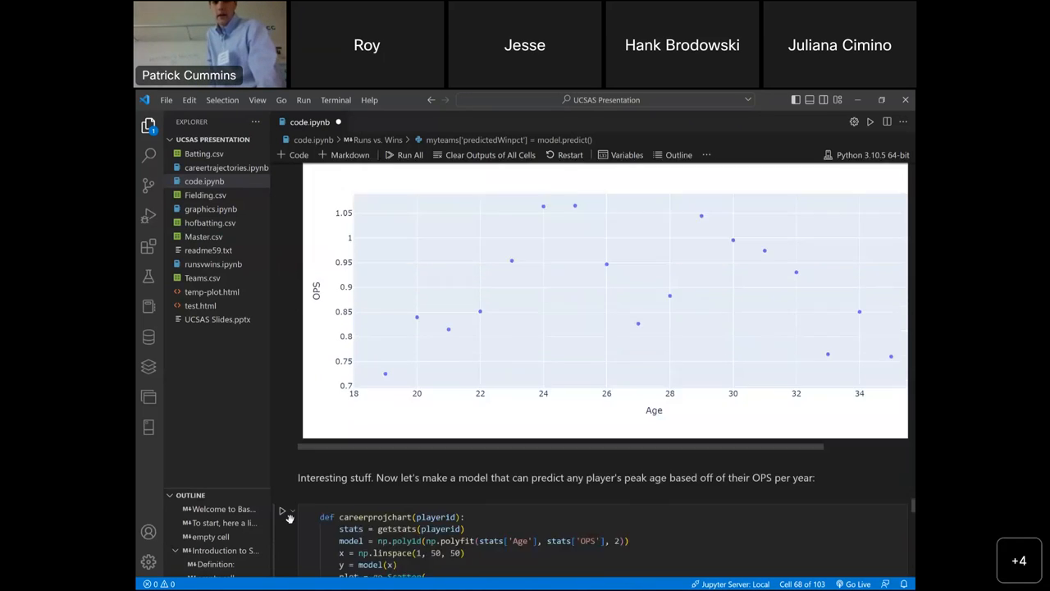
pyautogui.scroll(-3)
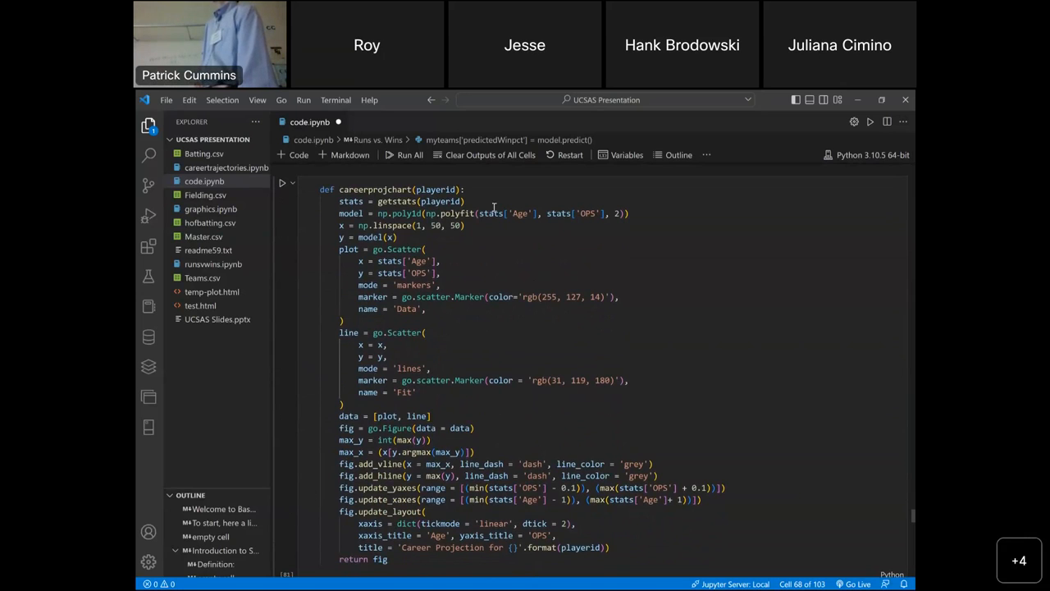
pyautogui.moveTo(453, 213)
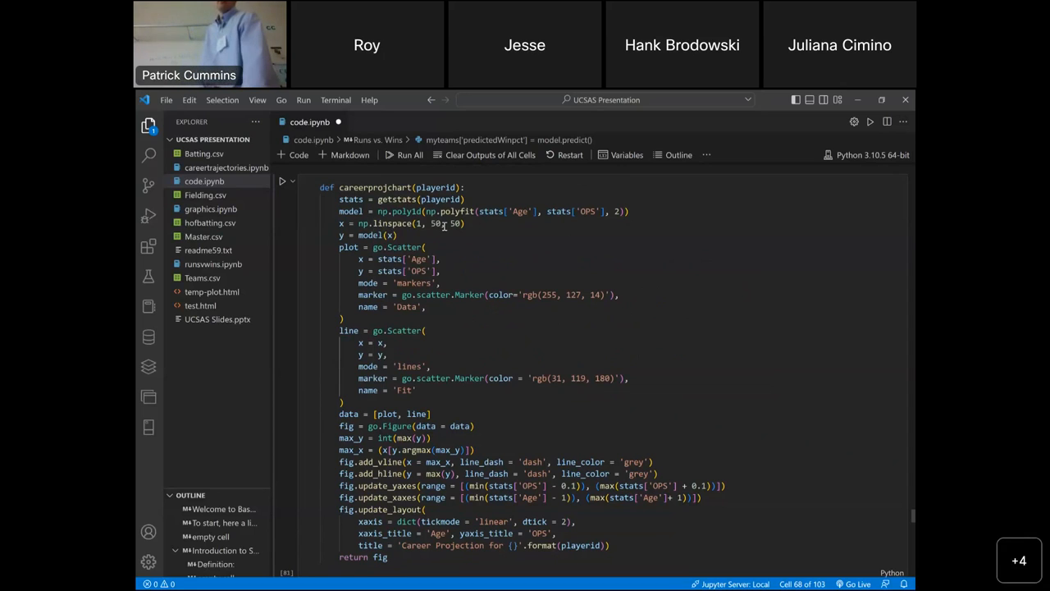
pyautogui.moveTo(493, 242)
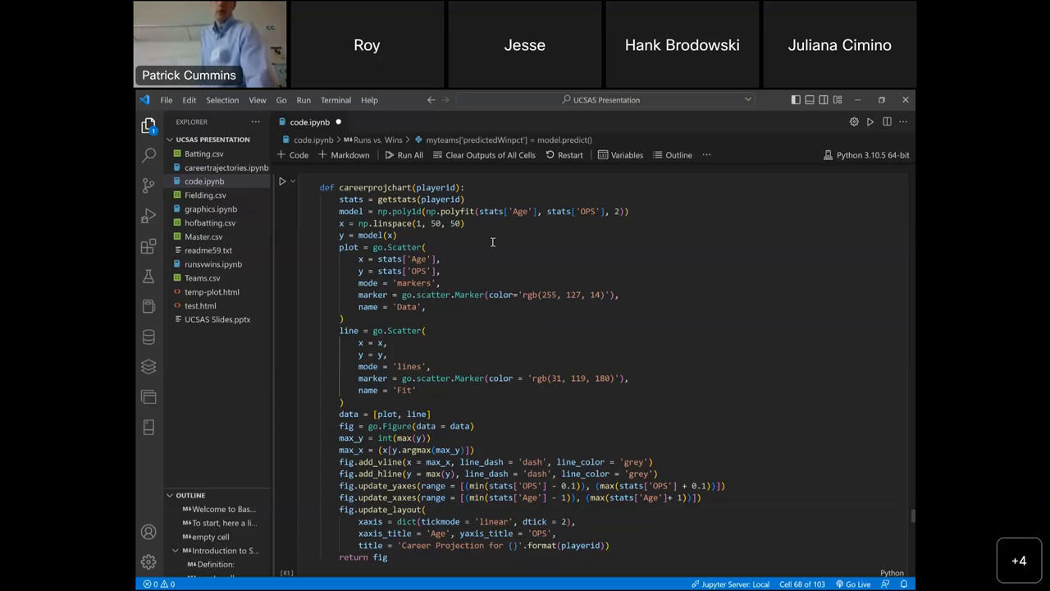
pyautogui.scroll(-3)
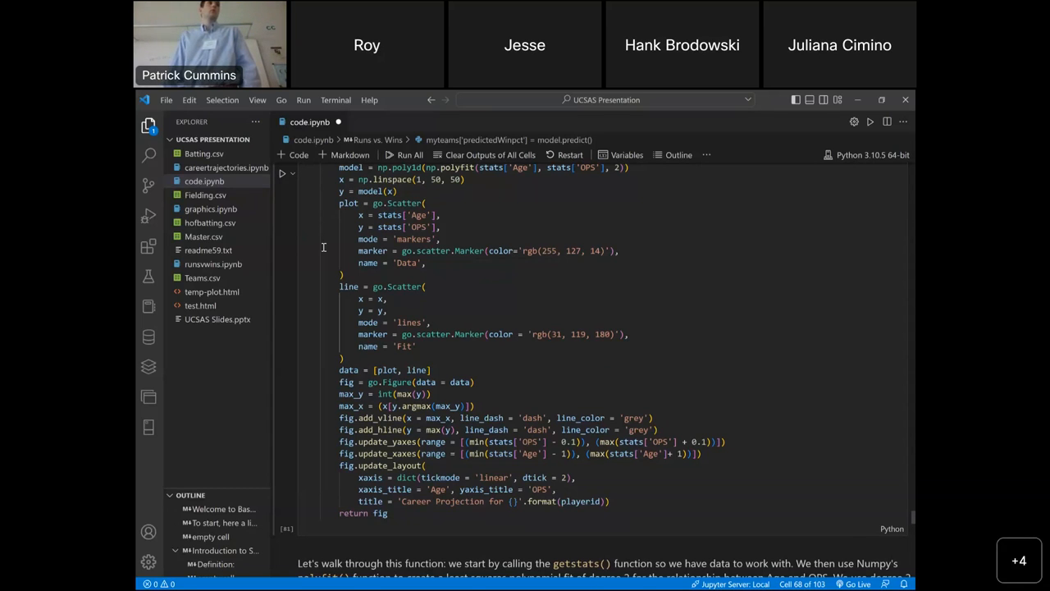
pyautogui.scroll(3)
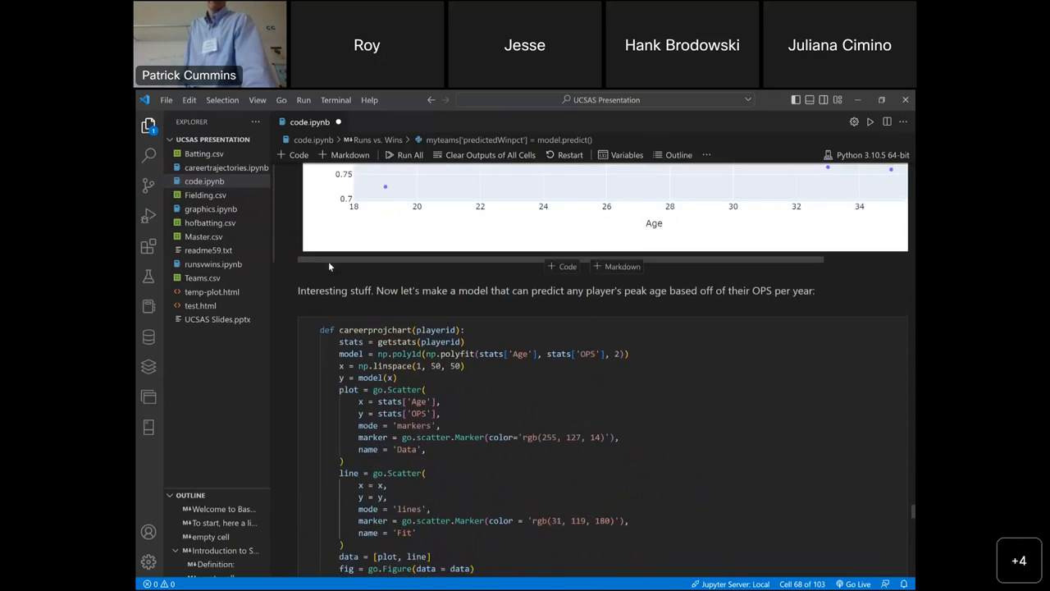
pyautogui.scroll(-3)
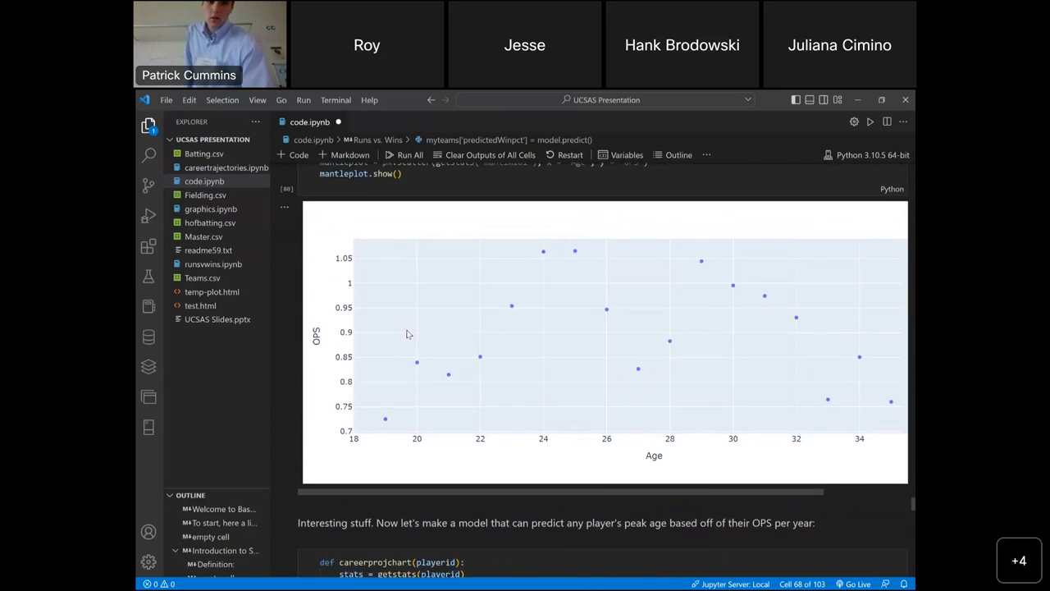
pyautogui.scroll(3)
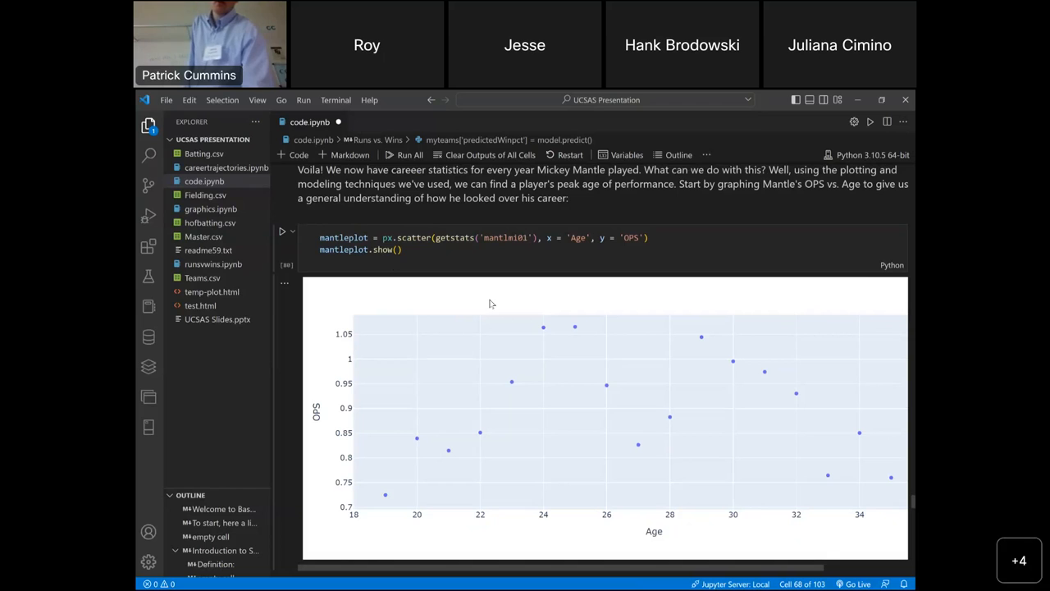
pyautogui.scroll(-3)
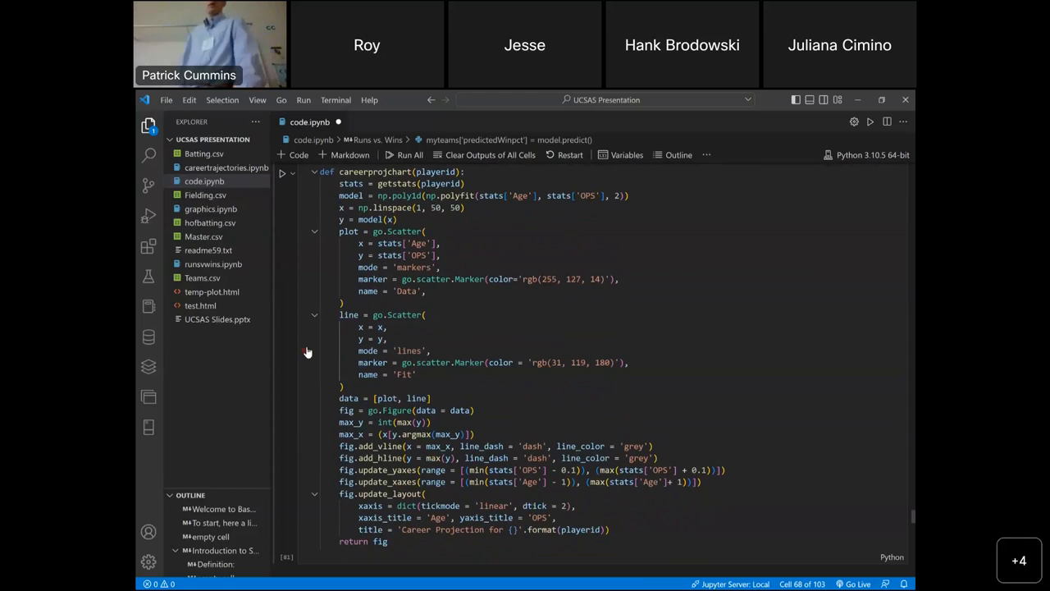
pyautogui.moveTo(295, 371)
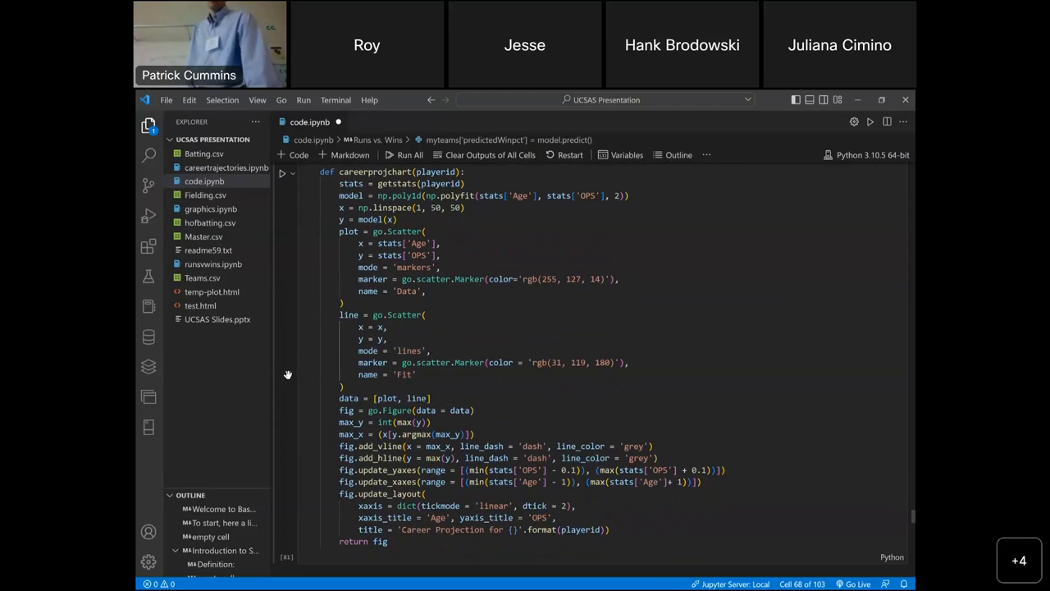
pyautogui.moveTo(388, 268)
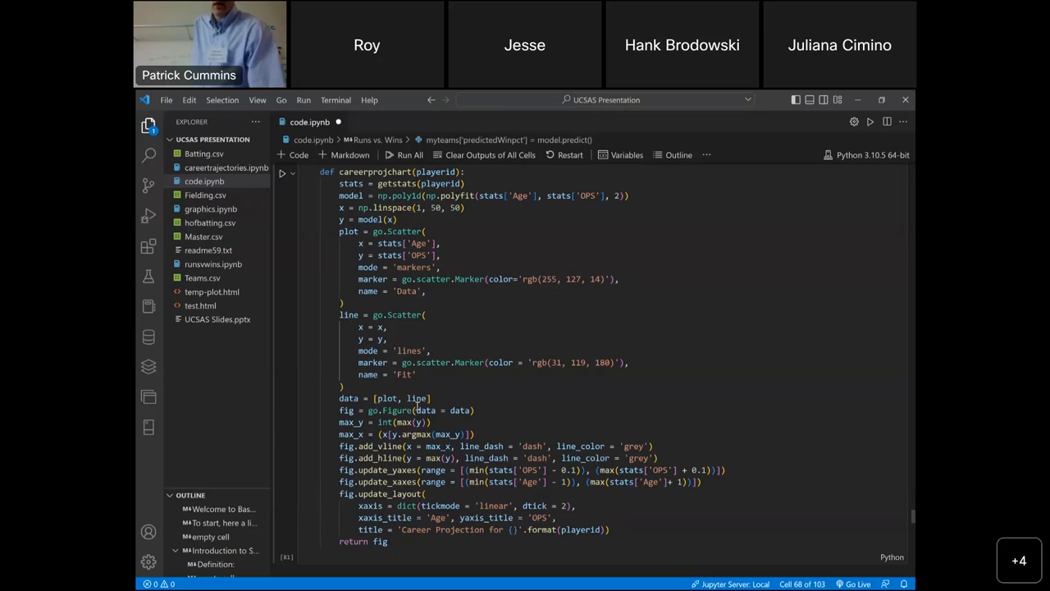
pyautogui.moveTo(386, 411)
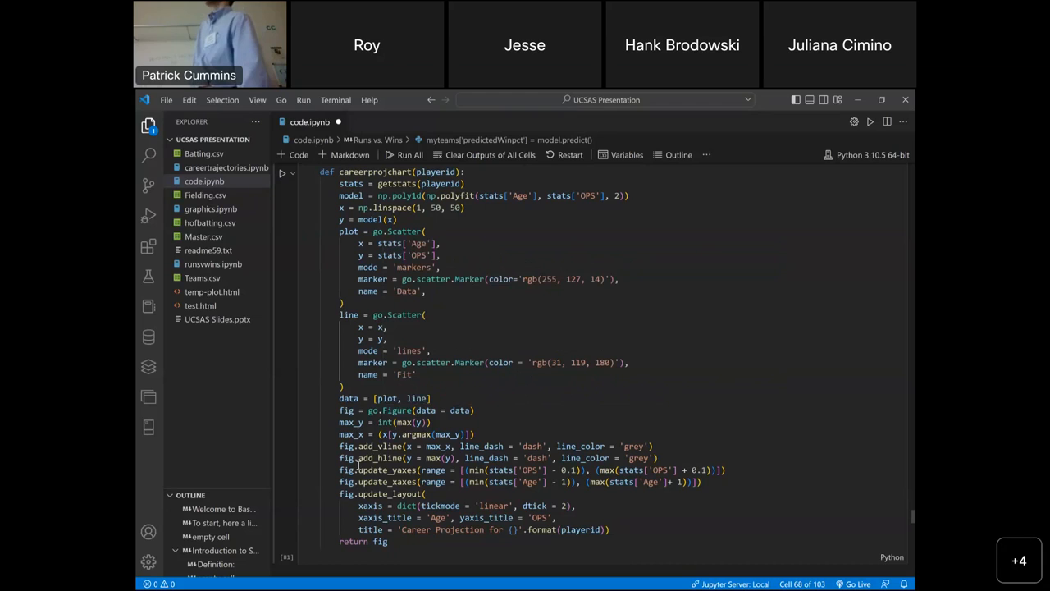
pyautogui.moveTo(289, 433)
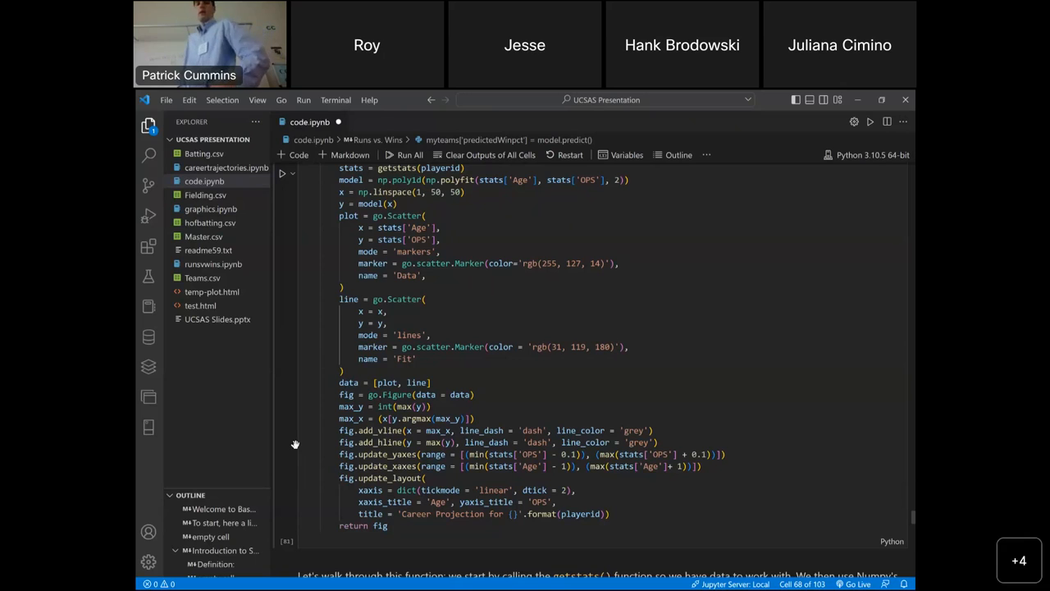
pyautogui.moveTo(298, 462)
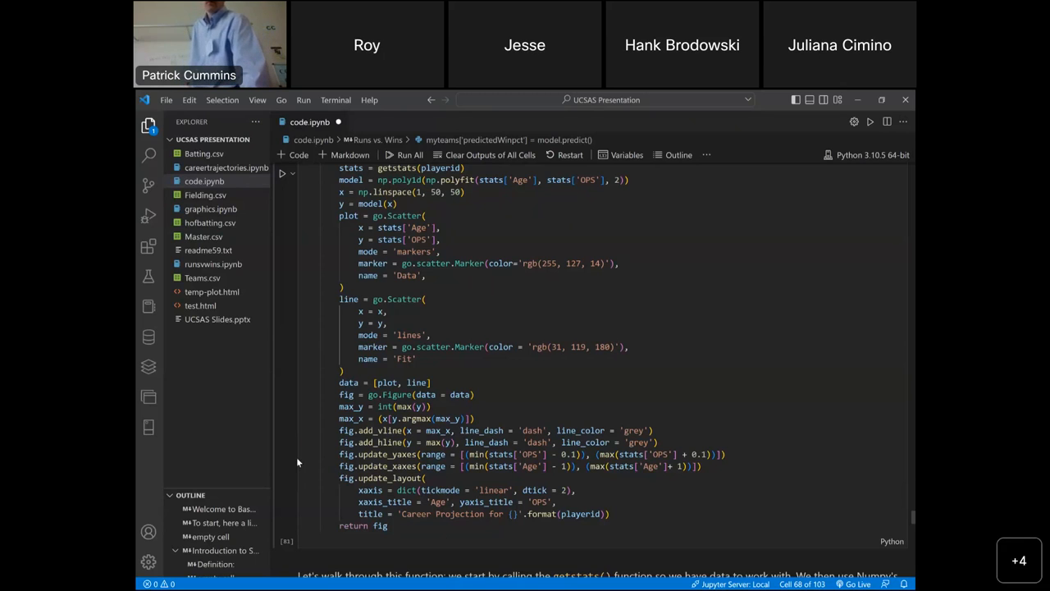
pyautogui.scroll(-3)
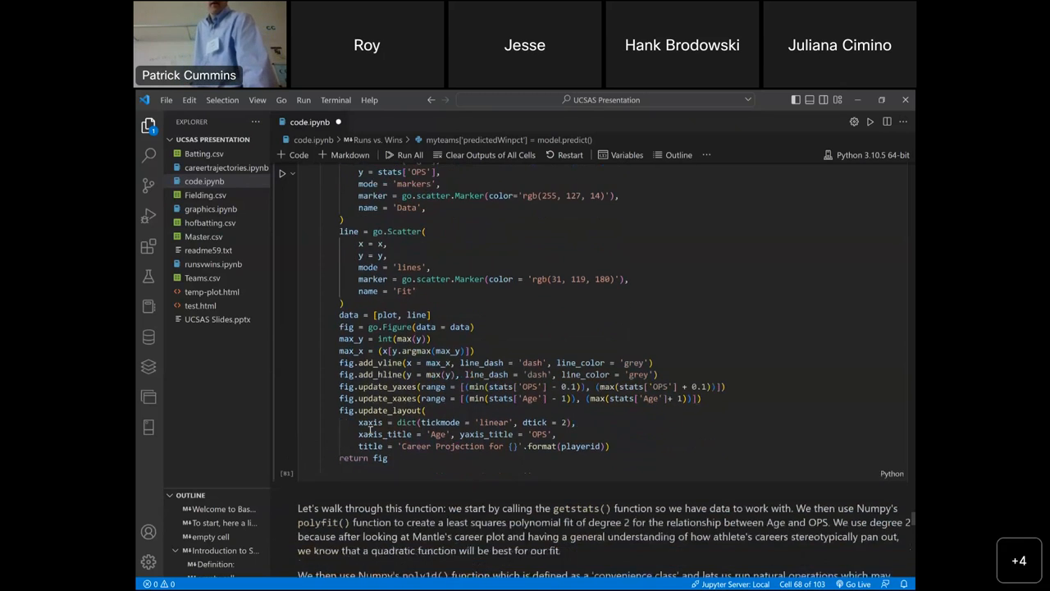
# - Scroll to the mantlmi01 career projection chart, whose fit peaks near age 27
pyautogui.scroll(-3)
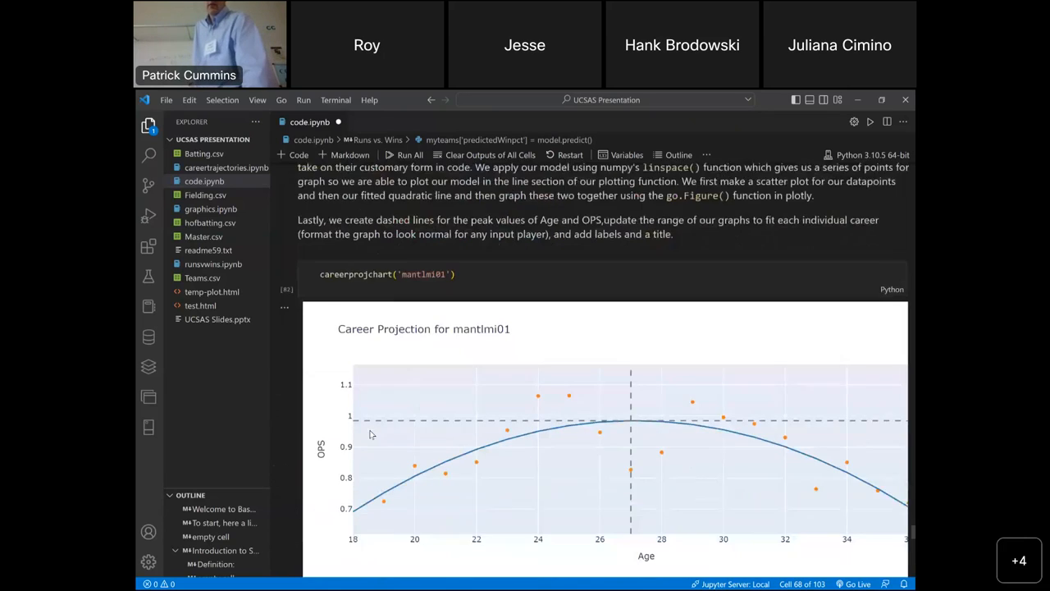
pyautogui.scroll(-3)
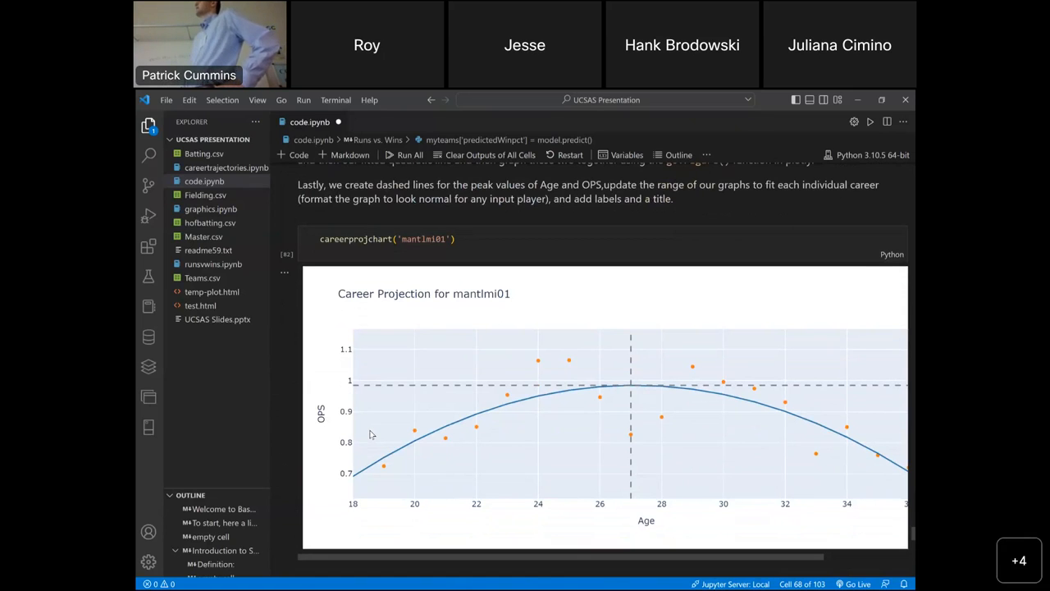
pyautogui.moveTo(621, 390)
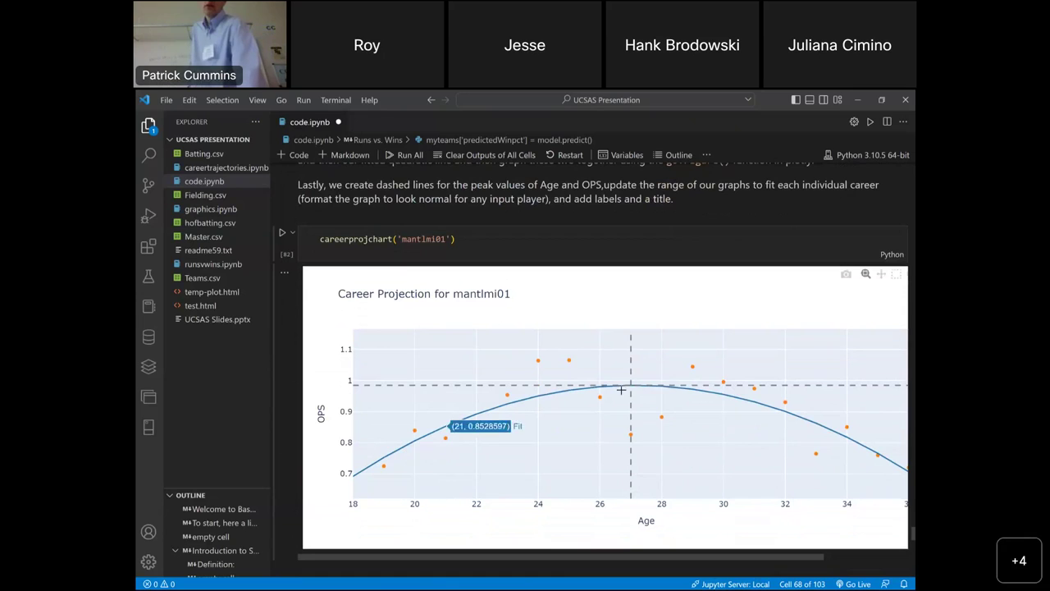
pyautogui.moveTo(587, 349)
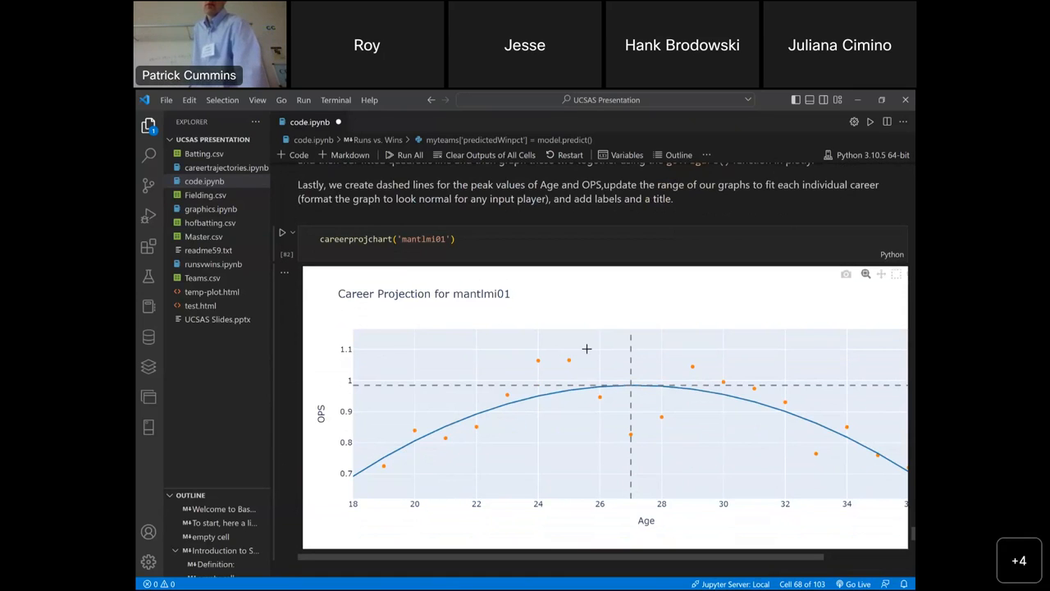
pyautogui.moveTo(630, 390)
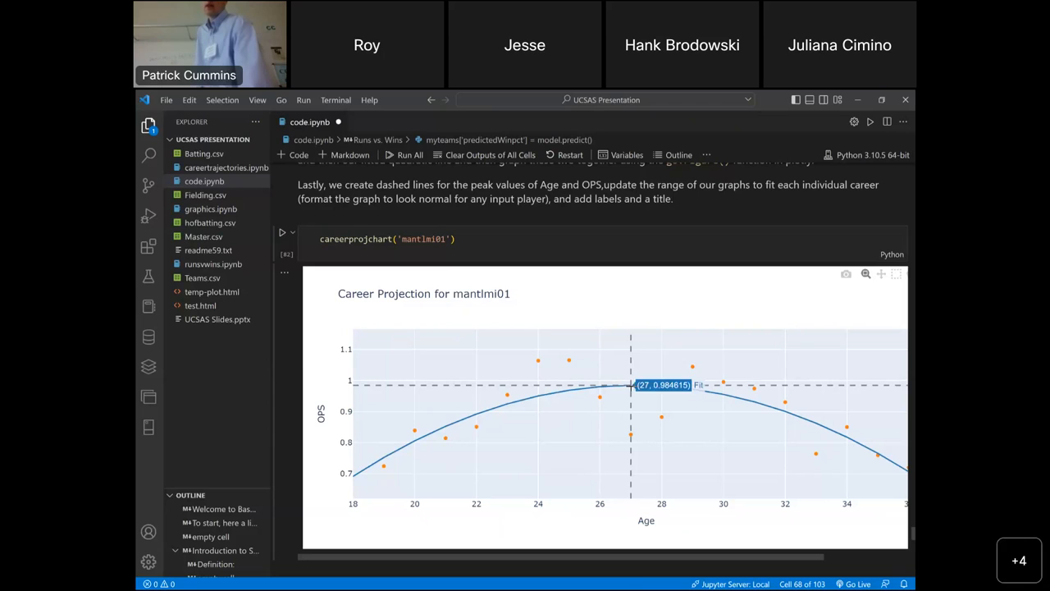
pyautogui.scroll(-3)
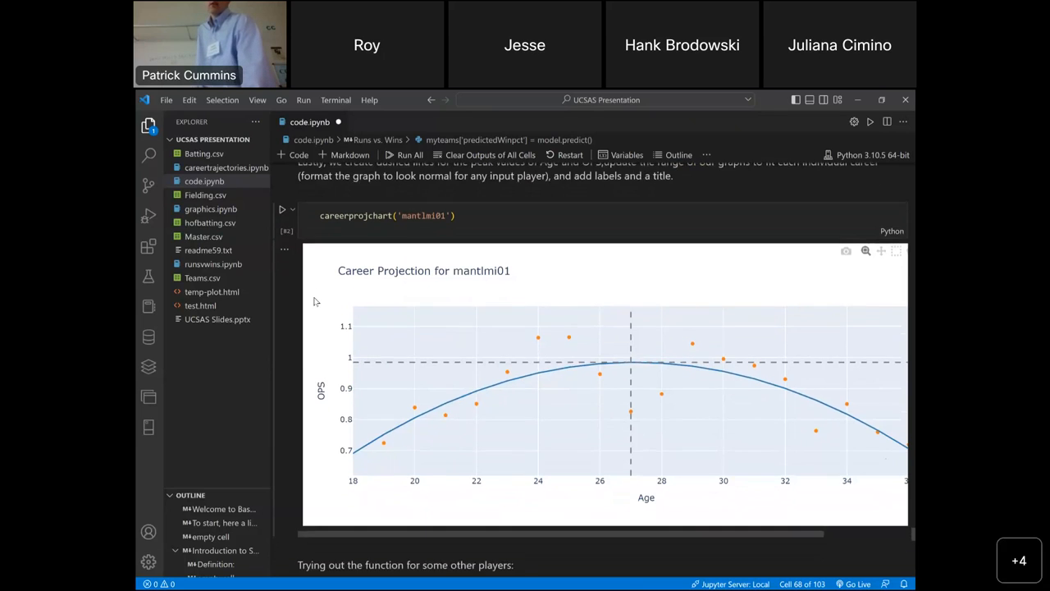
# - Scroll past getid('David', 'Ortiz') to the ortizda01 projection chart peaking near age 33
pyautogui.scroll(-3)
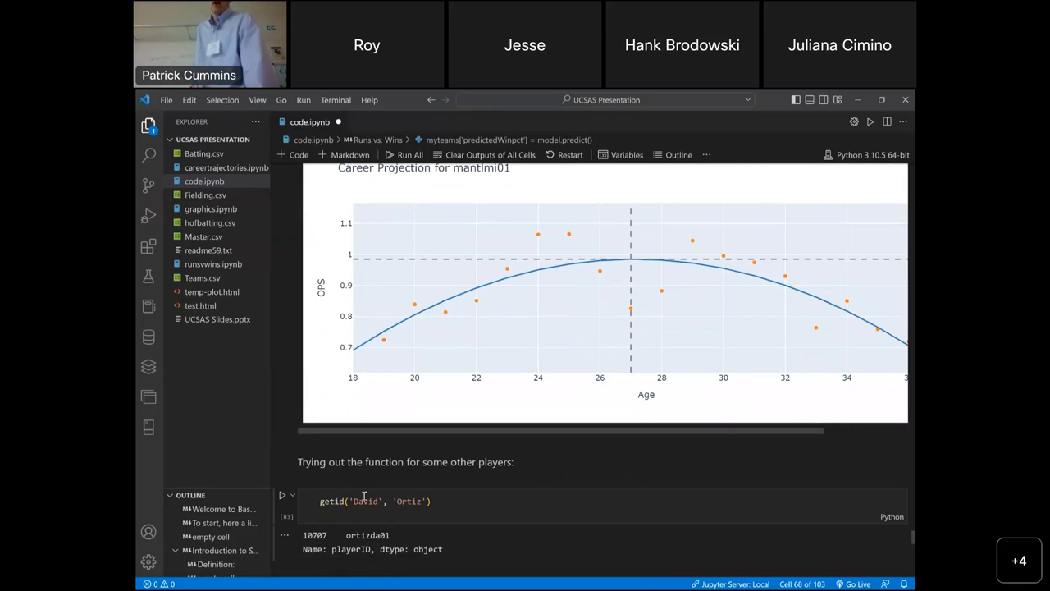
pyautogui.scroll(-3)
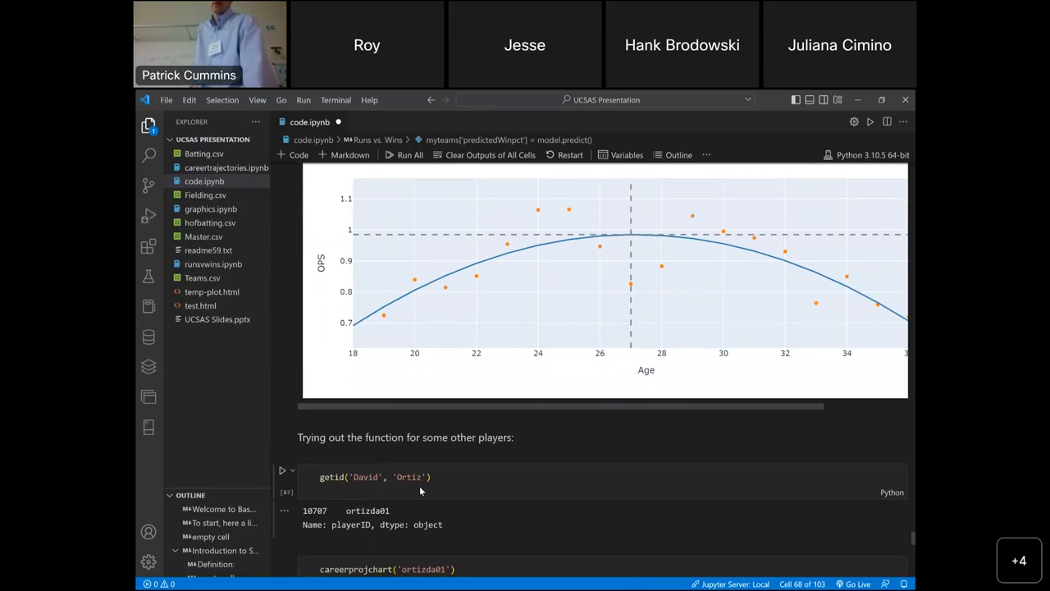
pyautogui.scroll(-3)
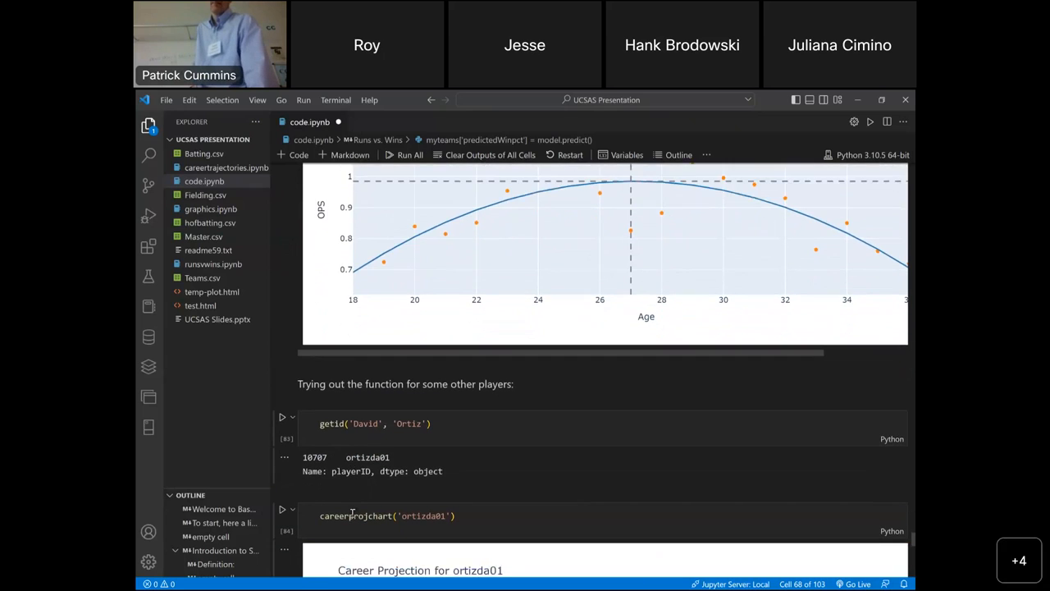
pyautogui.scroll(-3)
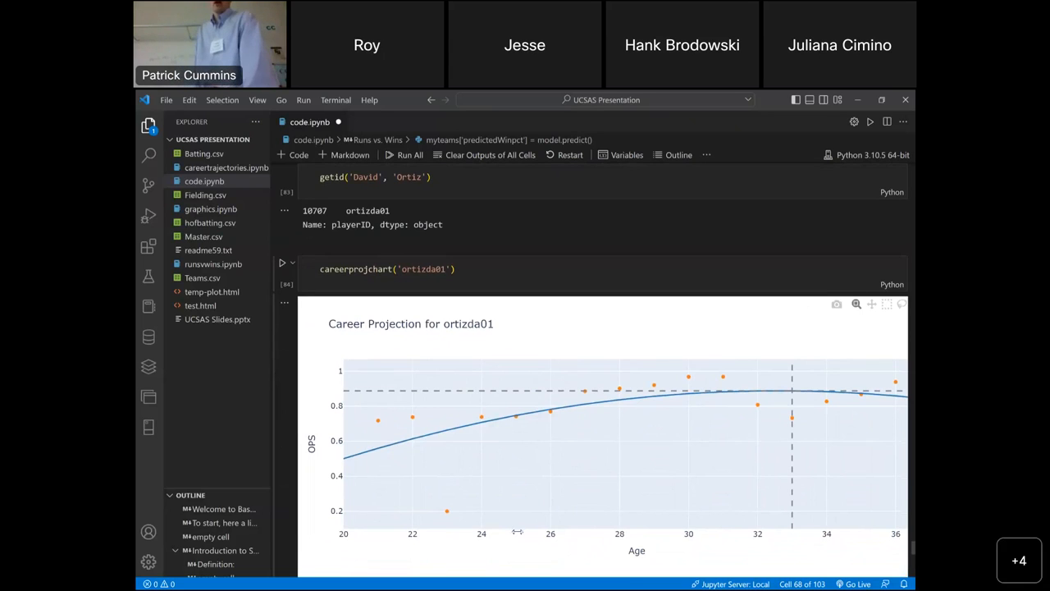
pyautogui.moveTo(788, 386)
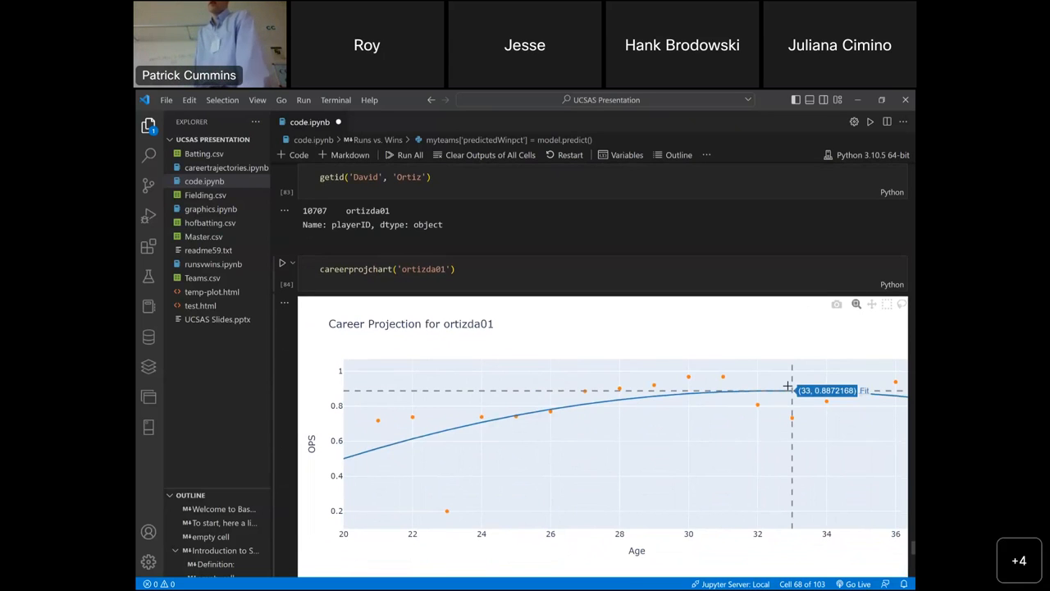
pyautogui.moveTo(648, 314)
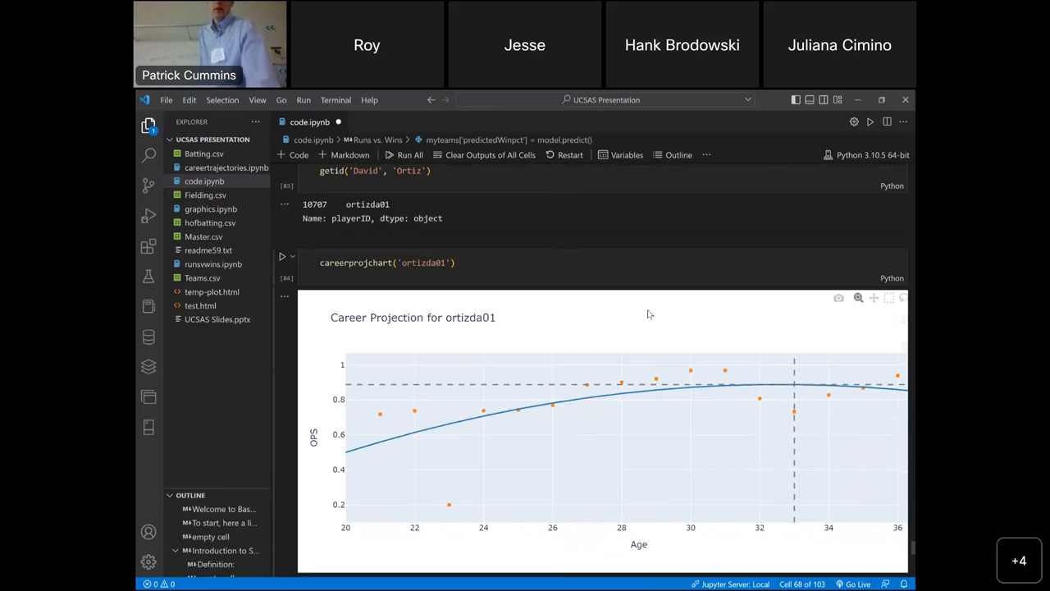
pyautogui.scroll(-3)
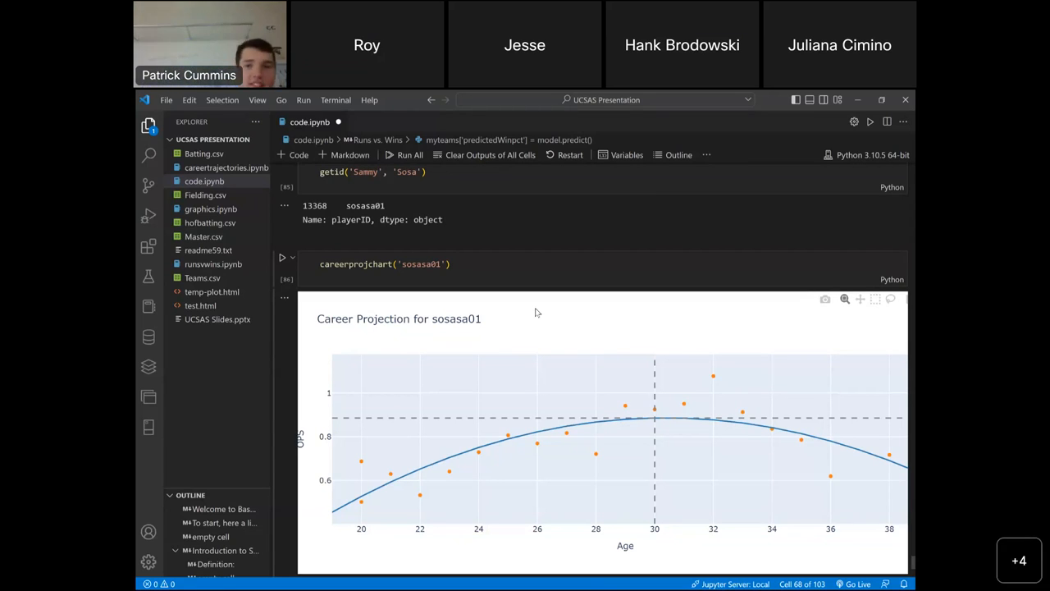
pyautogui.moveTo(511, 359)
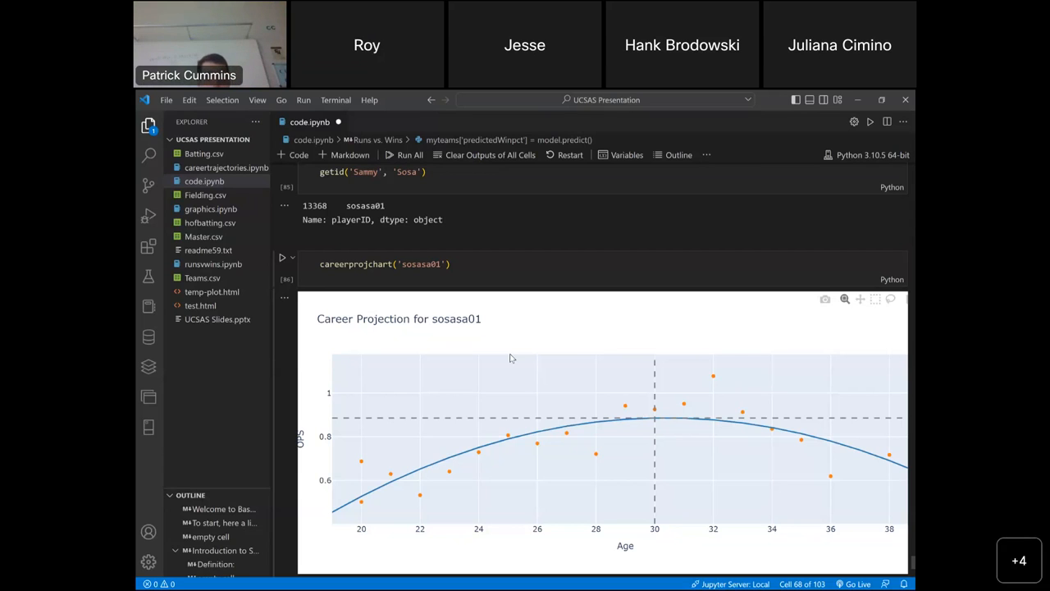
# - Scroll to the closing sosasa01 career projection chart with its Data and Fit legend
pyautogui.scroll(-3)
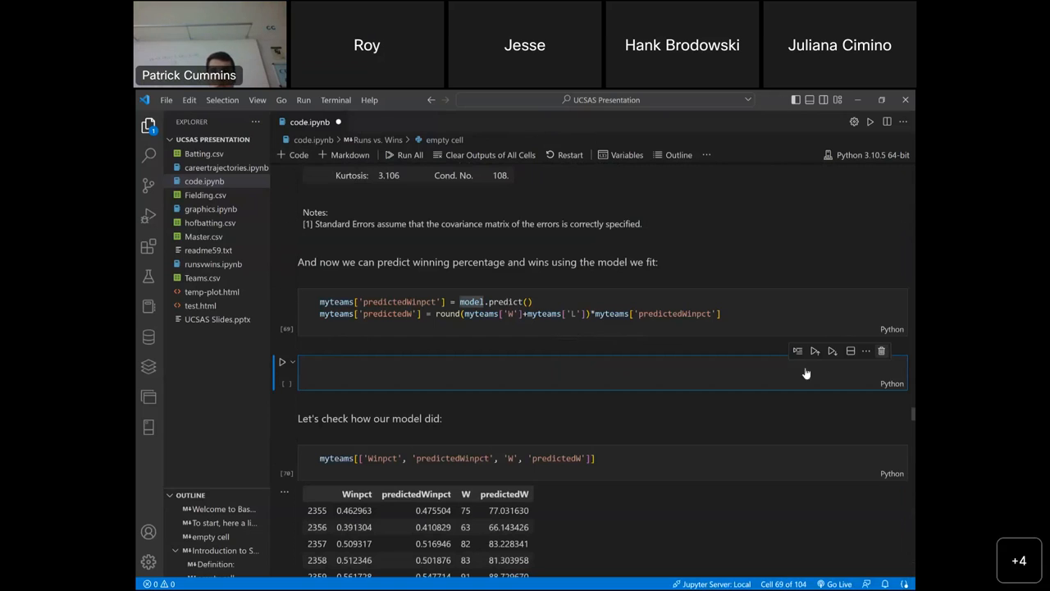
pyautogui.scroll(-3)
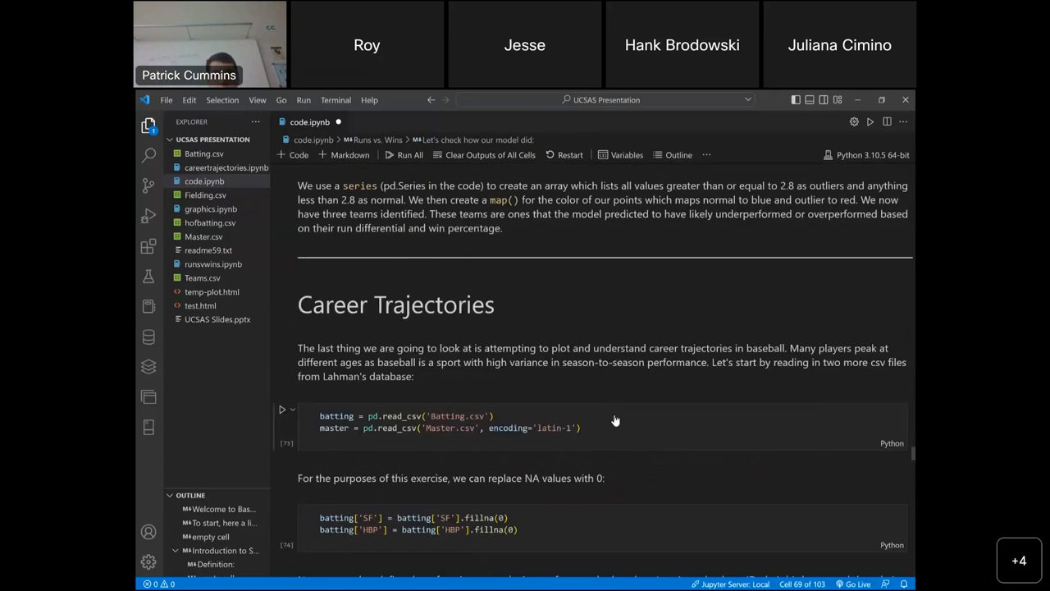
pyautogui.scroll(-3)
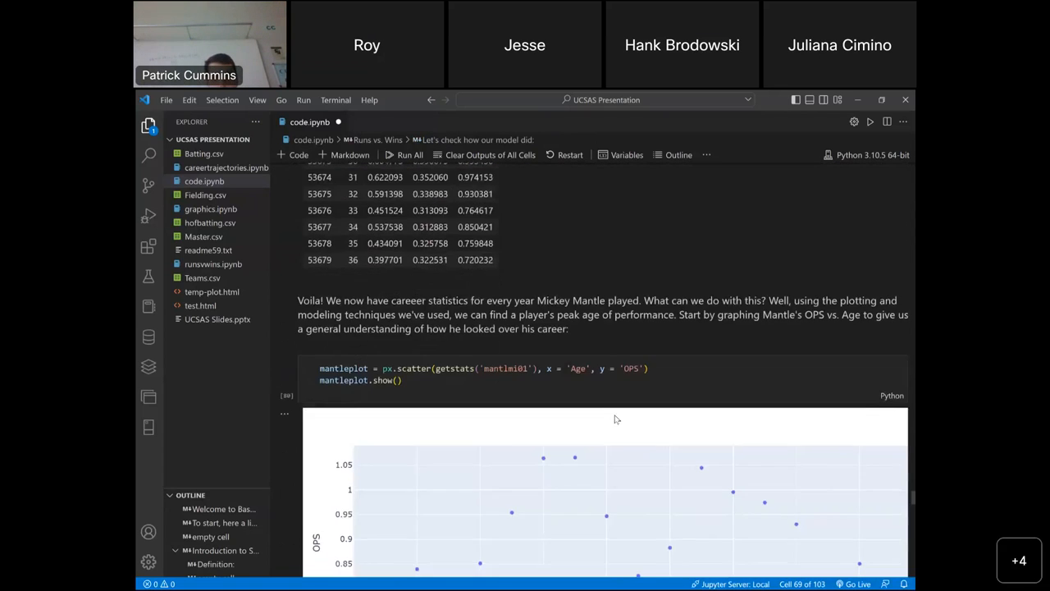
pyautogui.scroll(-3)
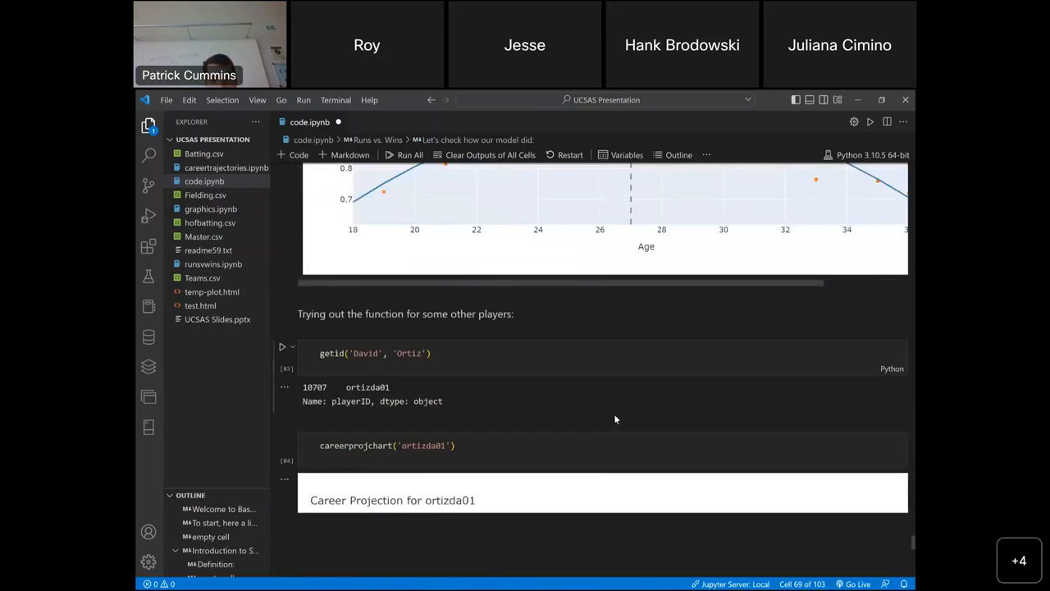
pyautogui.scroll(-3)
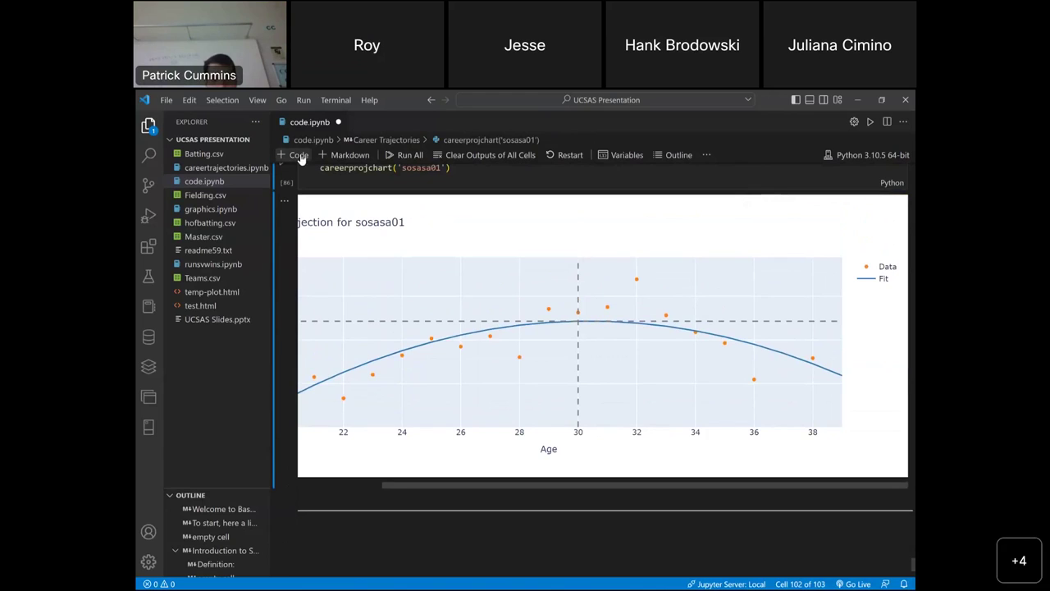
# - Add and run a getid('Albert', 'Pujols') cell, which fails with NameError
pyautogui.write('getid9')
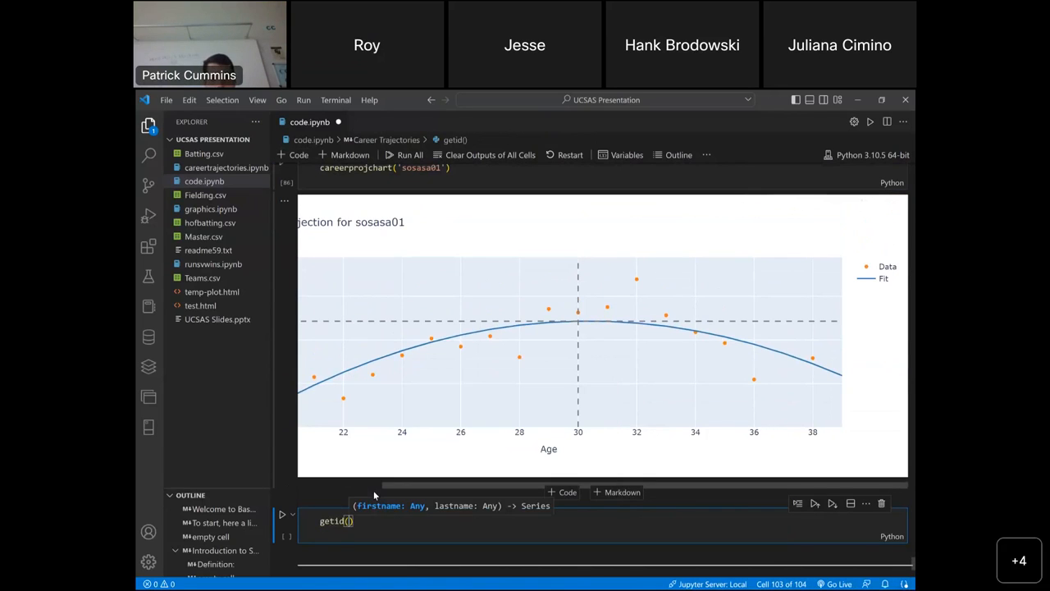
pyautogui.write("'Albert', 'Pujols")
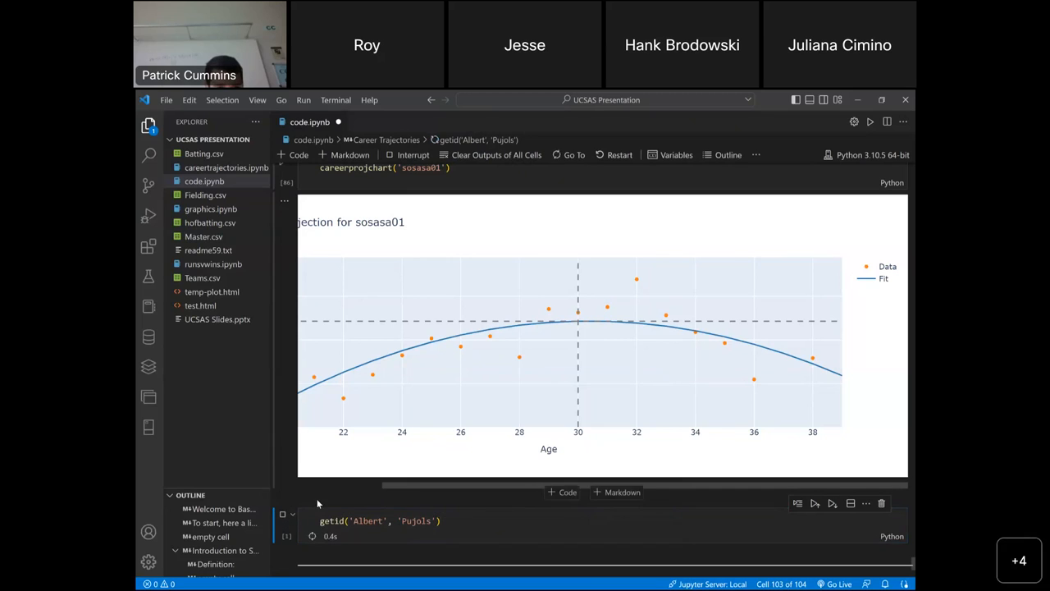
pyautogui.click(281, 449)
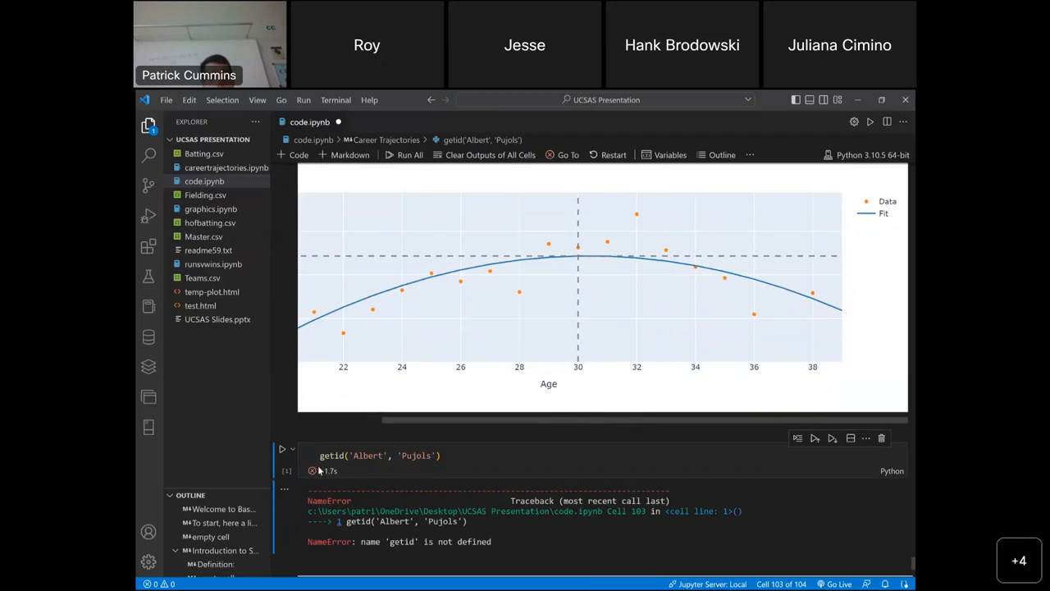
pyautogui.moveTo(414, 206)
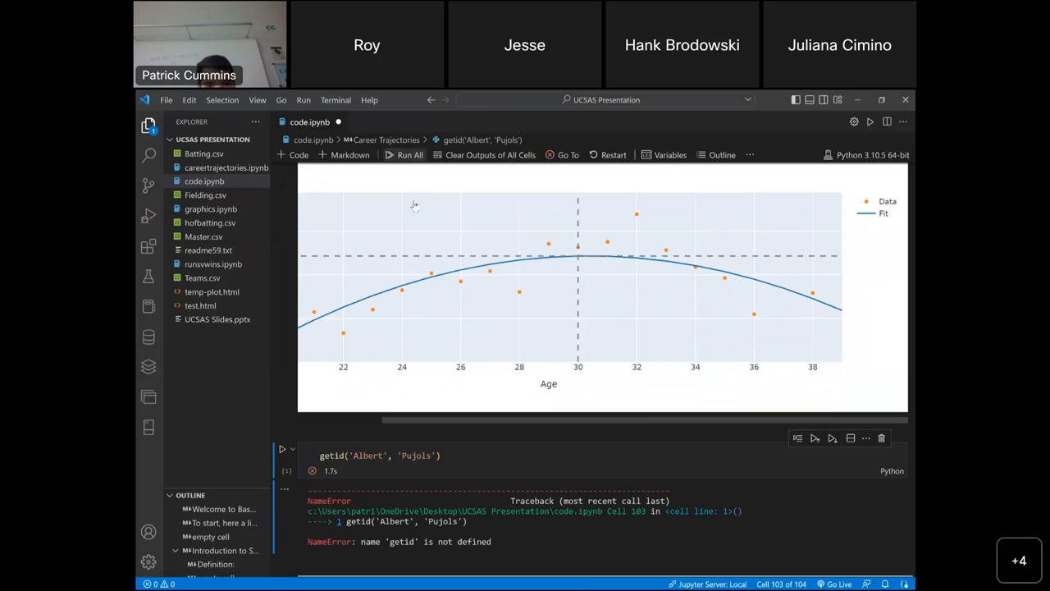
# - Run all notebook cells so getid and the other functions are defined again
pyautogui.click(409, 154)
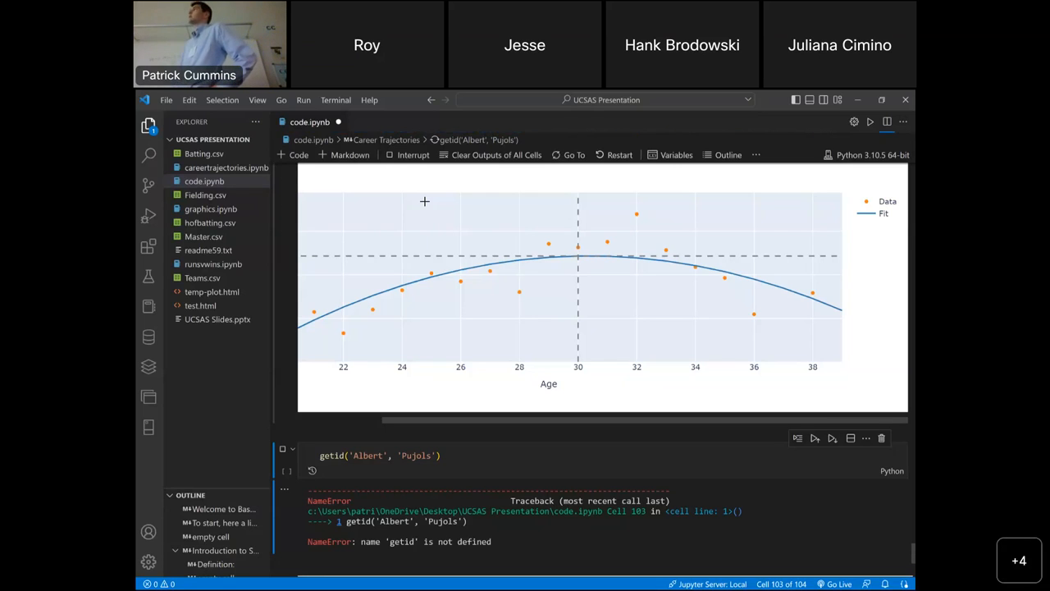
pyautogui.moveTo(425, 205)
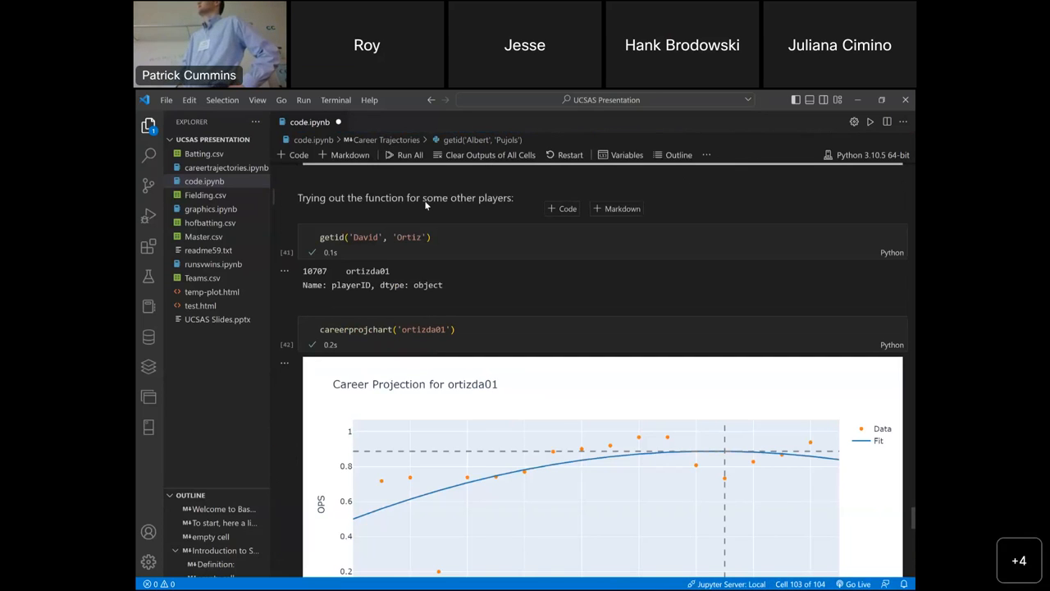
# - Add and run careerprojchart('pujolal01'), charting a projection that peaks near age 25
pyautogui.scroll(-3)
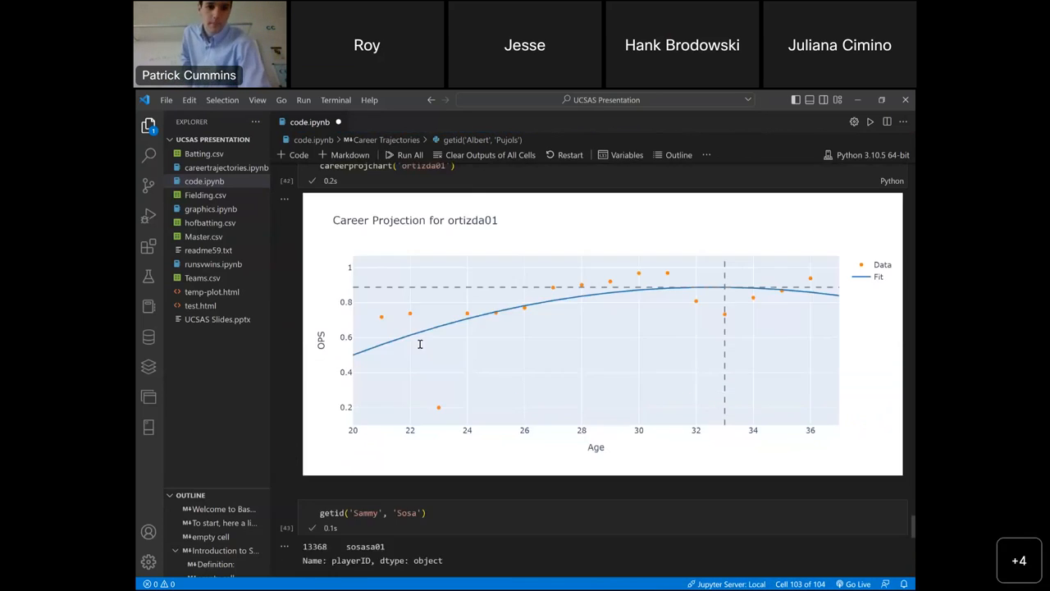
pyautogui.scroll(-3)
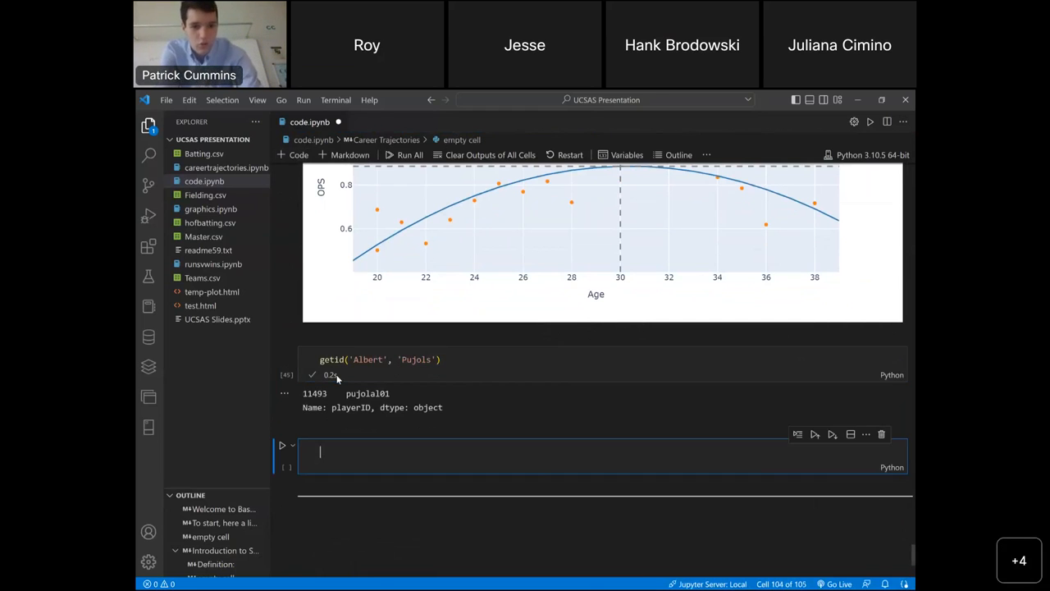
pyautogui.write("careerprojchart('pujolal01")
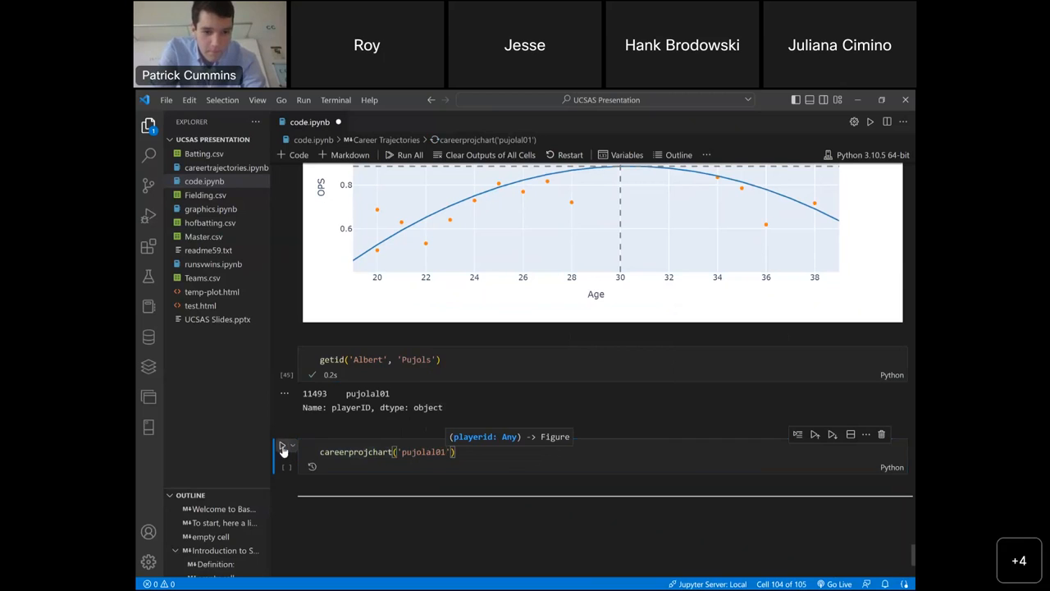
pyautogui.click(282, 446)
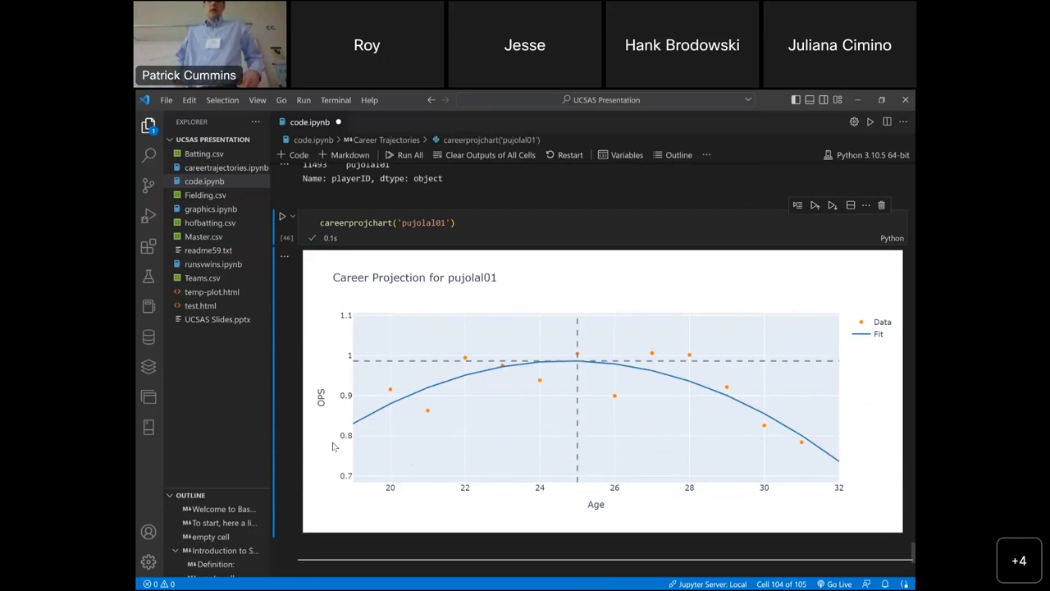
pyautogui.moveTo(477, 405)
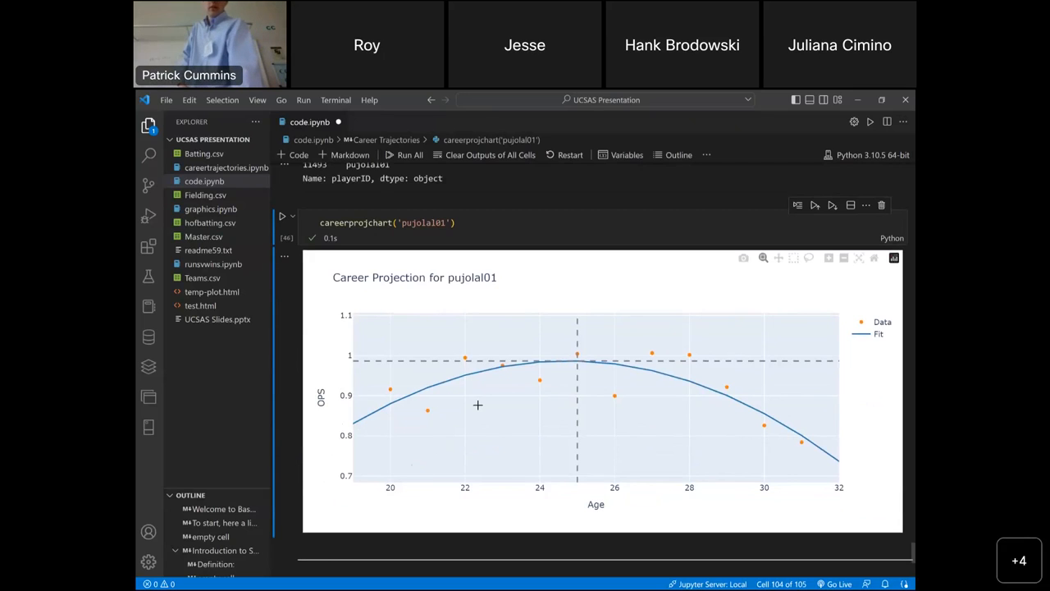
pyautogui.moveTo(577, 355)
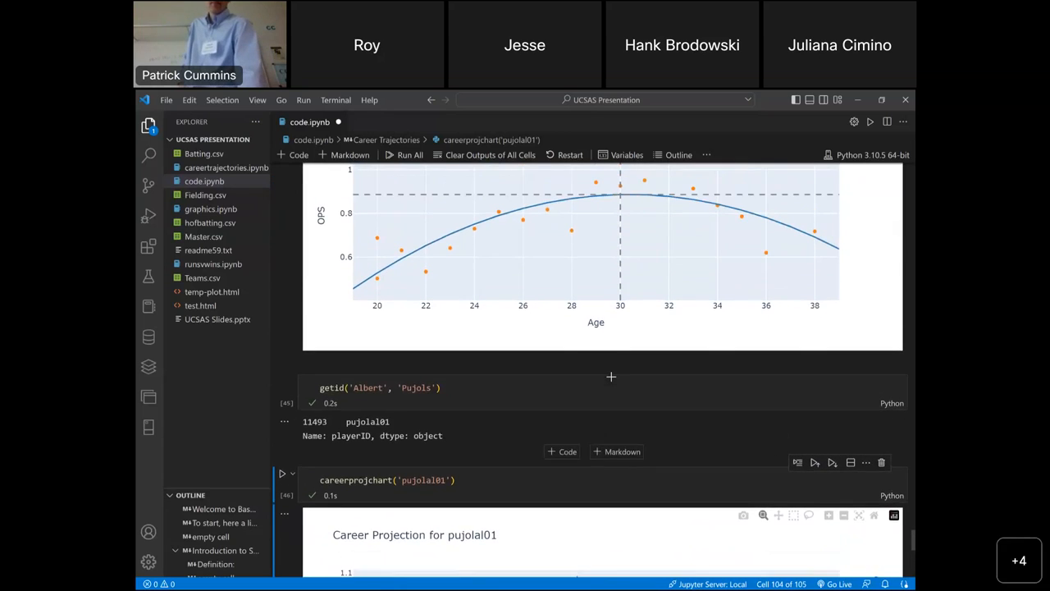
pyautogui.scroll(-3)
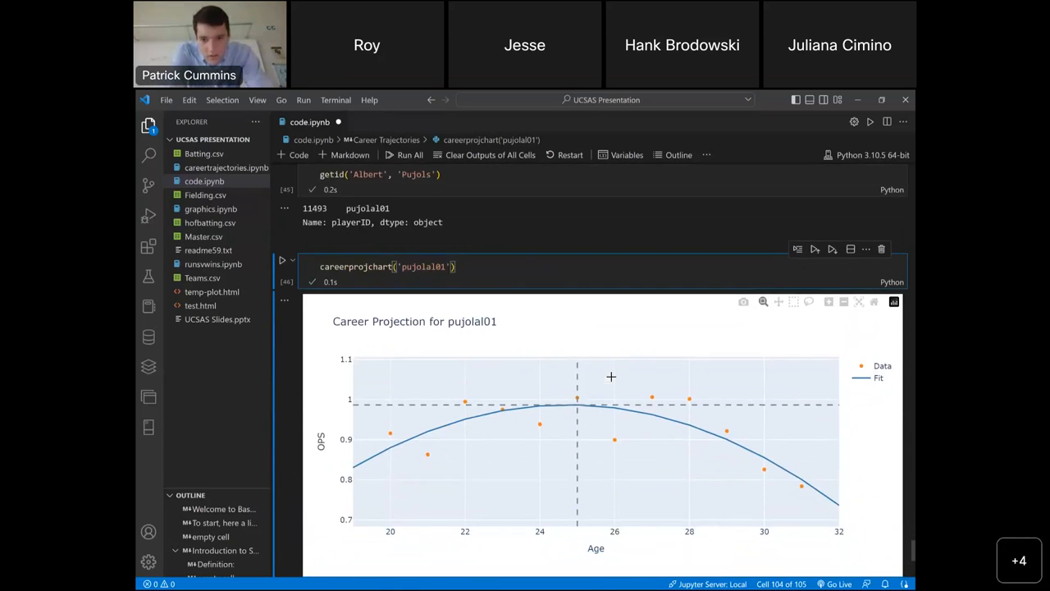
pyautogui.scroll(-3)
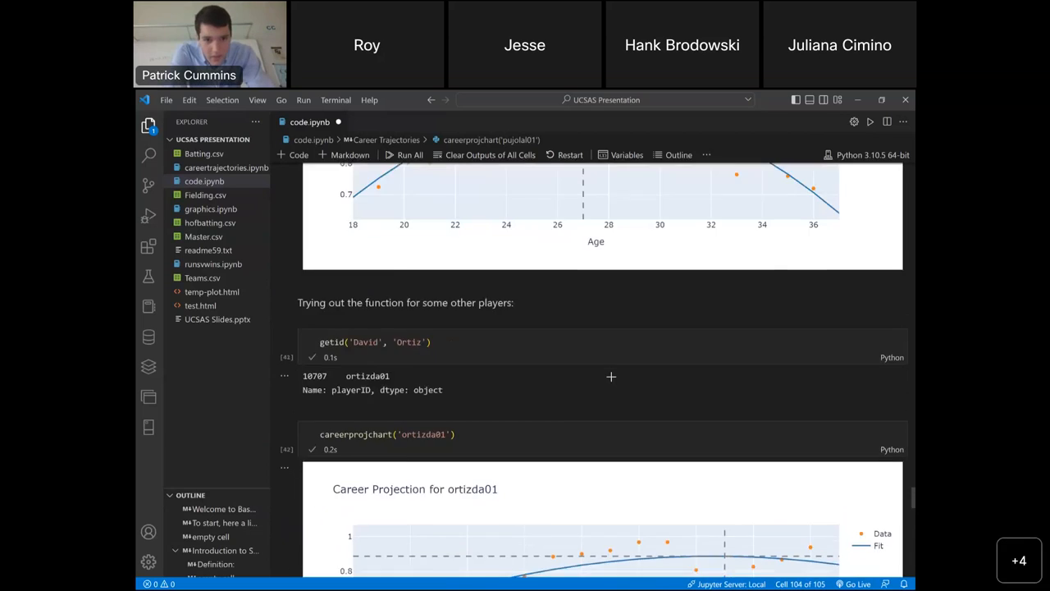
pyautogui.scroll(3)
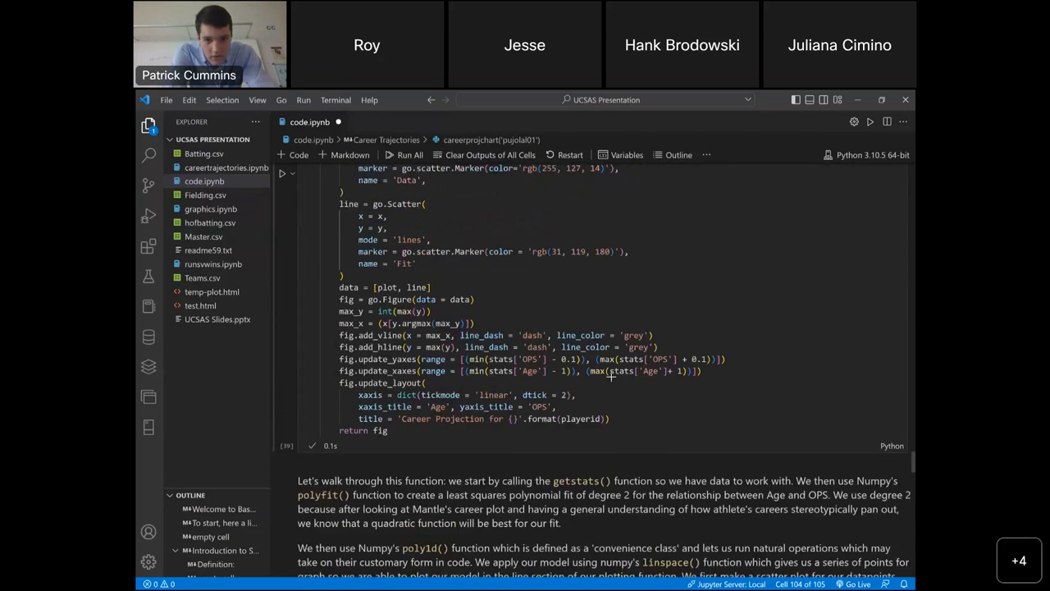
pyautogui.scroll(3)
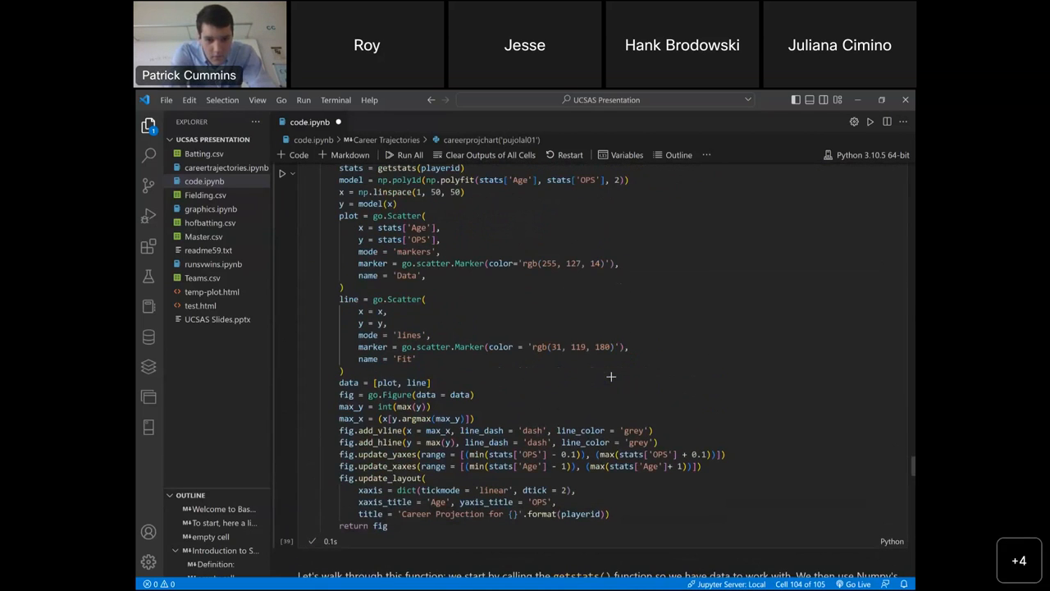
pyautogui.scroll(-3)
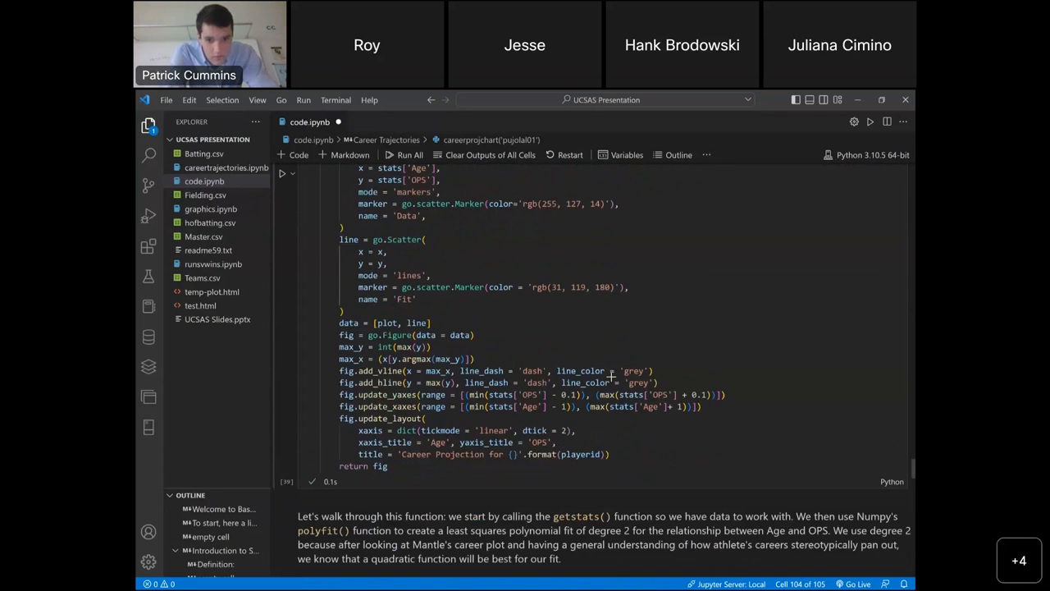
pyautogui.scroll(-3)
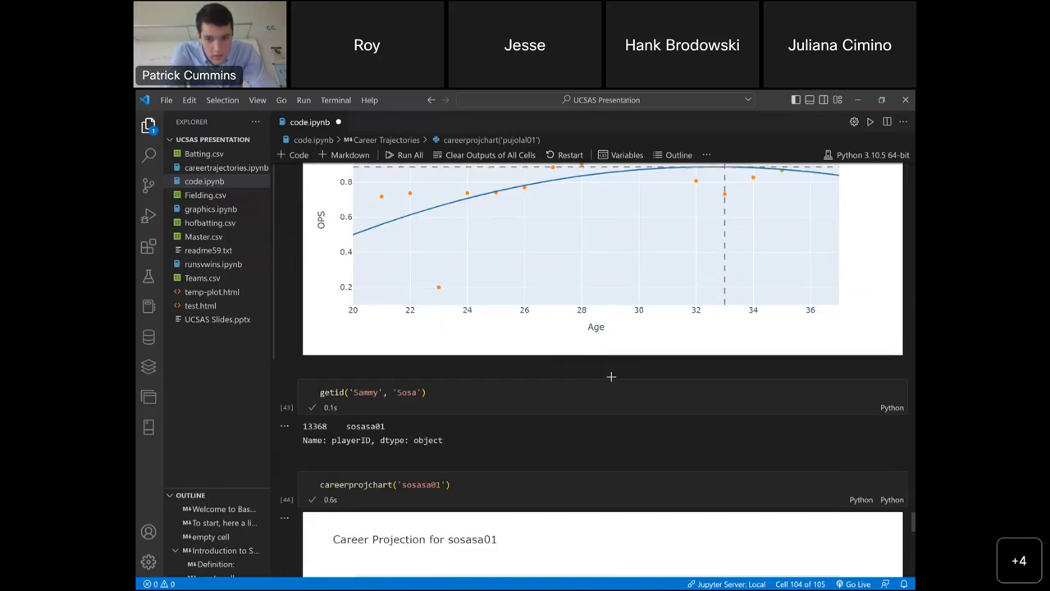
pyautogui.scroll(3)
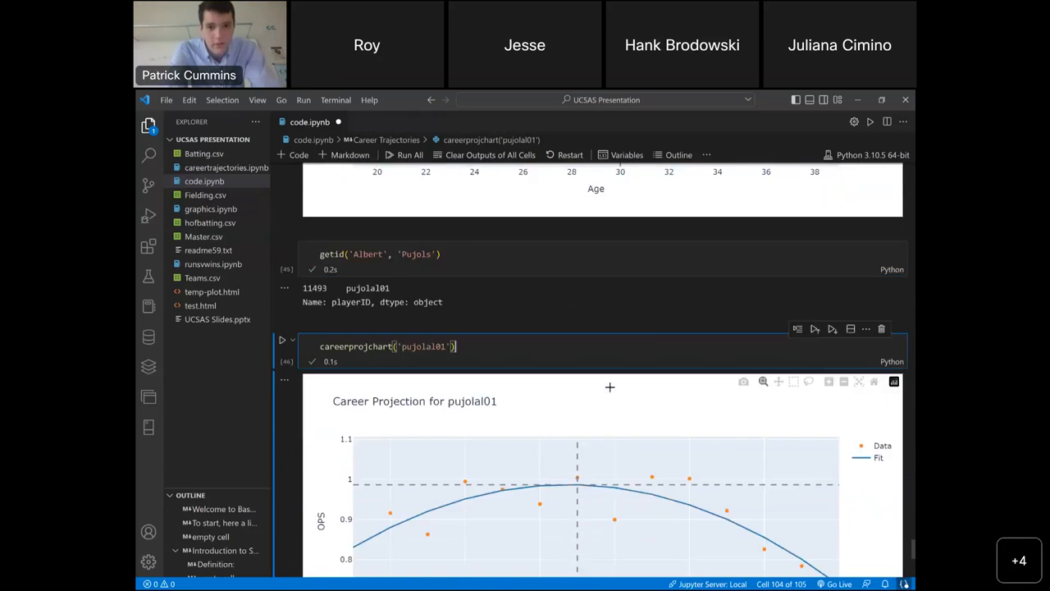
pyautogui.scroll(-3)
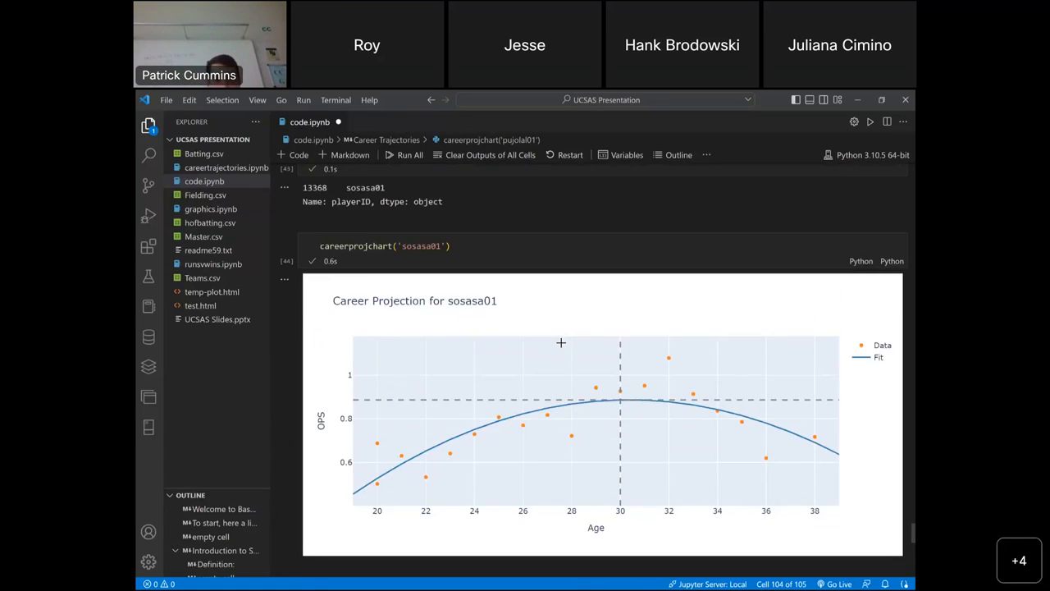
pyautogui.scroll(3)
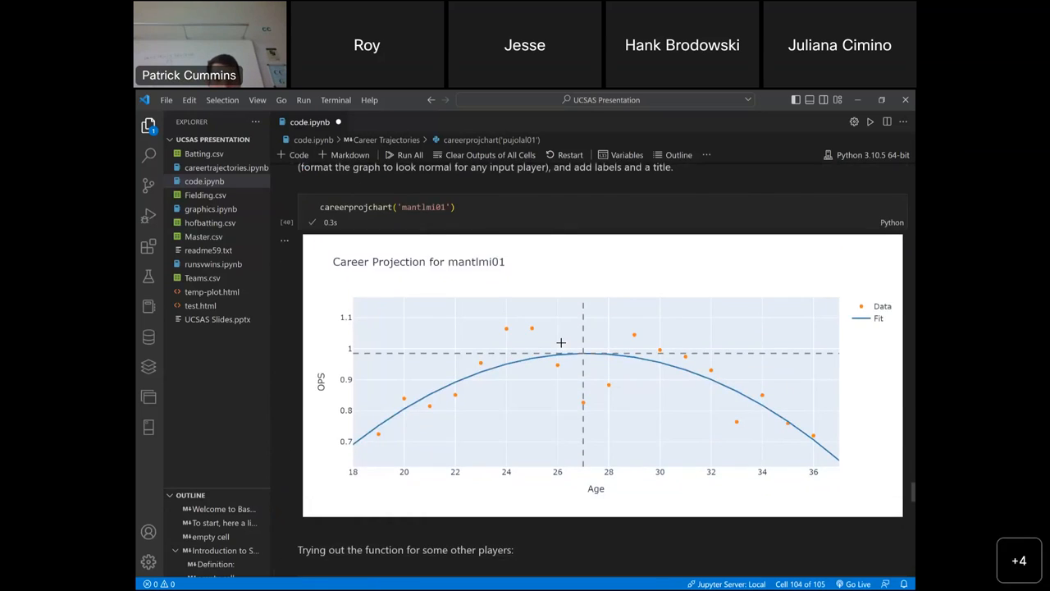
pyautogui.scroll(3)
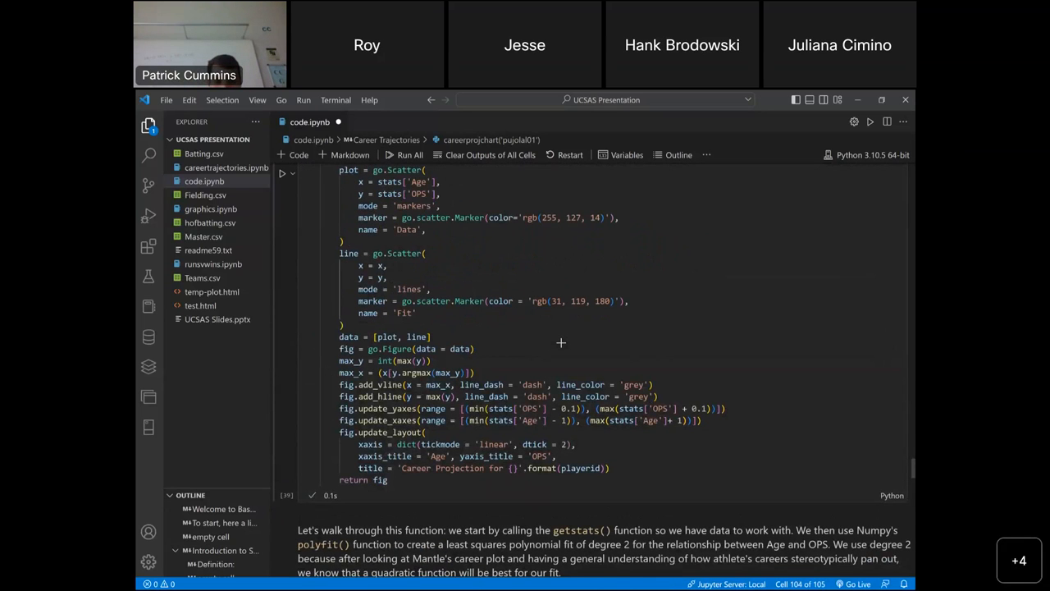
pyautogui.moveTo(562, 344)
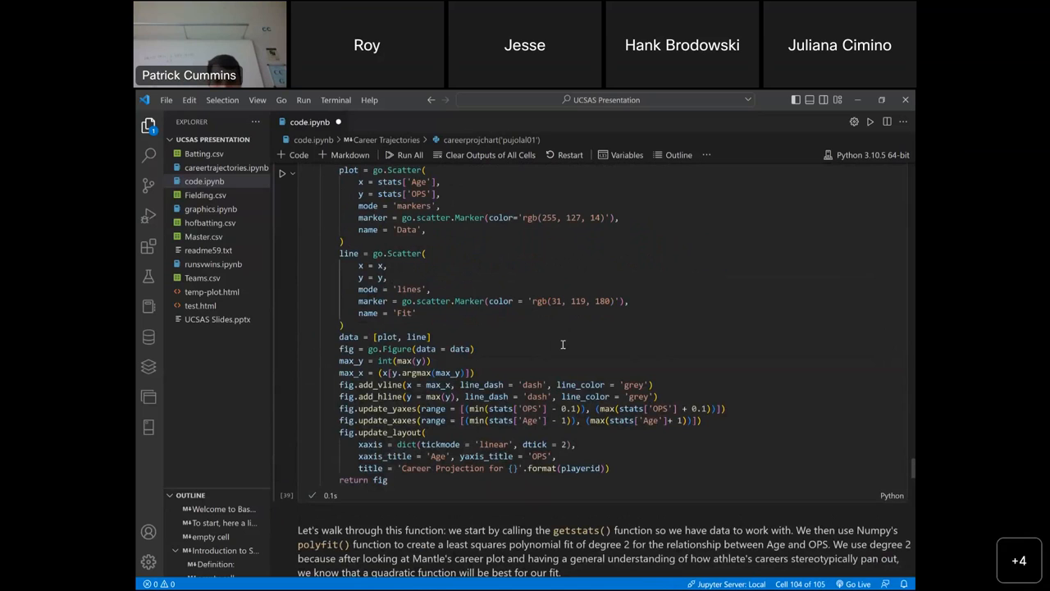
pyautogui.scroll(-3)
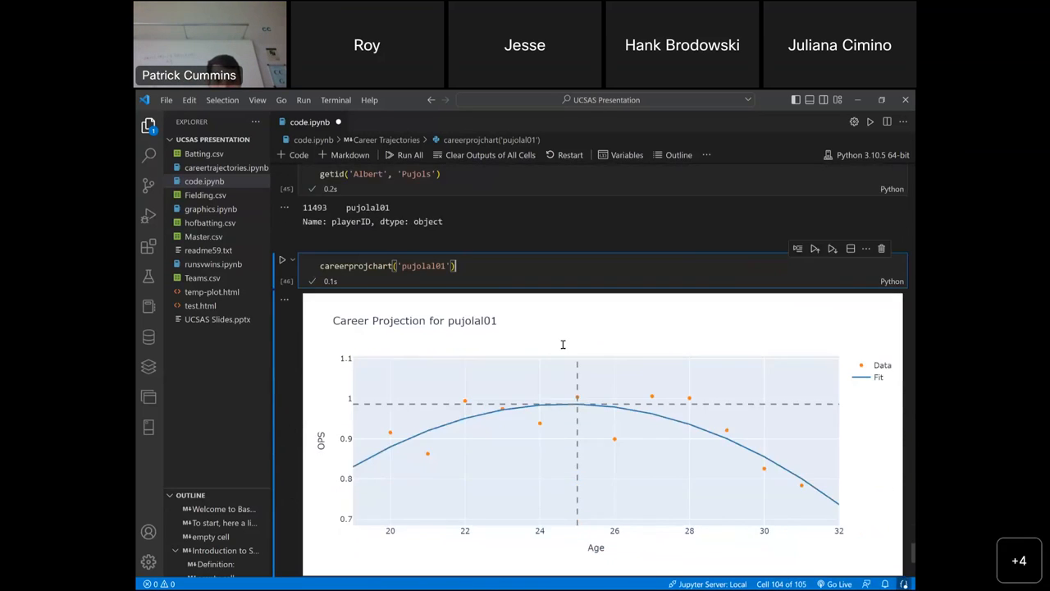
pyautogui.scroll(-3)
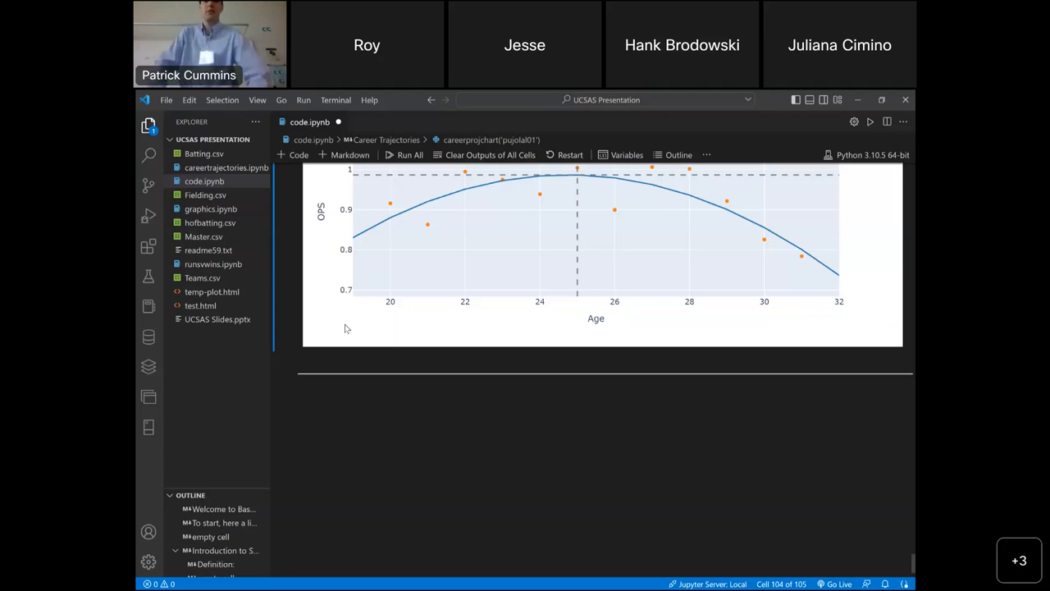
pyautogui.moveTo(614, 105)
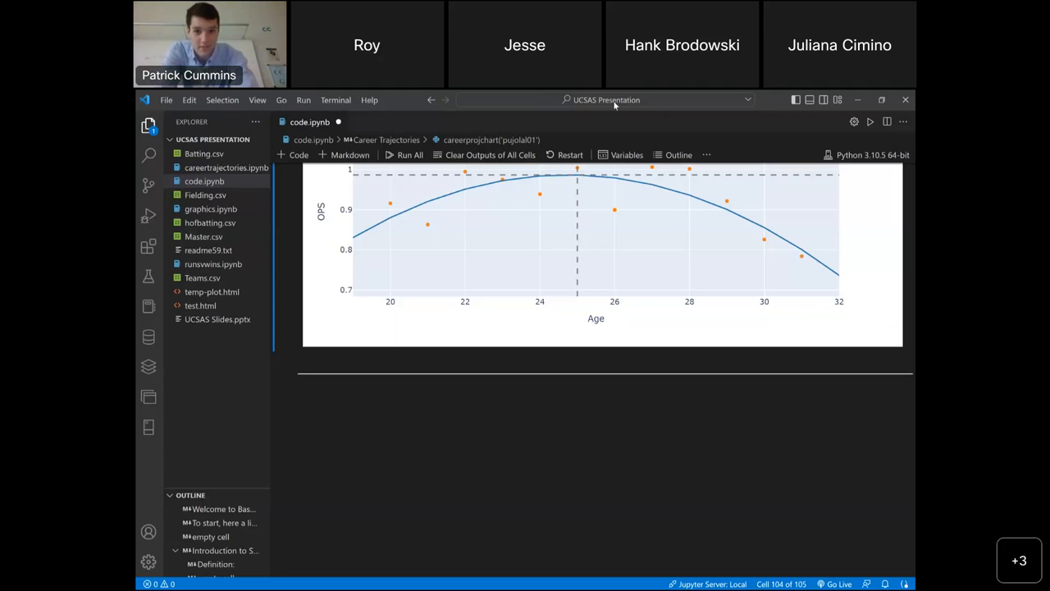
pyautogui.moveTo(734, 131)
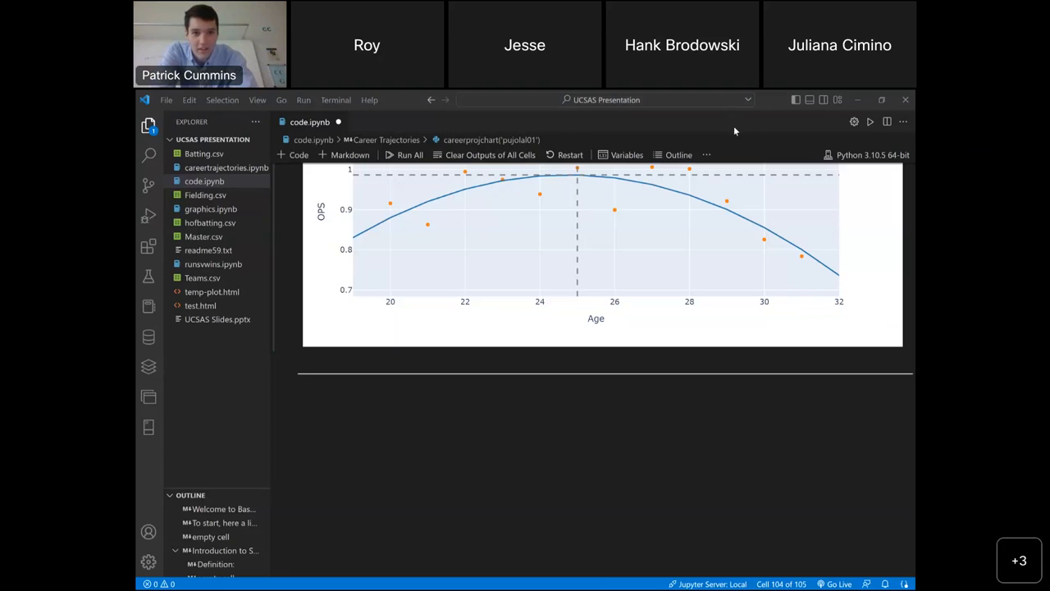
pyautogui.moveTo(811, 292)
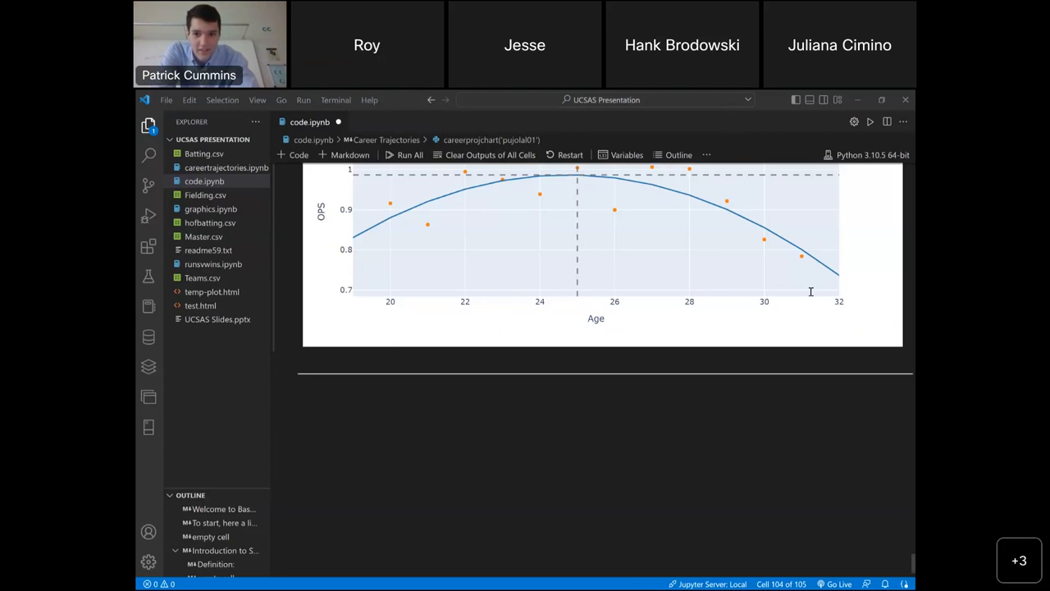
pyautogui.moveTo(894, 267)
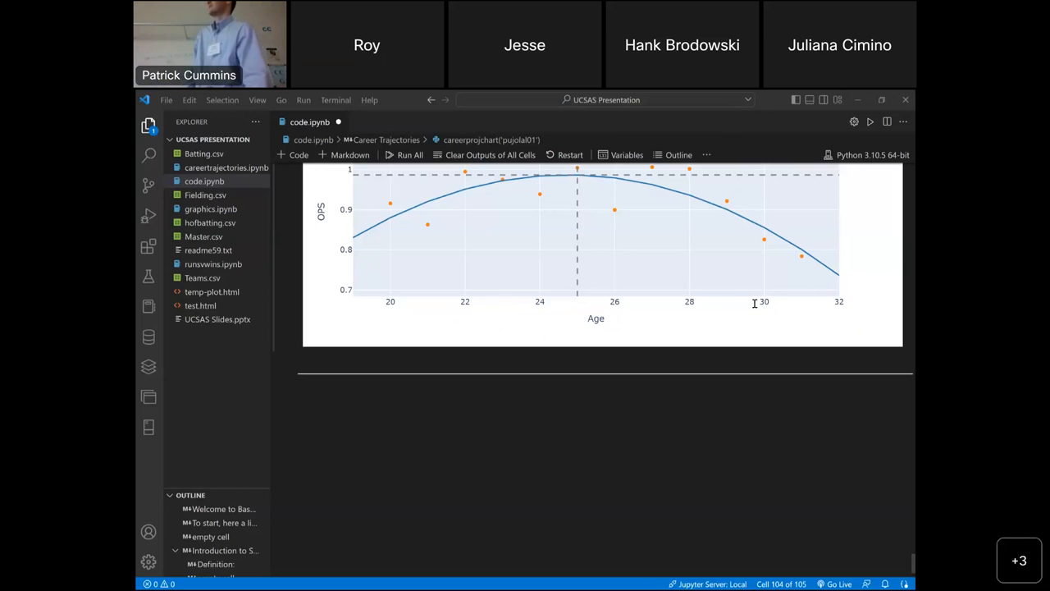
pyautogui.moveTo(758, 282)
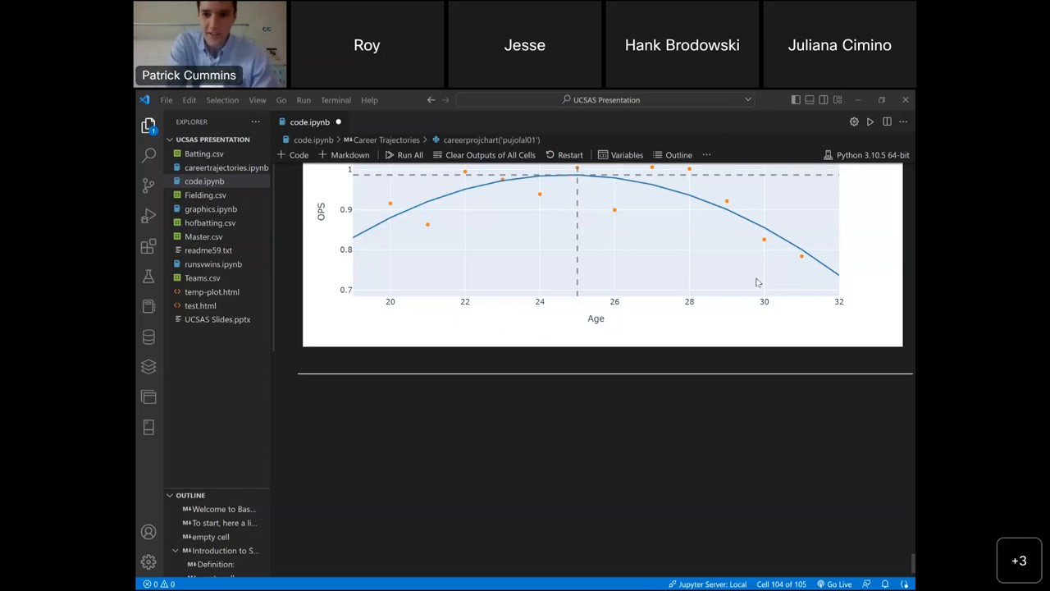
pyautogui.moveTo(906, 270)
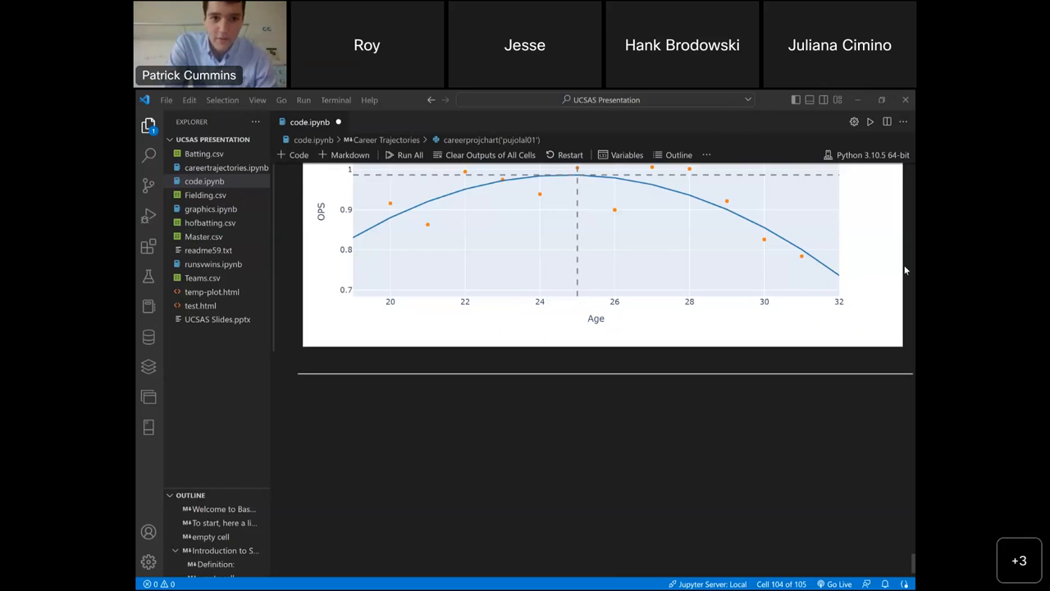
pyautogui.moveTo(294, 156)
pyautogui.write("getid('Adam")
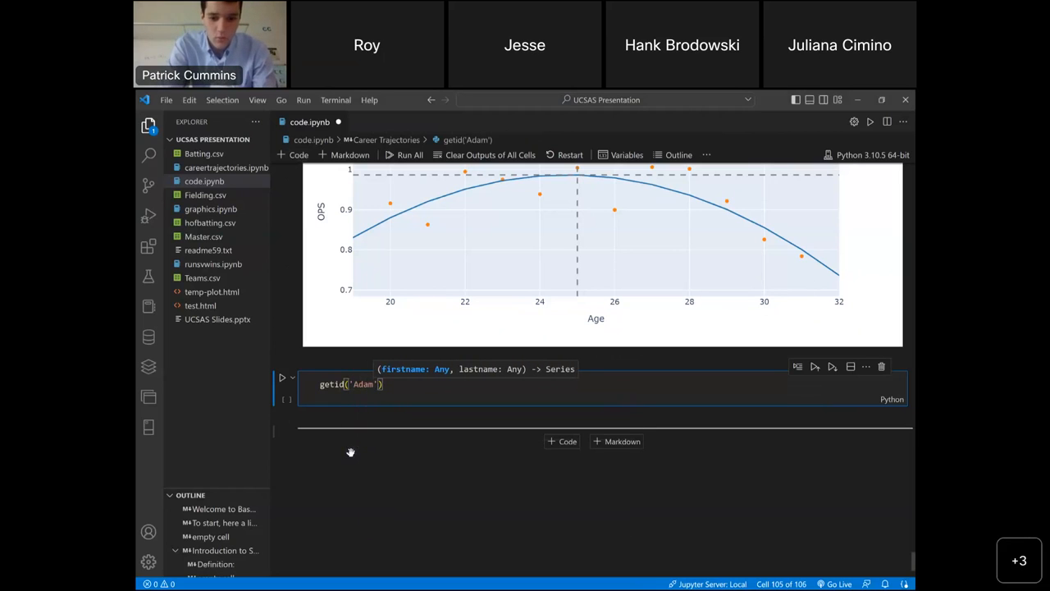
# - Run getid('Adam', 'Dunn') to get dunnad01, then run getstats('dunnad01') for his yearly stats
pyautogui.write(", 'Dunn'")
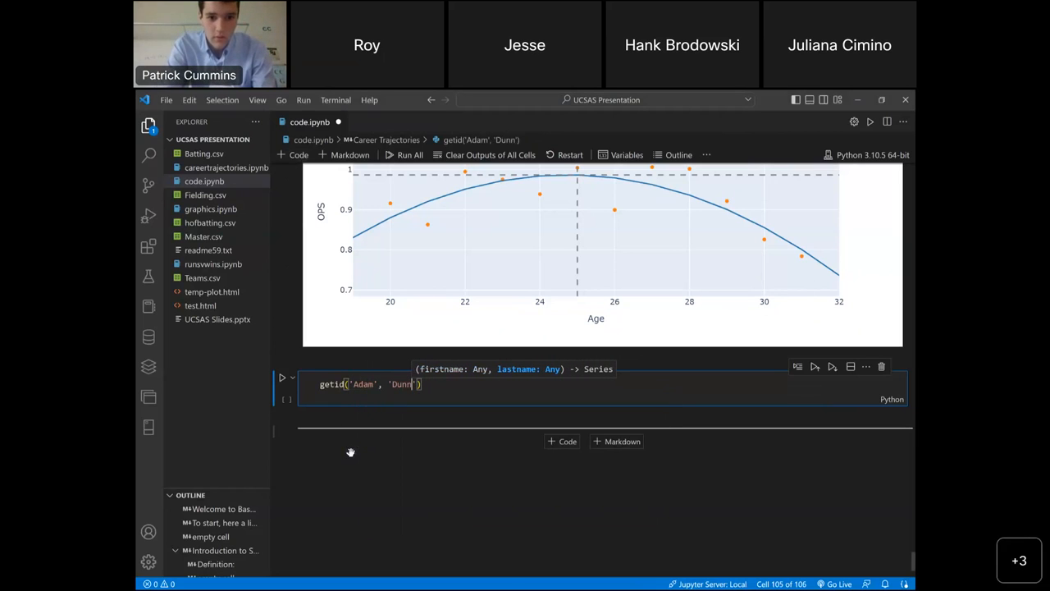
pyautogui.click(282, 377)
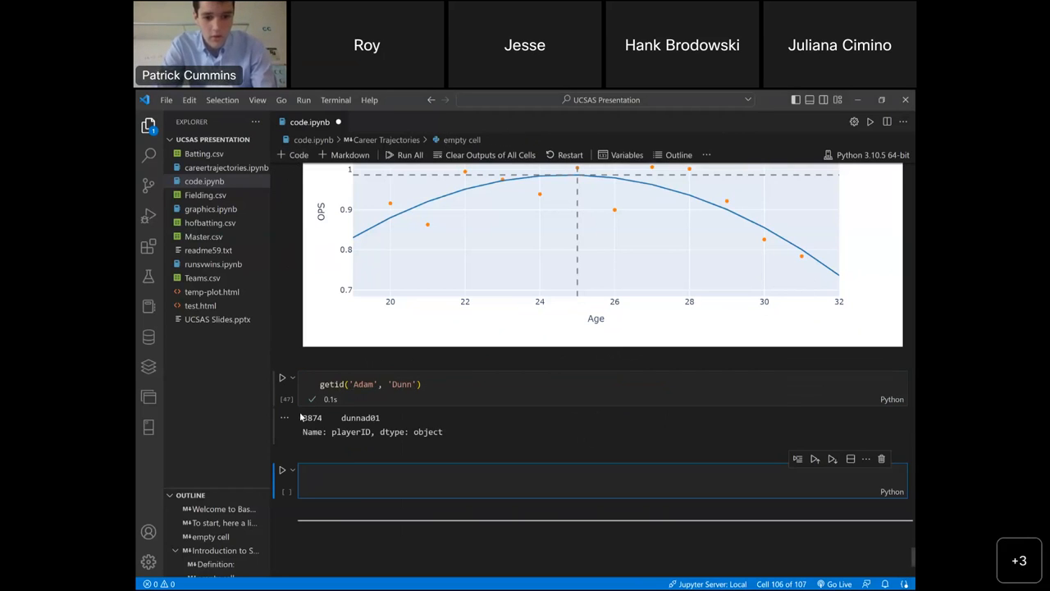
pyautogui.write('getstats(*)')
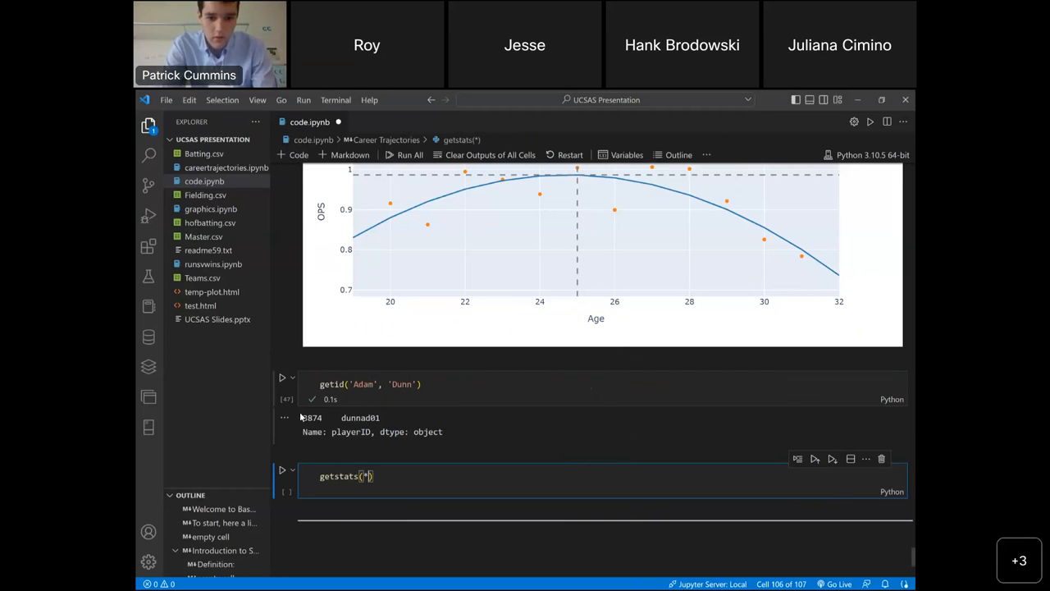
pyautogui.write("'")
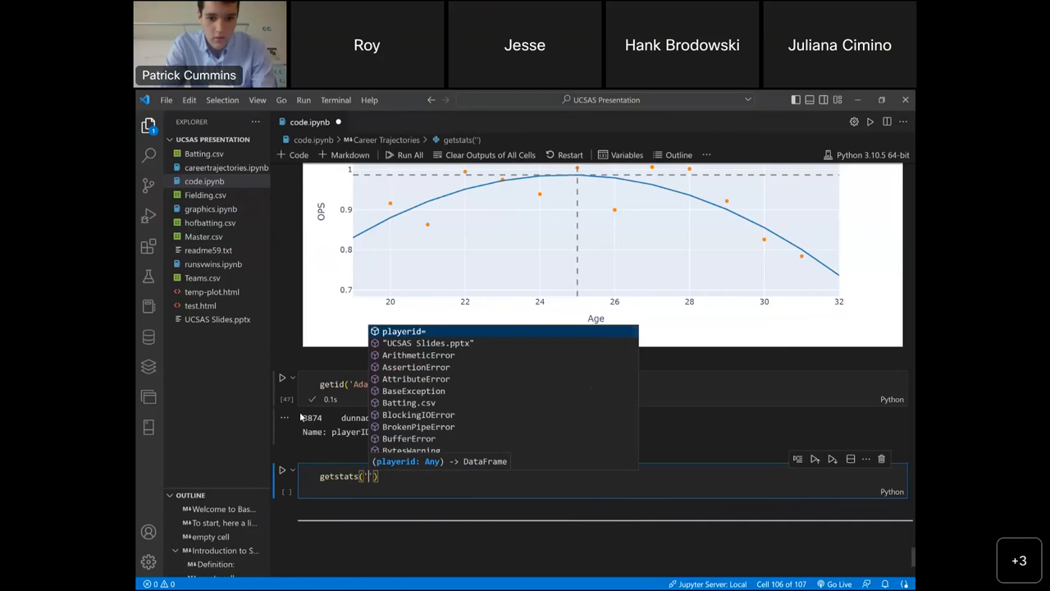
pyautogui.write('dunnad')
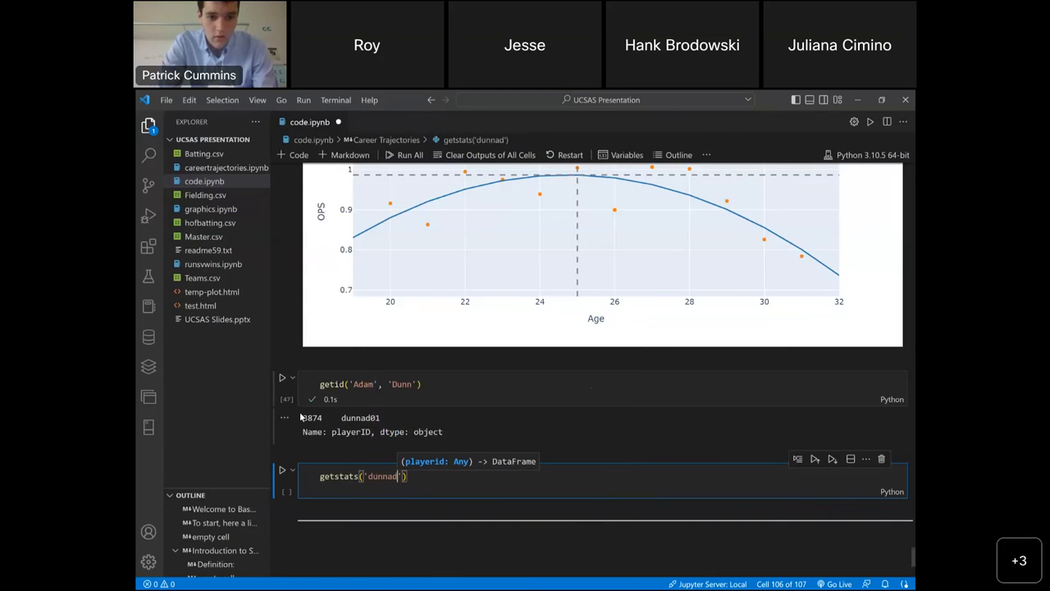
pyautogui.click(281, 469)
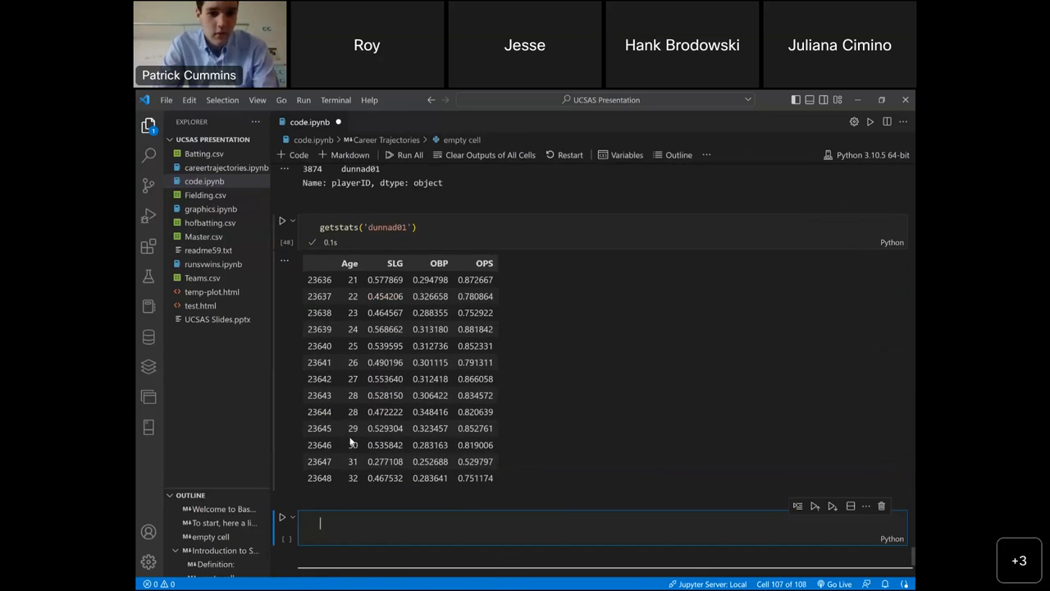
# - Enter careerprojchart('dunnad01') in the new cell for Dunn's career projection chart
pyautogui.write('careerprojchart(')
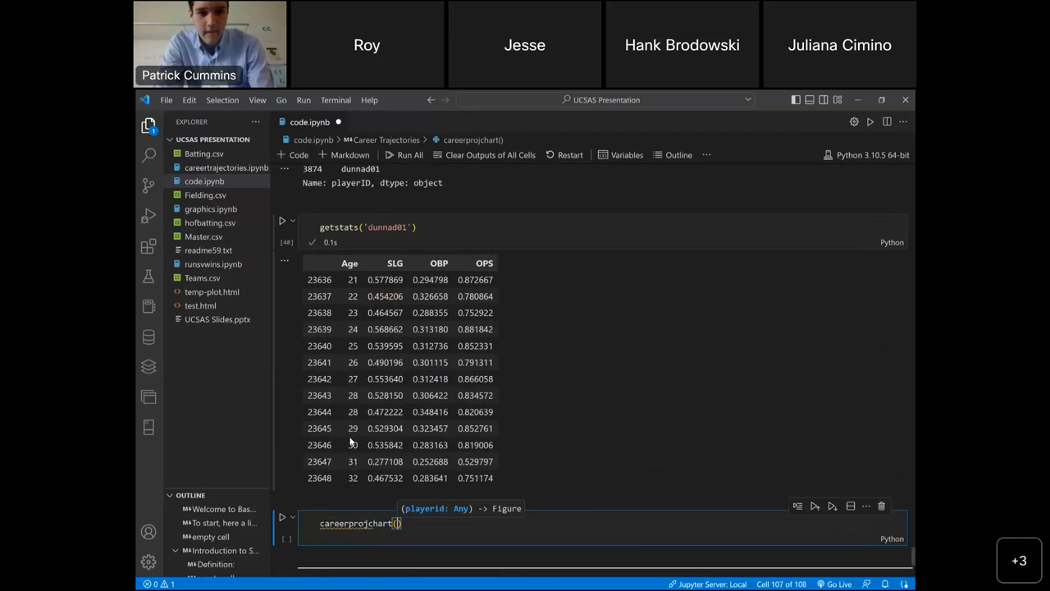
pyautogui.write("'dunnad01")
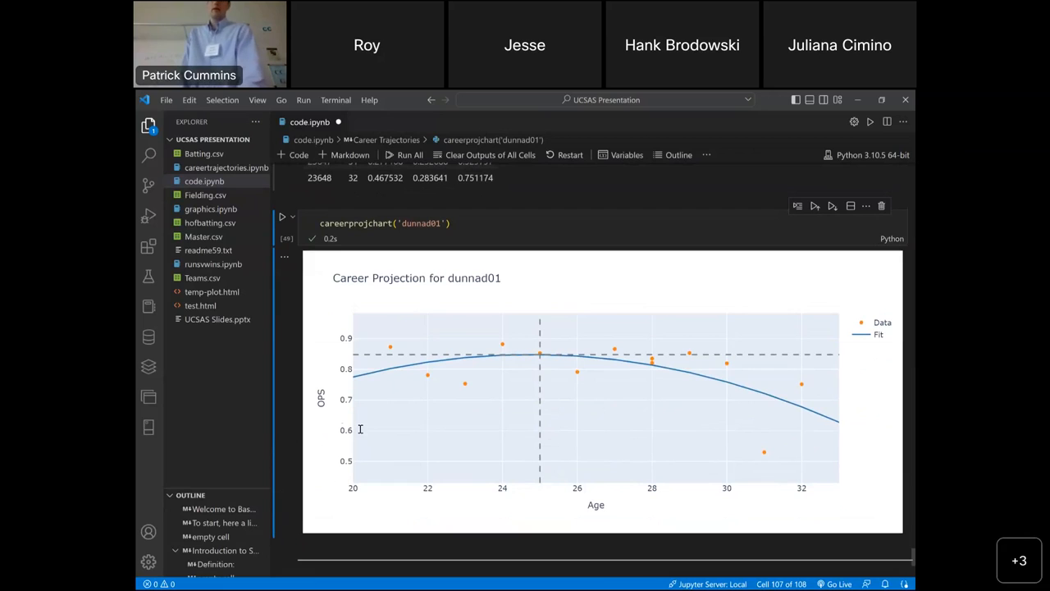
pyautogui.moveTo(540, 353)
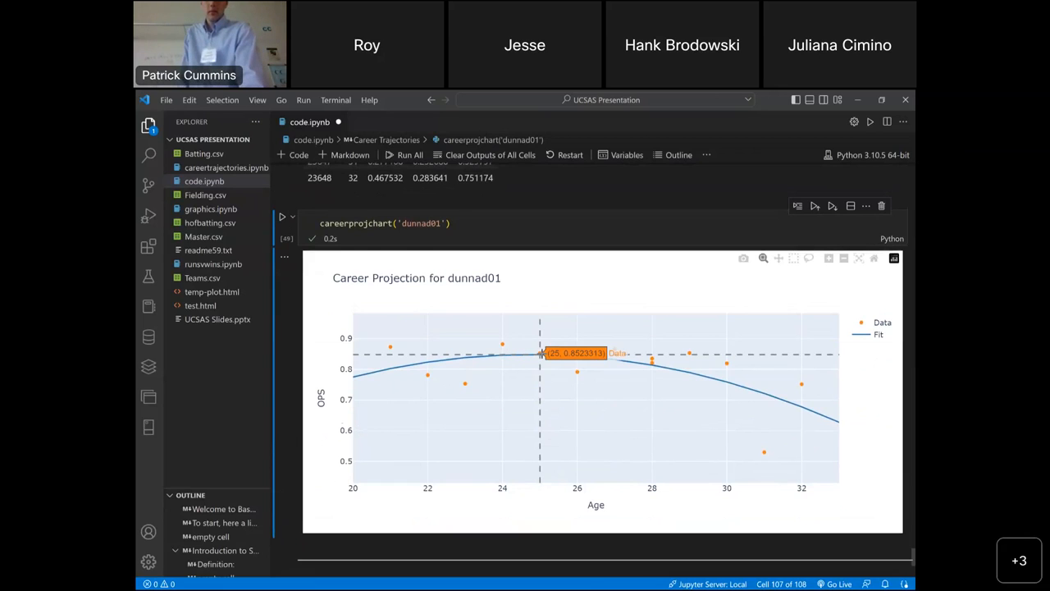
pyautogui.moveTo(590, 288)
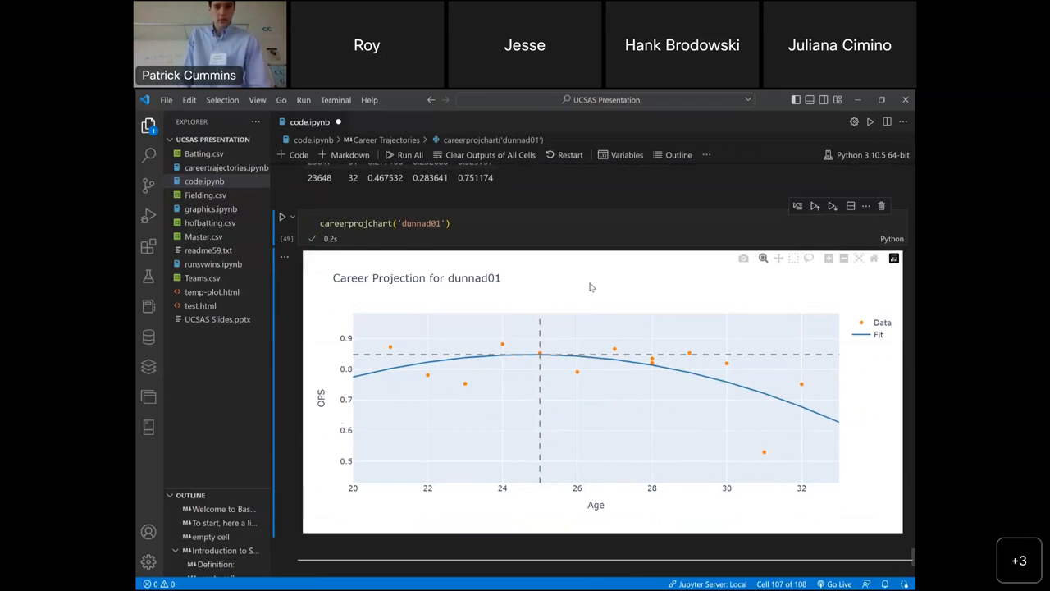
pyautogui.moveTo(740, 313)
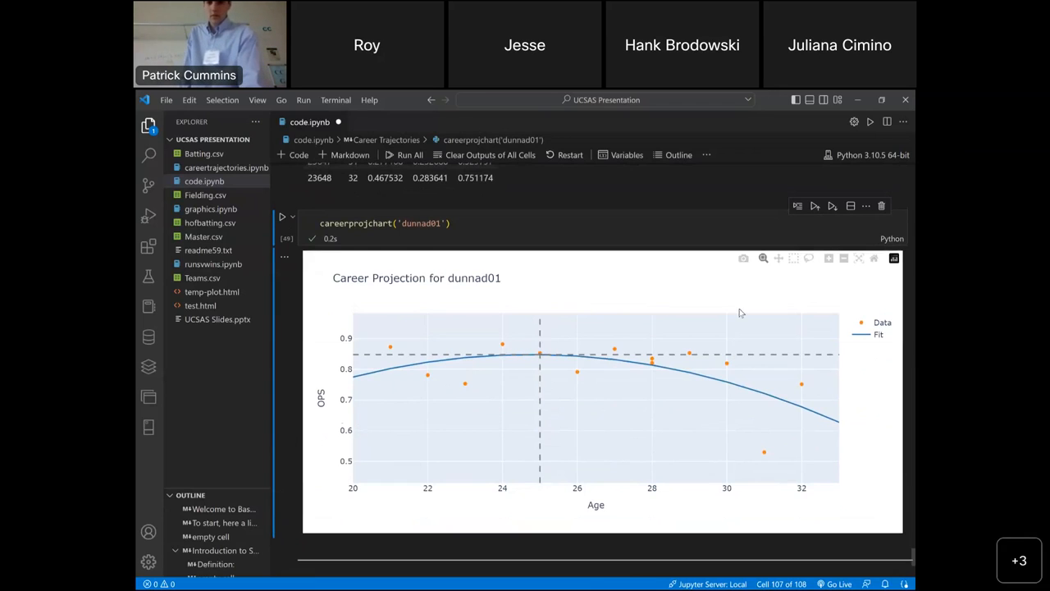
pyautogui.moveTo(753, 392)
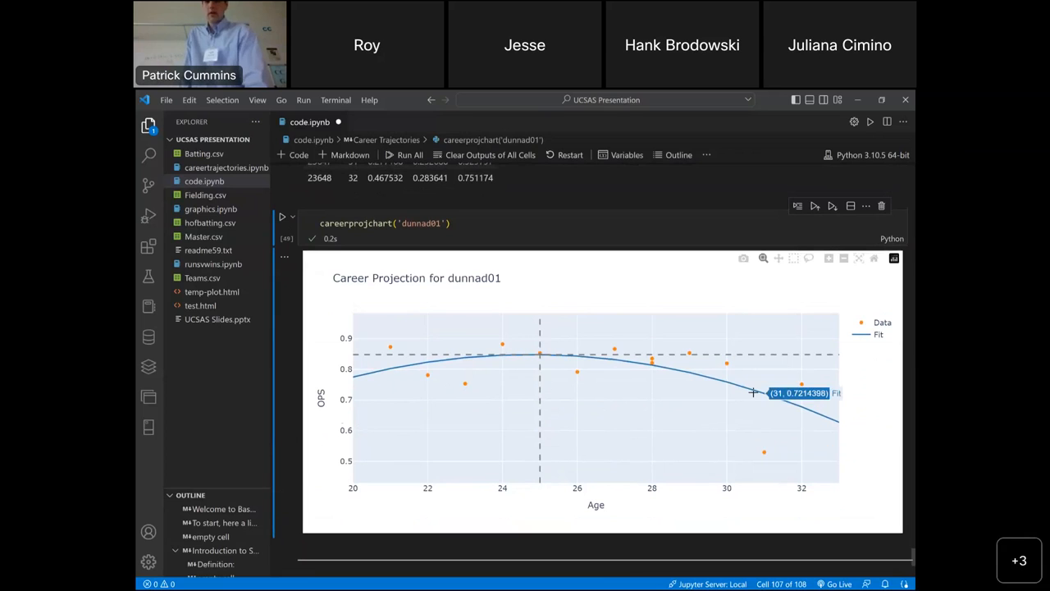
pyautogui.moveTo(757, 320)
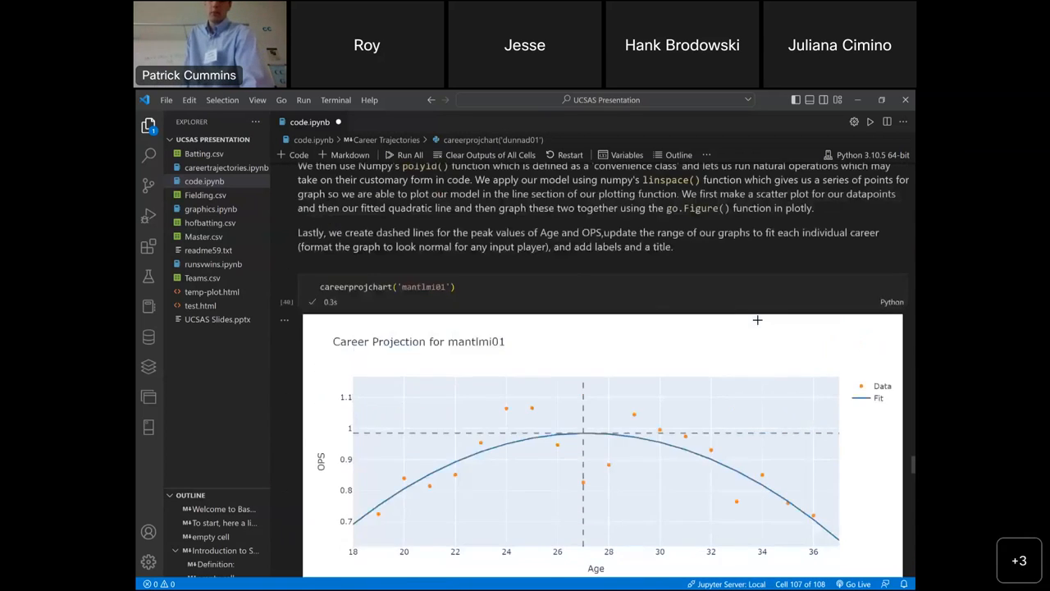
pyautogui.scroll(3)
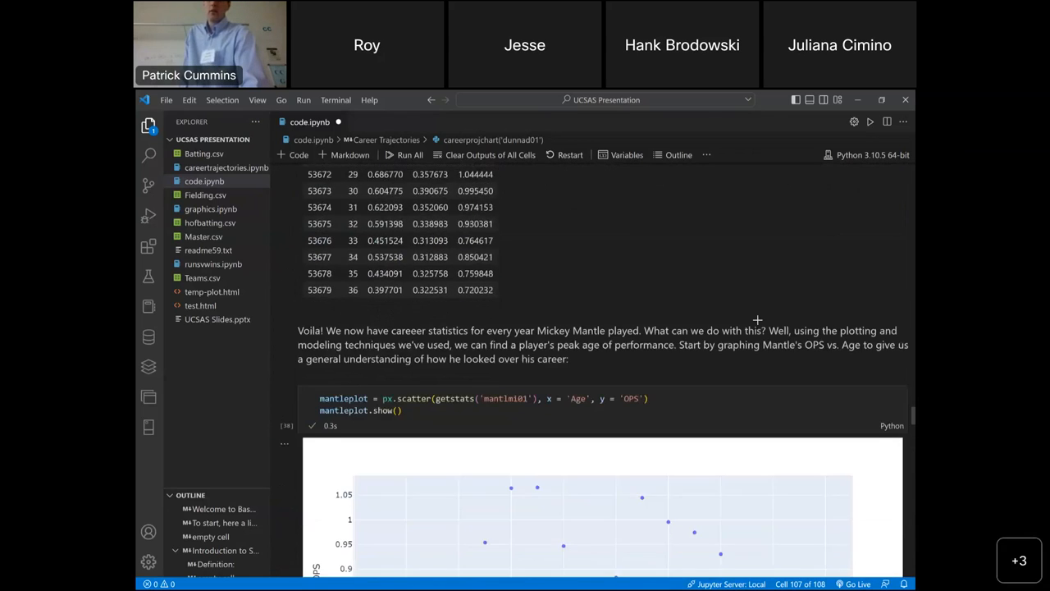
pyautogui.scroll(-3)
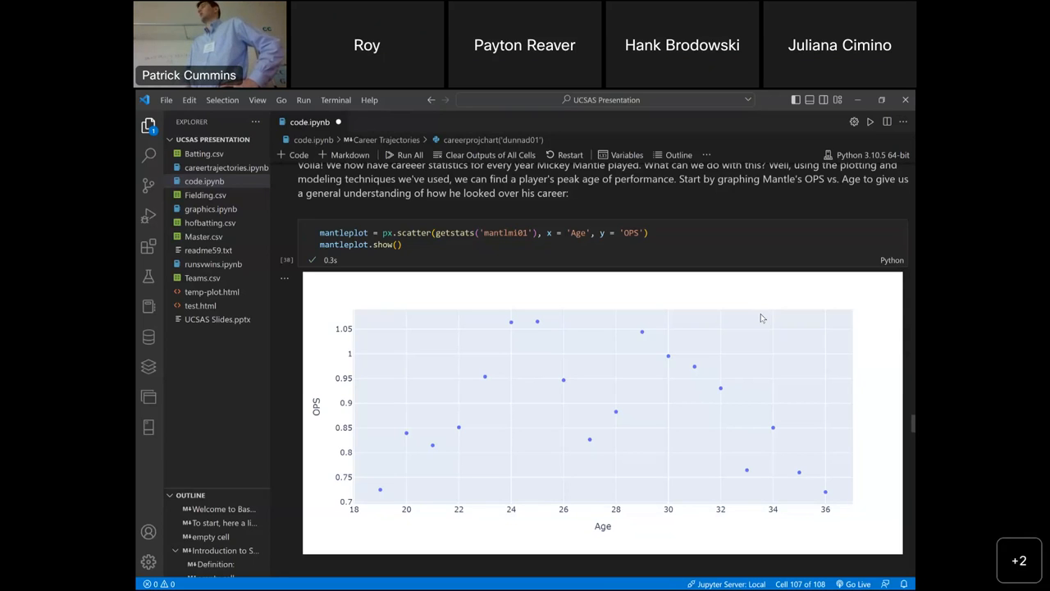
pyautogui.moveTo(695, 354)
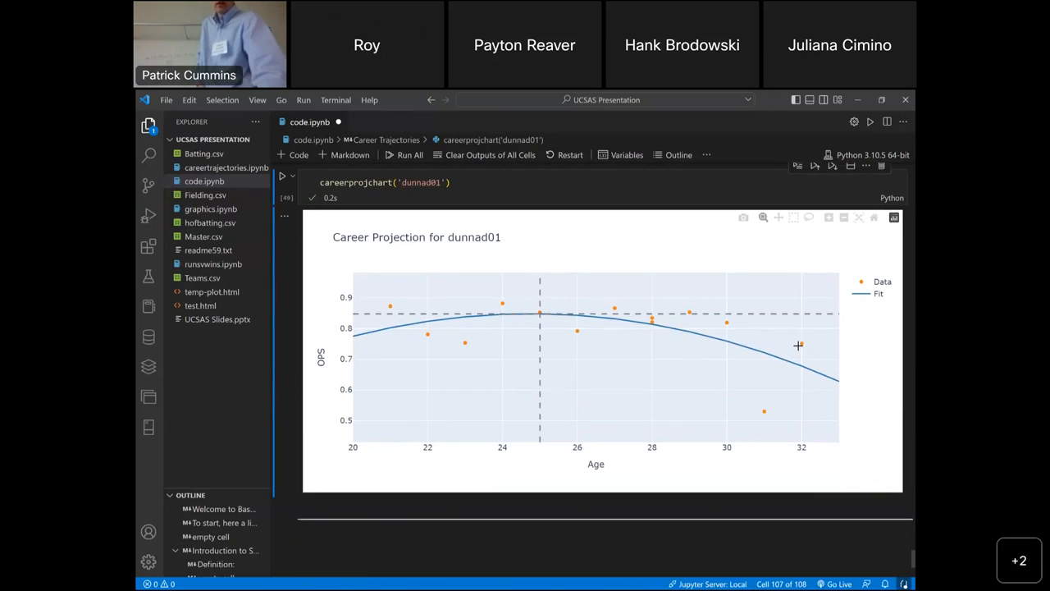
pyautogui.moveTo(815, 333)
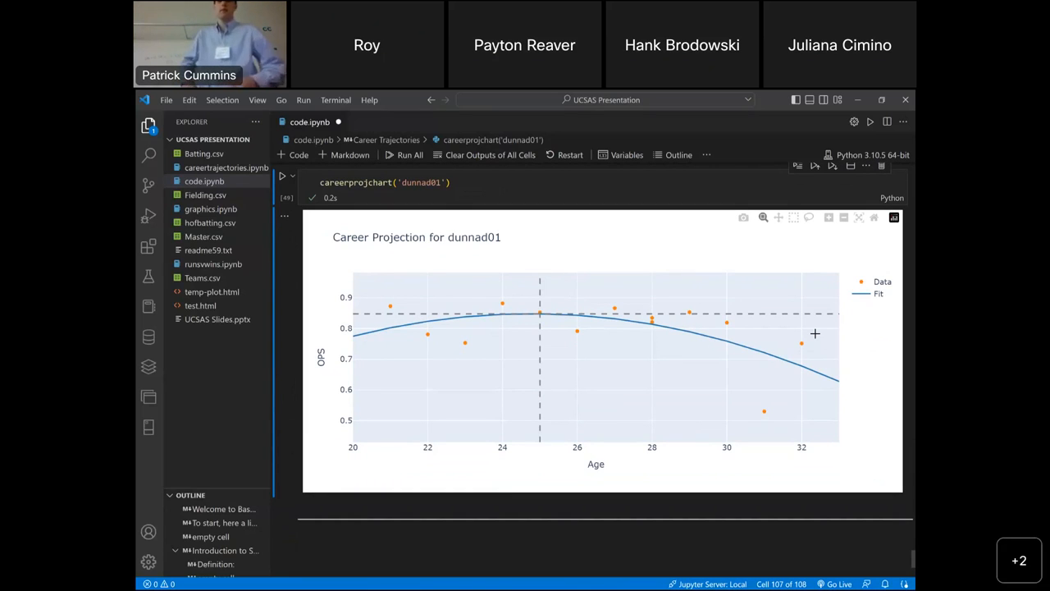
pyautogui.moveTo(650, 146)
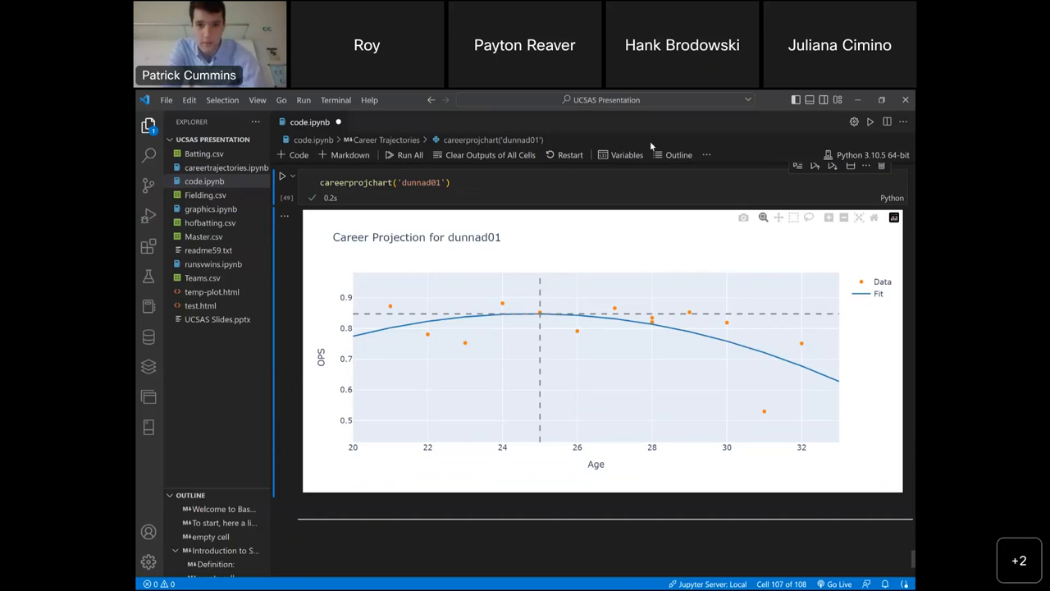
pyautogui.moveTo(632, 106)
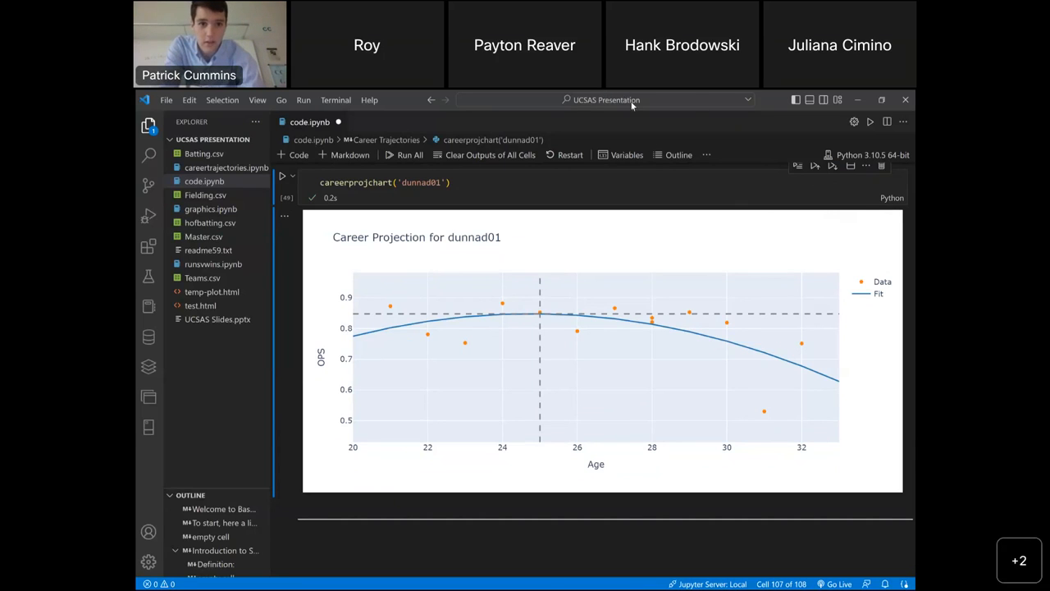
pyautogui.moveTo(524, 105)
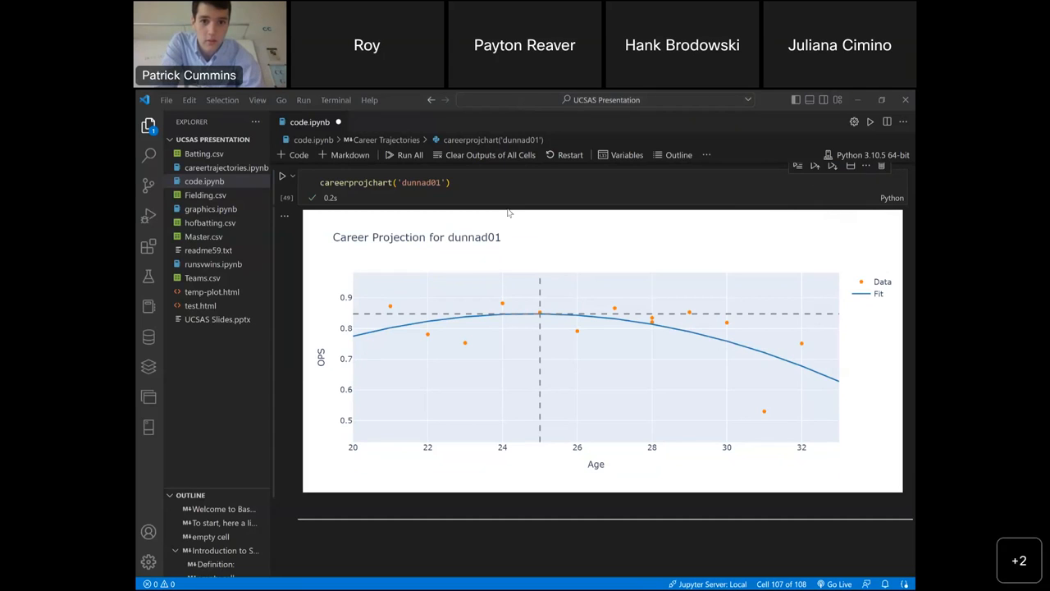
pyautogui.moveTo(548, 413)
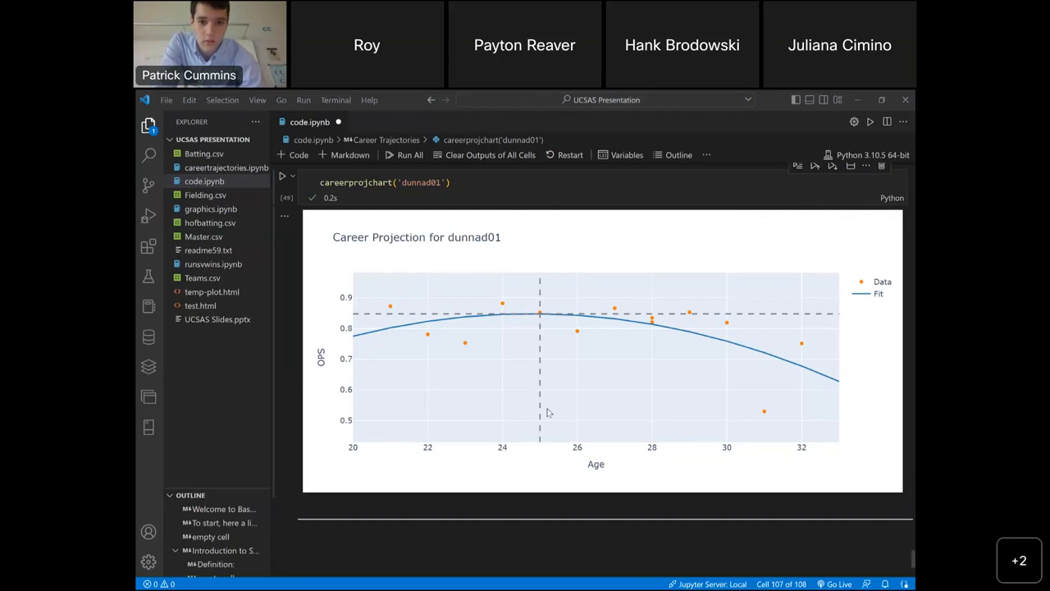